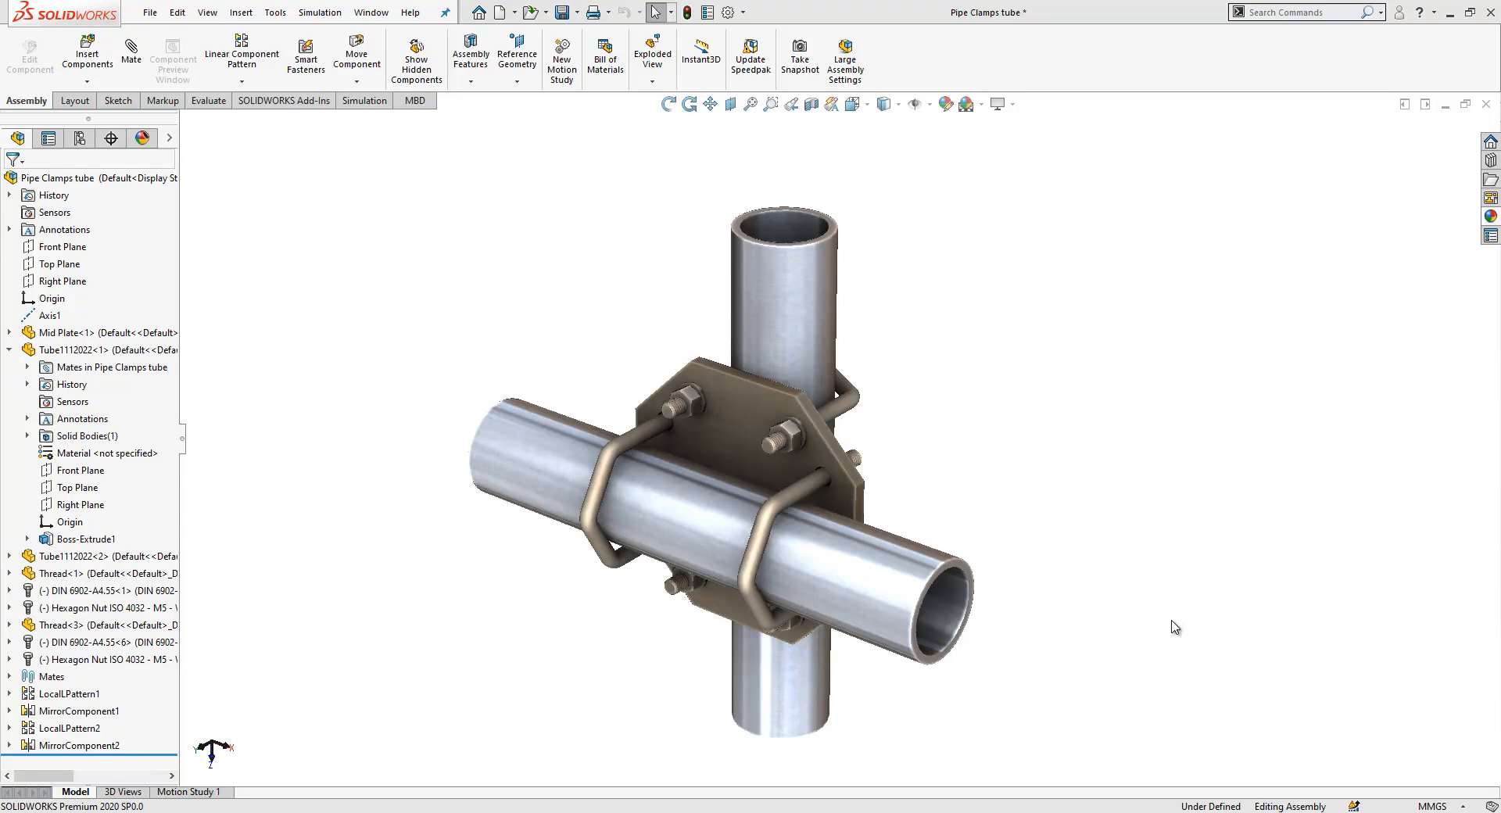
{"action": "mouse_move", "coordinate": [1164, 648]}
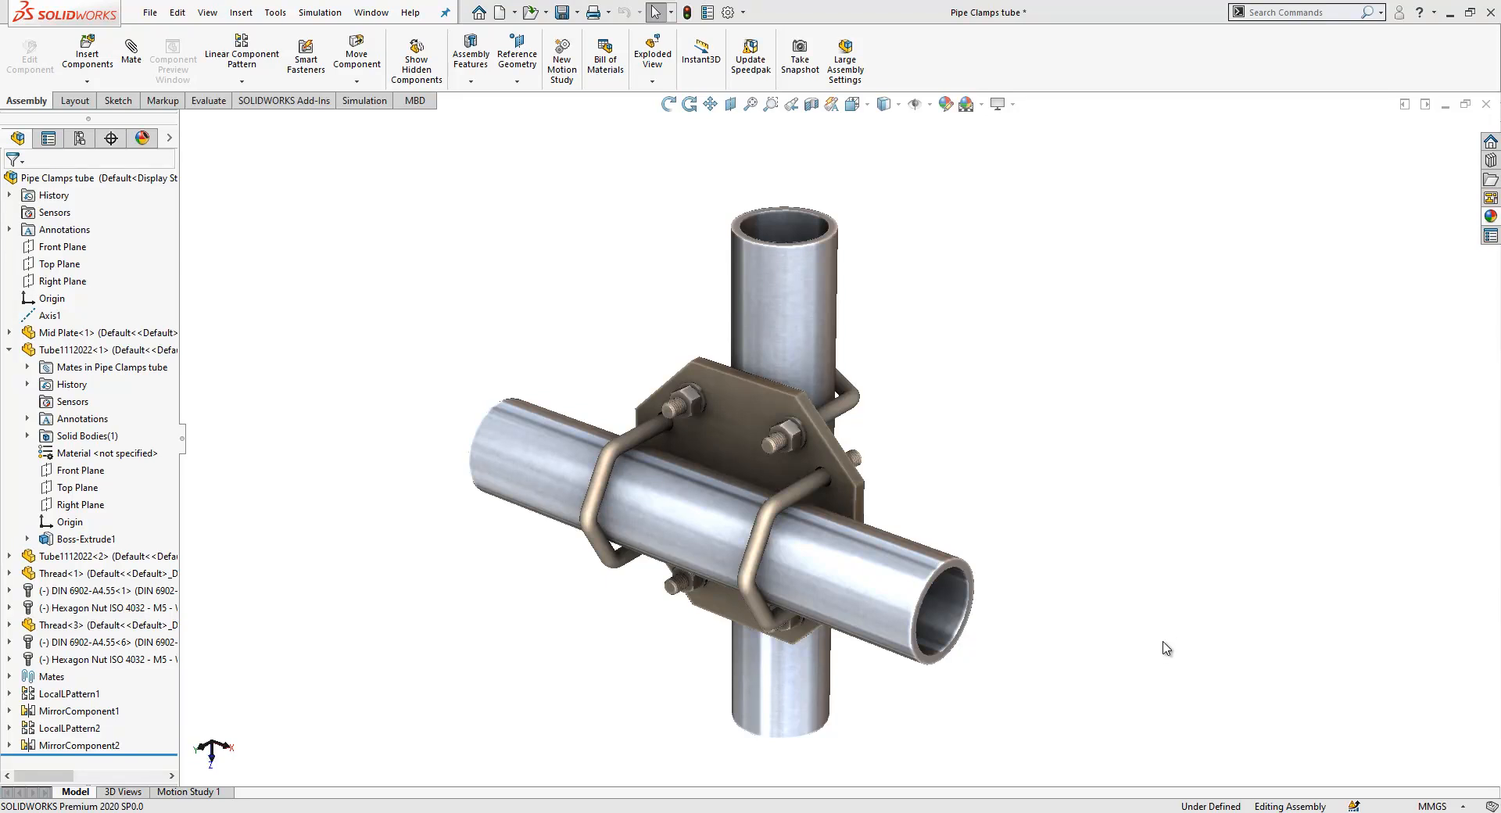
Open the New SOLIDWORKS Document dialog with Part selected.
{"action": "left_click", "coordinate": [493, 11]}
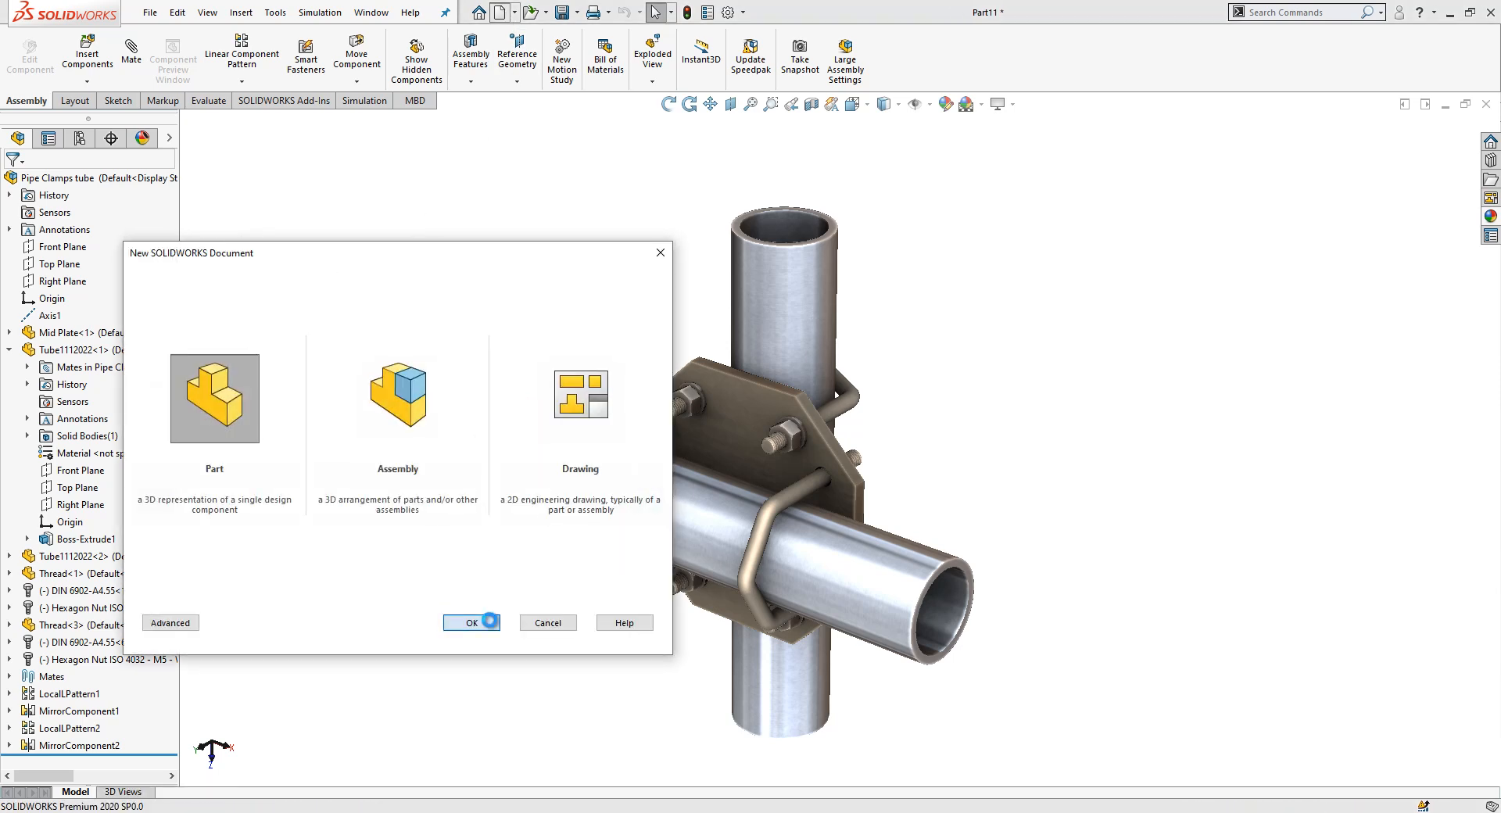
Create a new part and sketch a 30 mm circle with a 2.50 mm offset wall on Front Plane.
{"action": "left_click", "coordinate": [472, 623]}
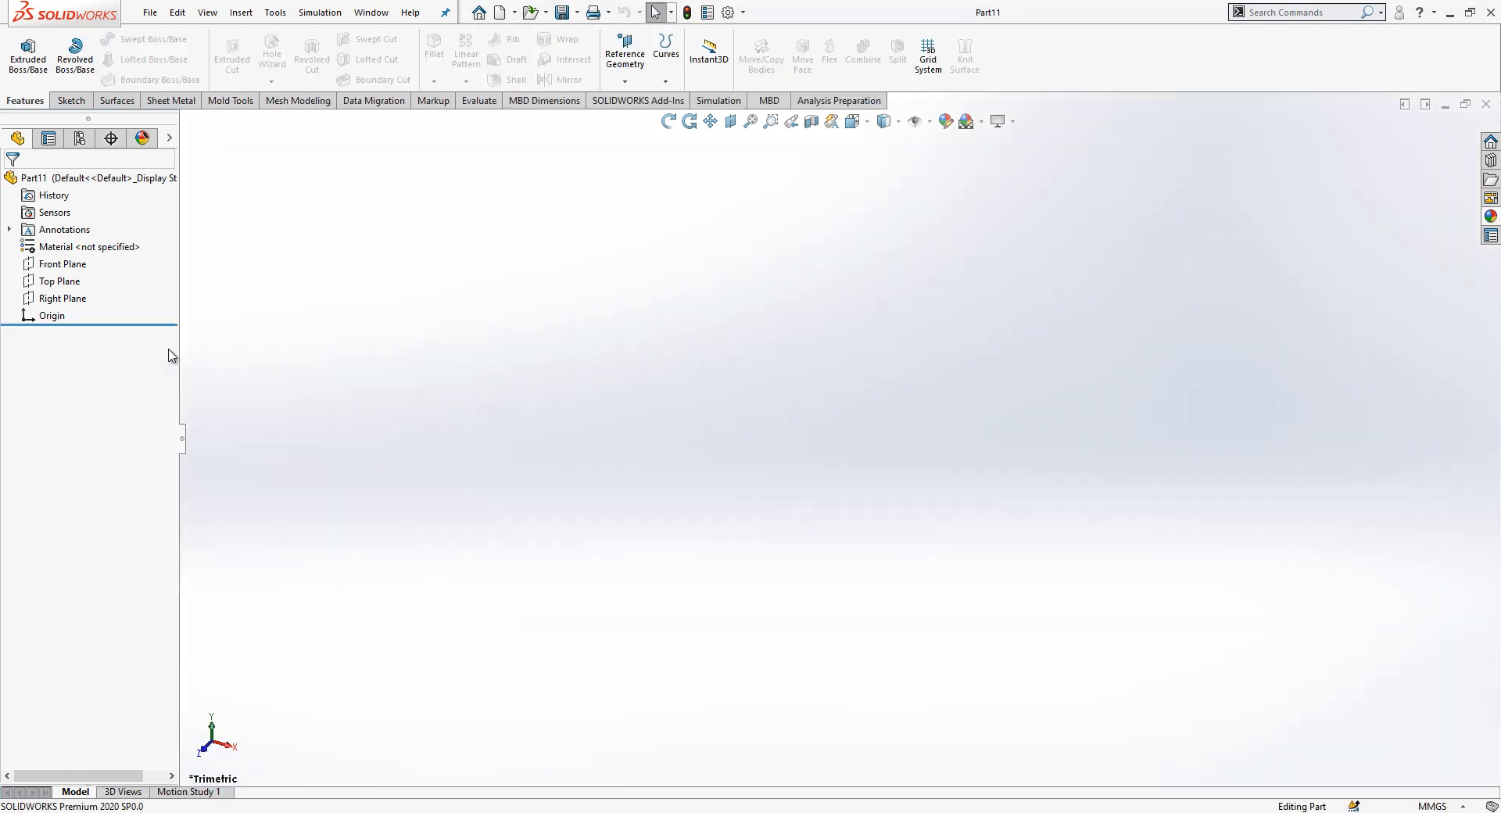
{"action": "left_click", "coordinate": [60, 264]}
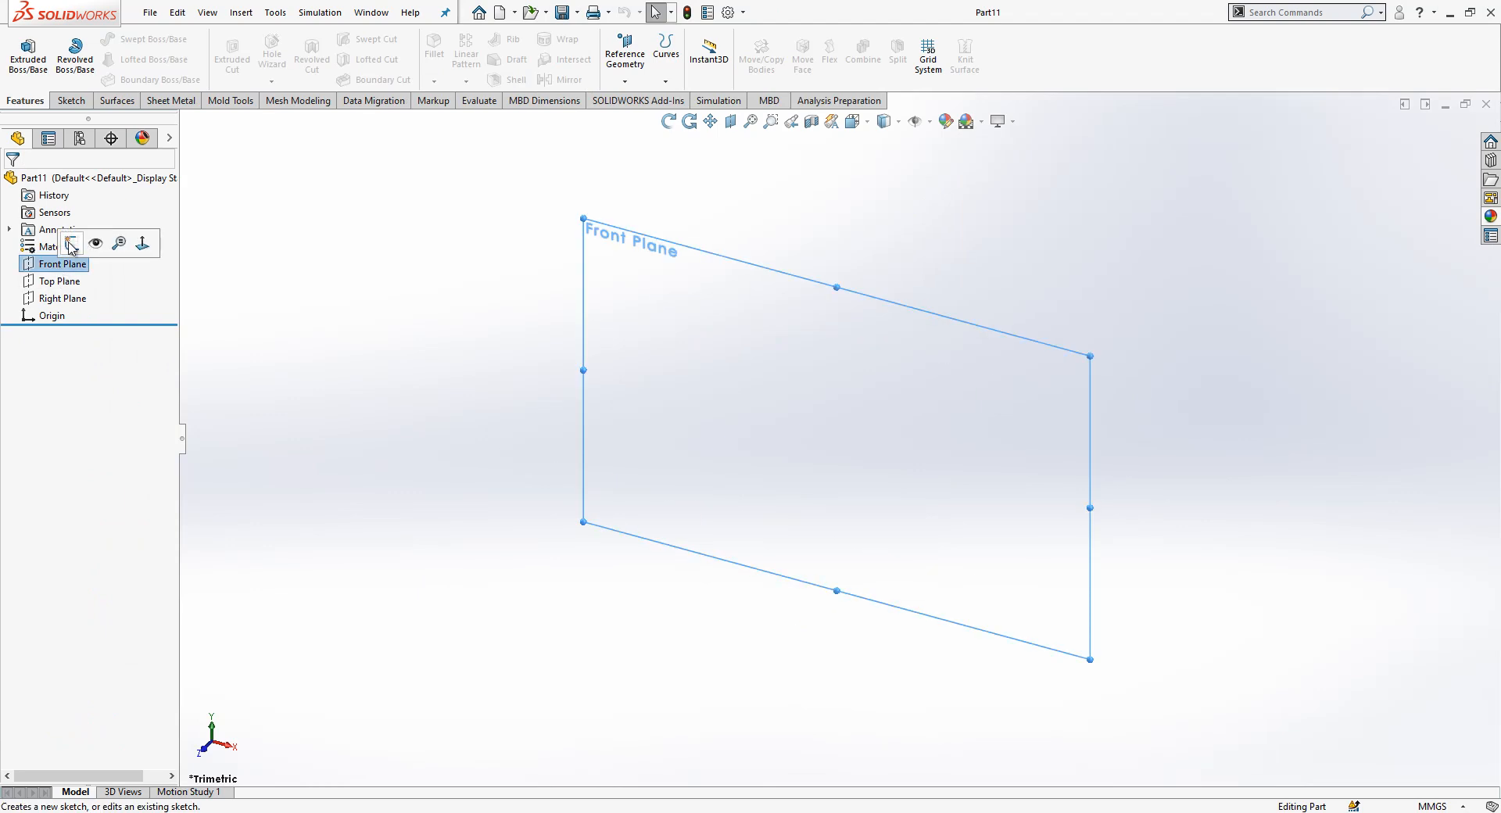
{"action": "left_click", "coordinate": [74, 245]}
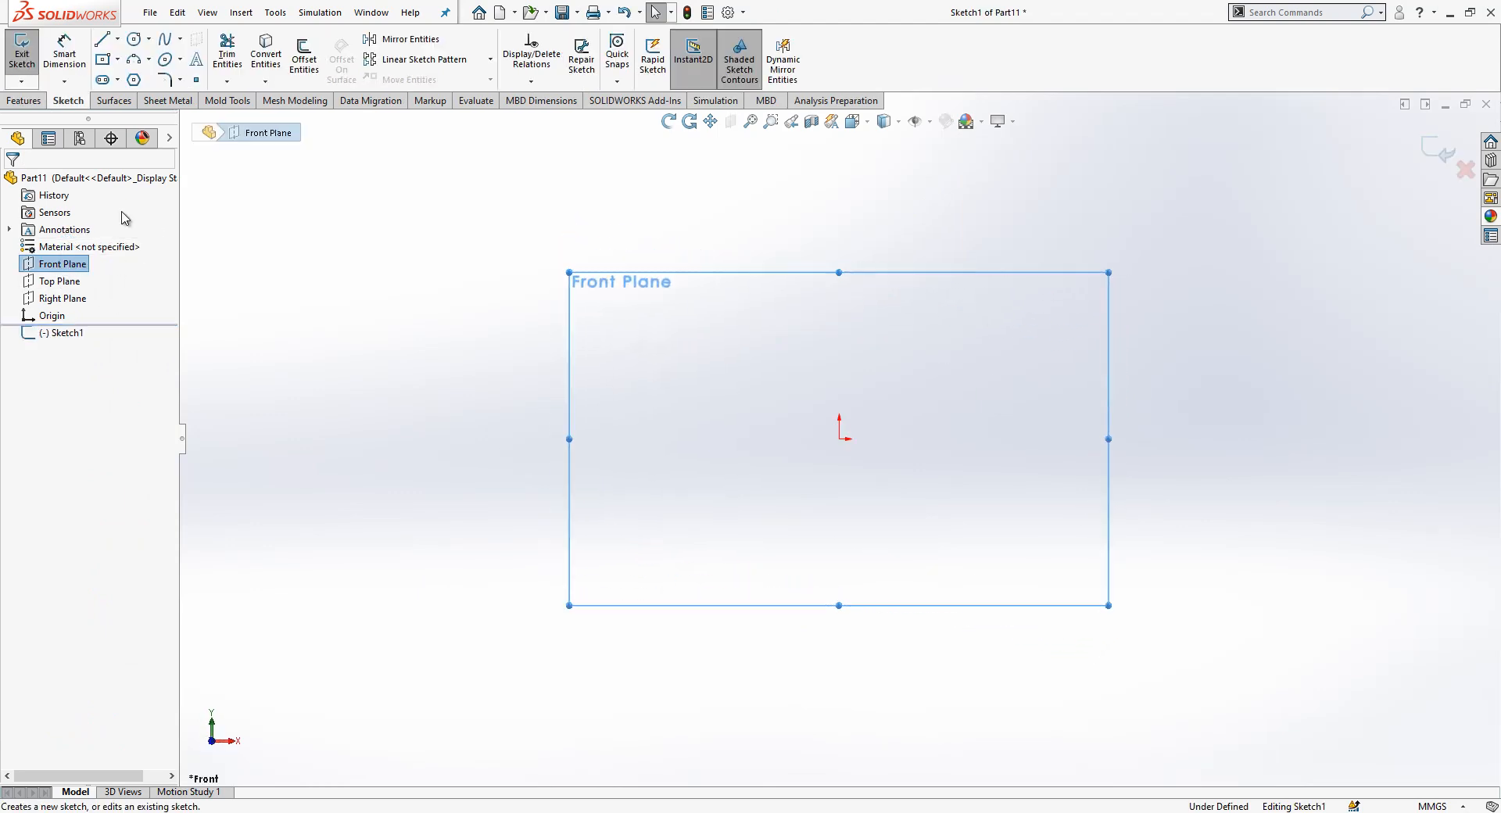
{"action": "left_click", "coordinate": [132, 39]}
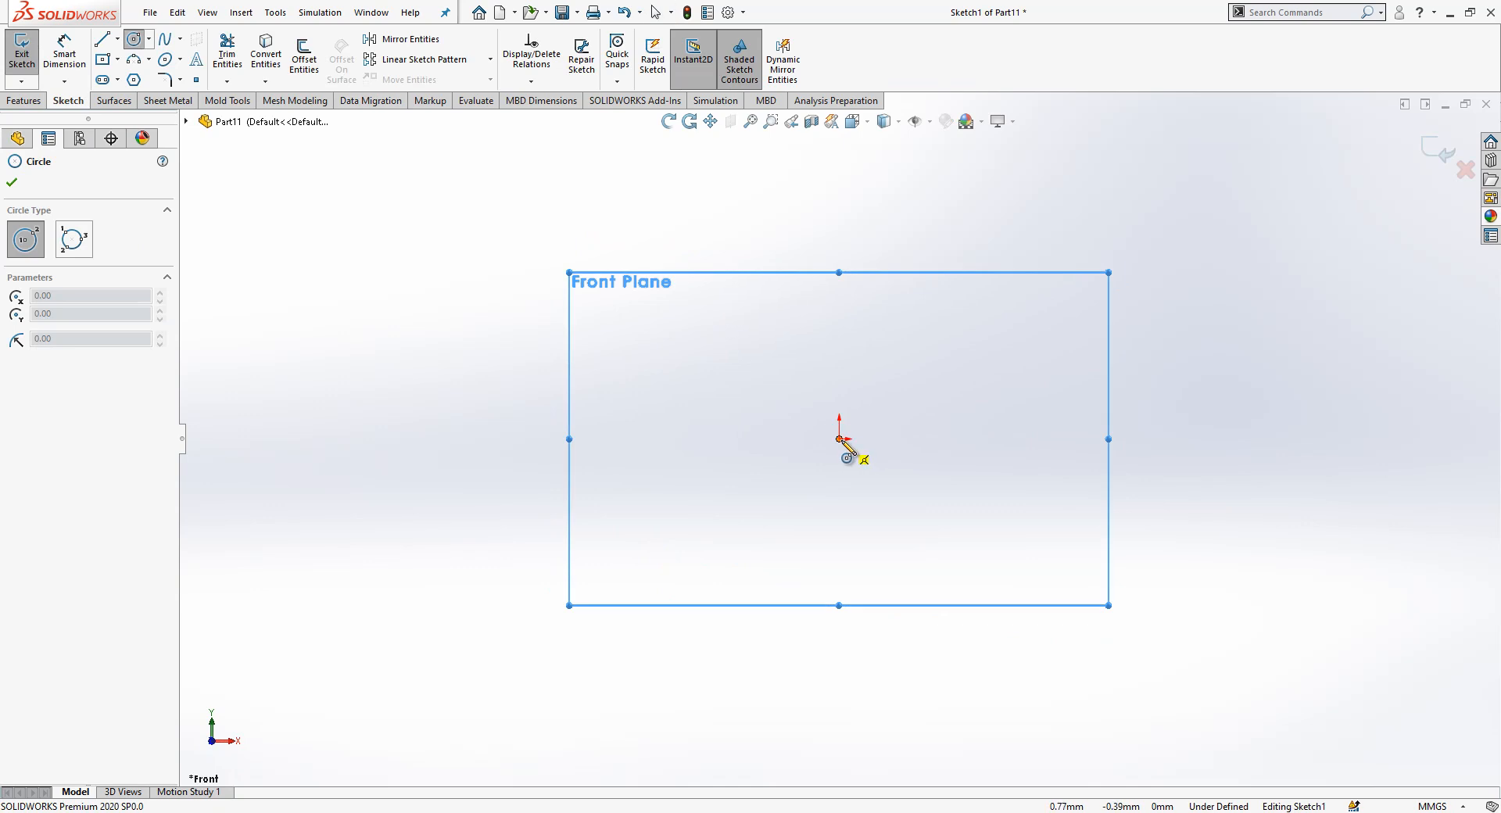
{"action": "left_click_drag", "start_coordinate": [839, 439], "coordinate": [925, 439]}
{"action": "type", "text": "3"}
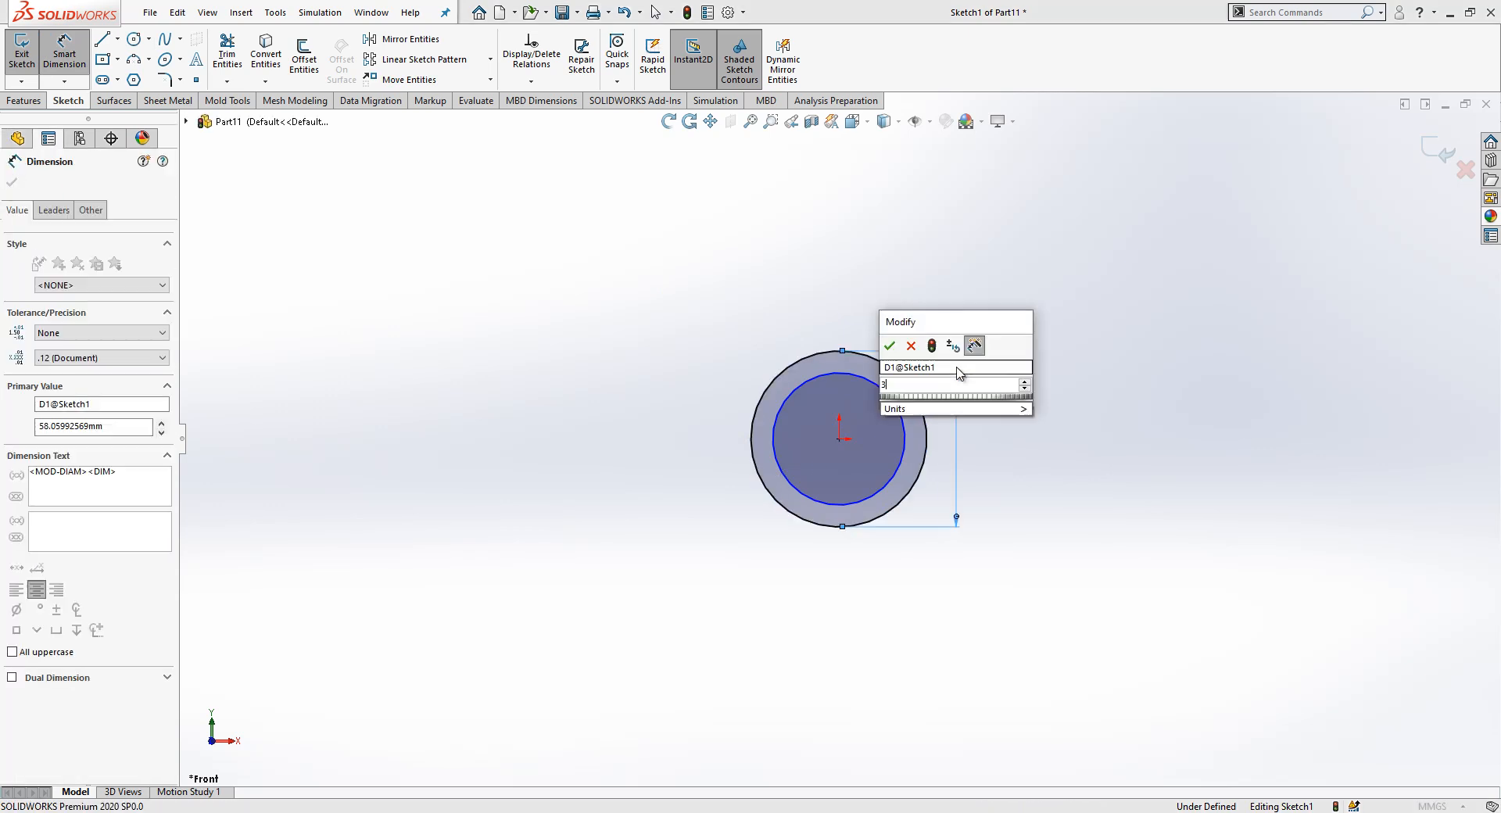
{"action": "left_click", "coordinate": [889, 346]}
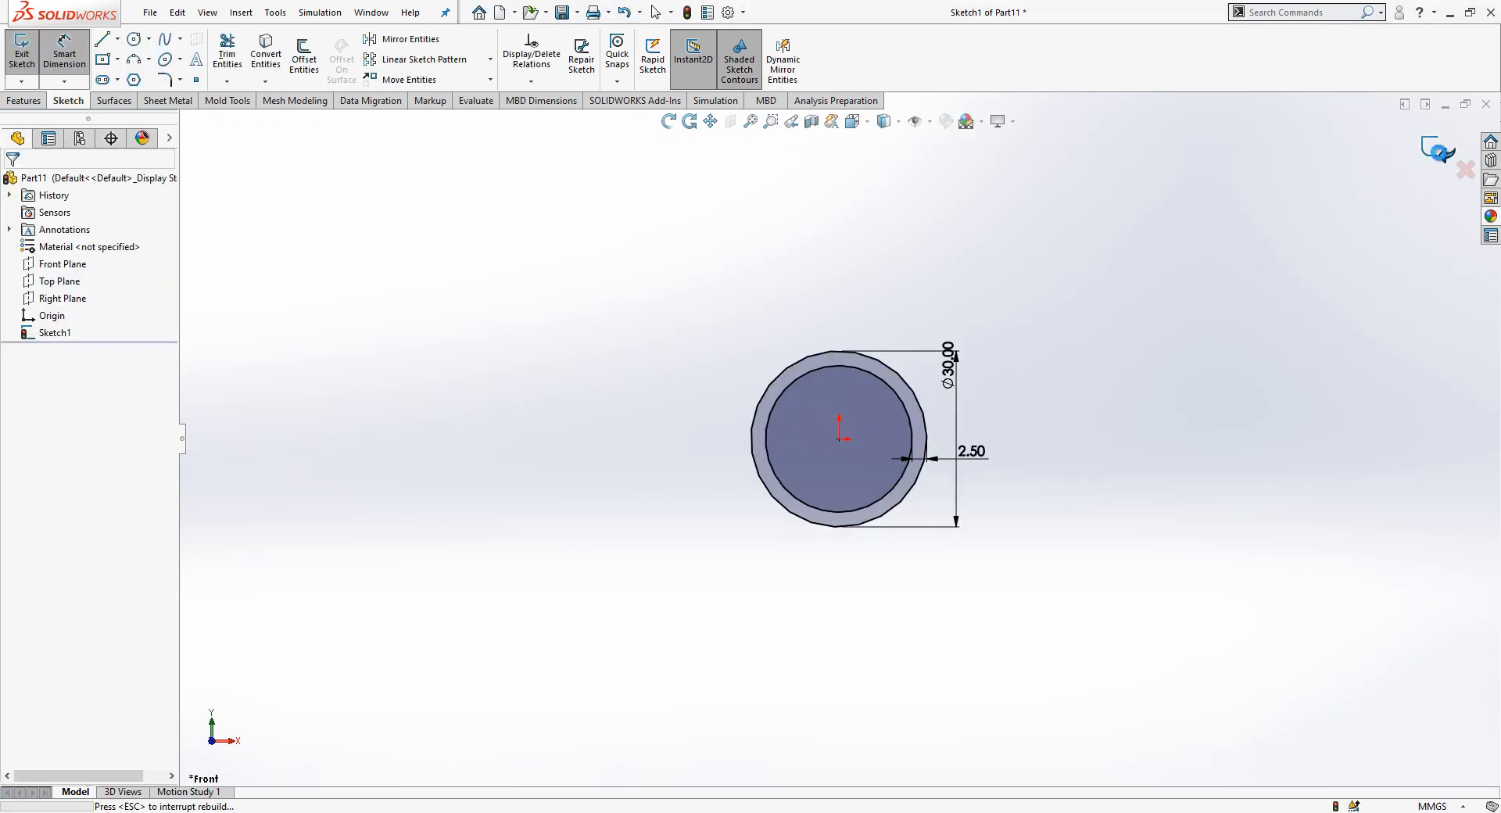
Extrude the ring sketch Mid Plane to a depth of 16 mm.
{"action": "left_click", "coordinate": [19, 54]}
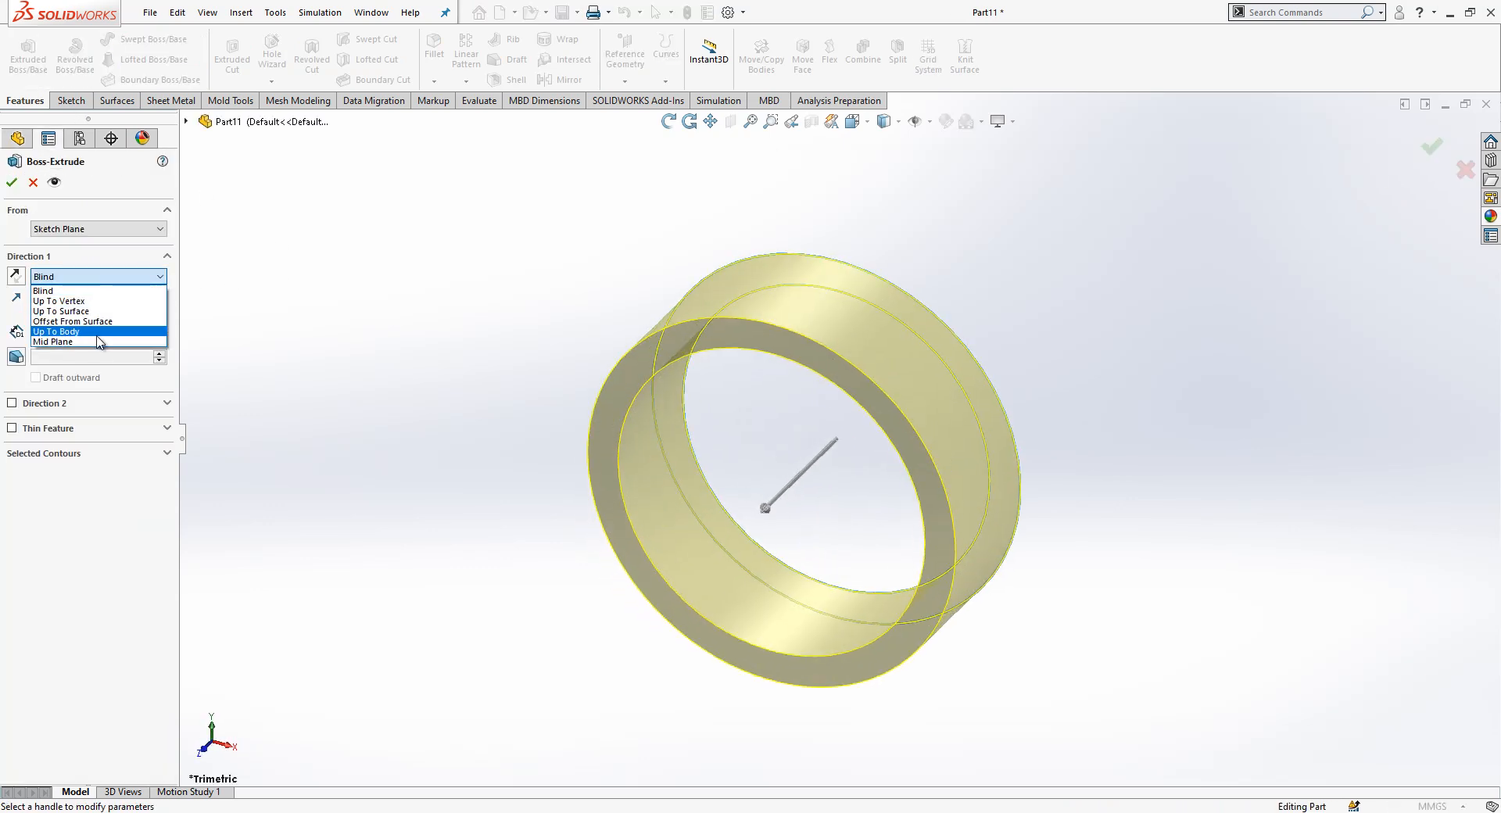
{"action": "left_click", "coordinate": [52, 341]}
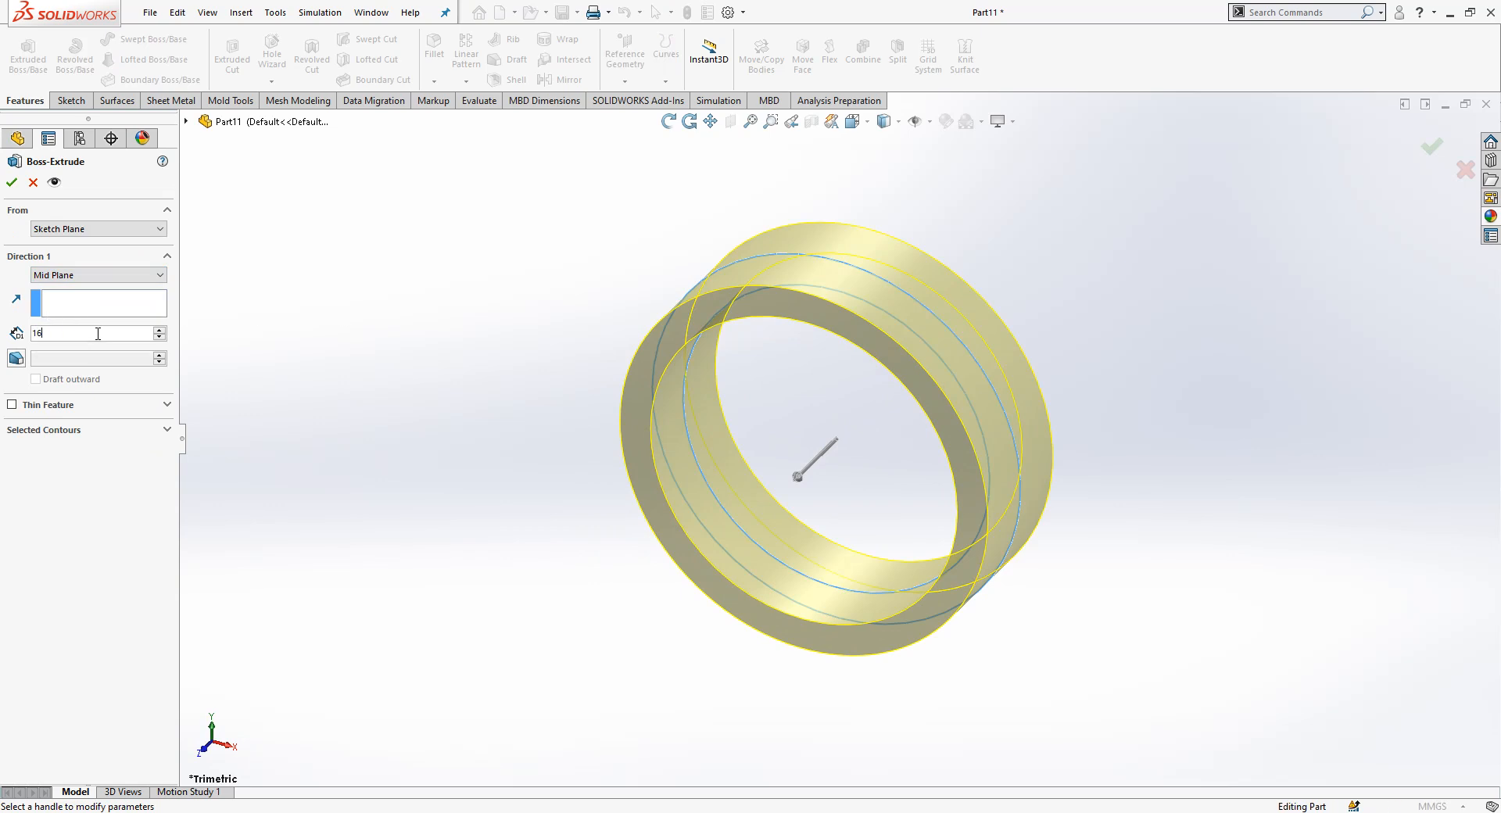
{"action": "left_click", "coordinate": [12, 184]}
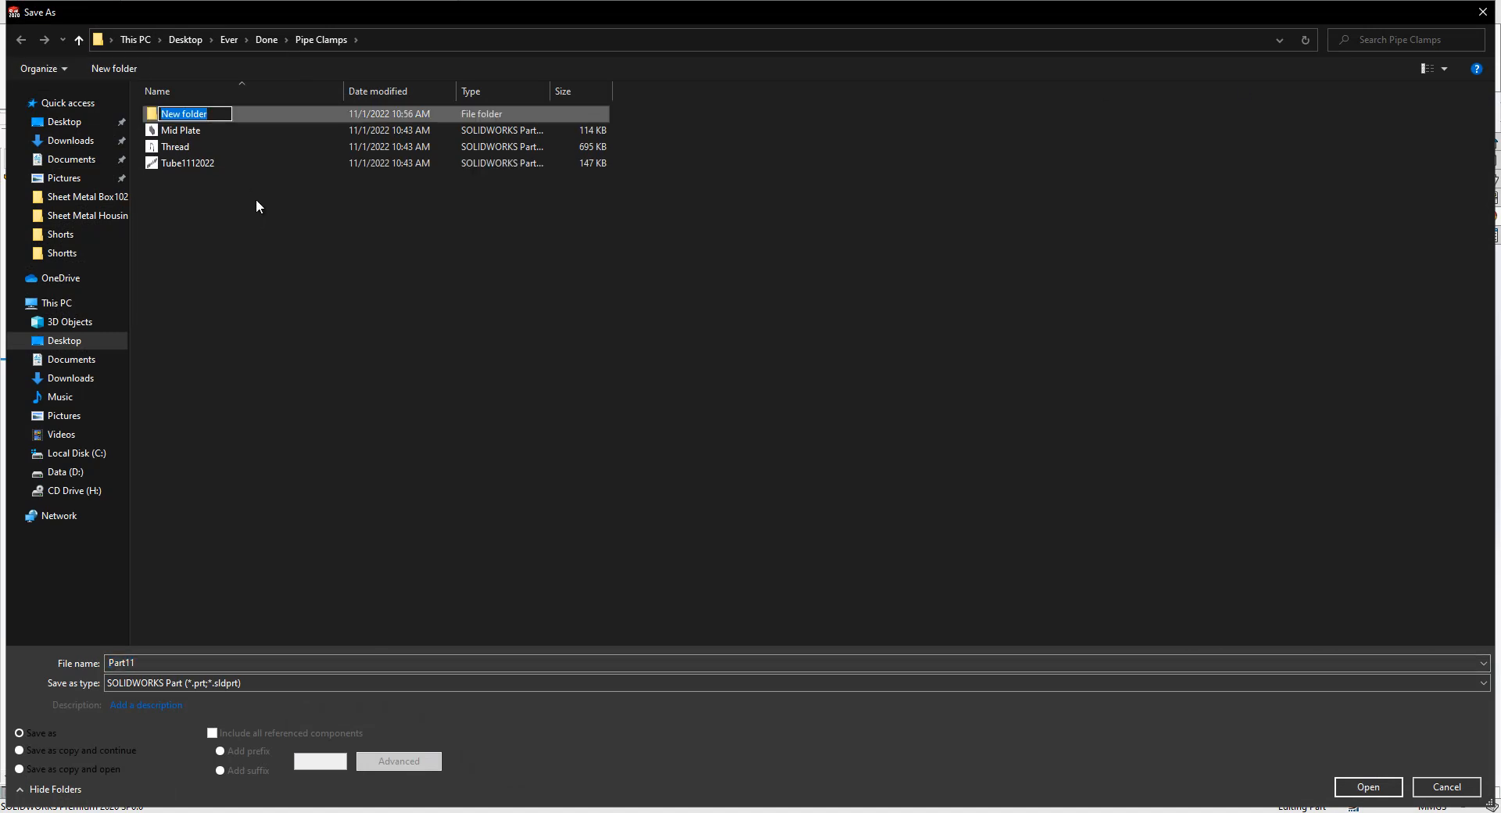
Save the part as Tube in a new Example folder inside Pipe Clamps.
{"action": "type", "text": "Exa"}
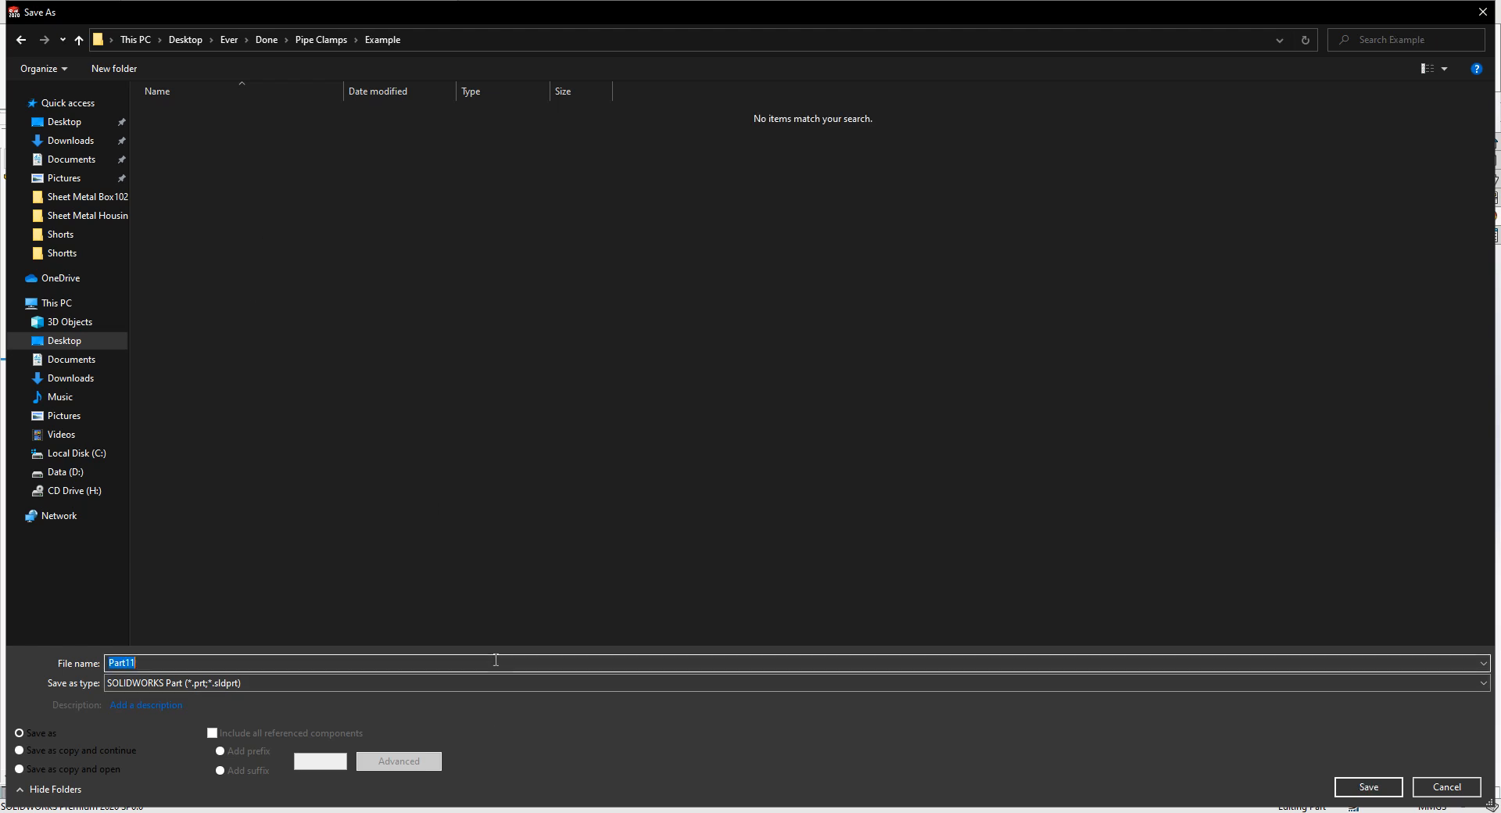
{"action": "left_click", "coordinate": [1368, 786]}
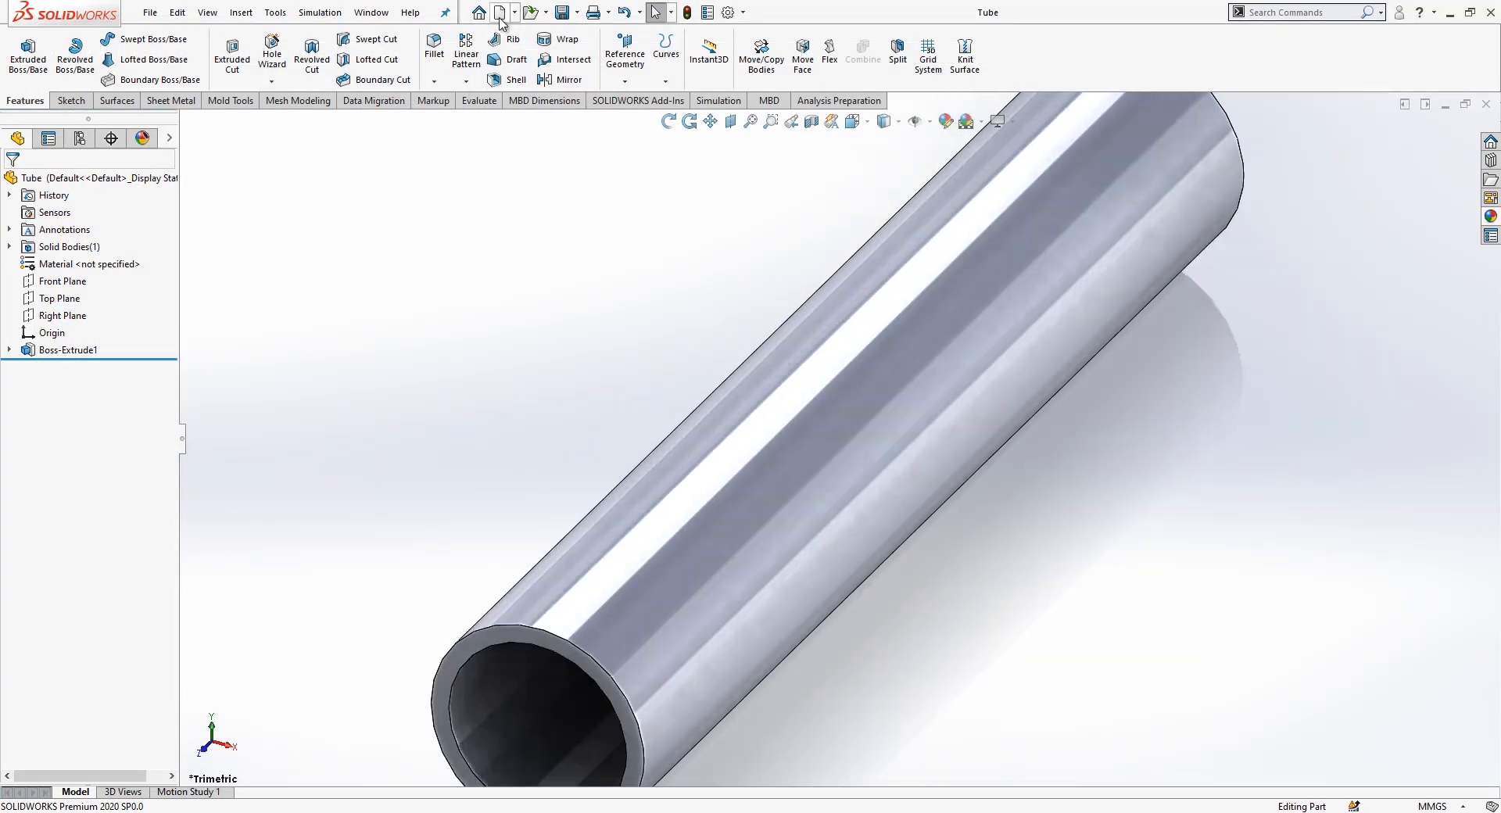
Create a new part and sketch an equal-sided centre rectangle on Front Plane.
{"action": "left_click", "coordinate": [497, 11]}
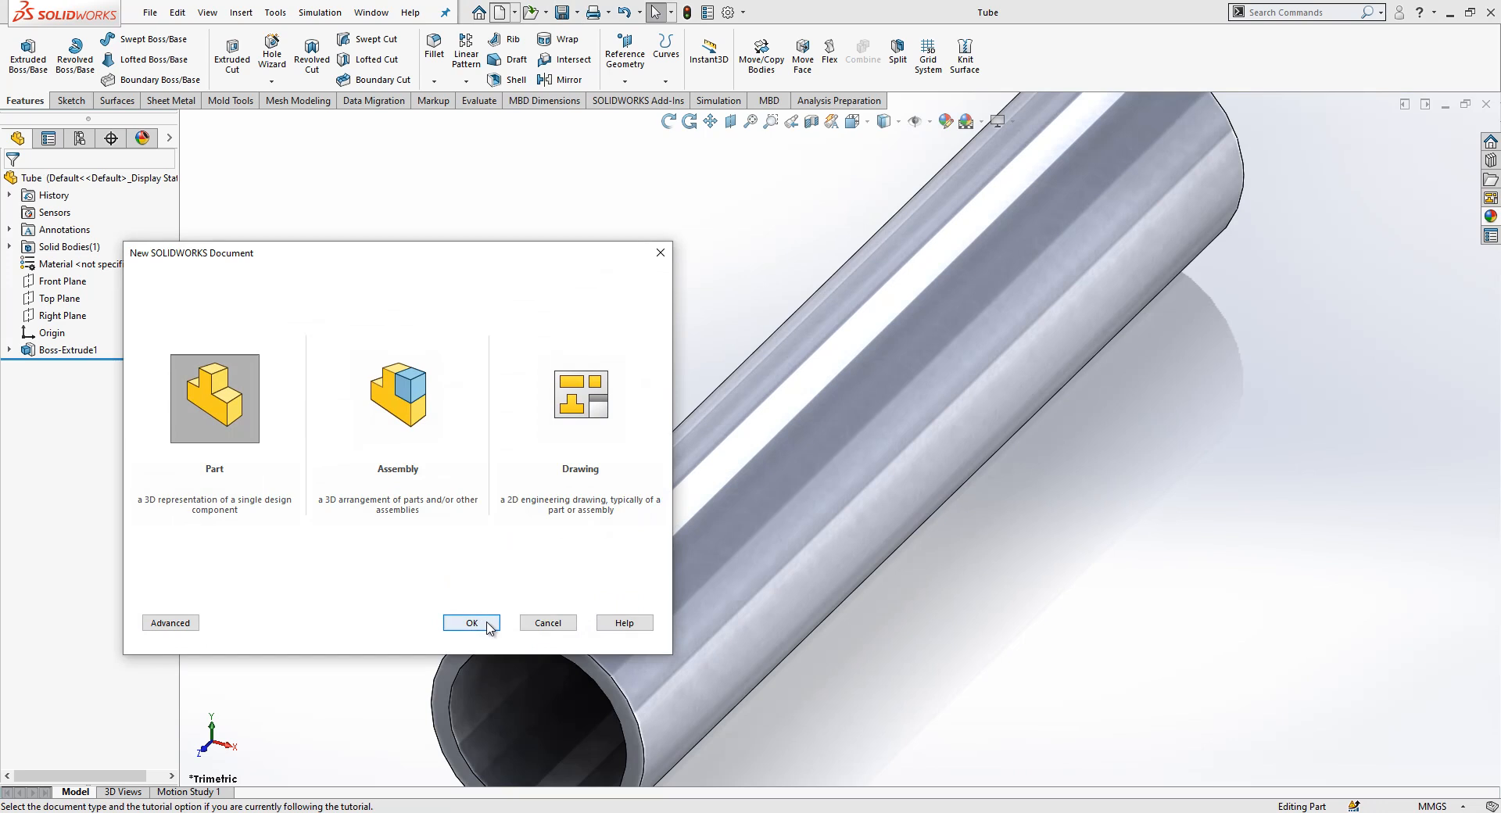
{"action": "left_click", "coordinate": [471, 623]}
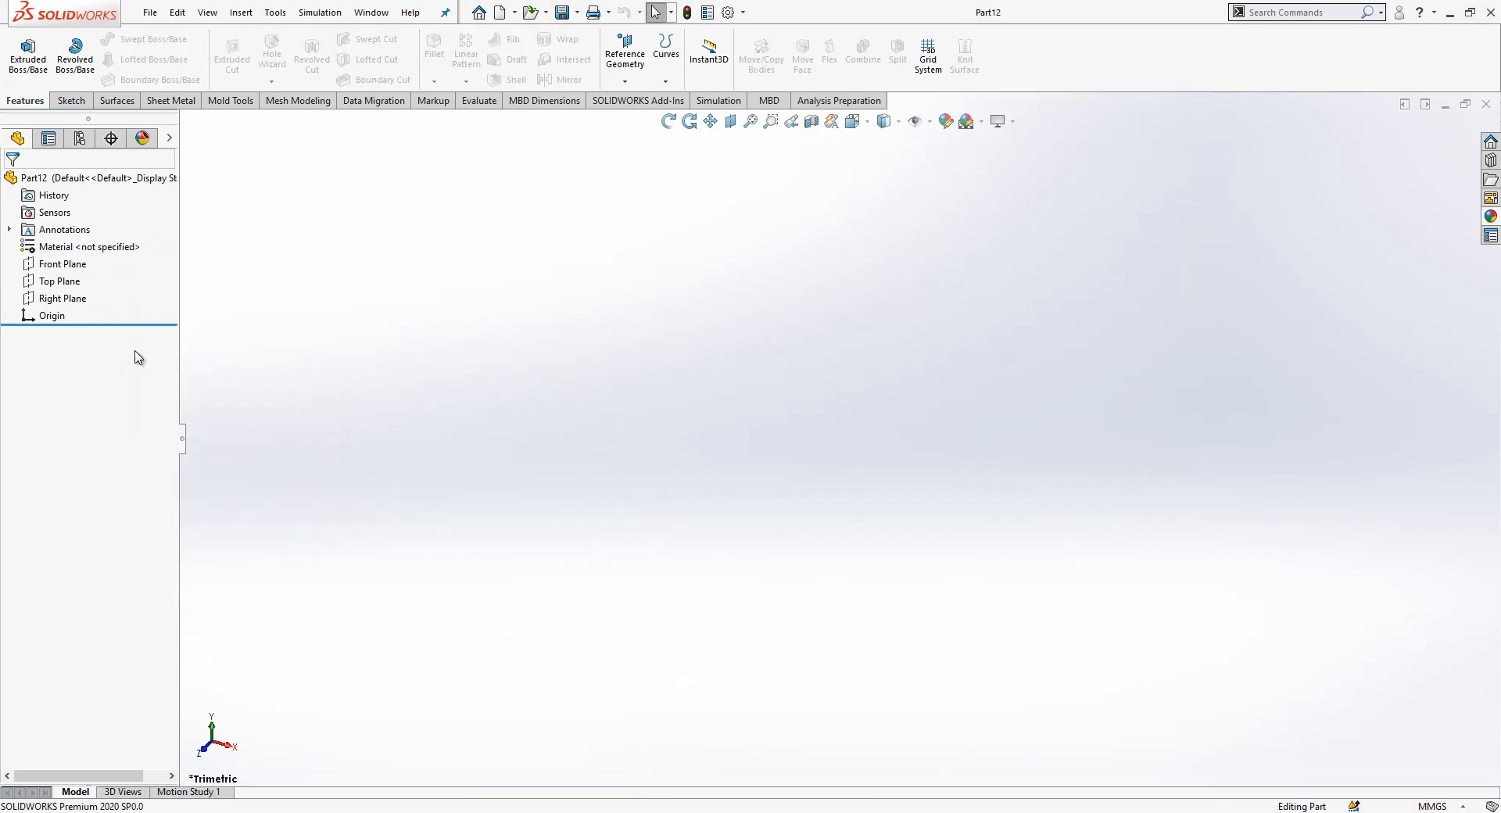
{"action": "left_click", "coordinate": [56, 263]}
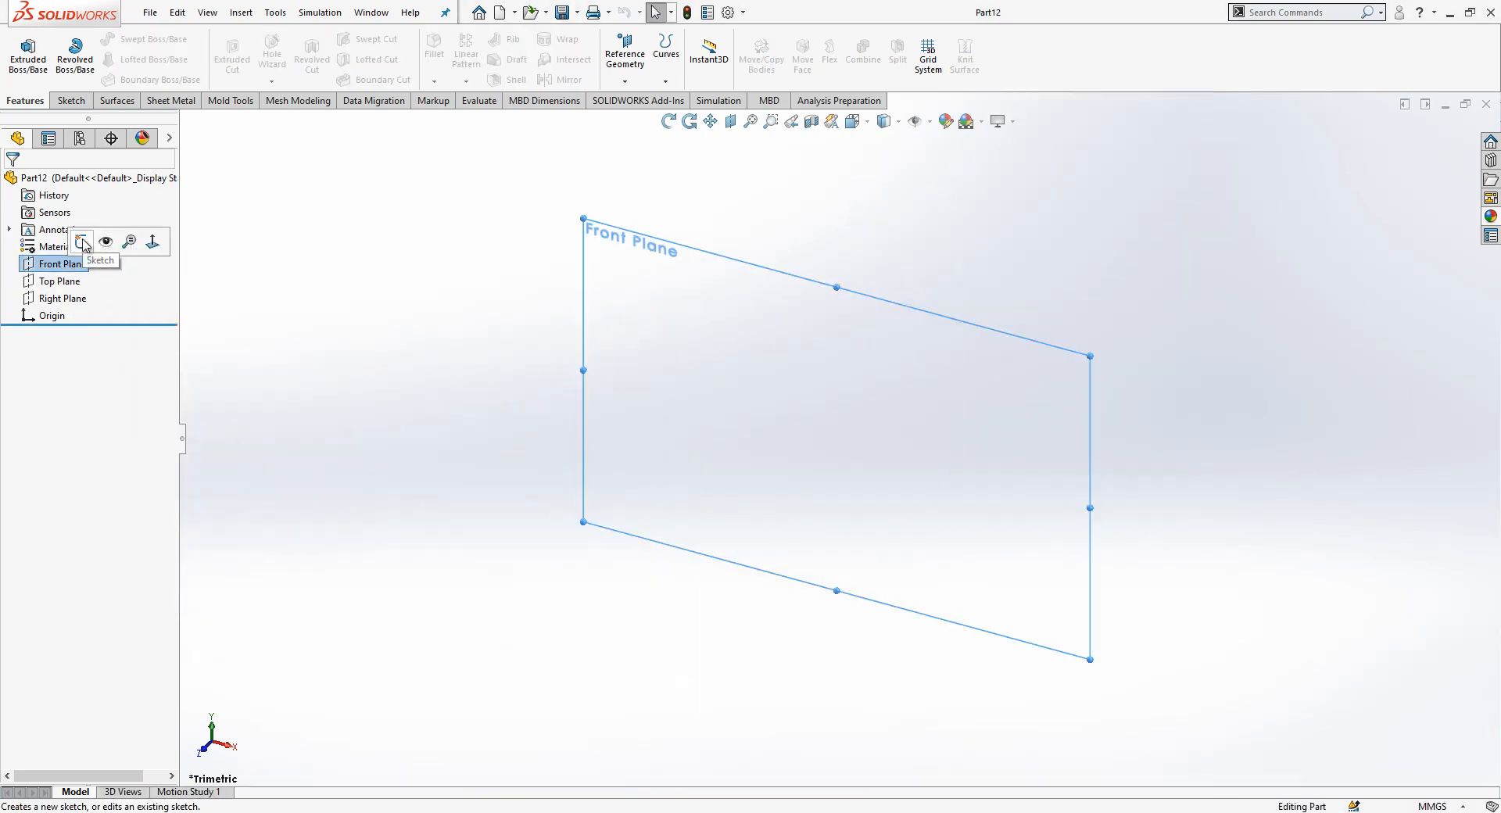
{"action": "left_click", "coordinate": [77, 242]}
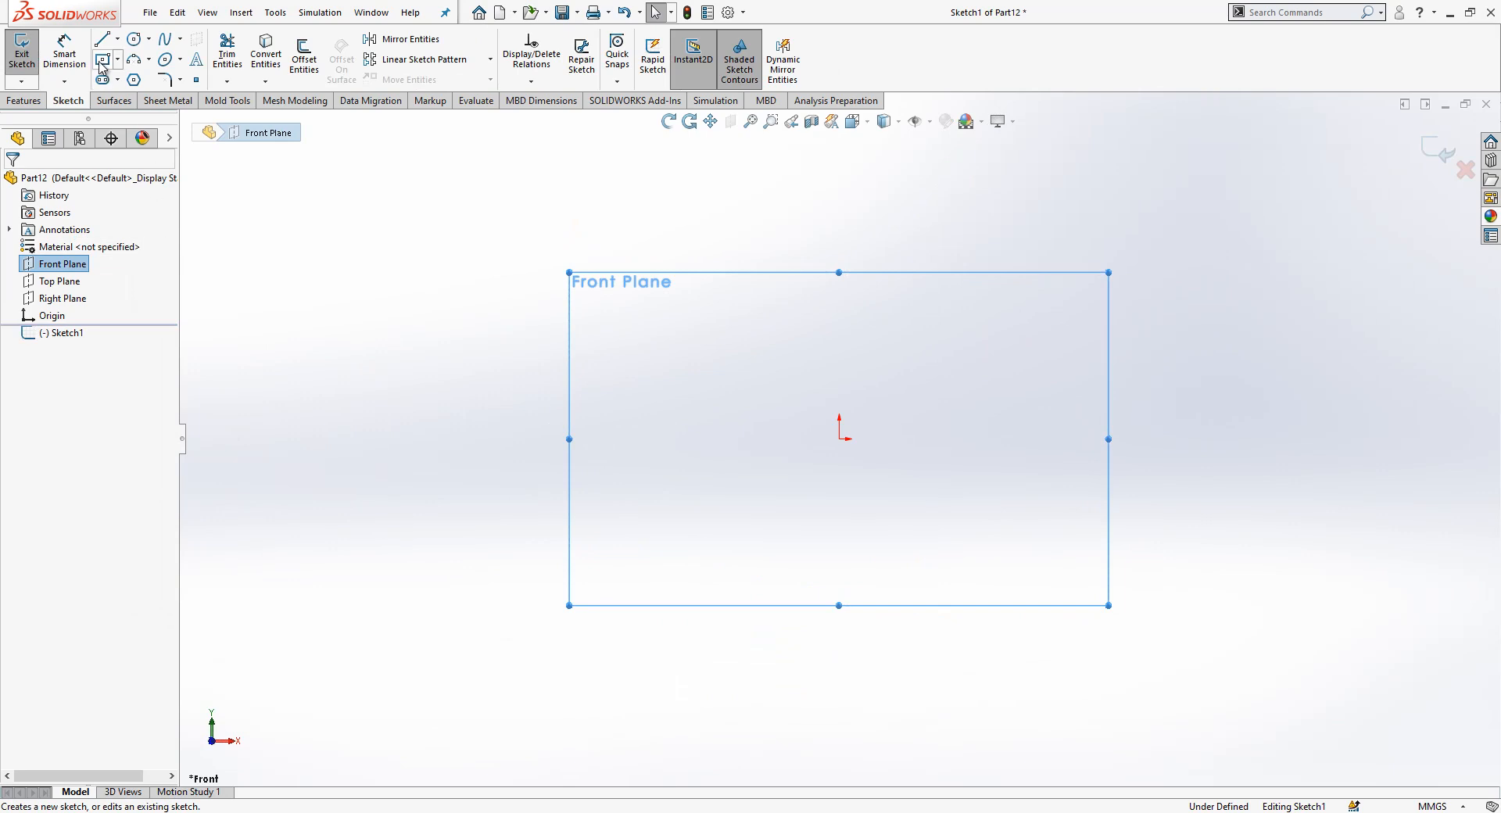
{"action": "left_click", "coordinate": [102, 60]}
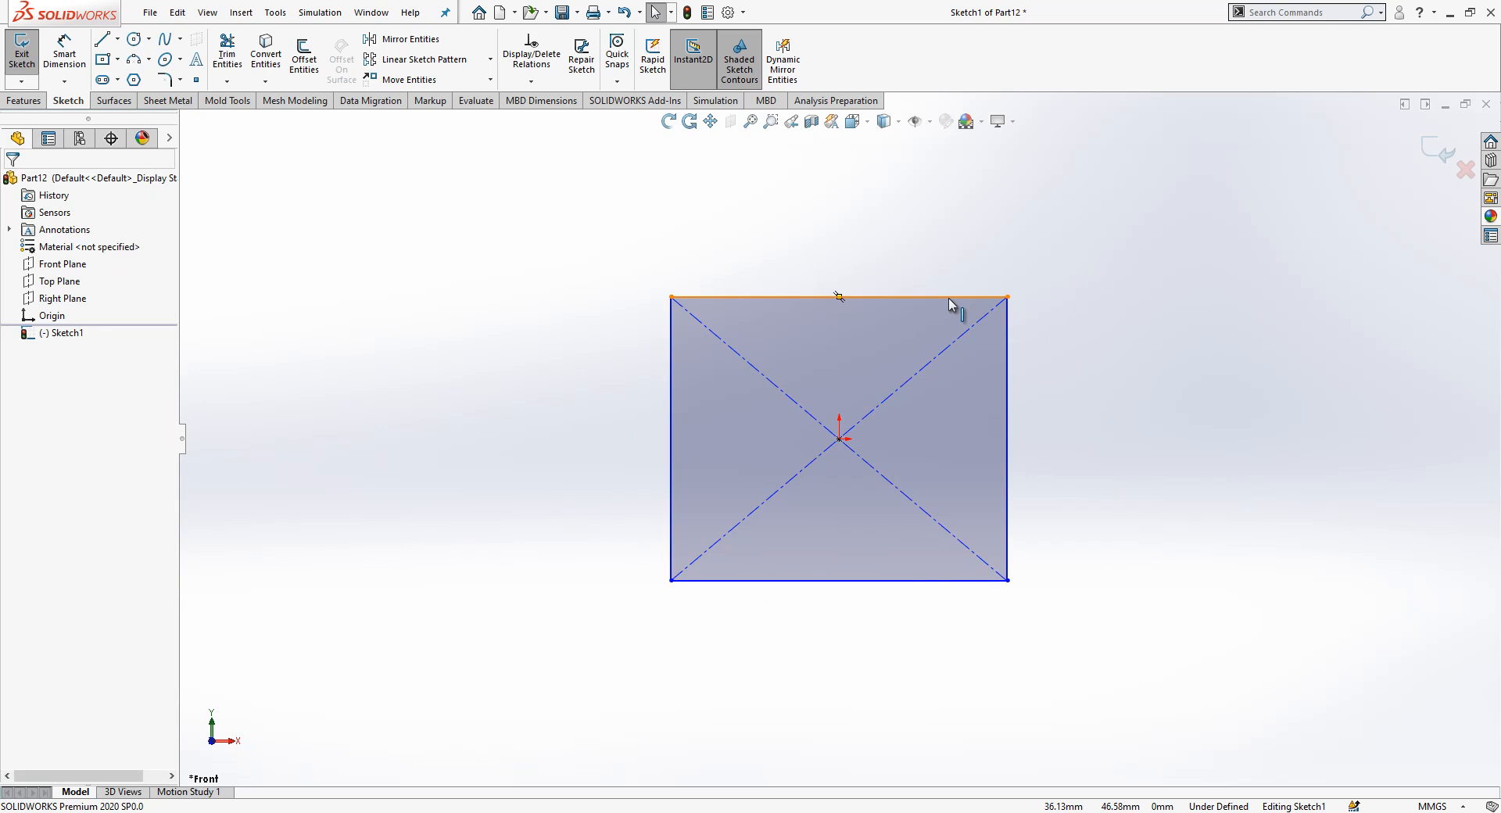
{"action": "left_click", "coordinate": [671, 440]}
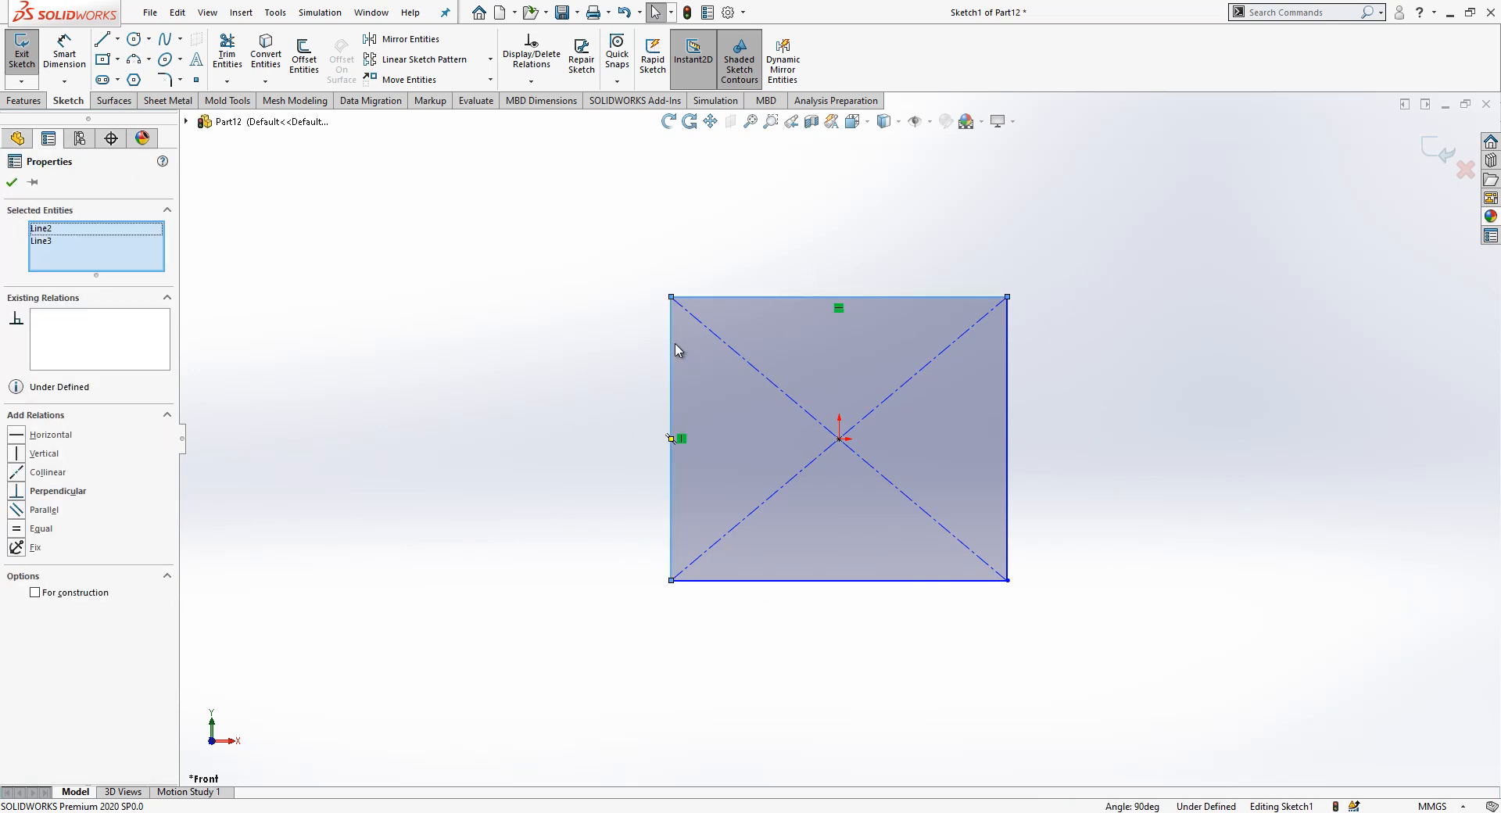
{"action": "mouse_move", "coordinate": [253, 462]}
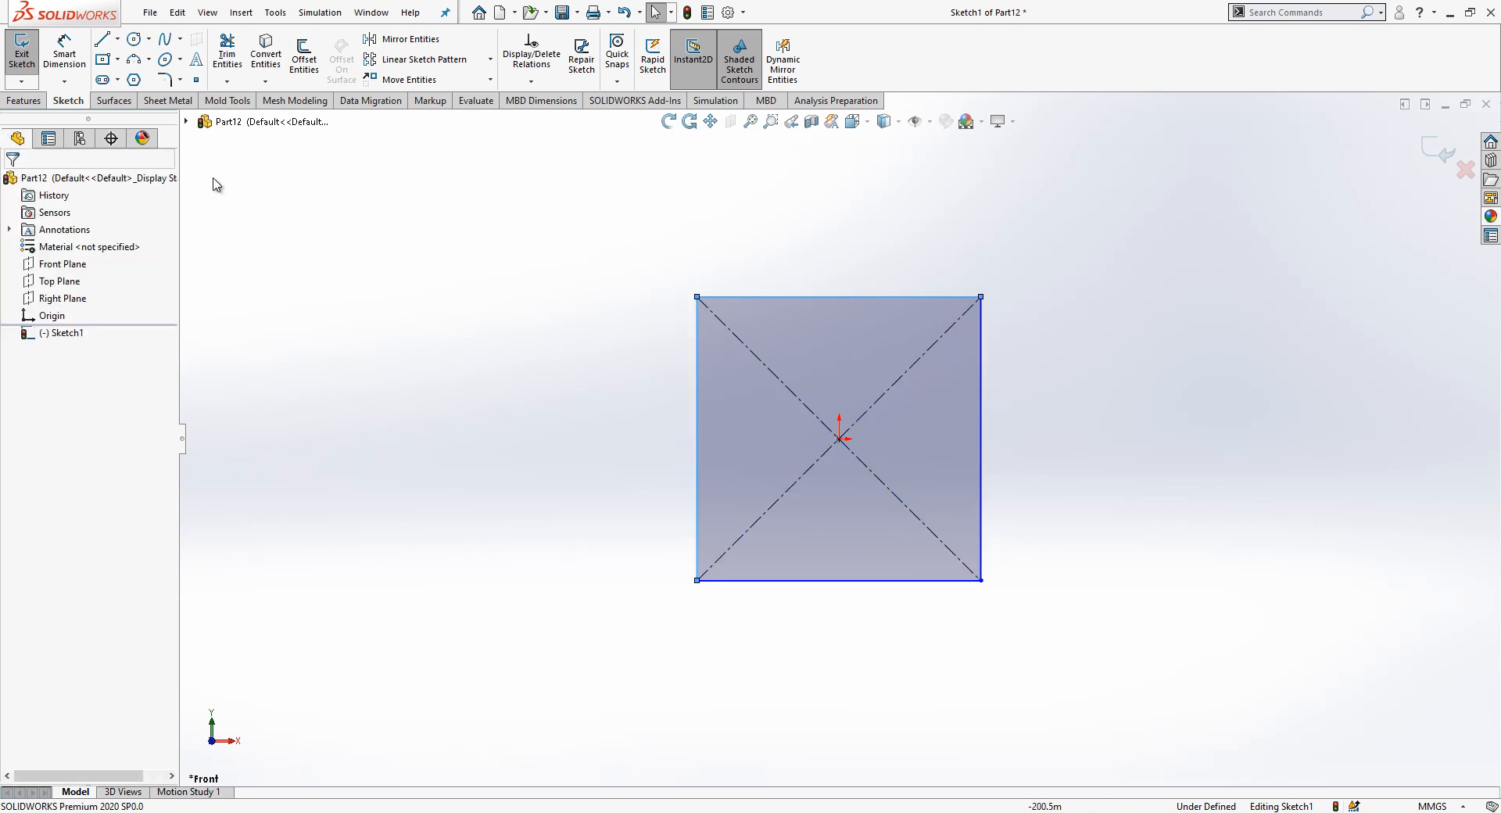
Draw a line across the top-left corner with endpoints symmetric about the diagonal.
{"action": "left_click", "coordinate": [100, 38]}
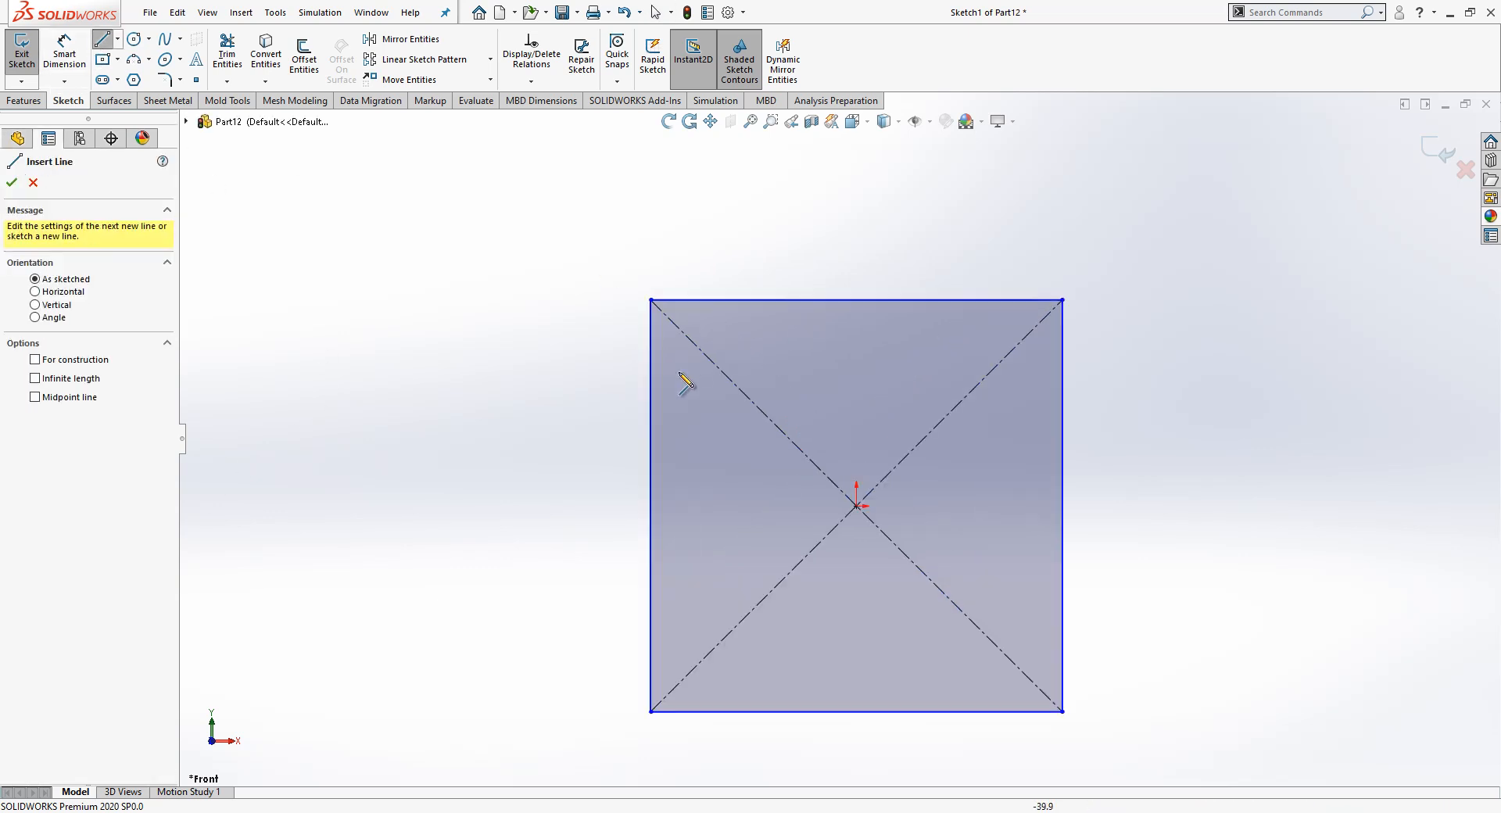
{"action": "left_click_drag", "start_coordinate": [652, 399], "coordinate": [732, 302]}
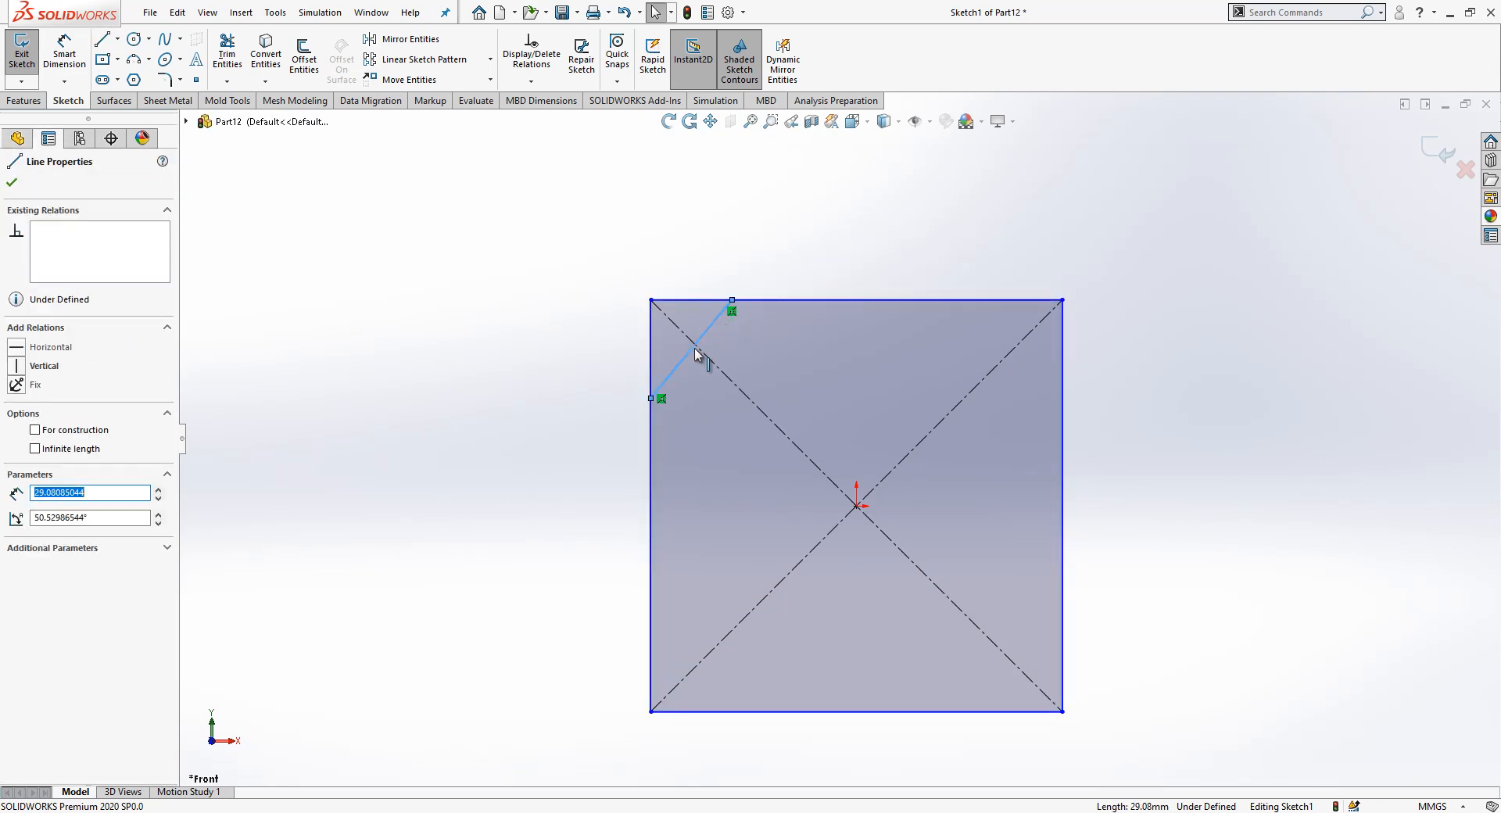
{"action": "left_click", "coordinate": [652, 398]}
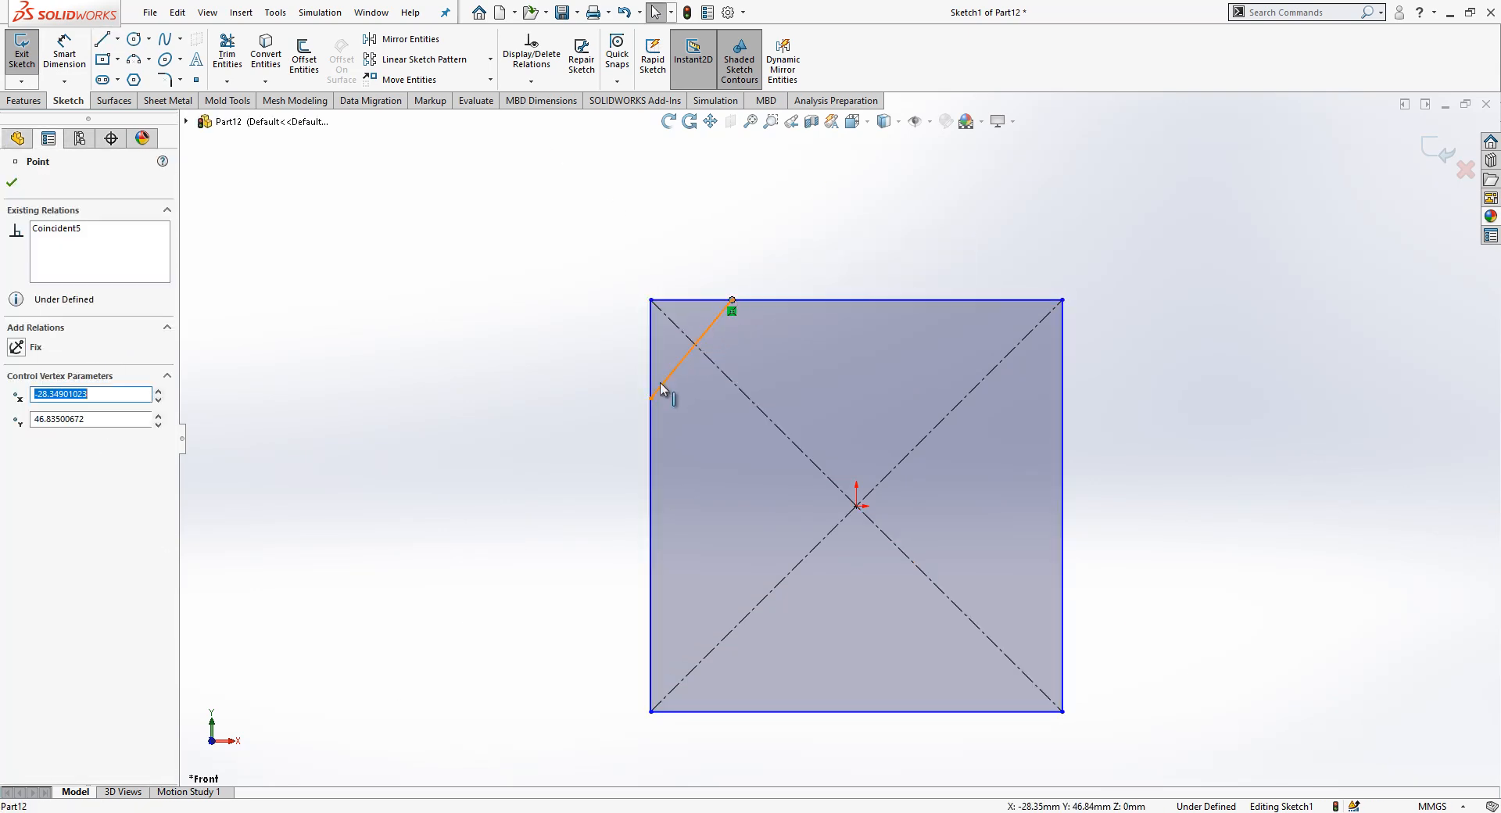
{"action": "left_click", "coordinate": [652, 398]}
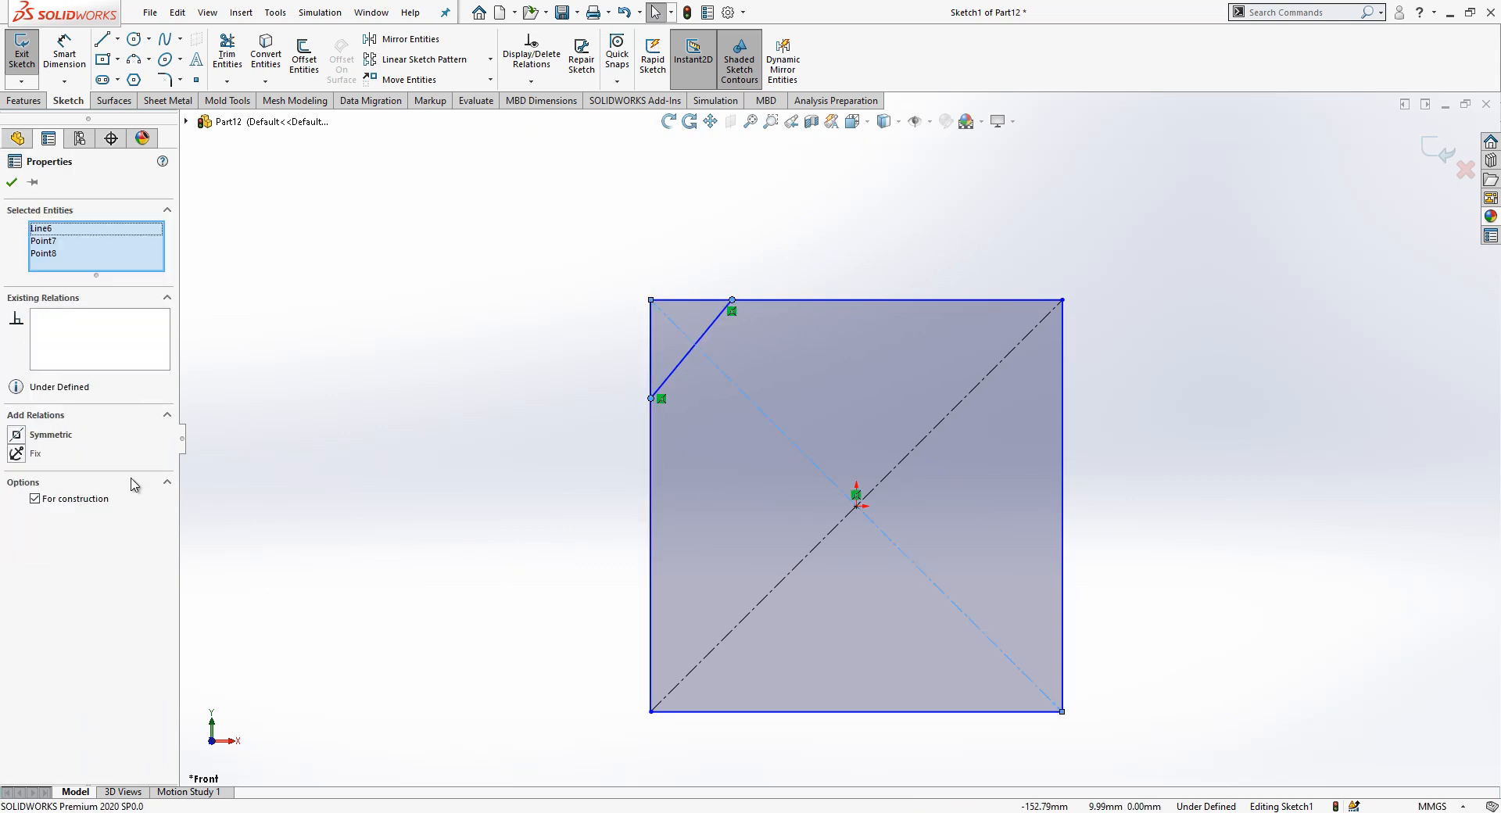
{"action": "left_click", "coordinate": [50, 434]}
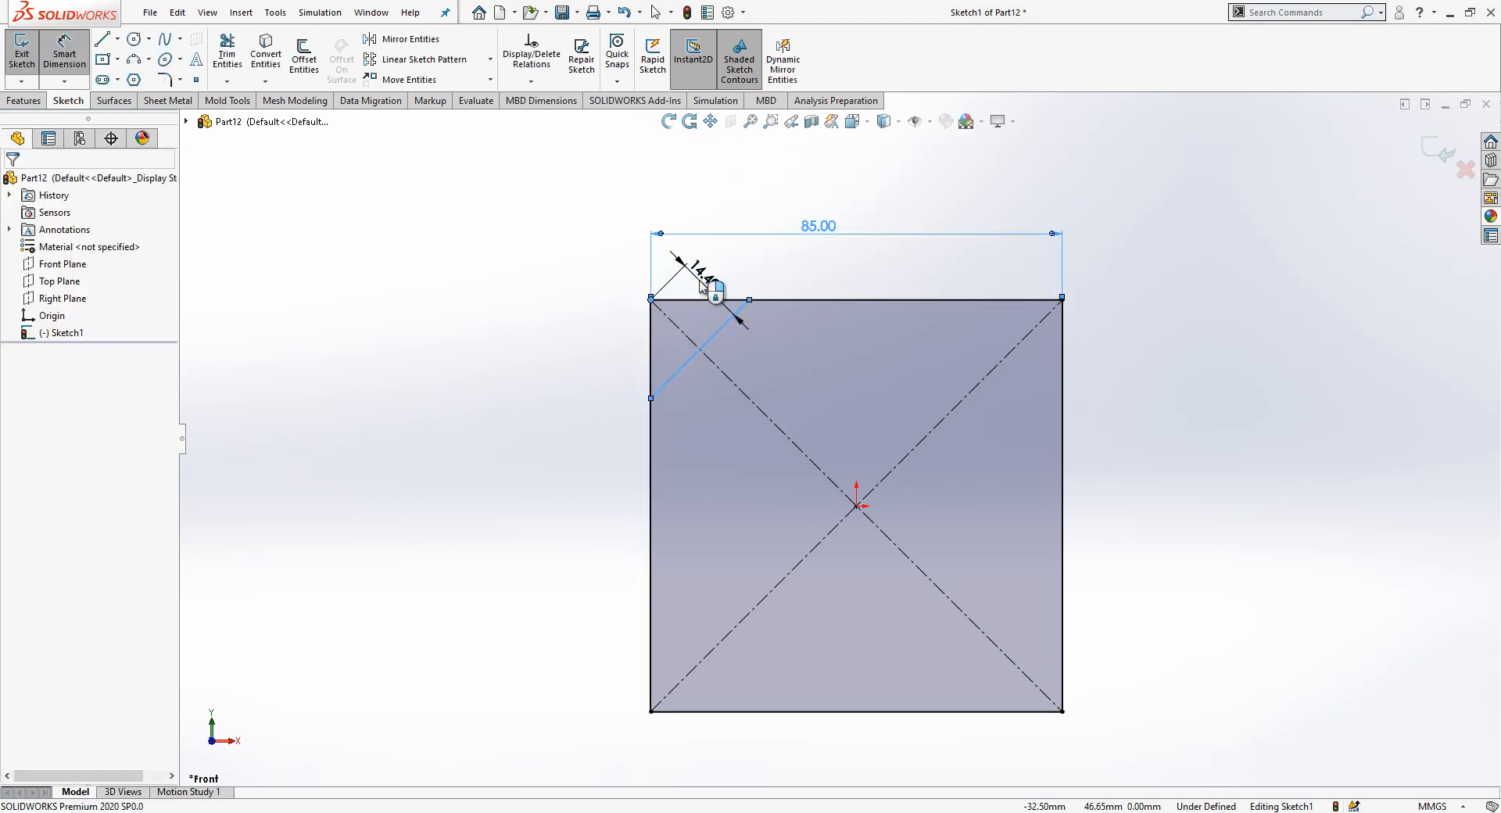
Dimension the corner line 15 from the corner and offset a copy of it.
{"action": "left_click", "coordinate": [710, 287]}
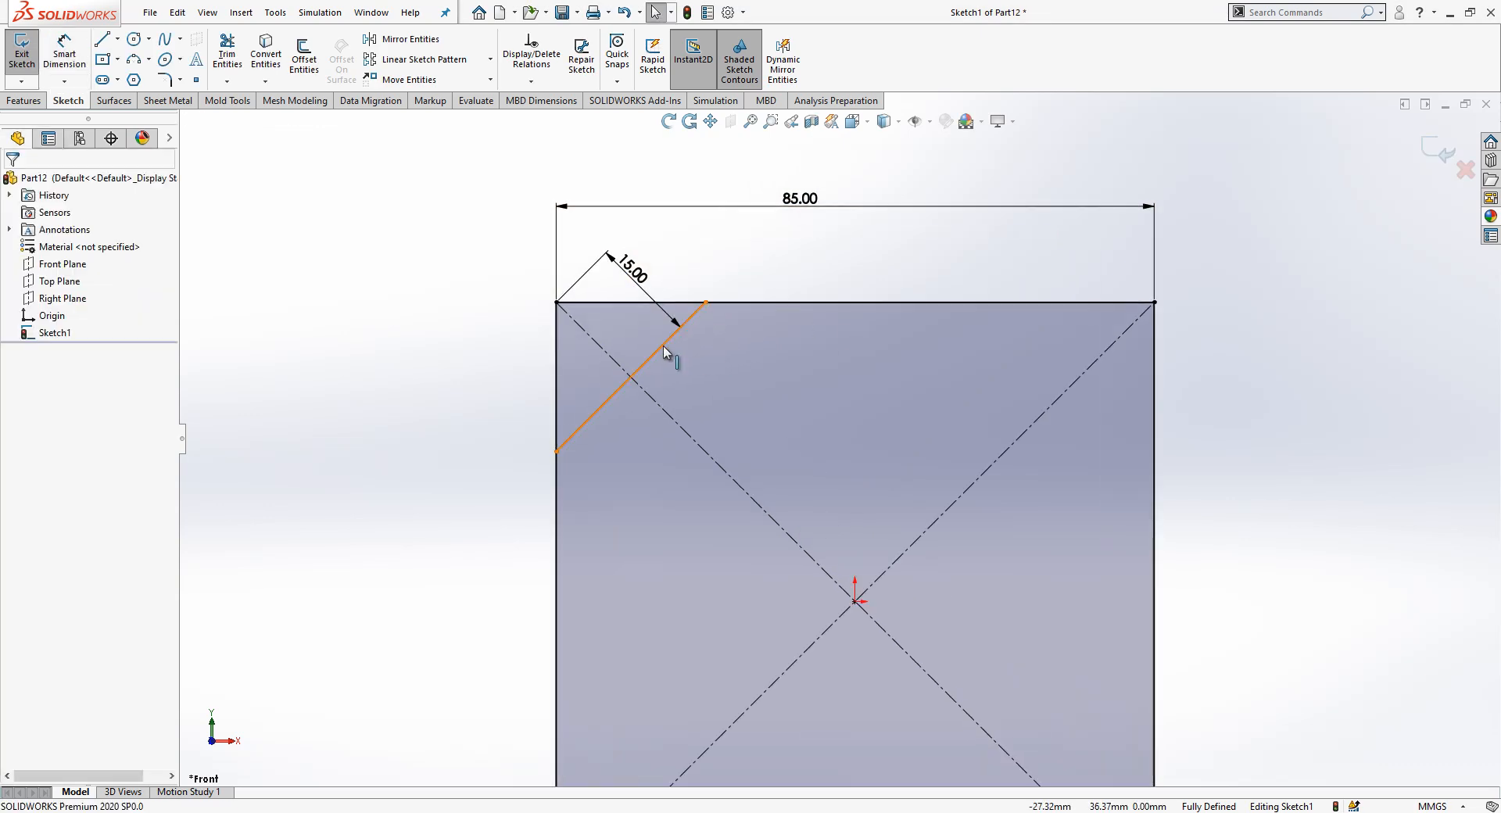
{"action": "left_click", "coordinate": [304, 55]}
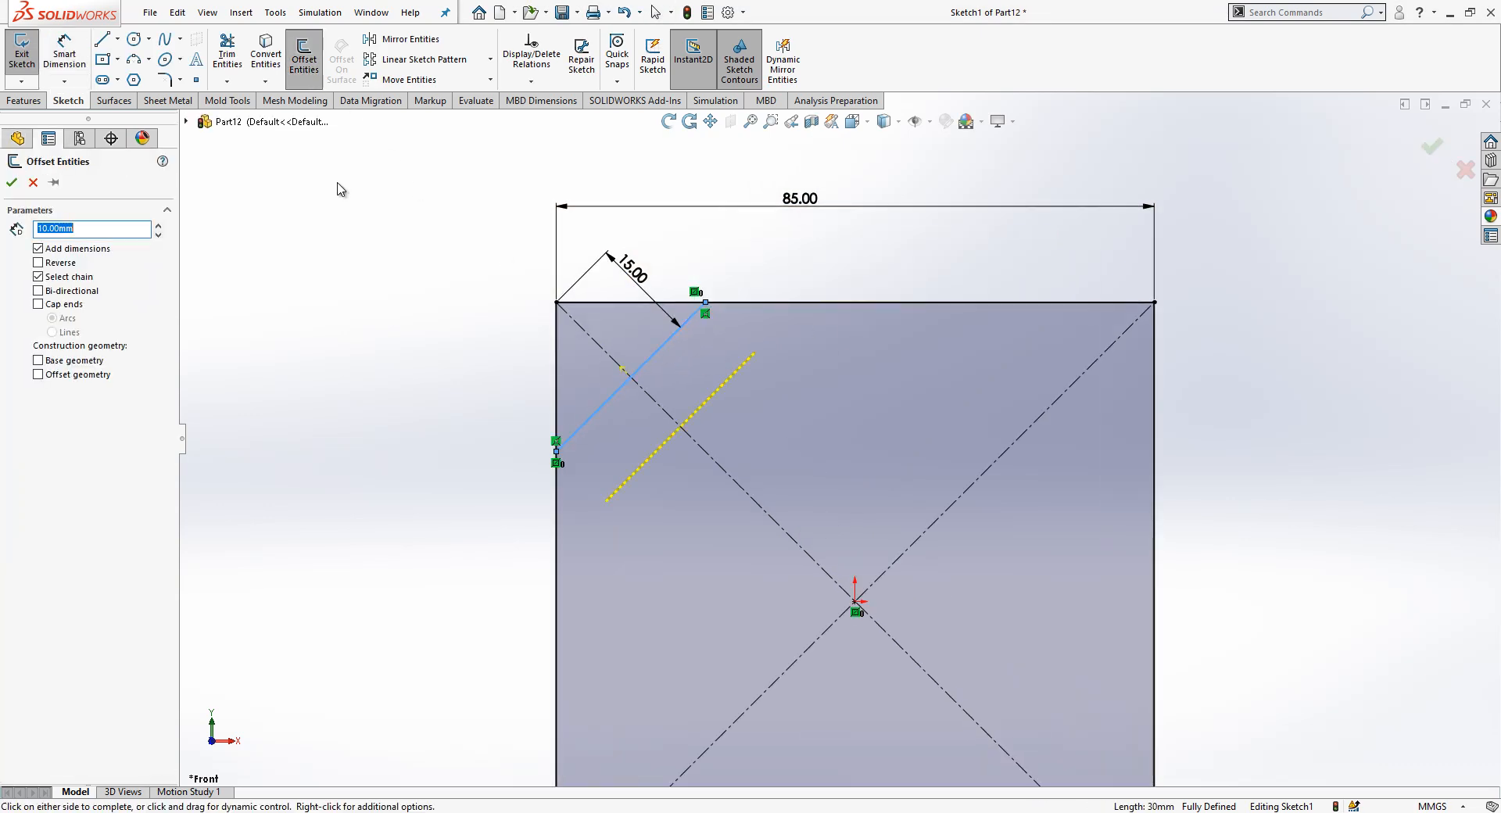
{"action": "left_click", "coordinate": [10, 183]}
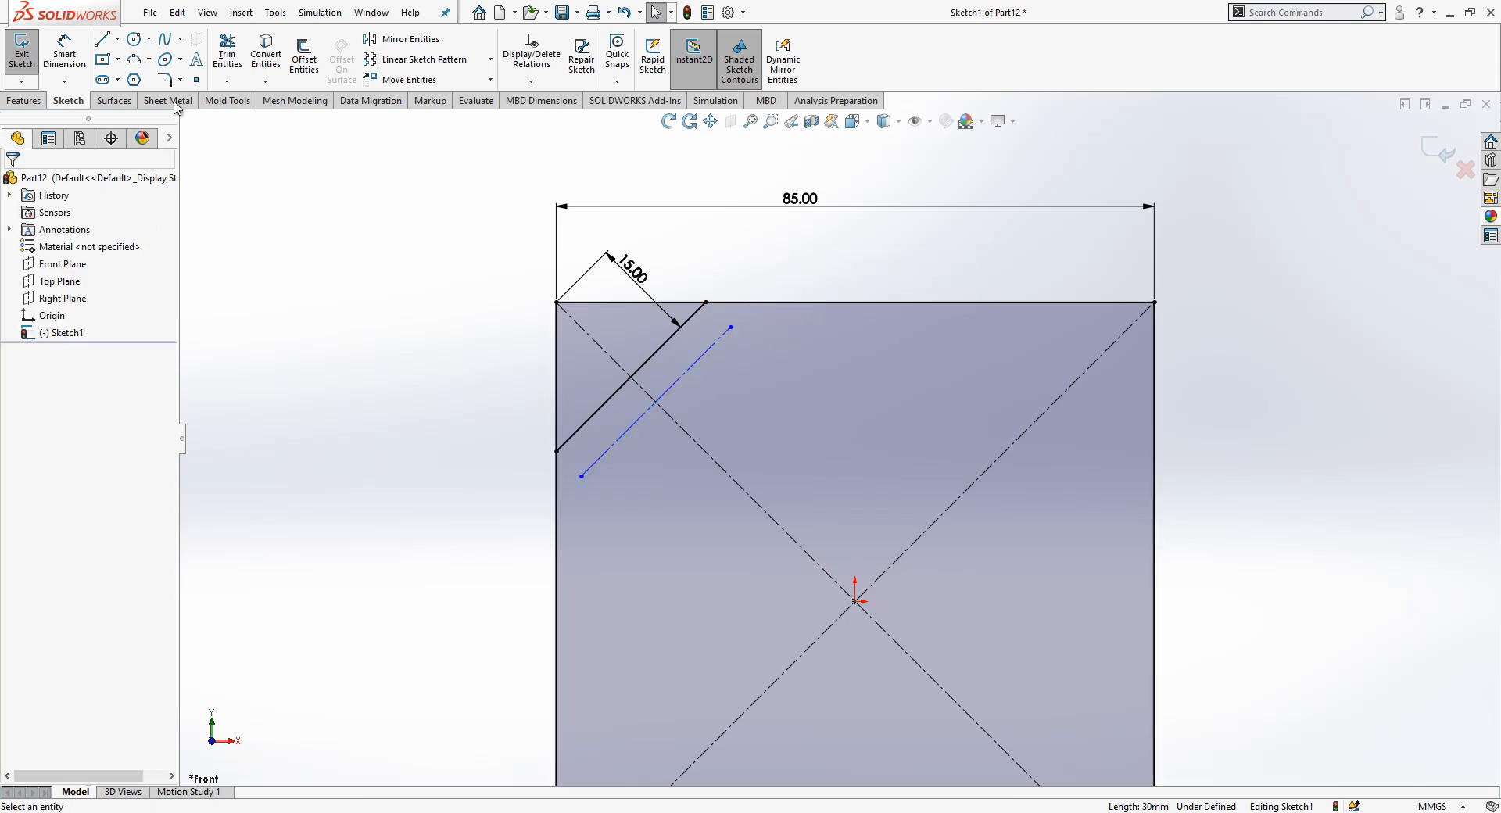
Place two hole circles on the offset line, symmetric about the diagonal.
{"action": "left_click", "coordinate": [133, 38]}
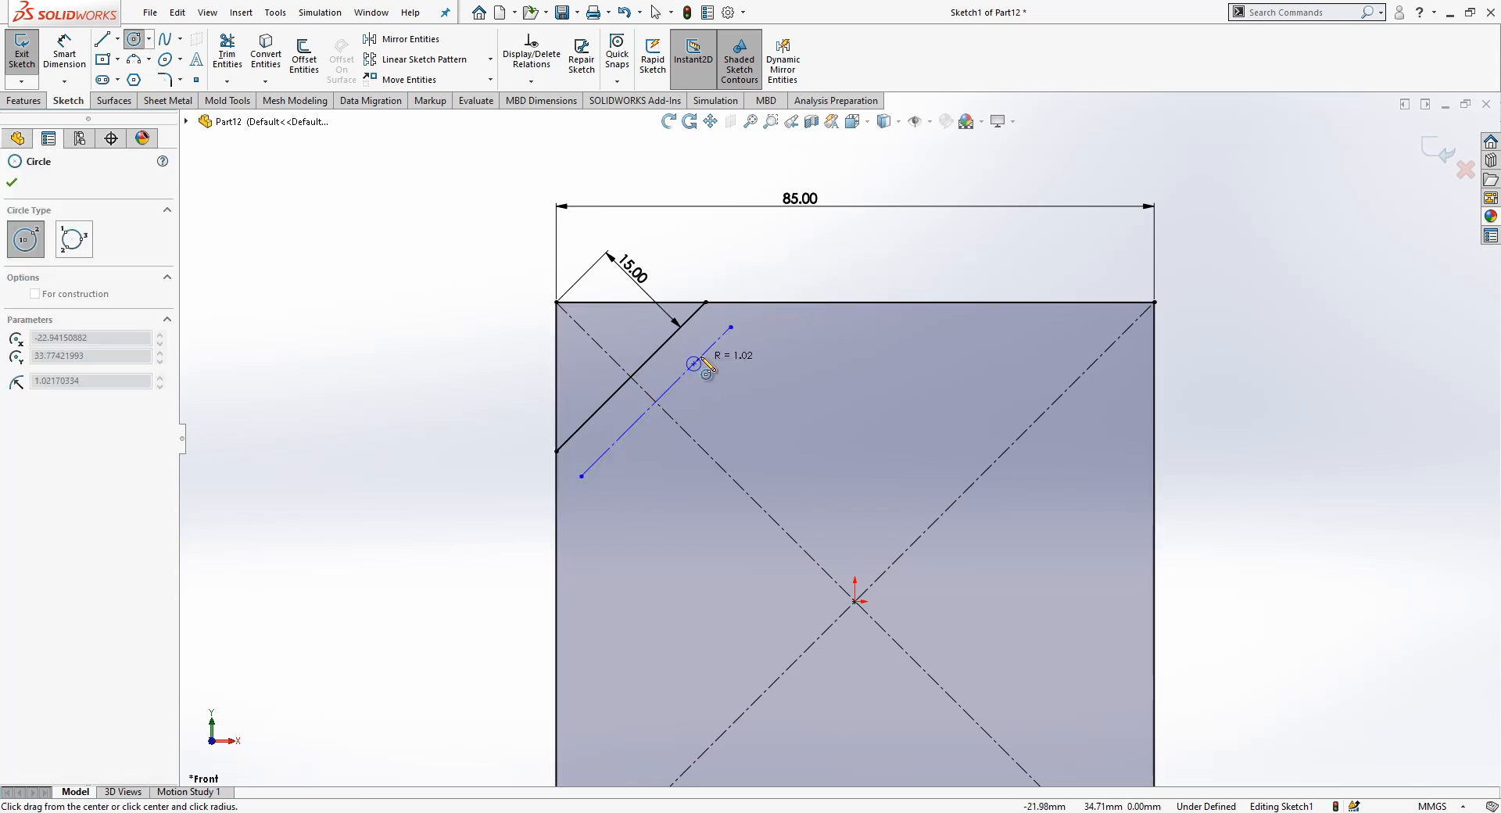
{"action": "left_click", "coordinate": [694, 363]}
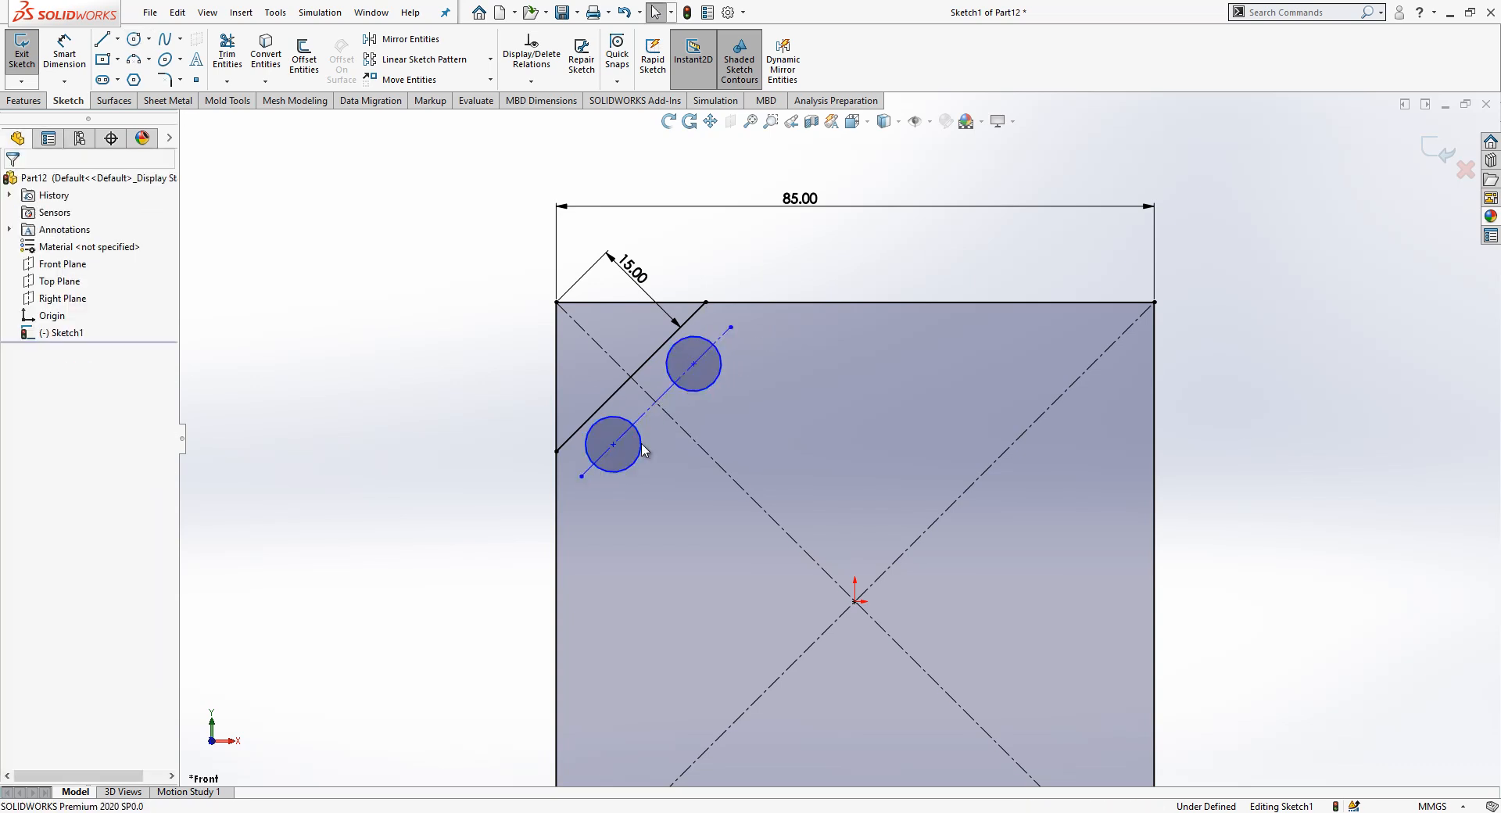
{"action": "left_click", "coordinate": [694, 363]}
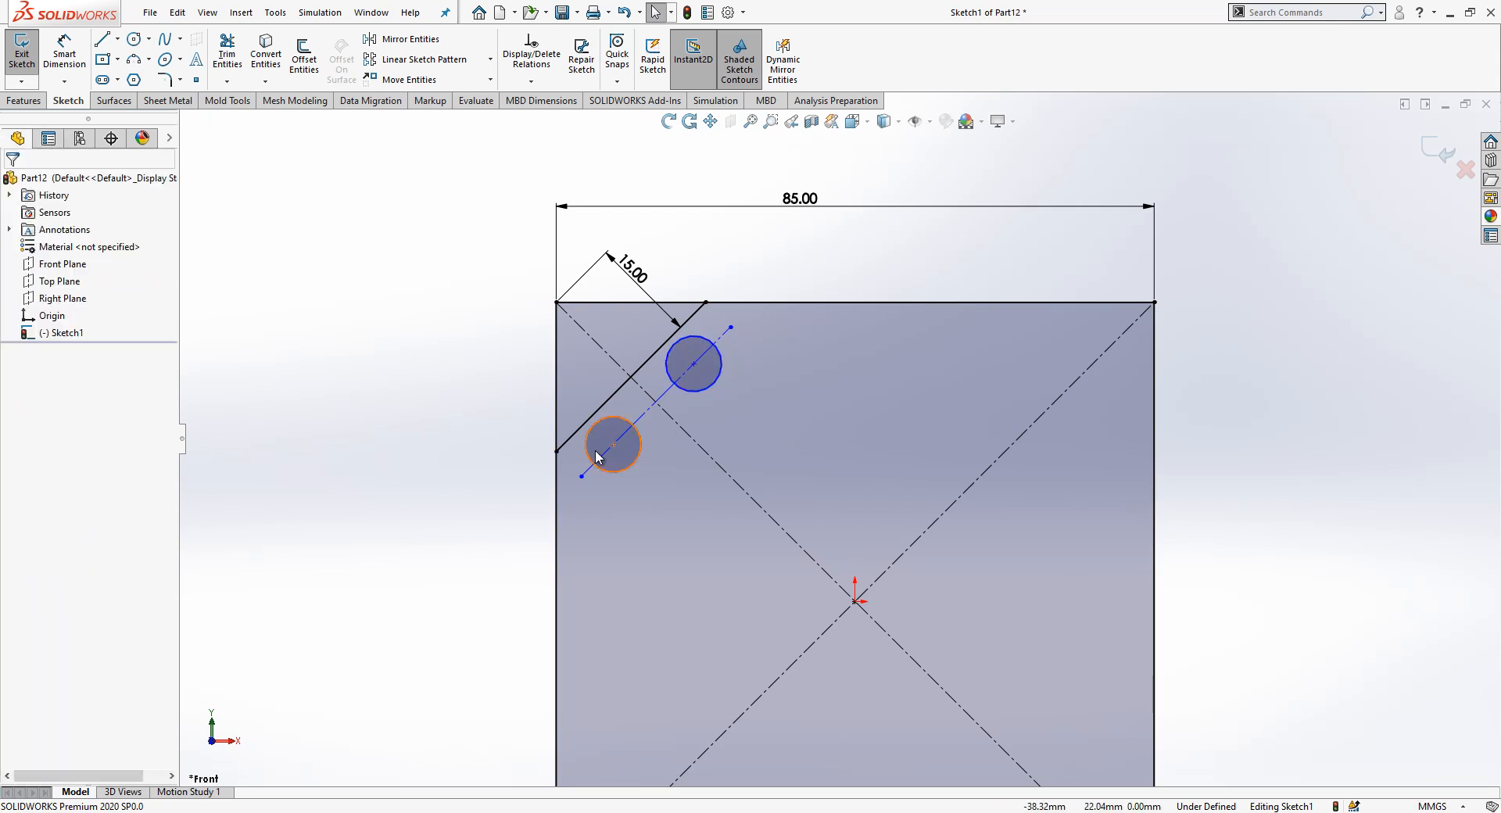
{"action": "left_click", "coordinate": [611, 444]}
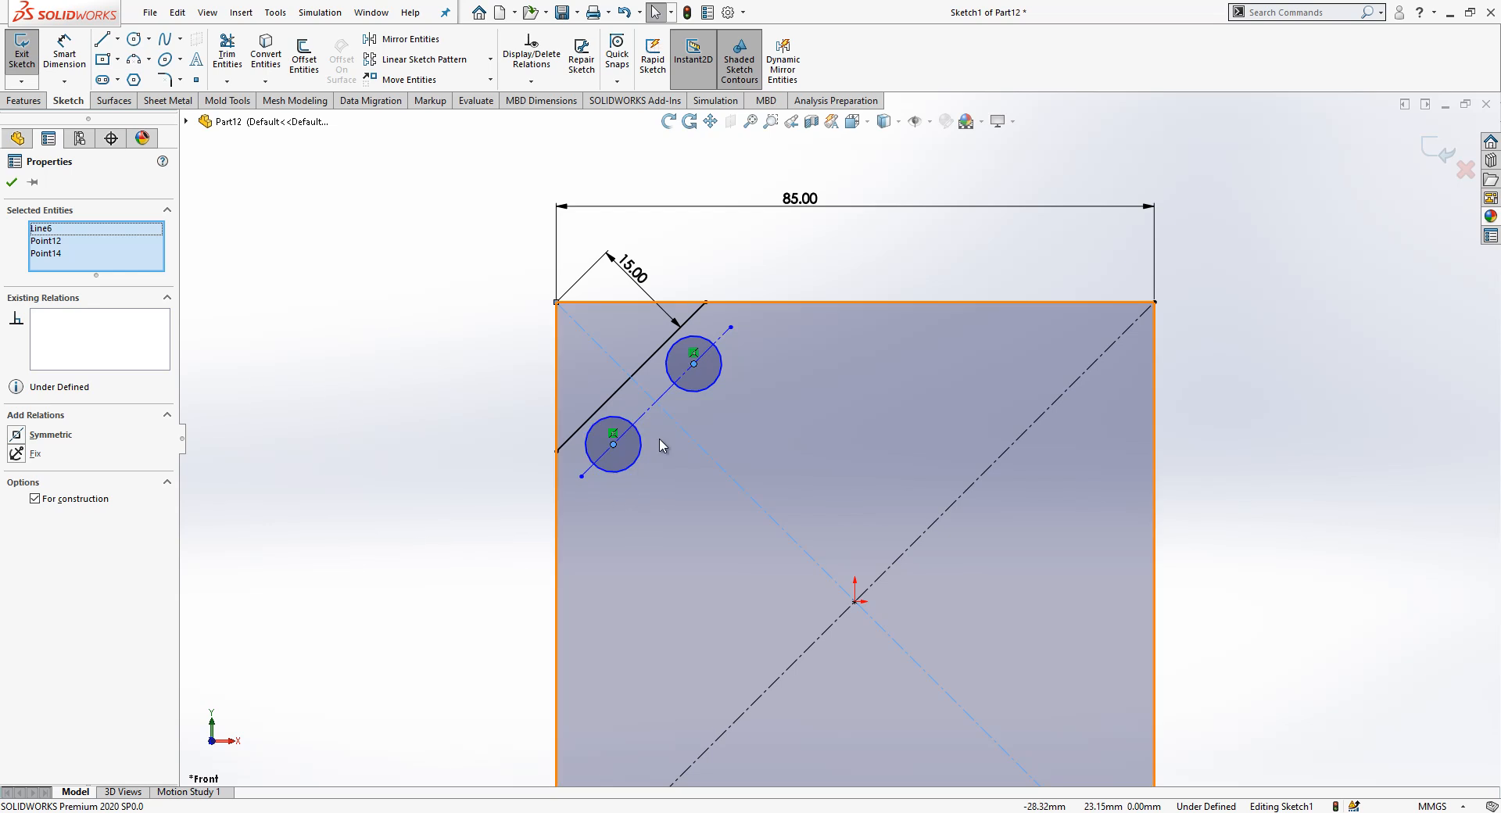
{"action": "left_click", "coordinate": [50, 435]}
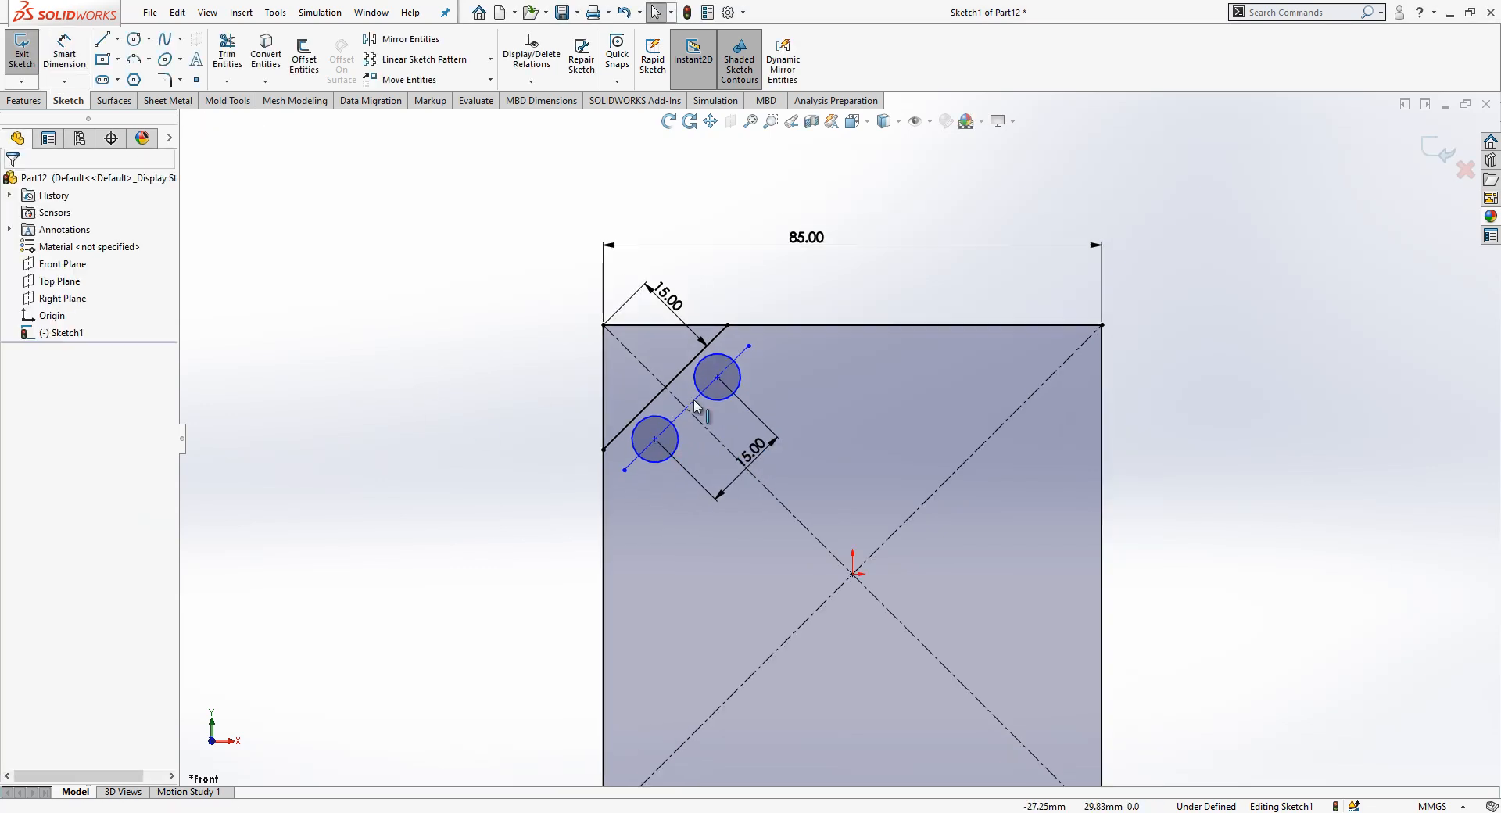
Pattern the corner holes and line 4 times over 360°, dimension holes Ø6 and 36 apart.
{"action": "left_click", "coordinate": [653, 439]}
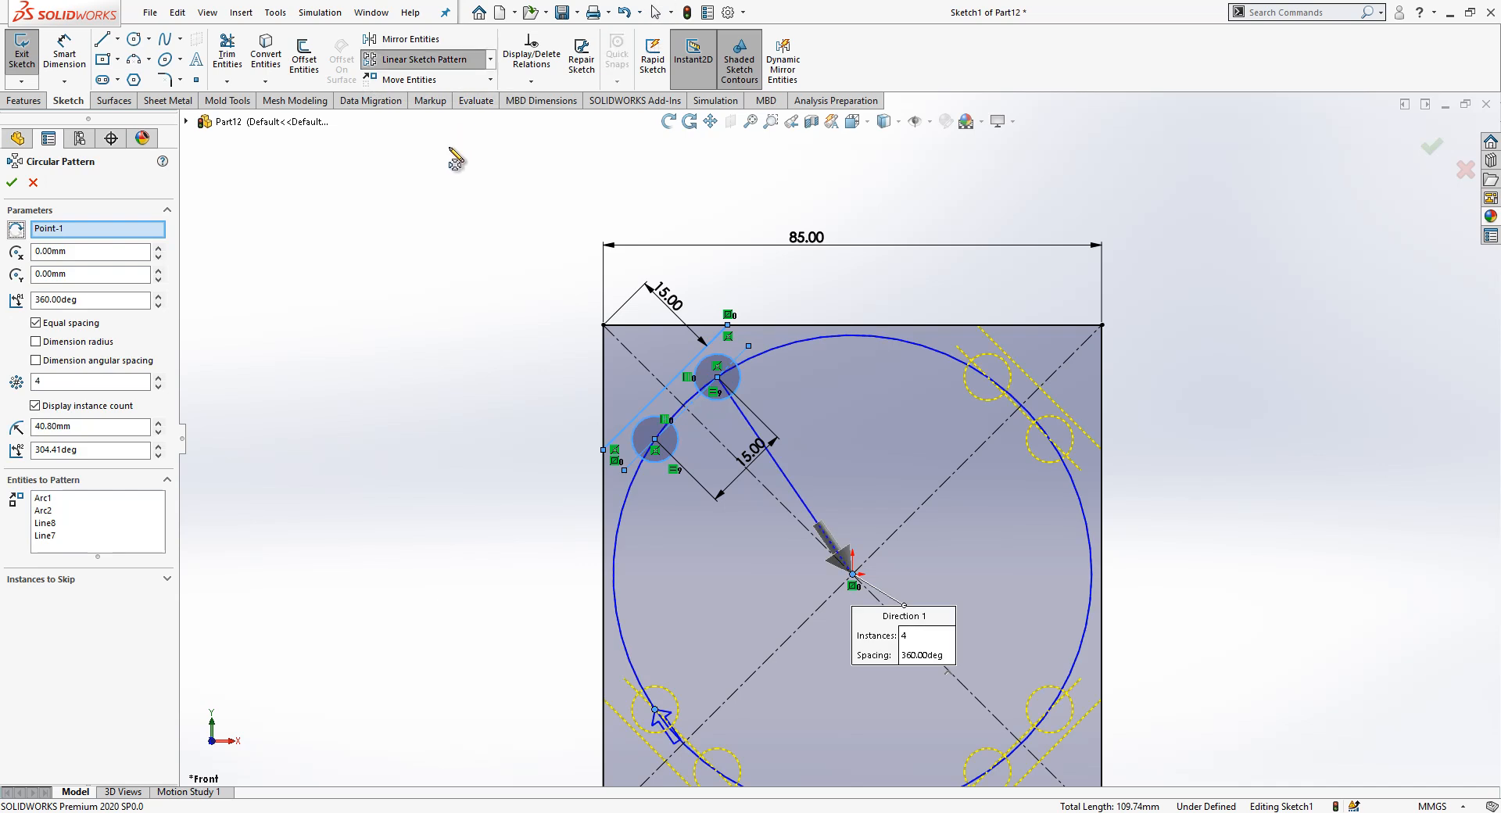
{"action": "mouse_move", "coordinate": [12, 186]}
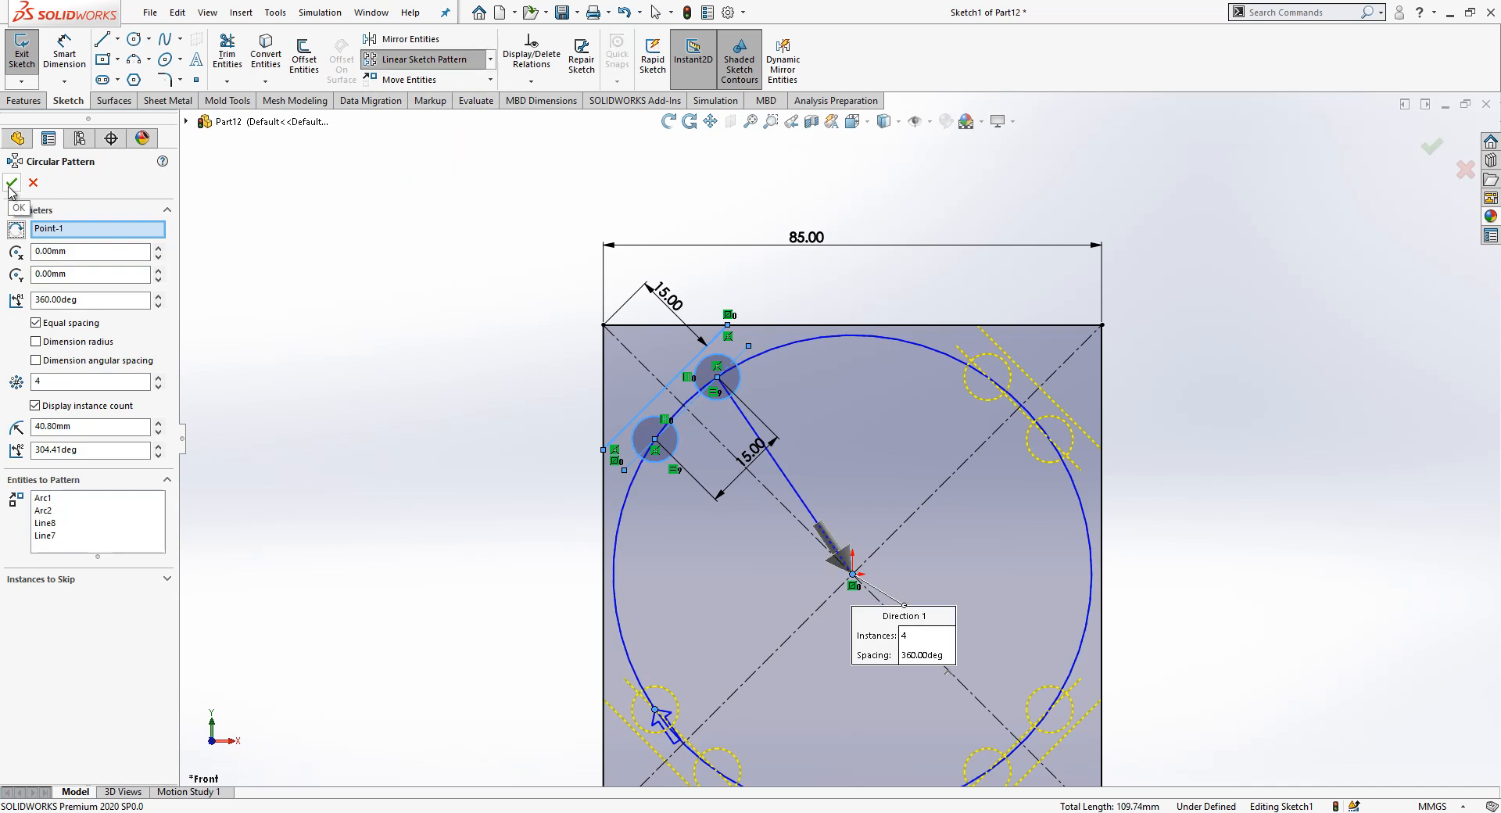
{"action": "left_click", "coordinate": [14, 185]}
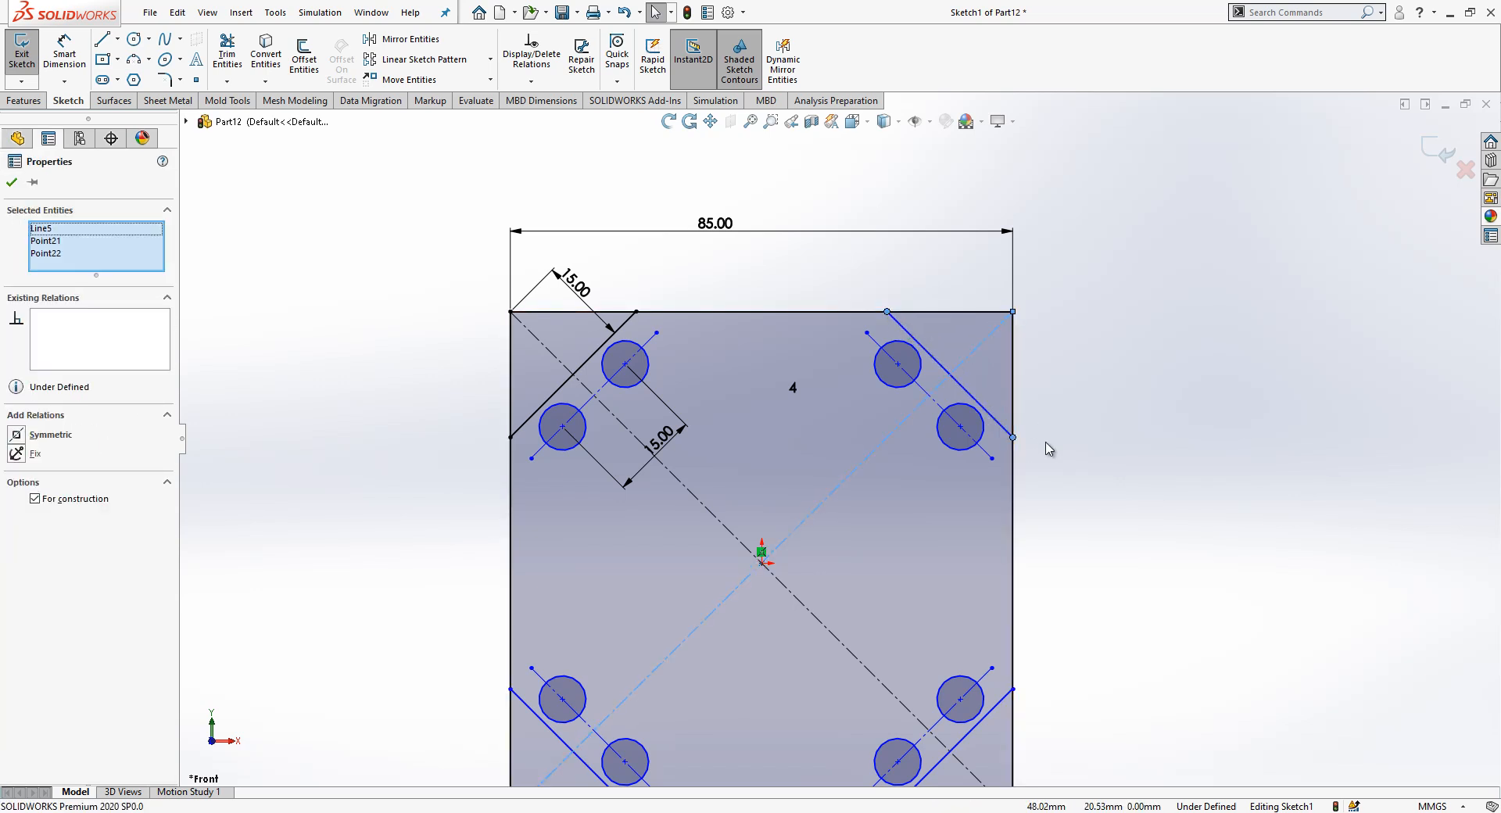
{"action": "left_click", "coordinate": [50, 435]}
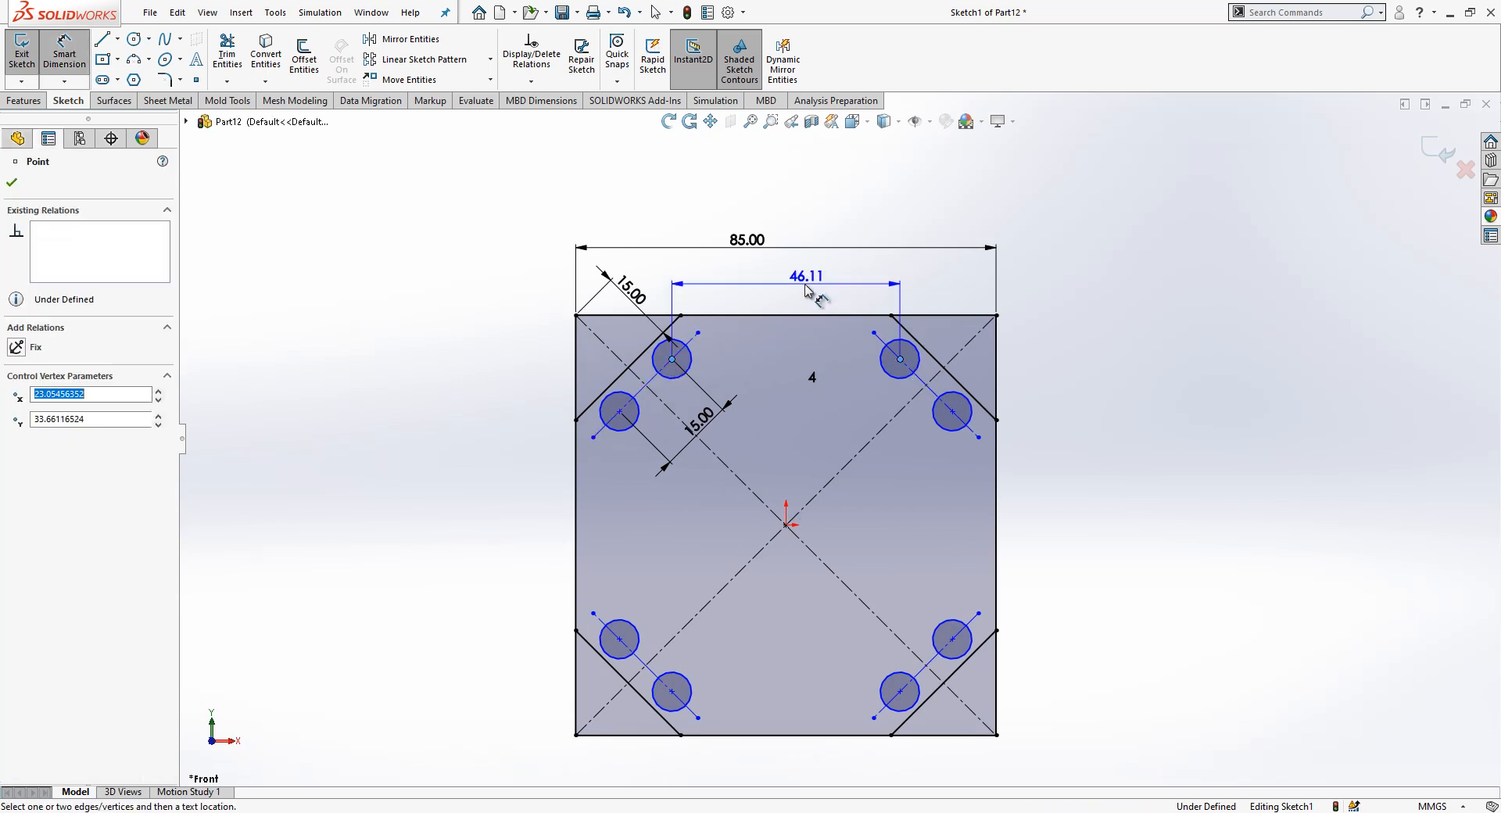
{"action": "left_click", "coordinate": [805, 276]}
{"action": "type", "text": "36"}
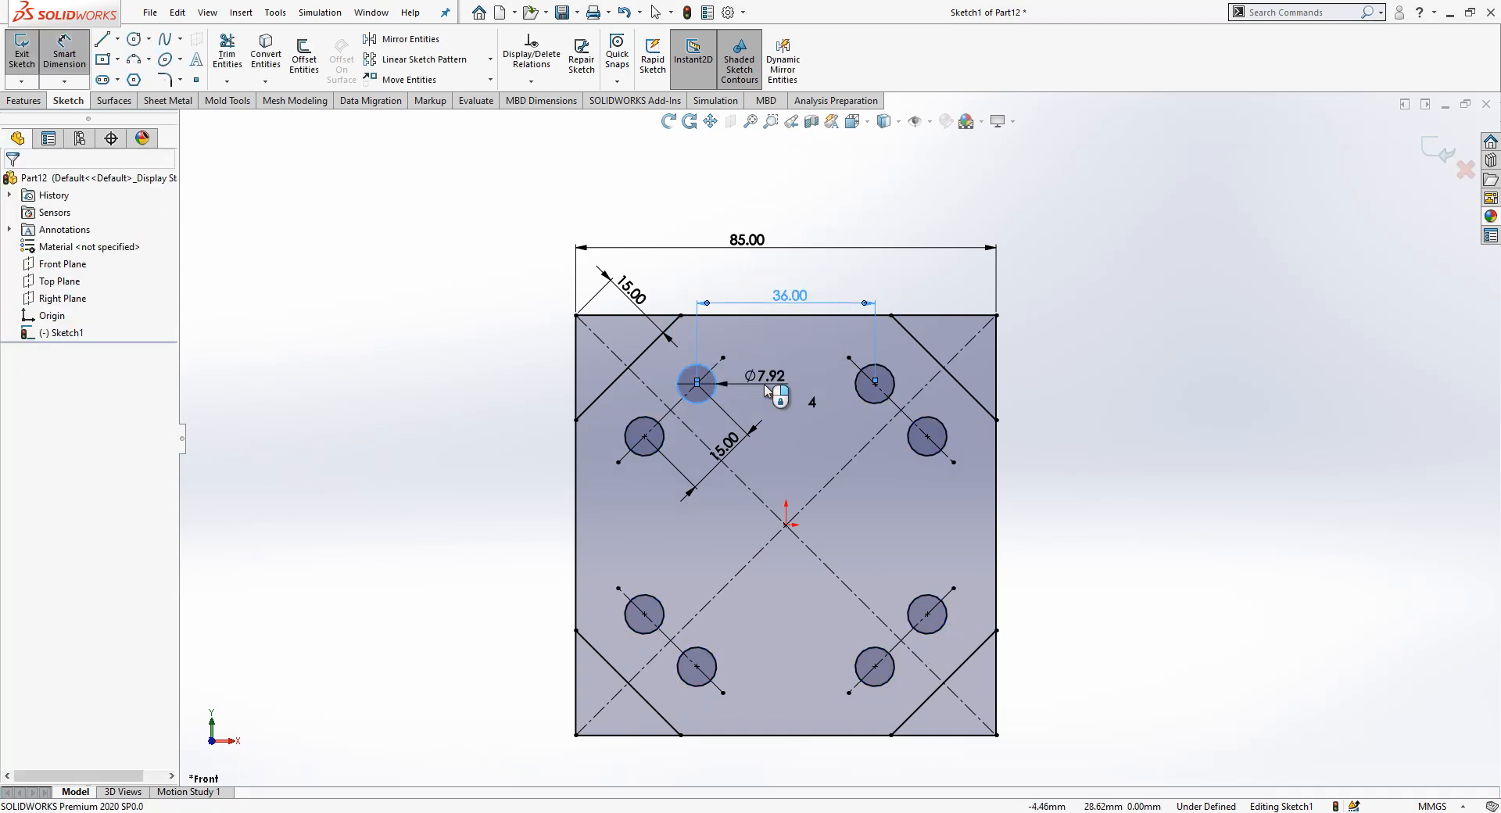
{"action": "left_click", "coordinate": [767, 376]}
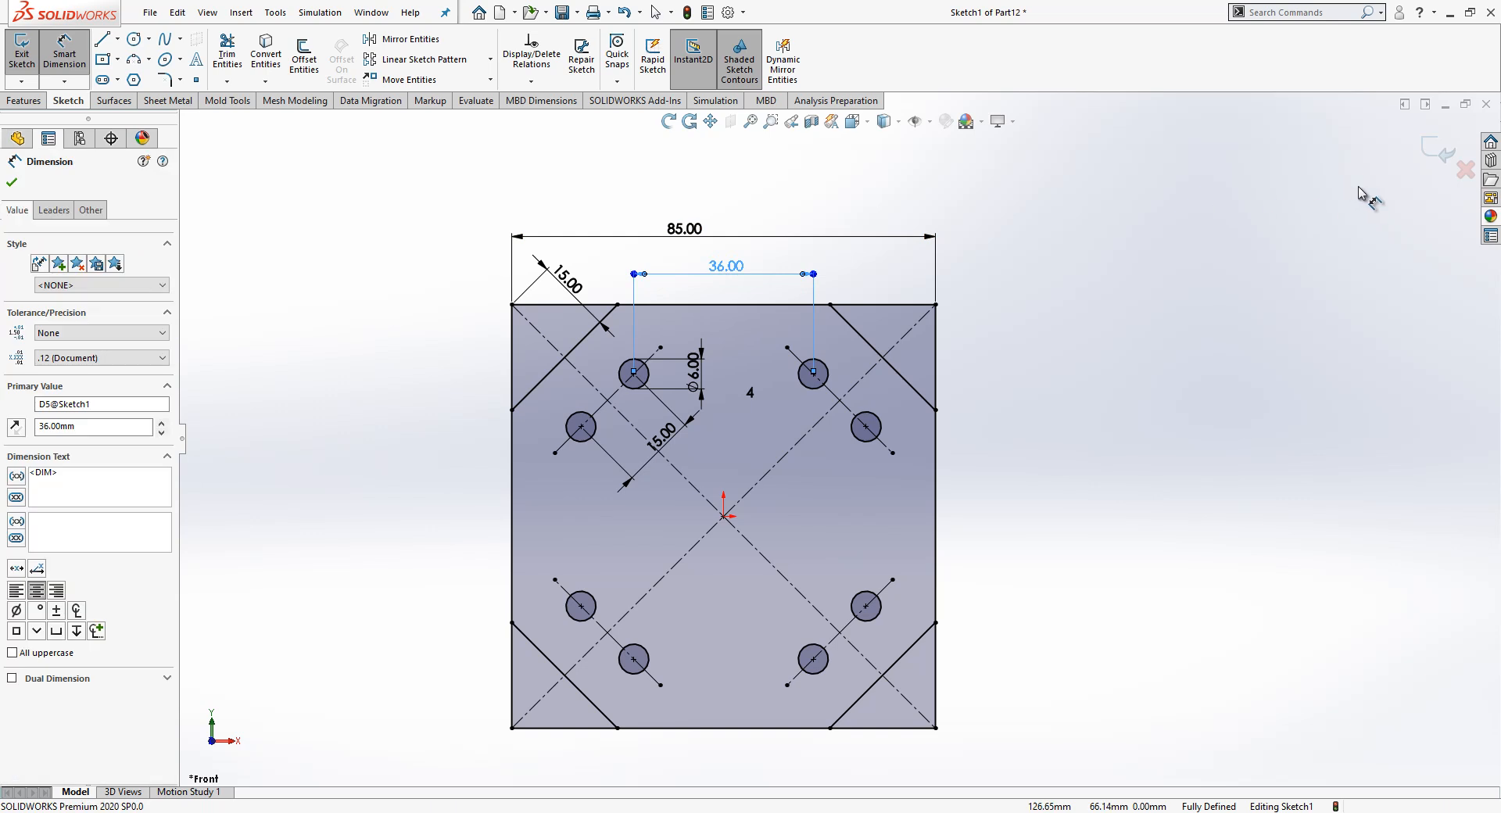
Extrude the plate sketch Mid Plane to 4.00 mm and start saving it as 'Plat'.
{"action": "left_click", "coordinate": [18, 49]}
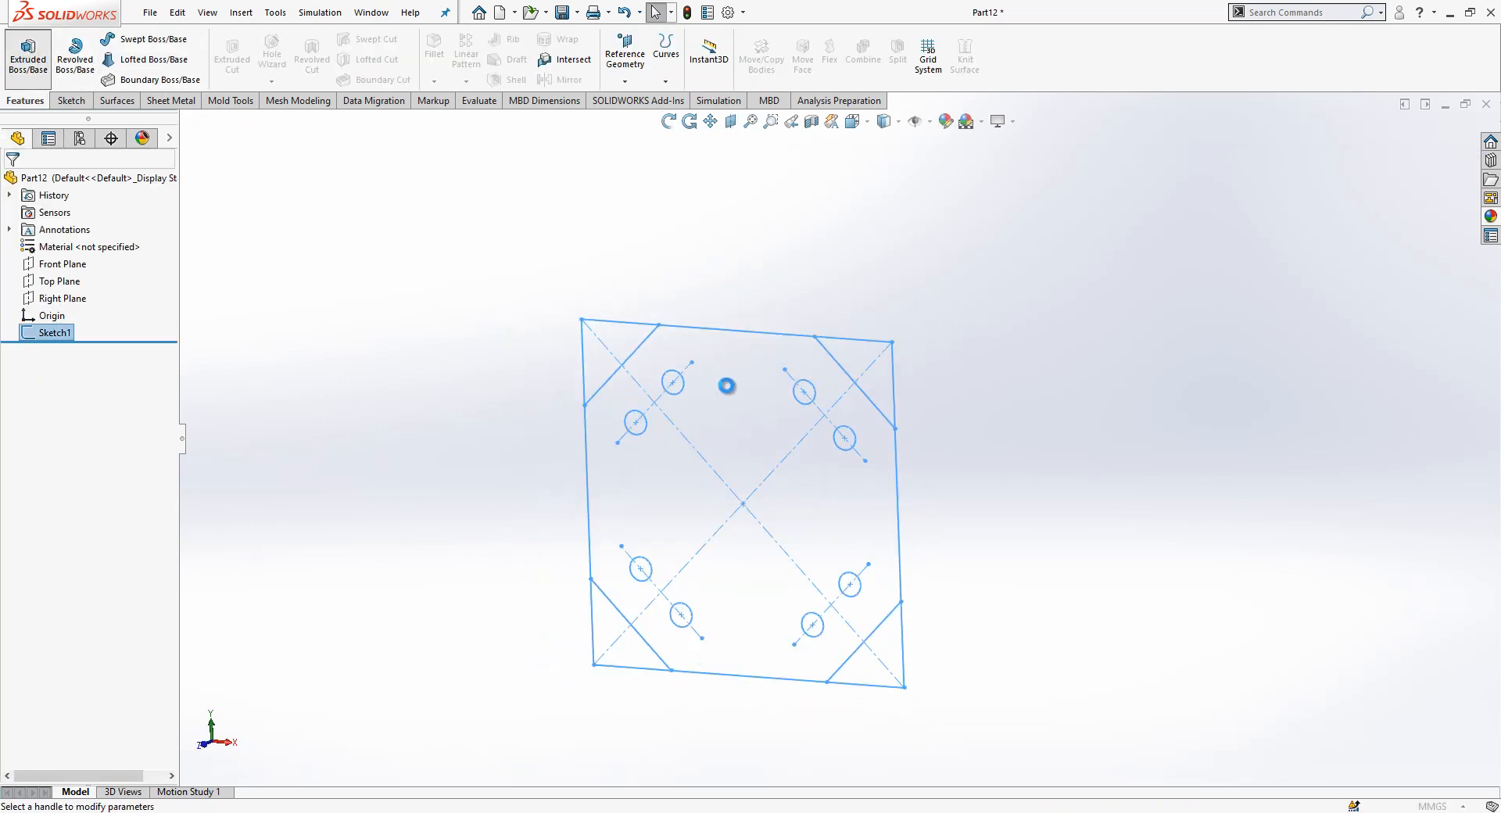
{"action": "left_click", "coordinate": [28, 52]}
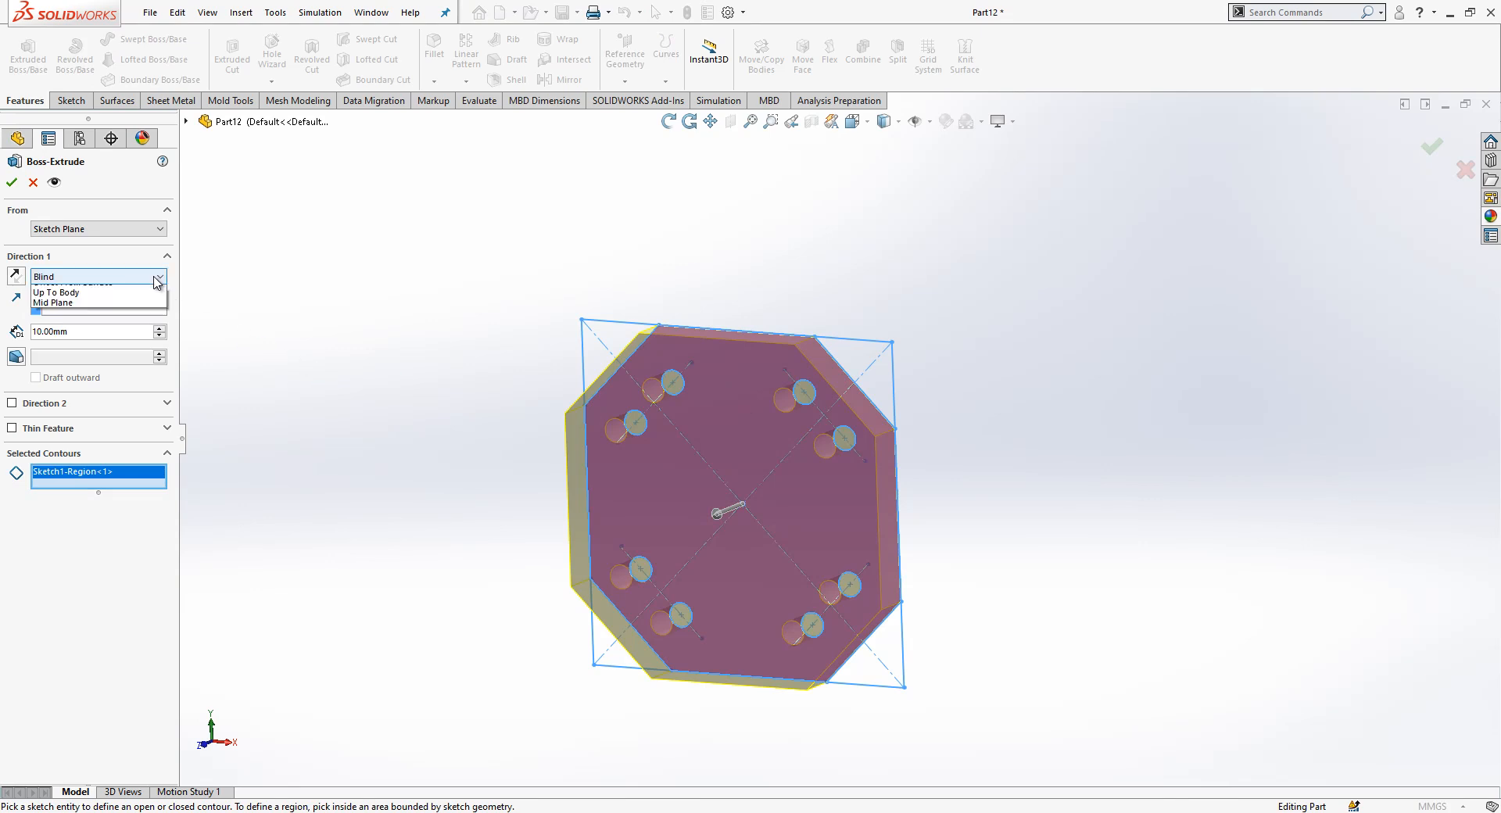
{"action": "left_click", "coordinate": [93, 292]}
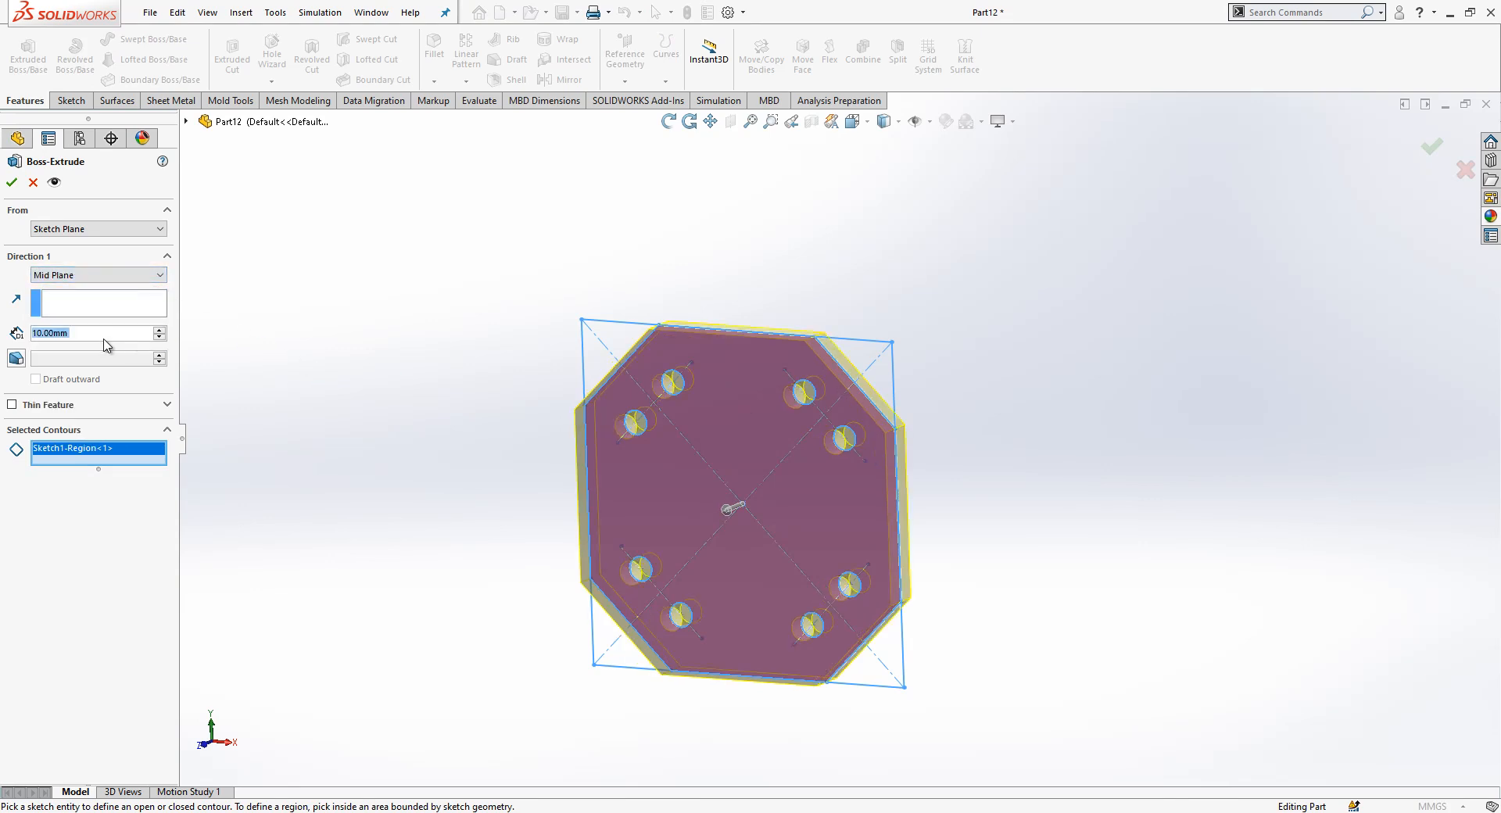
{"action": "type", "text": "4.00mm"}
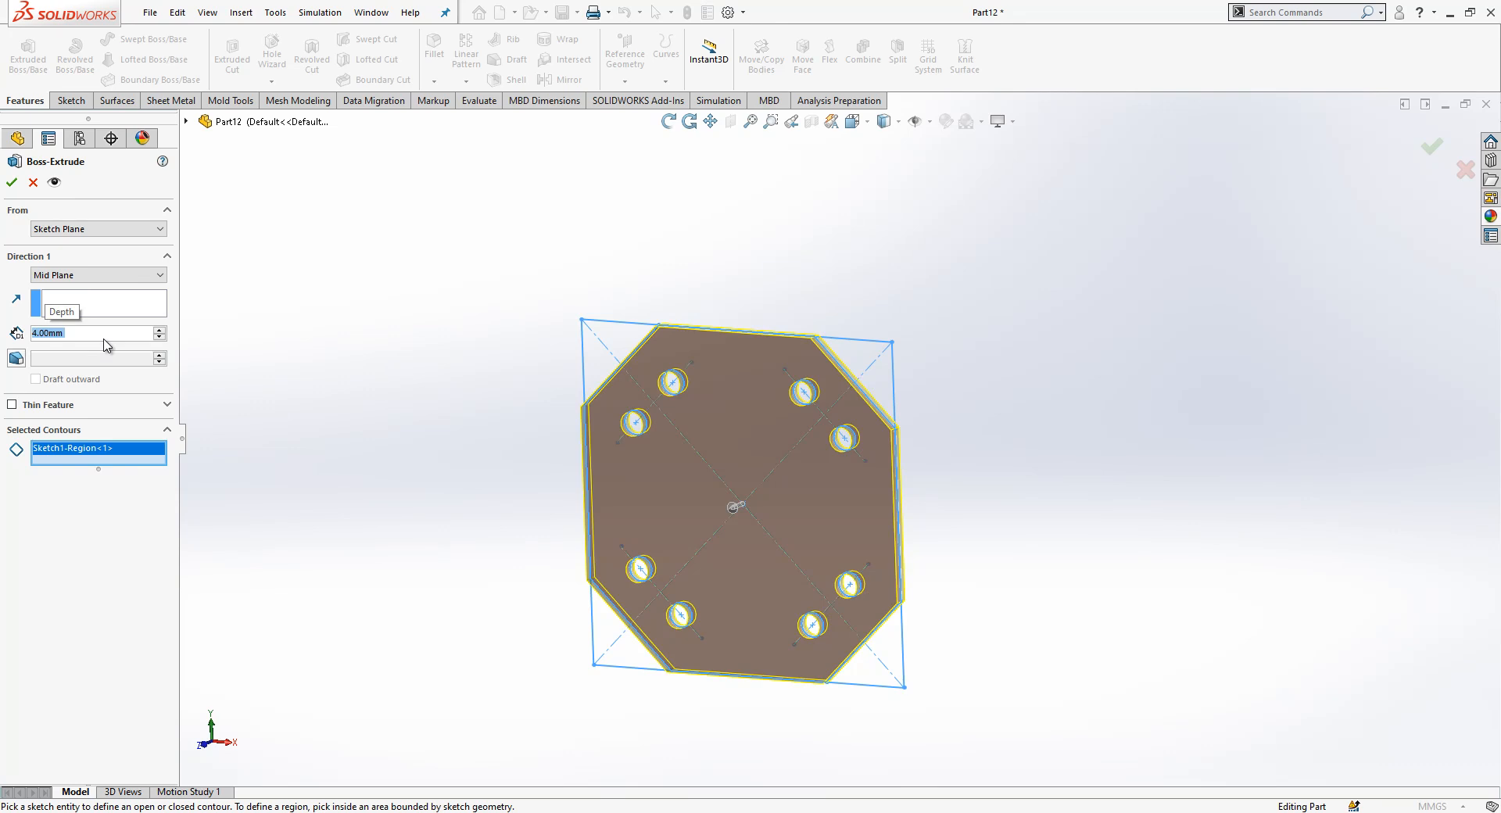
{"action": "left_click", "coordinate": [10, 182]}
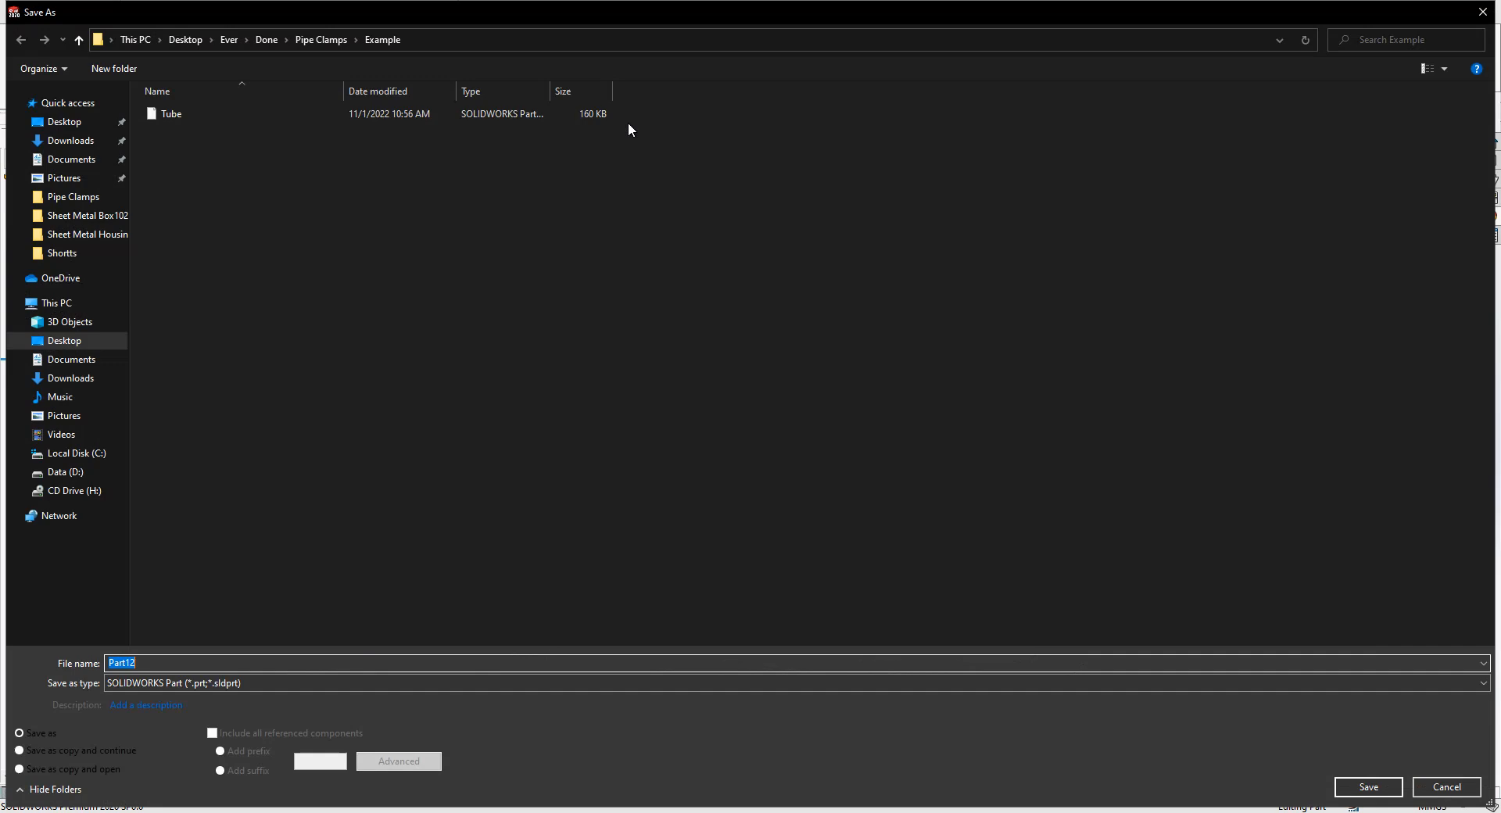
{"action": "mouse_move", "coordinate": [587, 217]}
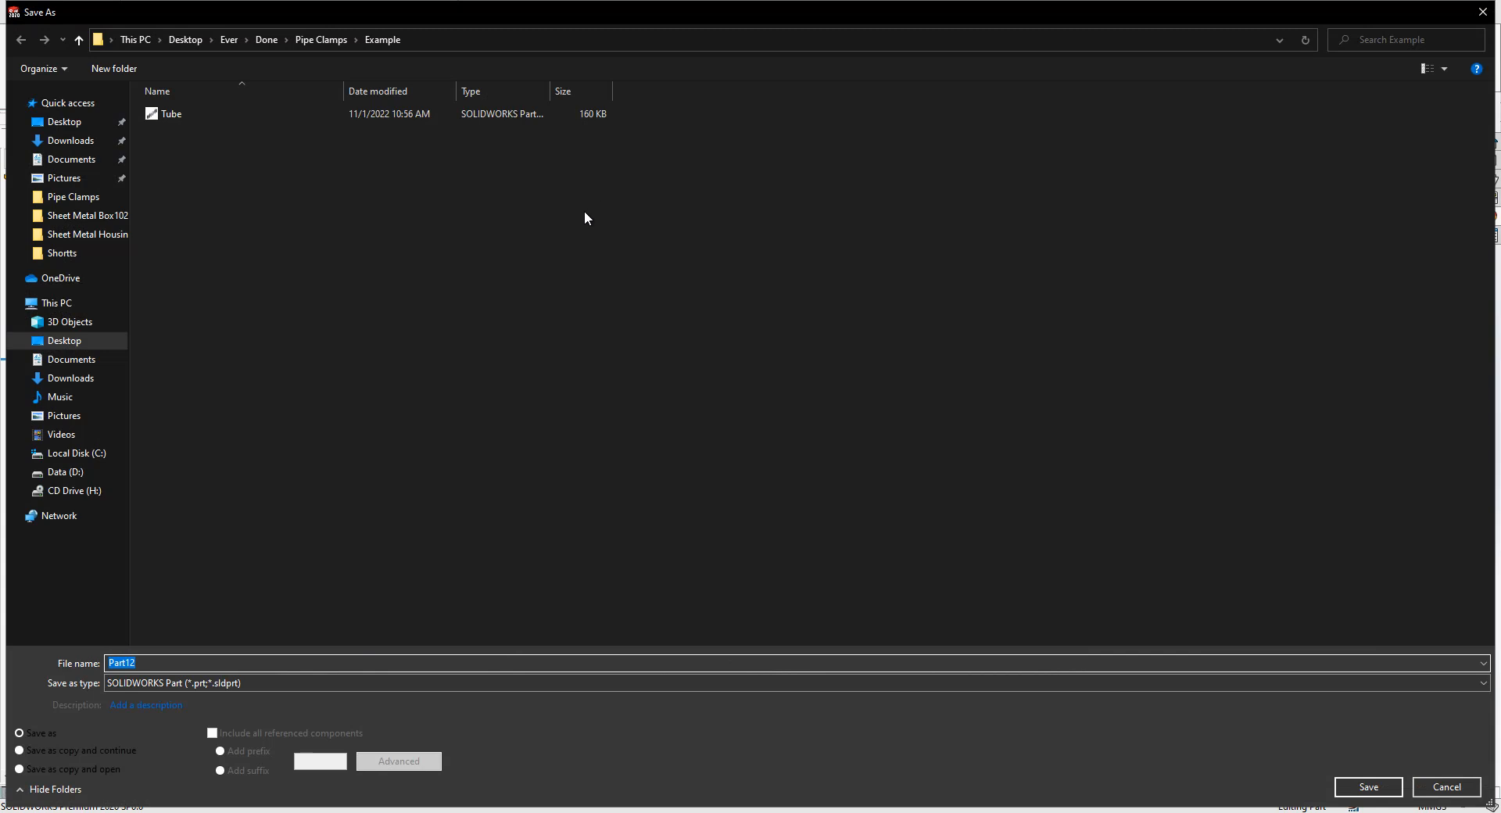
{"action": "type", "text": "Plat"}
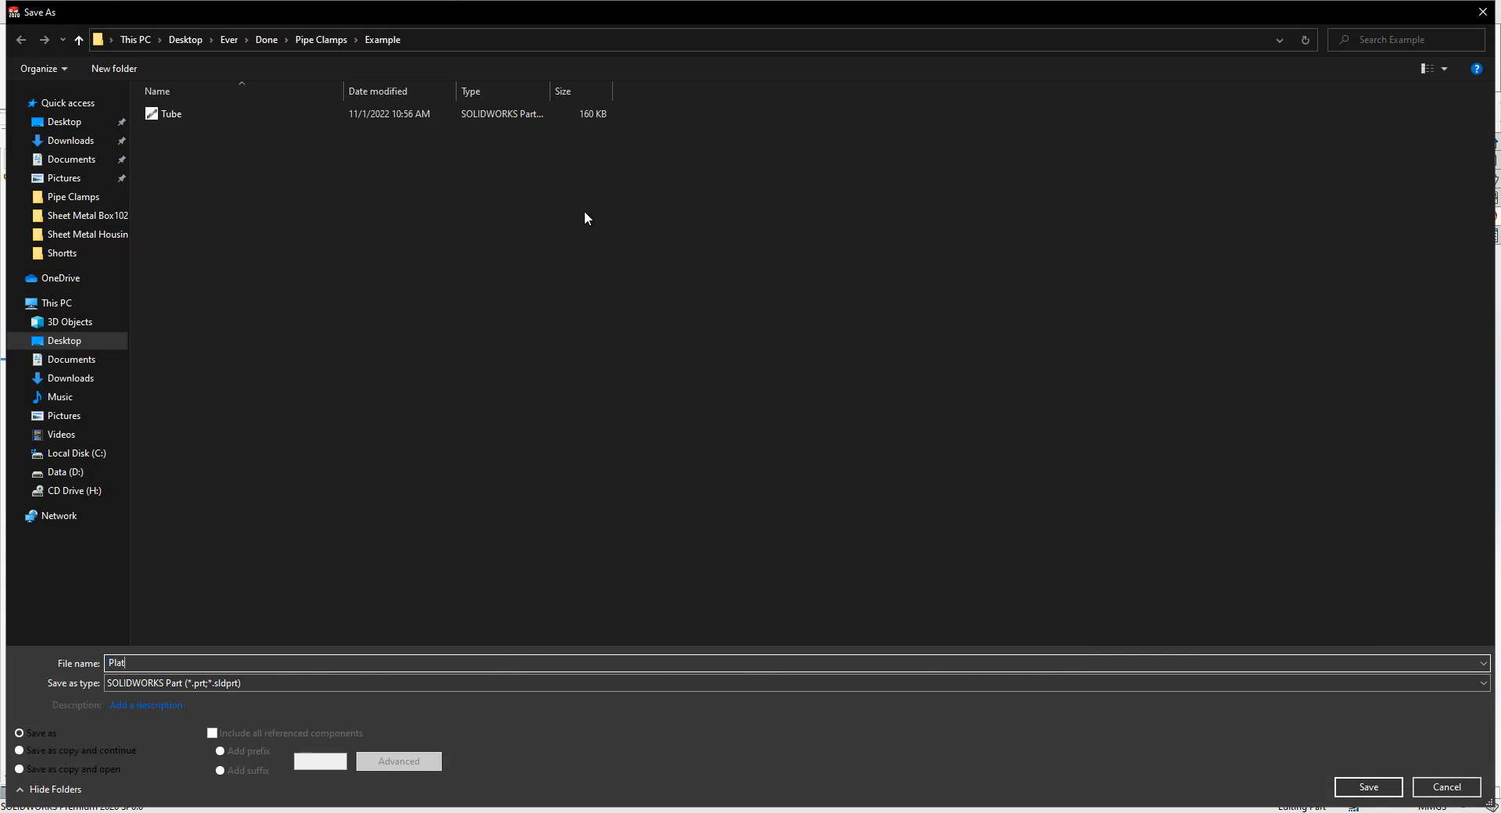
Save the part as Plate, then mate Plate<1> coincident to a new assembly's origin.
{"action": "left_click", "coordinate": [1368, 787]}
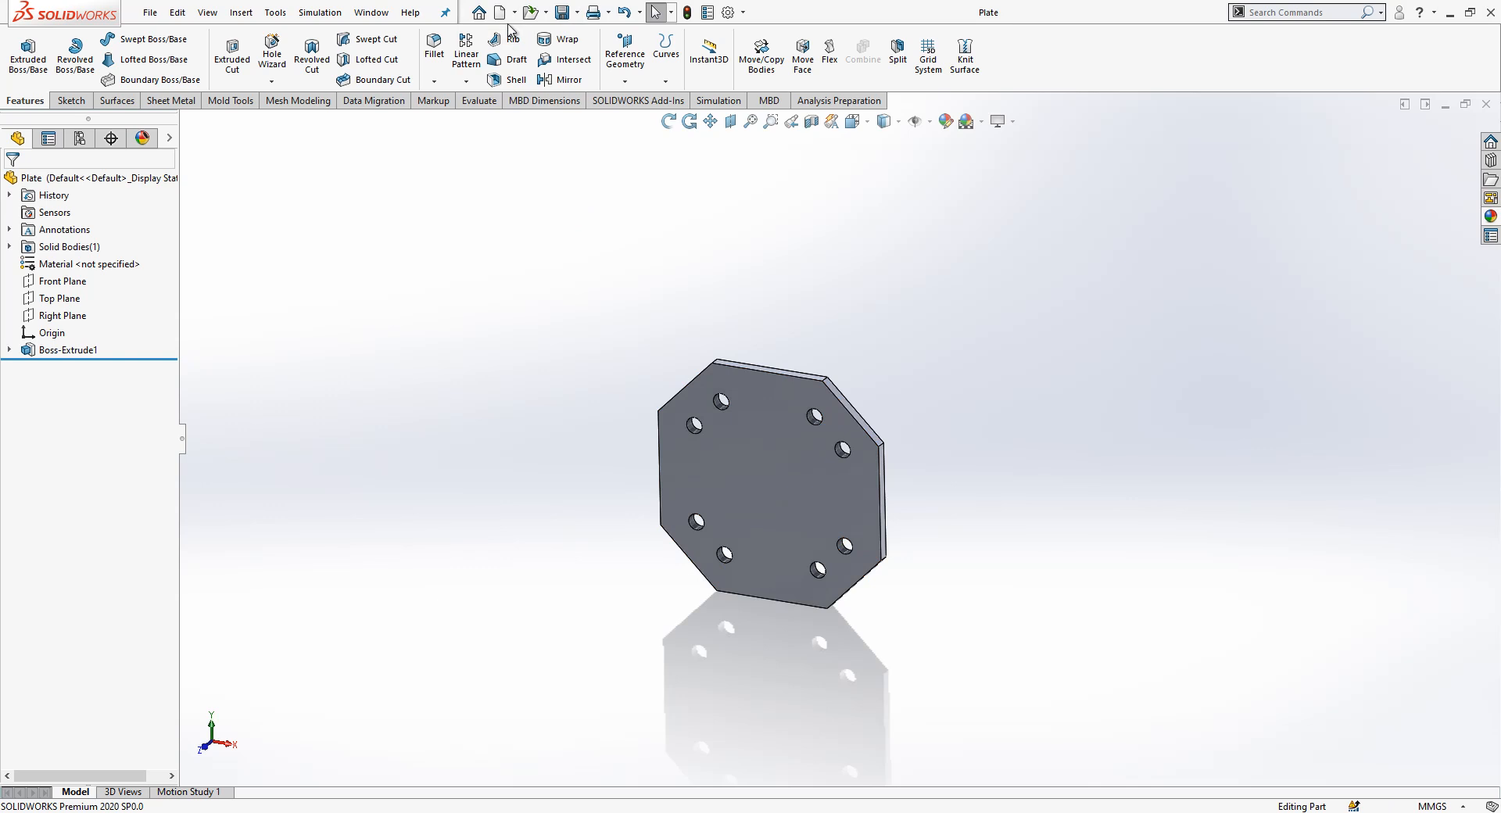
{"action": "left_click", "coordinate": [496, 11]}
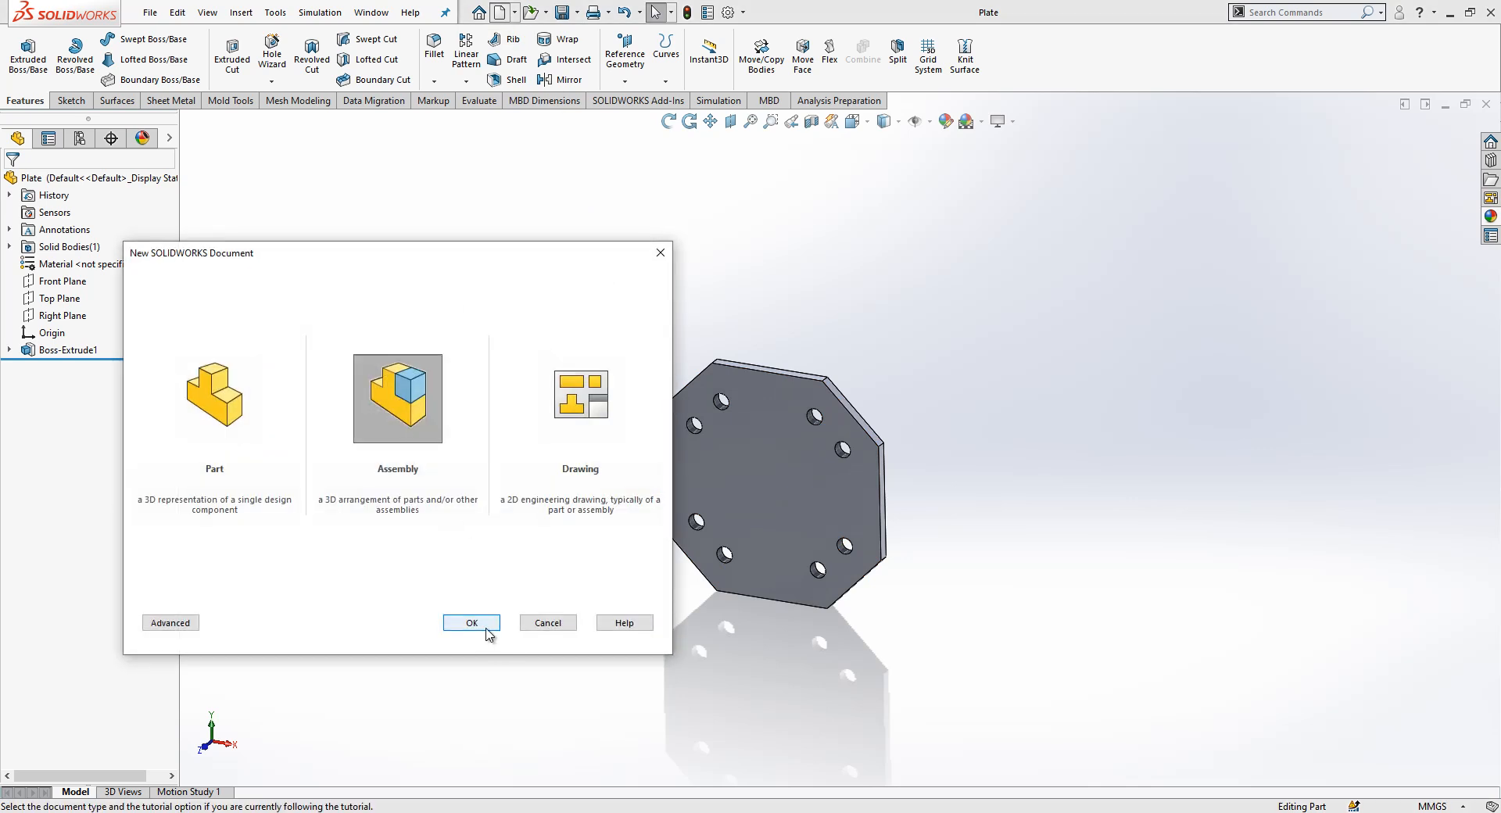
{"action": "left_click", "coordinate": [472, 623]}
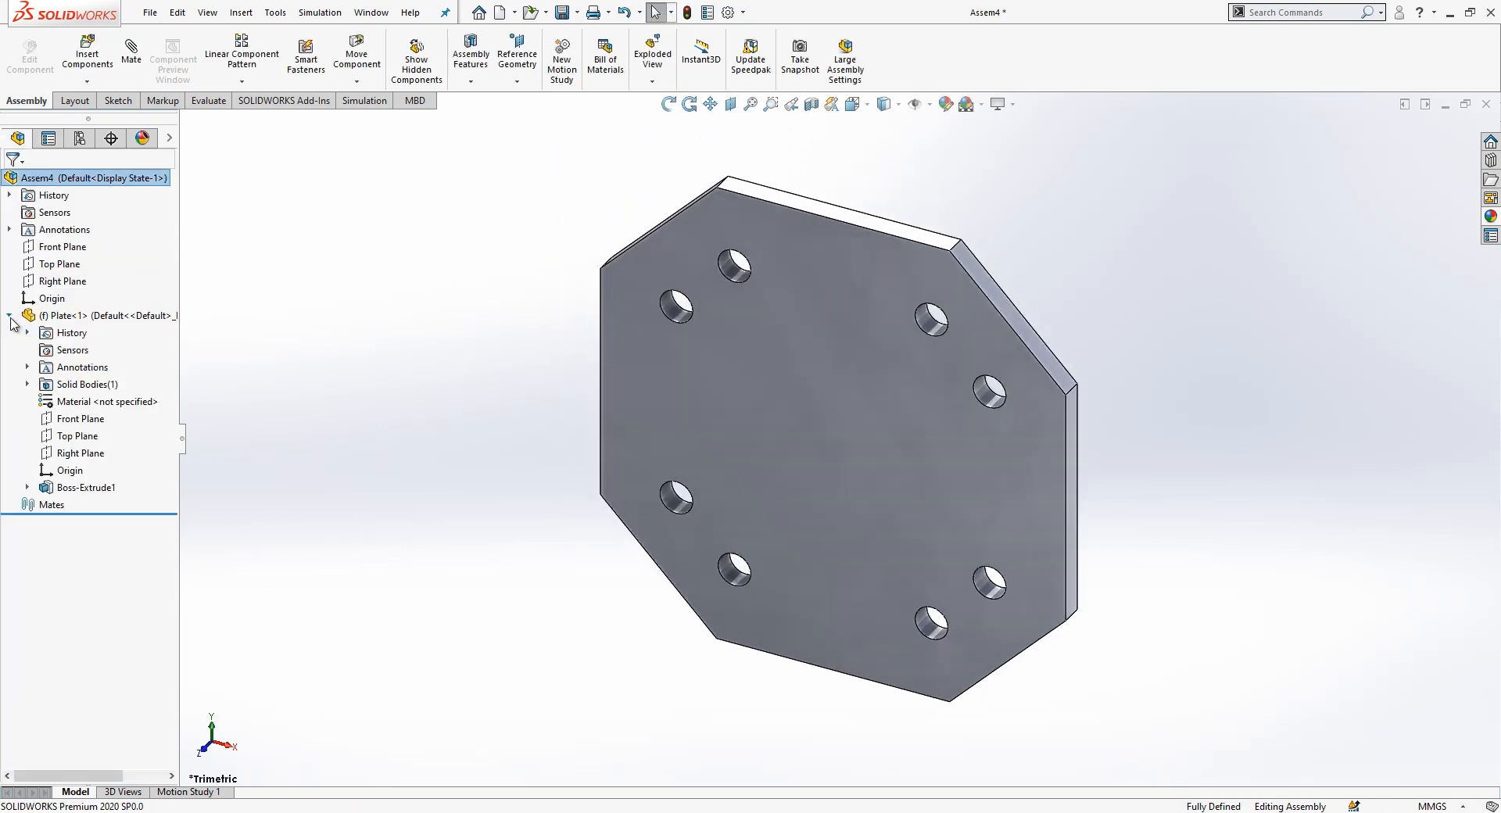
{"action": "mouse_move", "coordinate": [76, 316]}
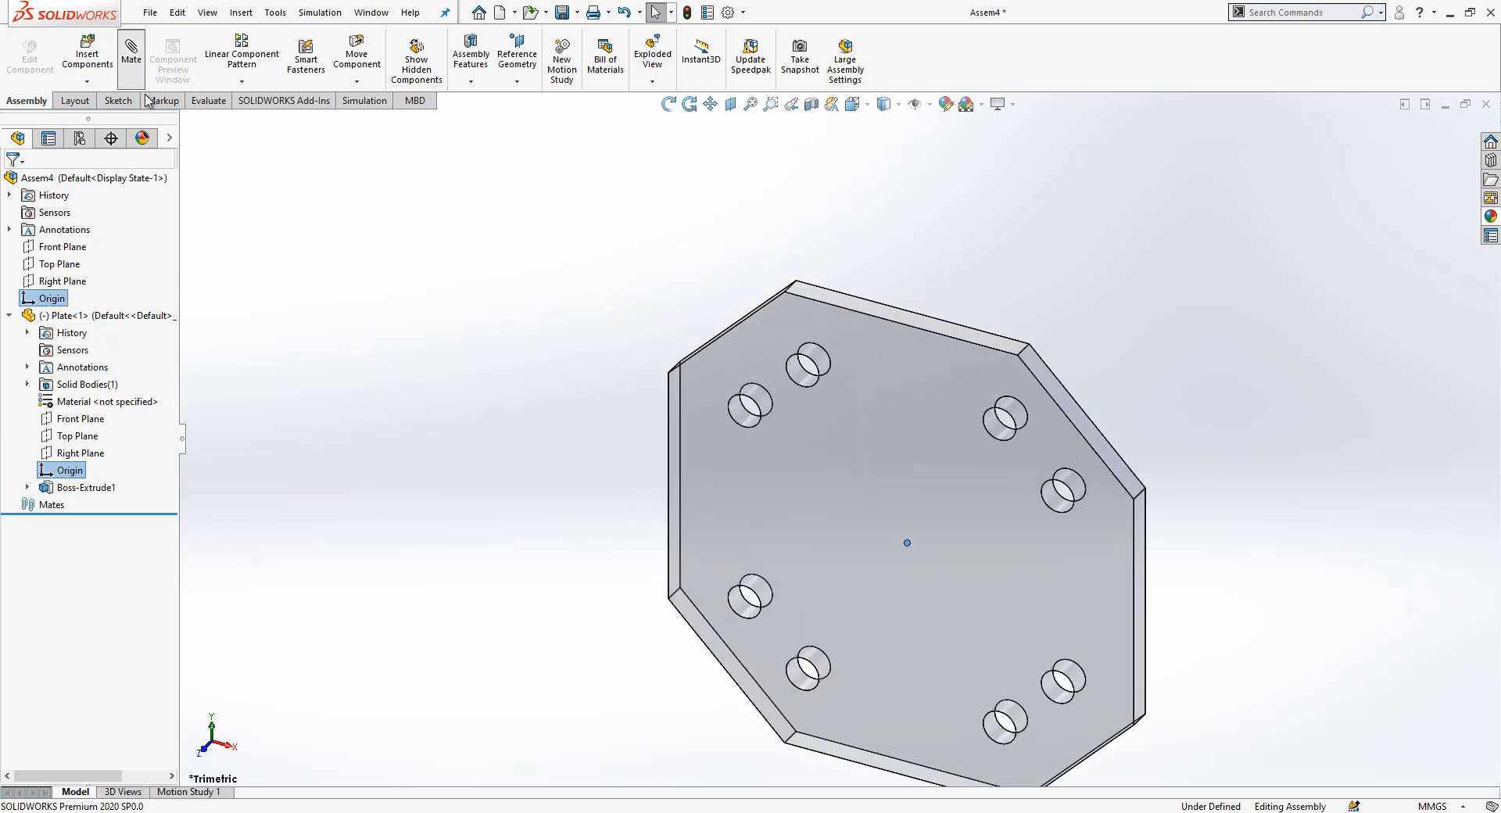
{"action": "left_click", "coordinate": [131, 53]}
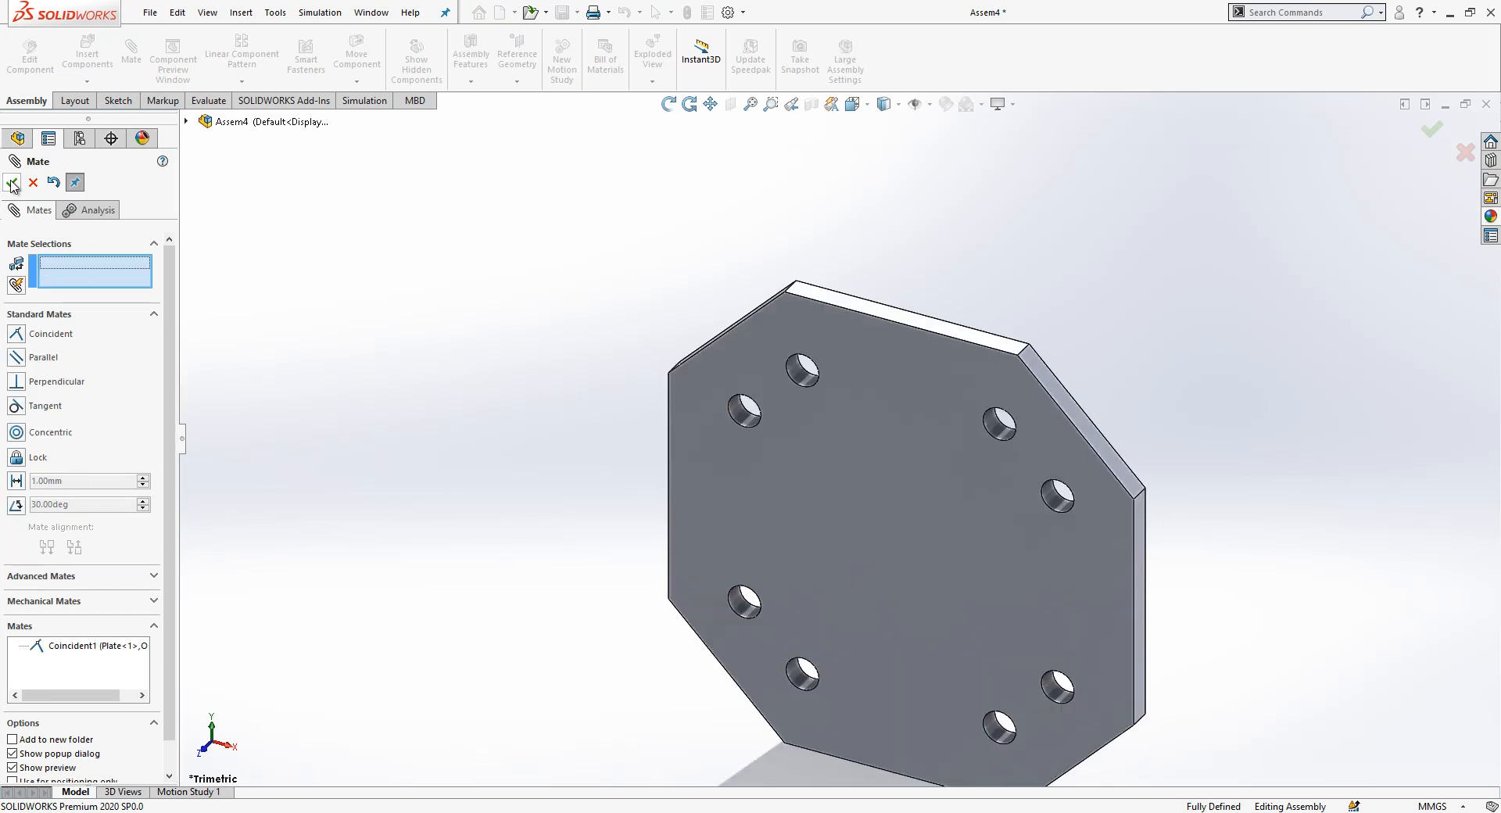
{"action": "left_click", "coordinate": [12, 182]}
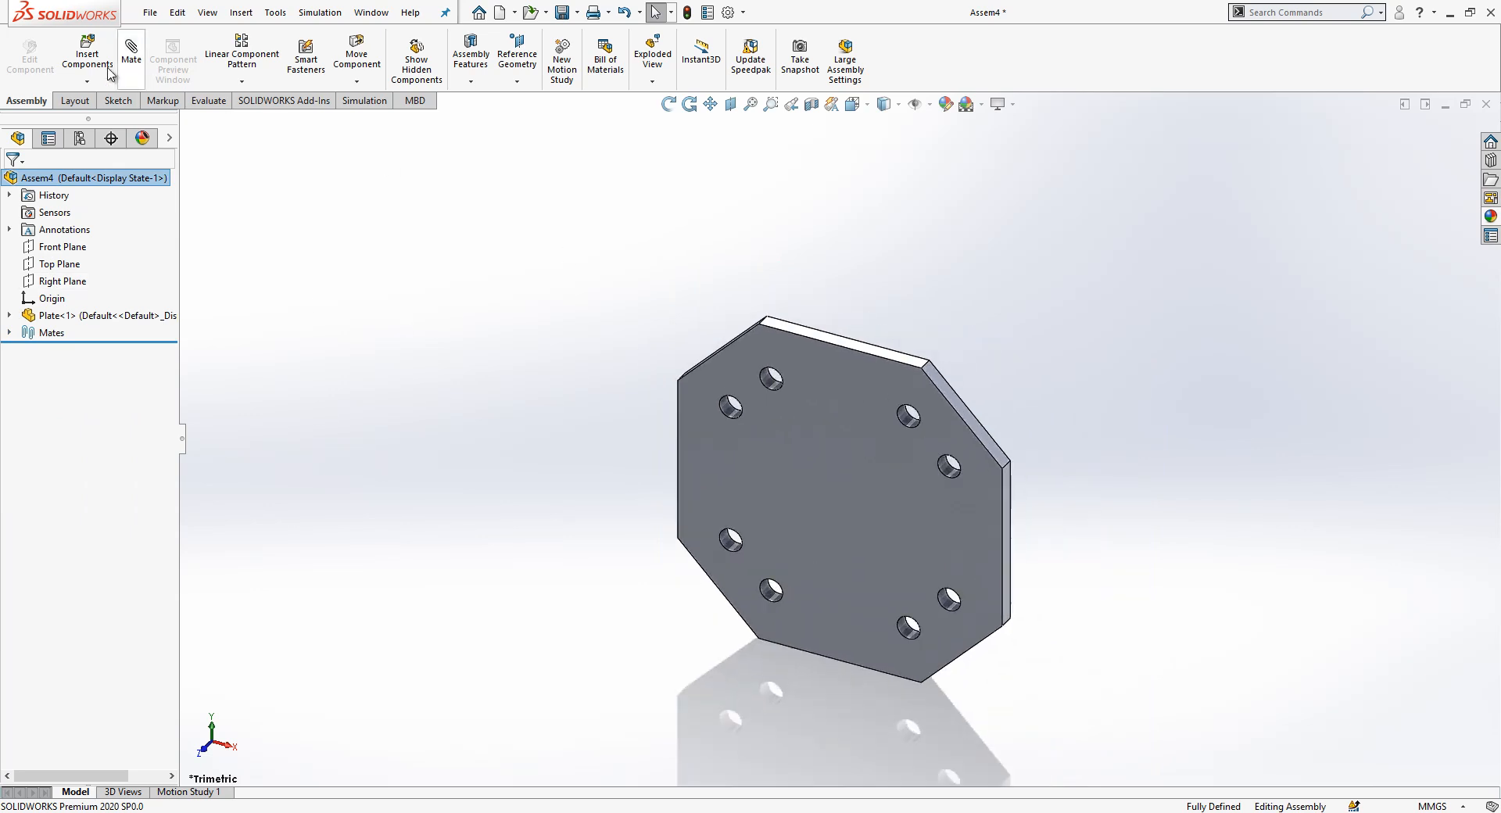
Insert two Tube instances and mate Tube<1> with coincident planes and tangent to the plate.
{"action": "left_click", "coordinate": [70, 51]}
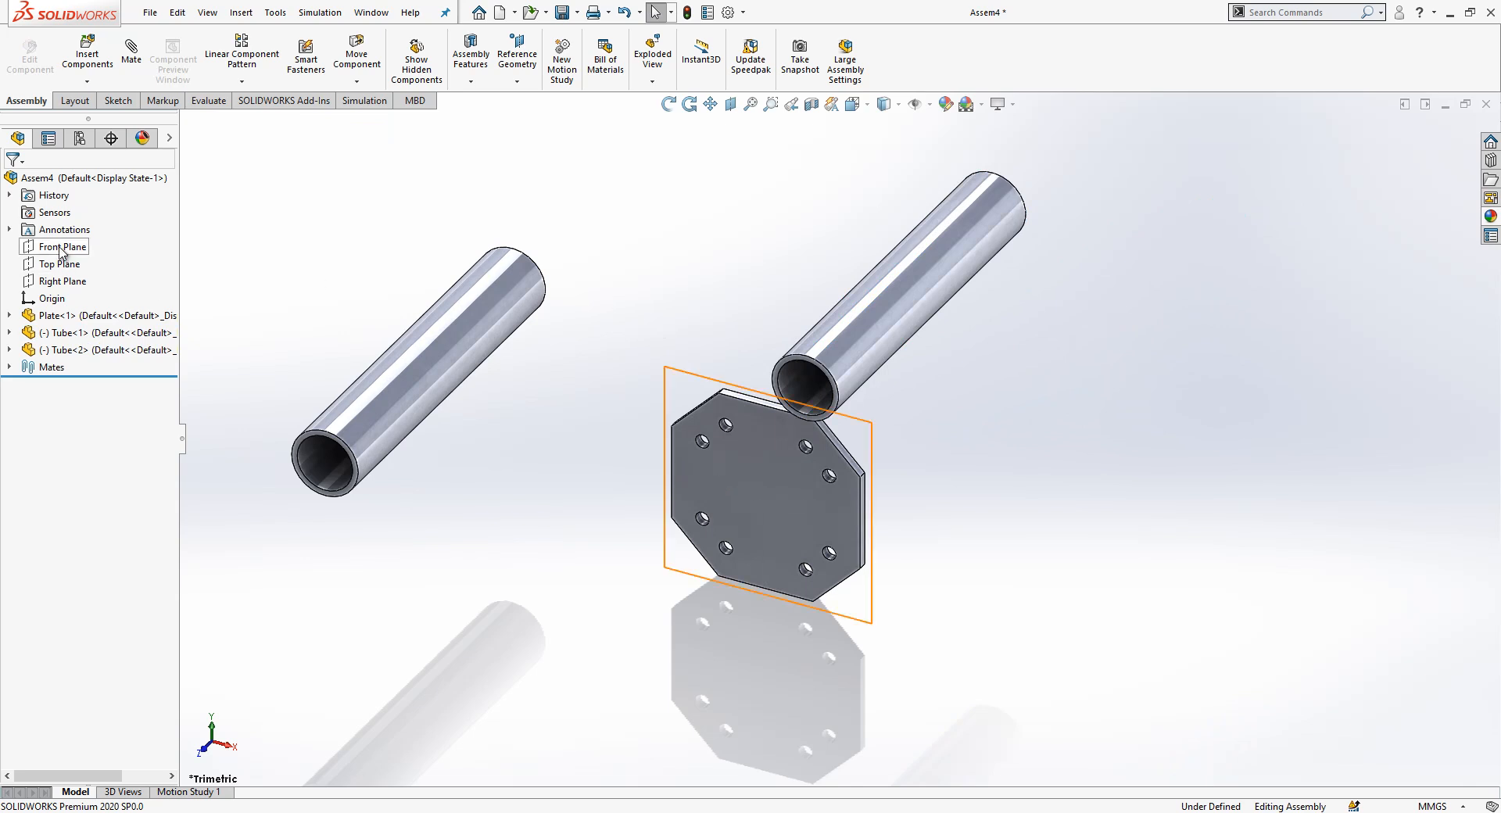
{"action": "left_click", "coordinate": [70, 332]}
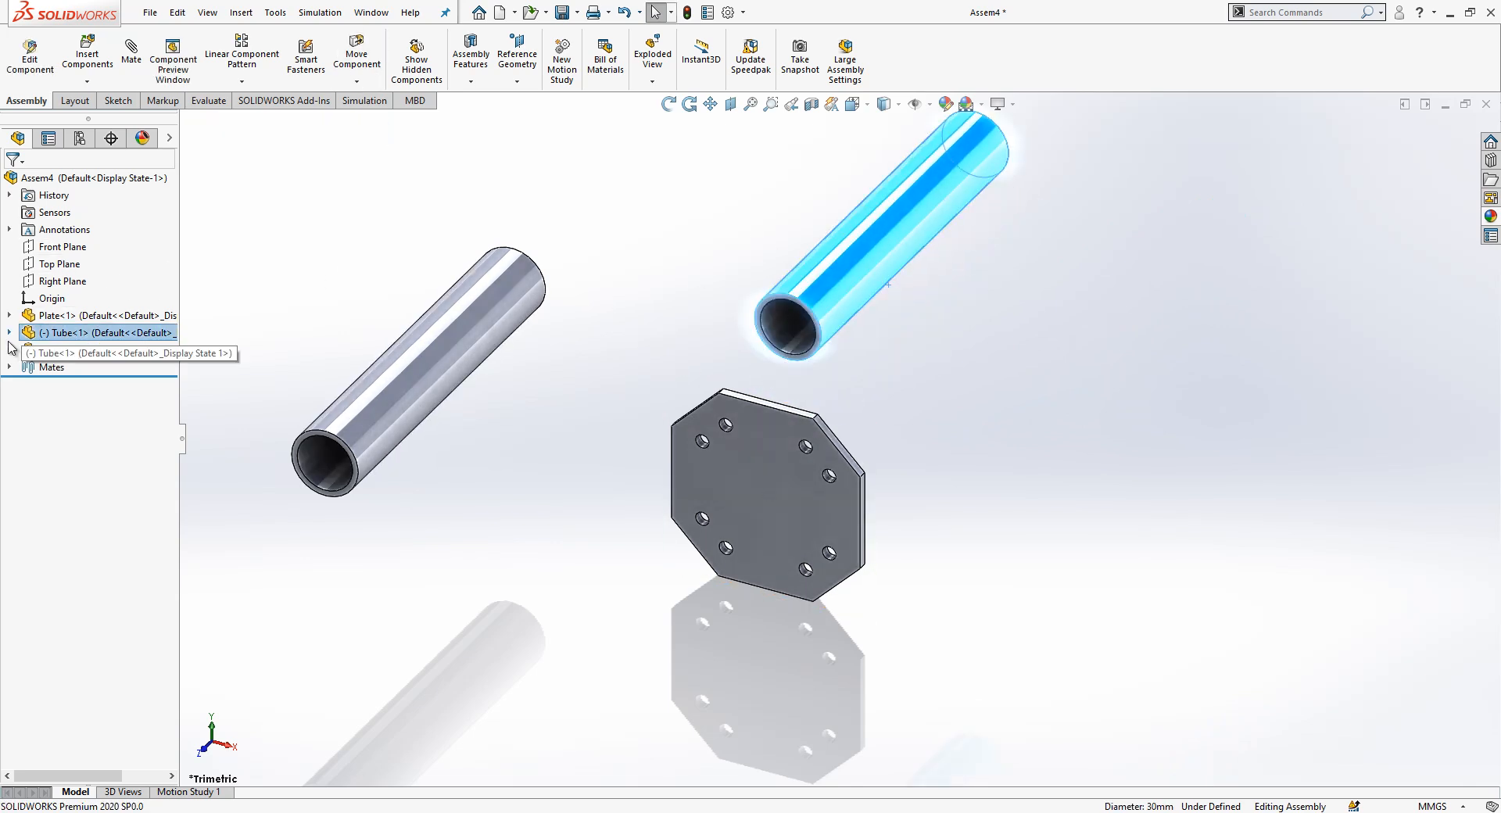
{"action": "left_click", "coordinate": [10, 332]}
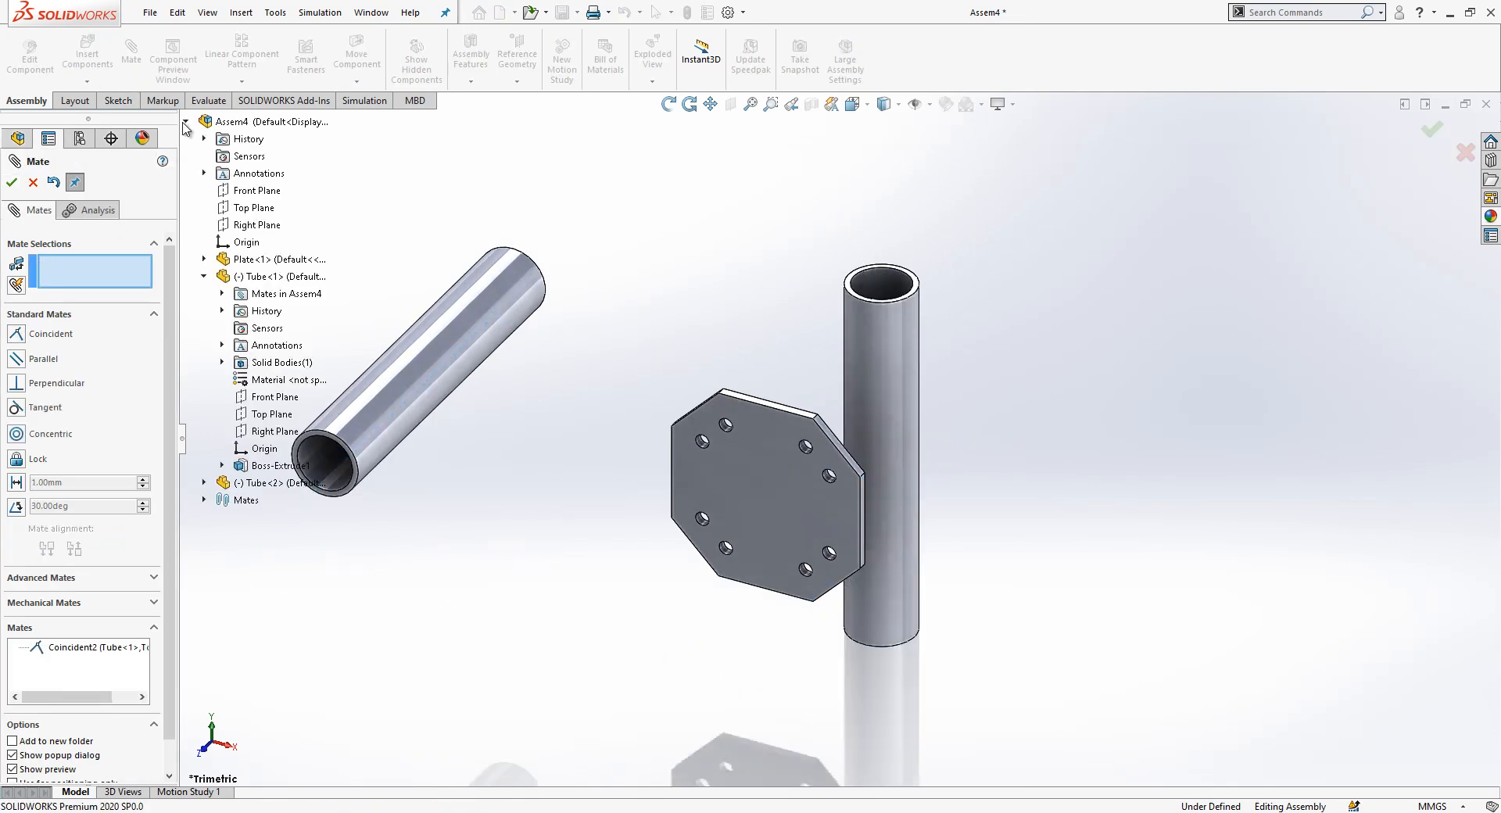
{"action": "left_click", "coordinate": [258, 225]}
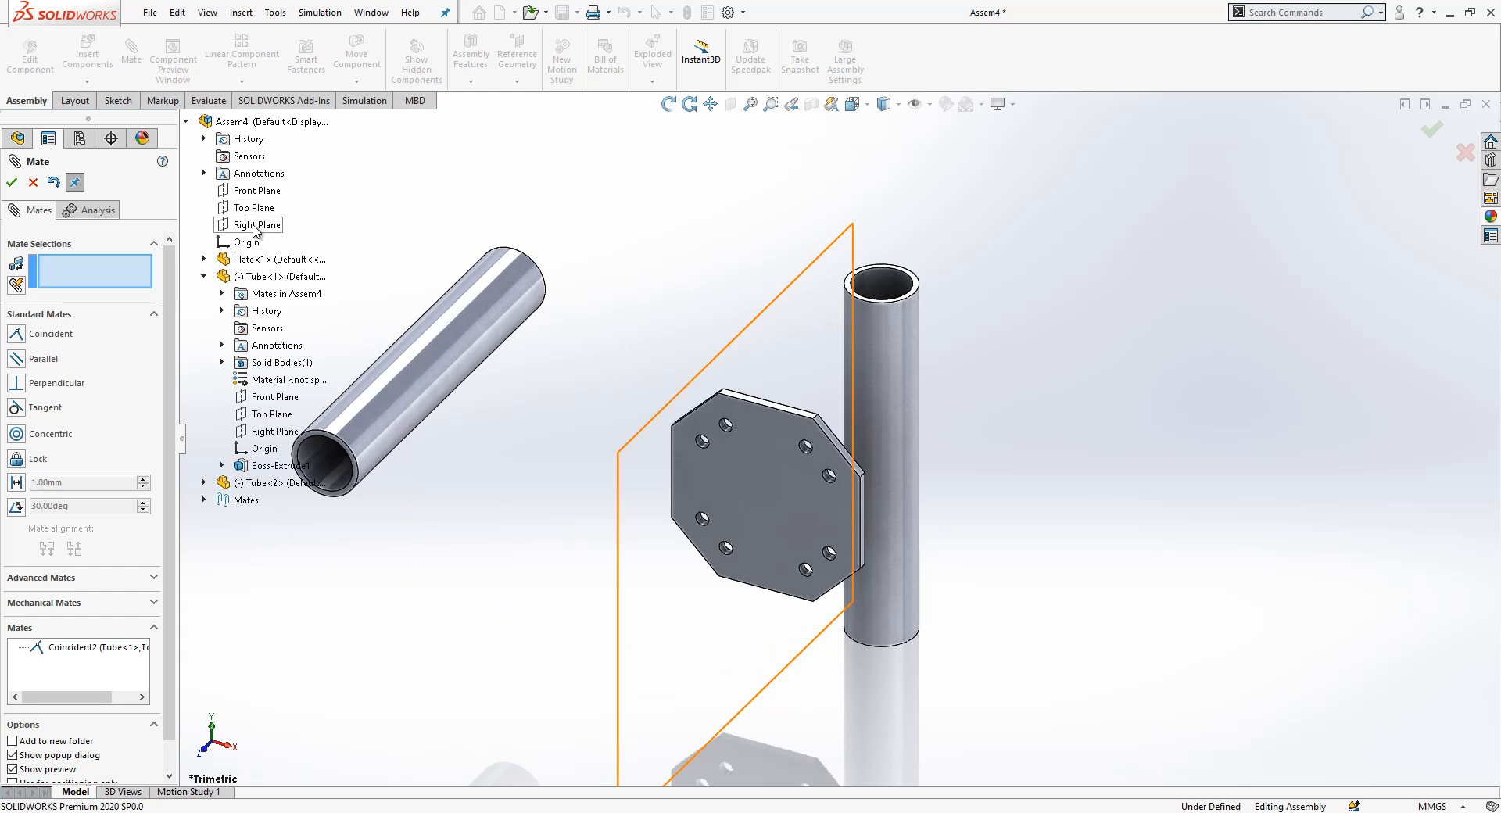
{"action": "left_click", "coordinate": [256, 224]}
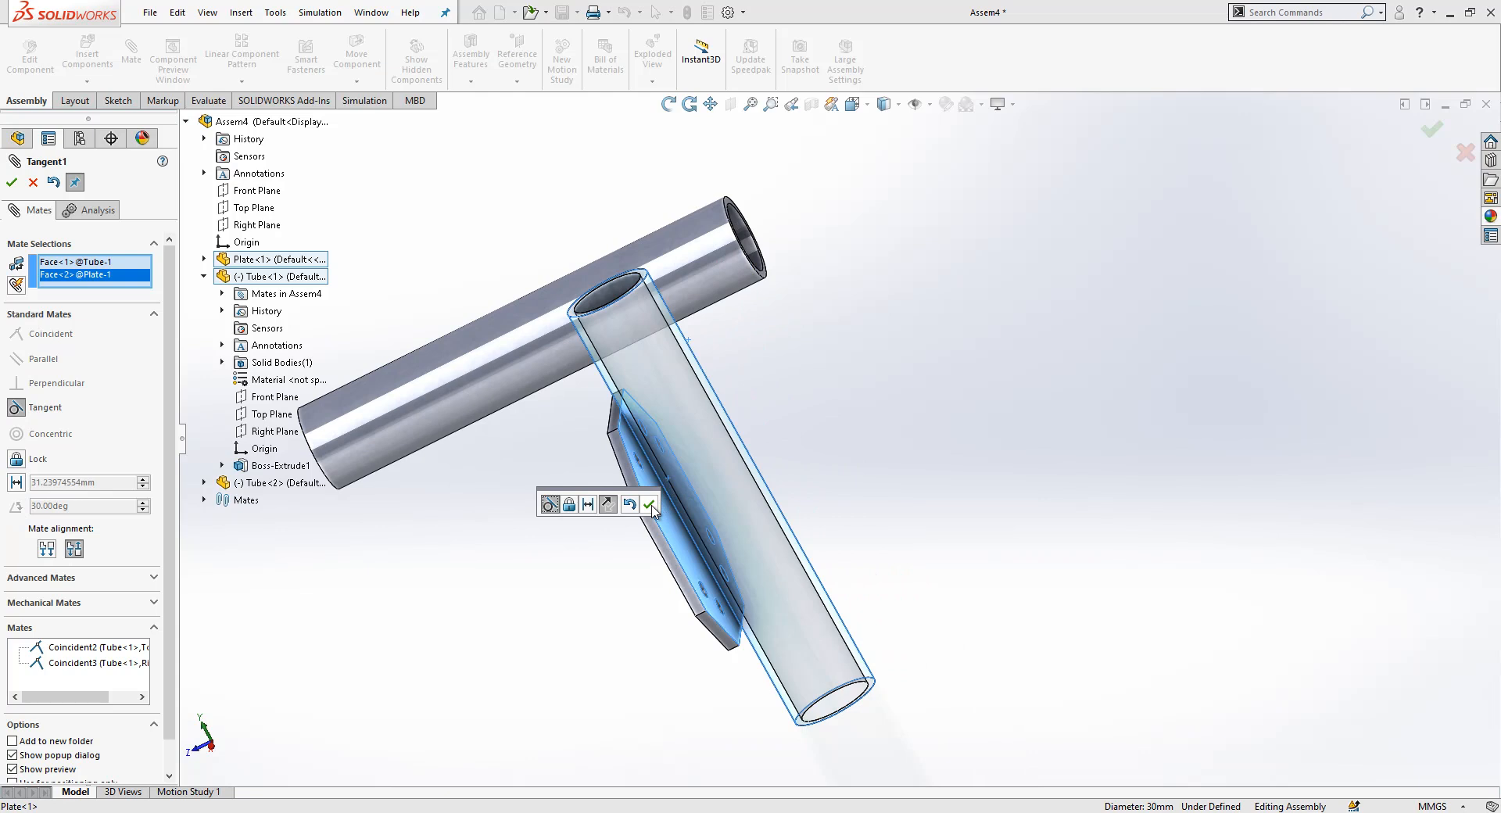
{"action": "left_click", "coordinate": [652, 506]}
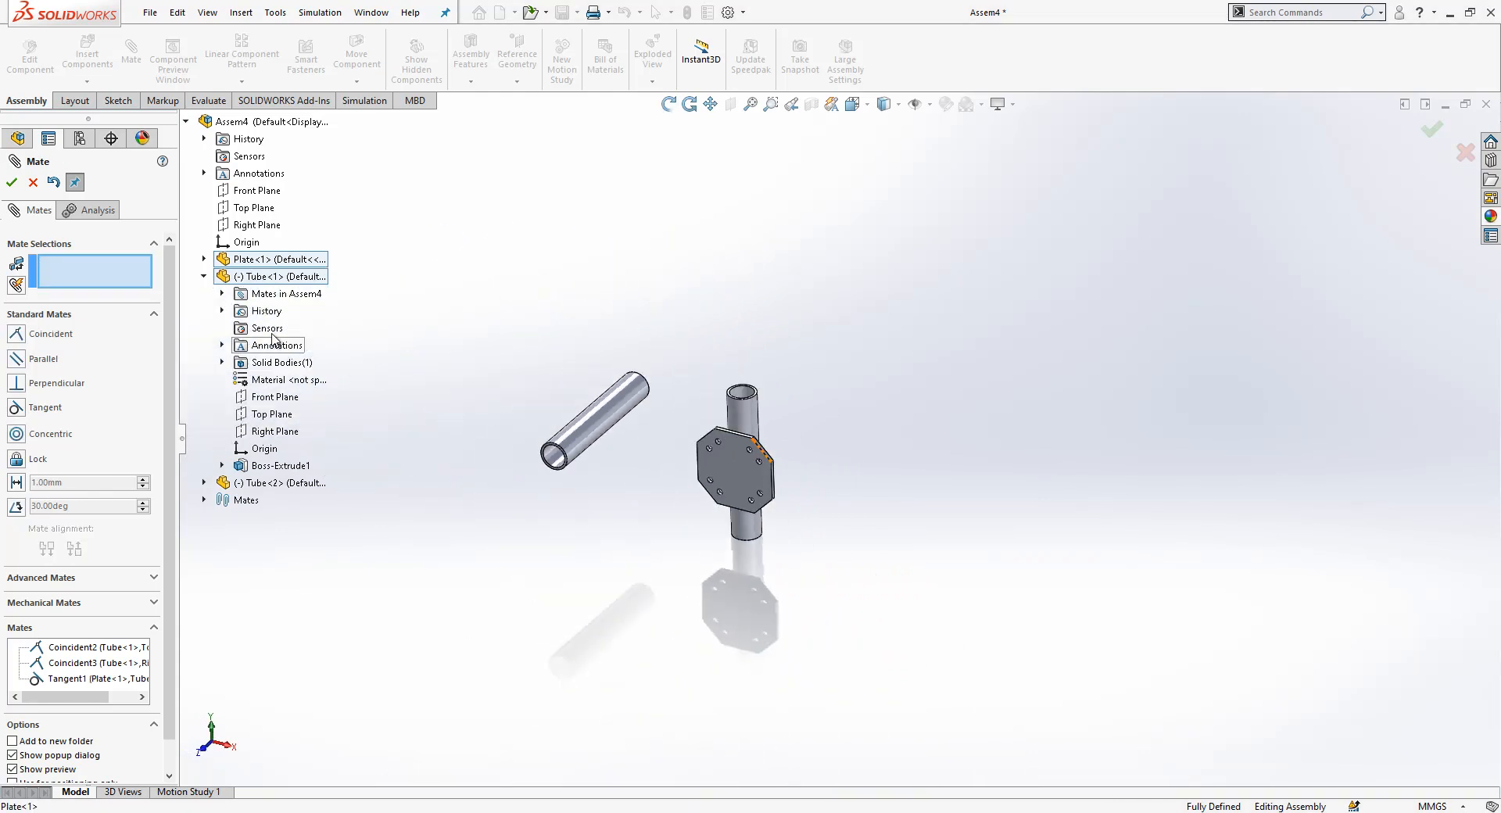
{"action": "left_click", "coordinate": [205, 276]}
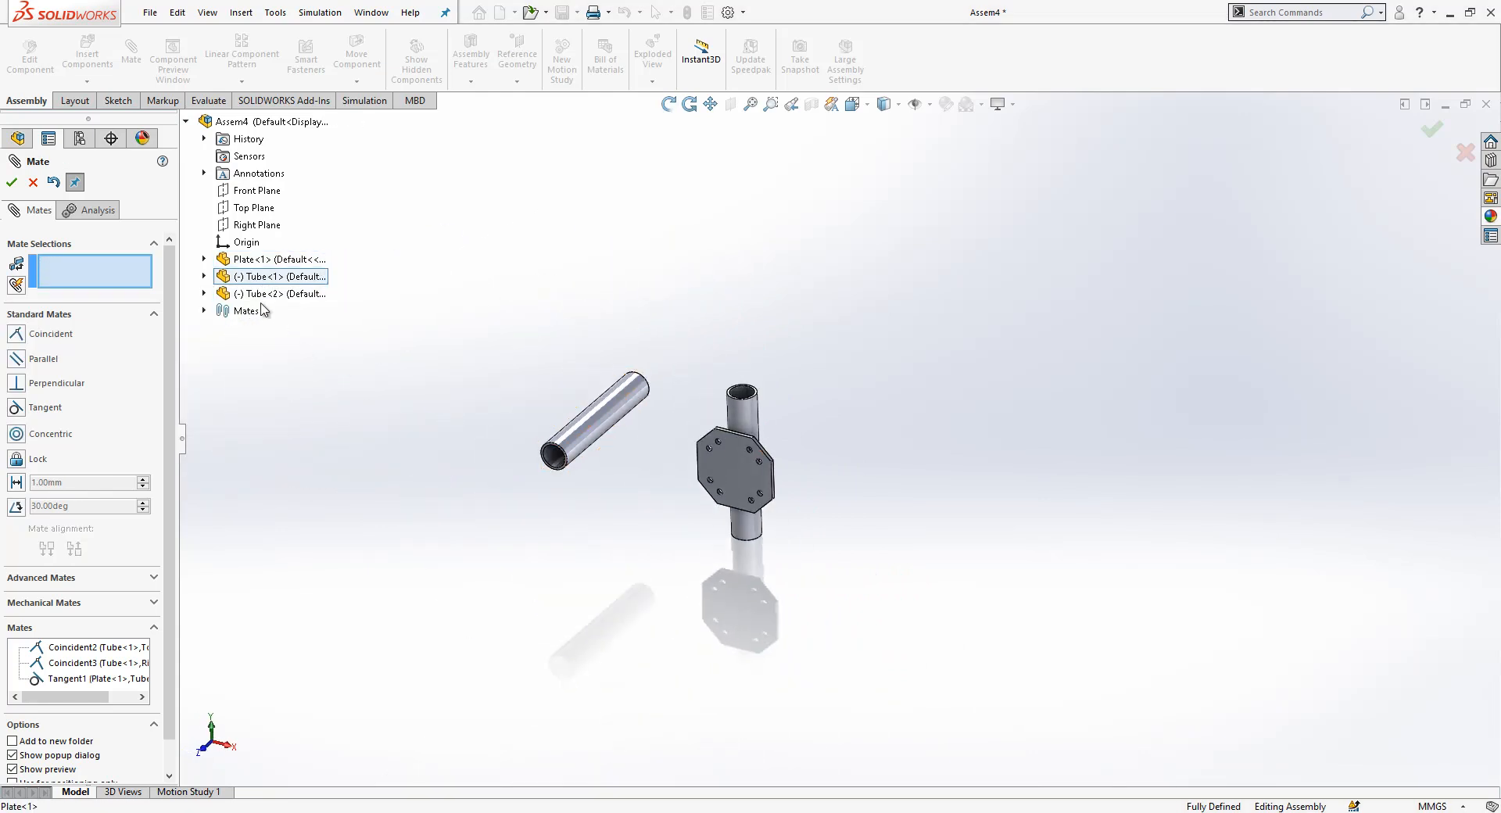
Mate Tube<2> tangent to the plate's front face, fully defining the assembly.
{"action": "left_click", "coordinate": [204, 294]}
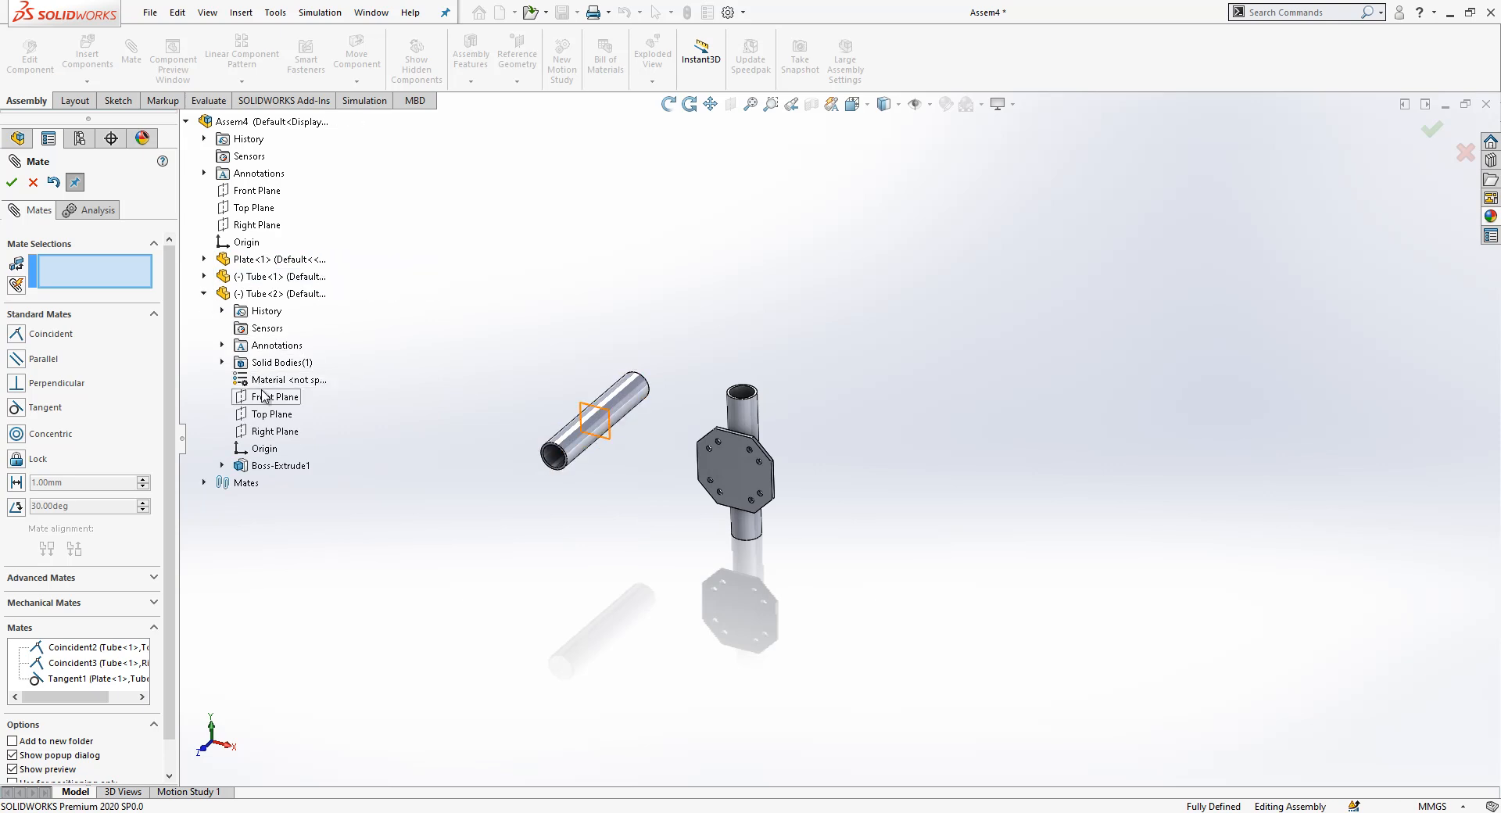
{"action": "left_click", "coordinate": [273, 397]}
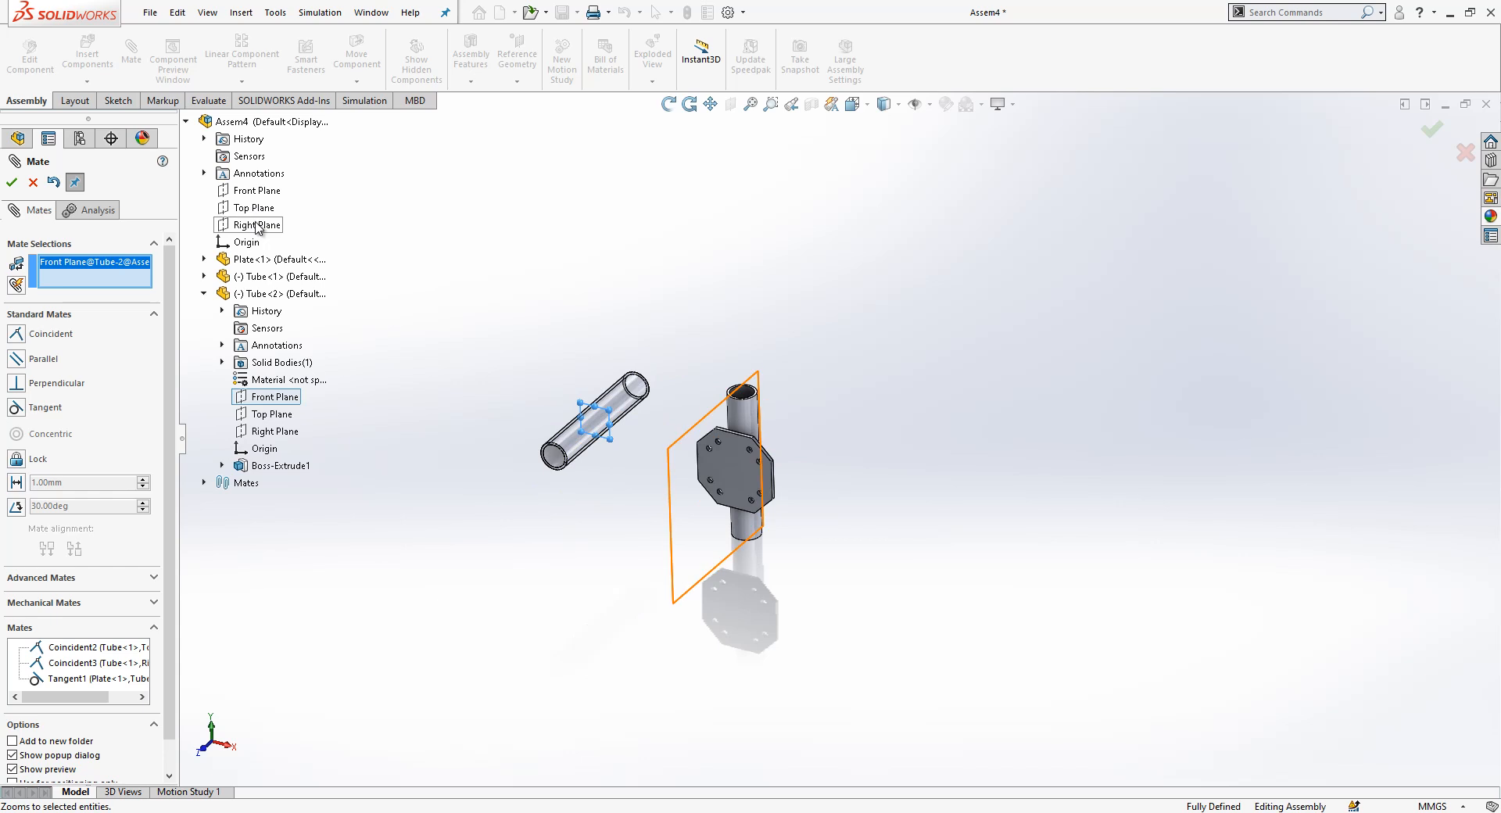
{"action": "left_click", "coordinate": [256, 224]}
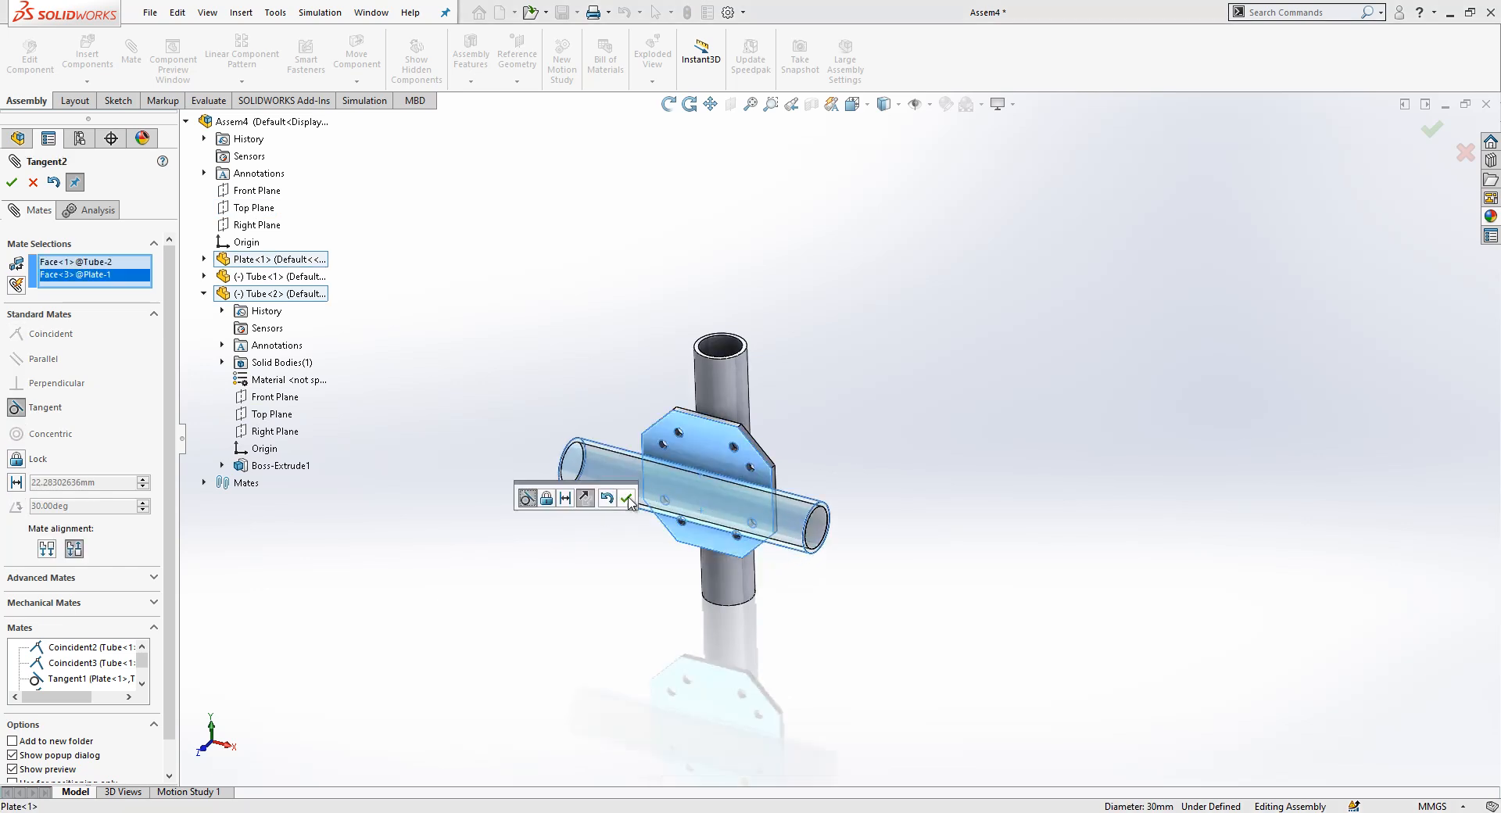
{"action": "left_click", "coordinate": [629, 499]}
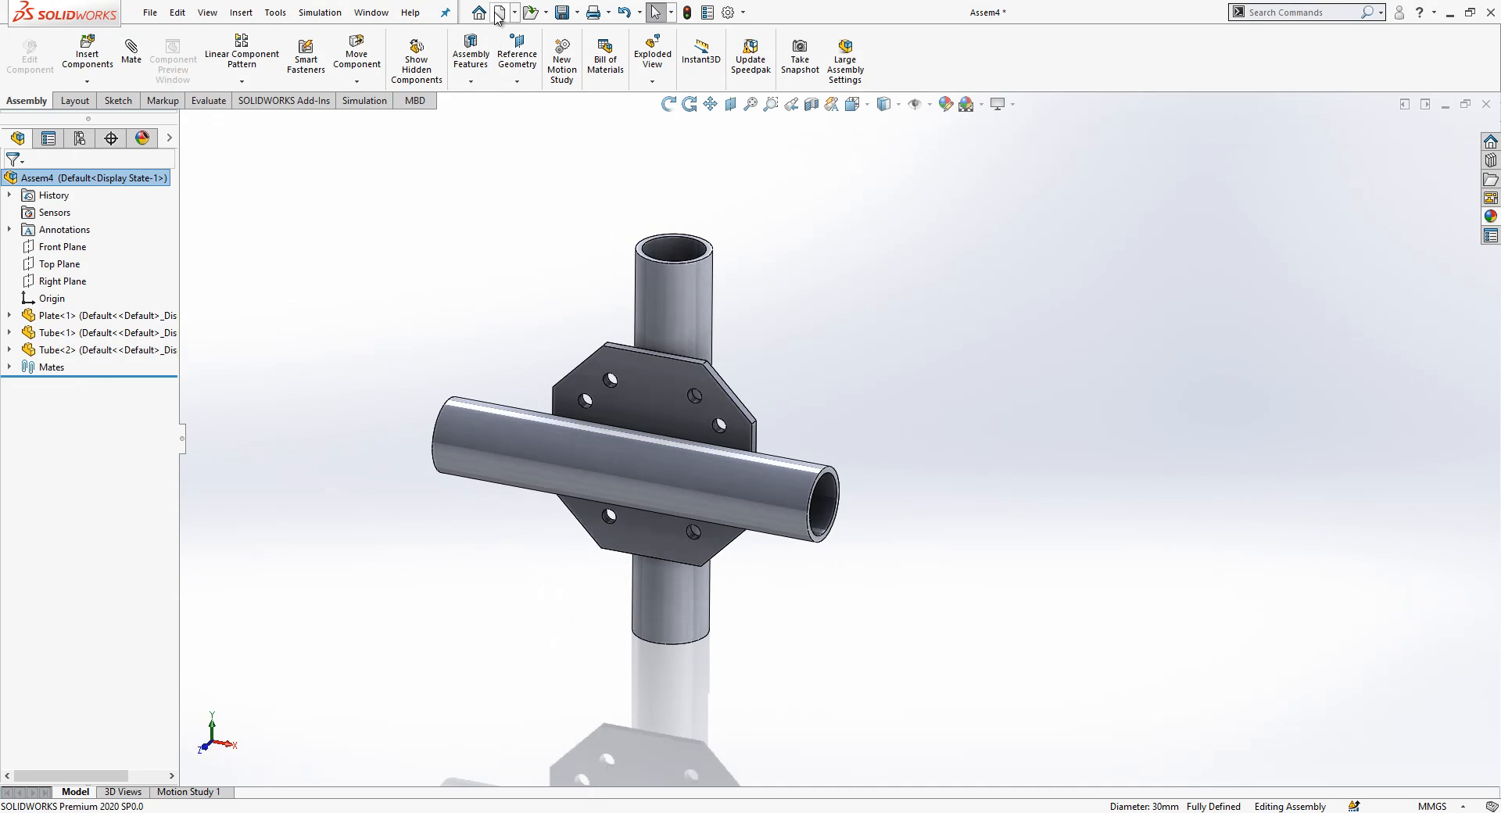
Create a new part and sketch concentric circles on Top Plane, Ø30 with 3 mm offset.
{"action": "left_click", "coordinate": [494, 13]}
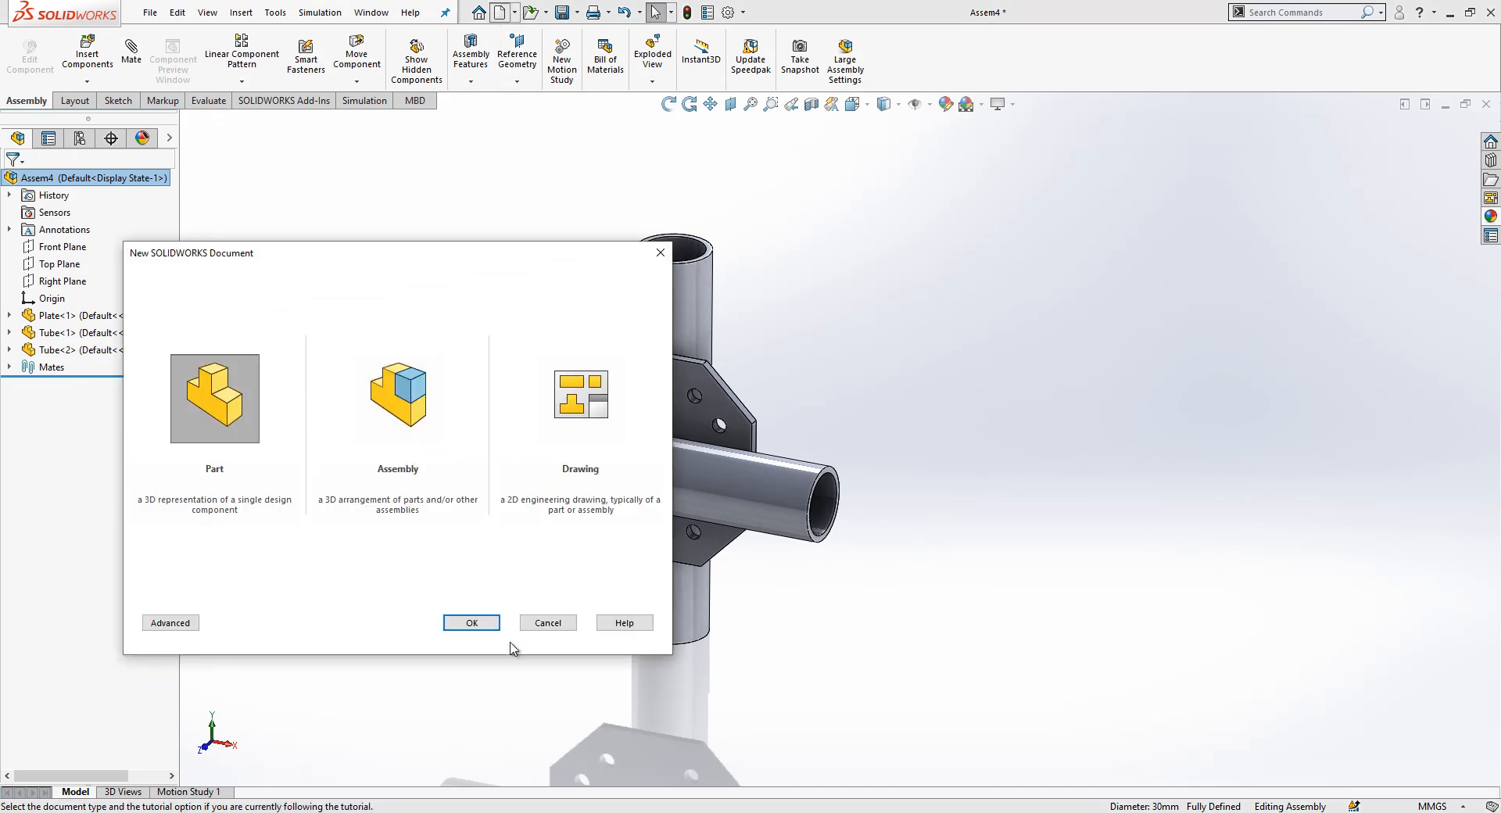
{"action": "left_click", "coordinate": [472, 624]}
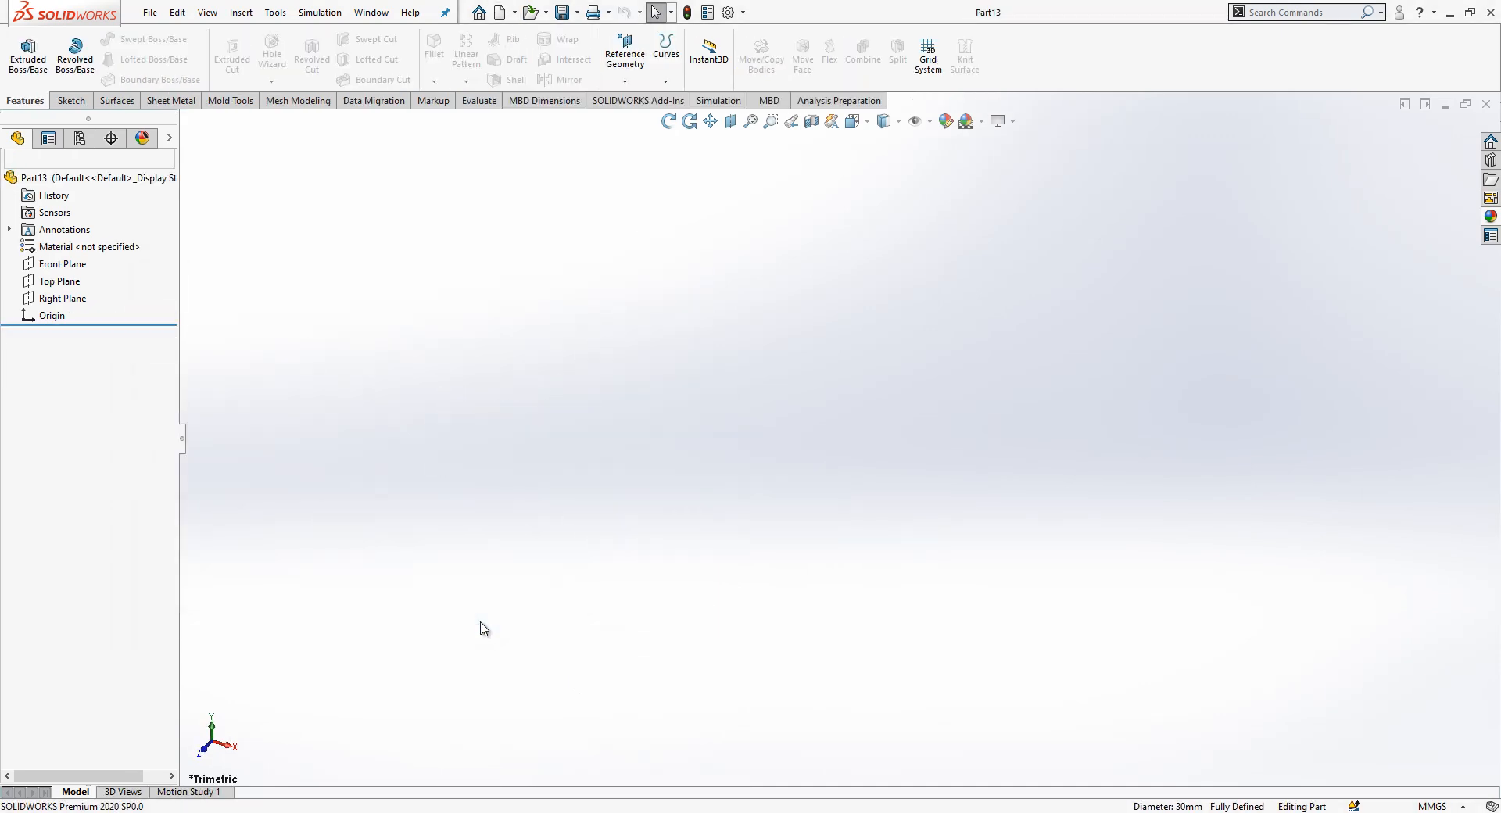
{"action": "left_click", "coordinate": [56, 281]}
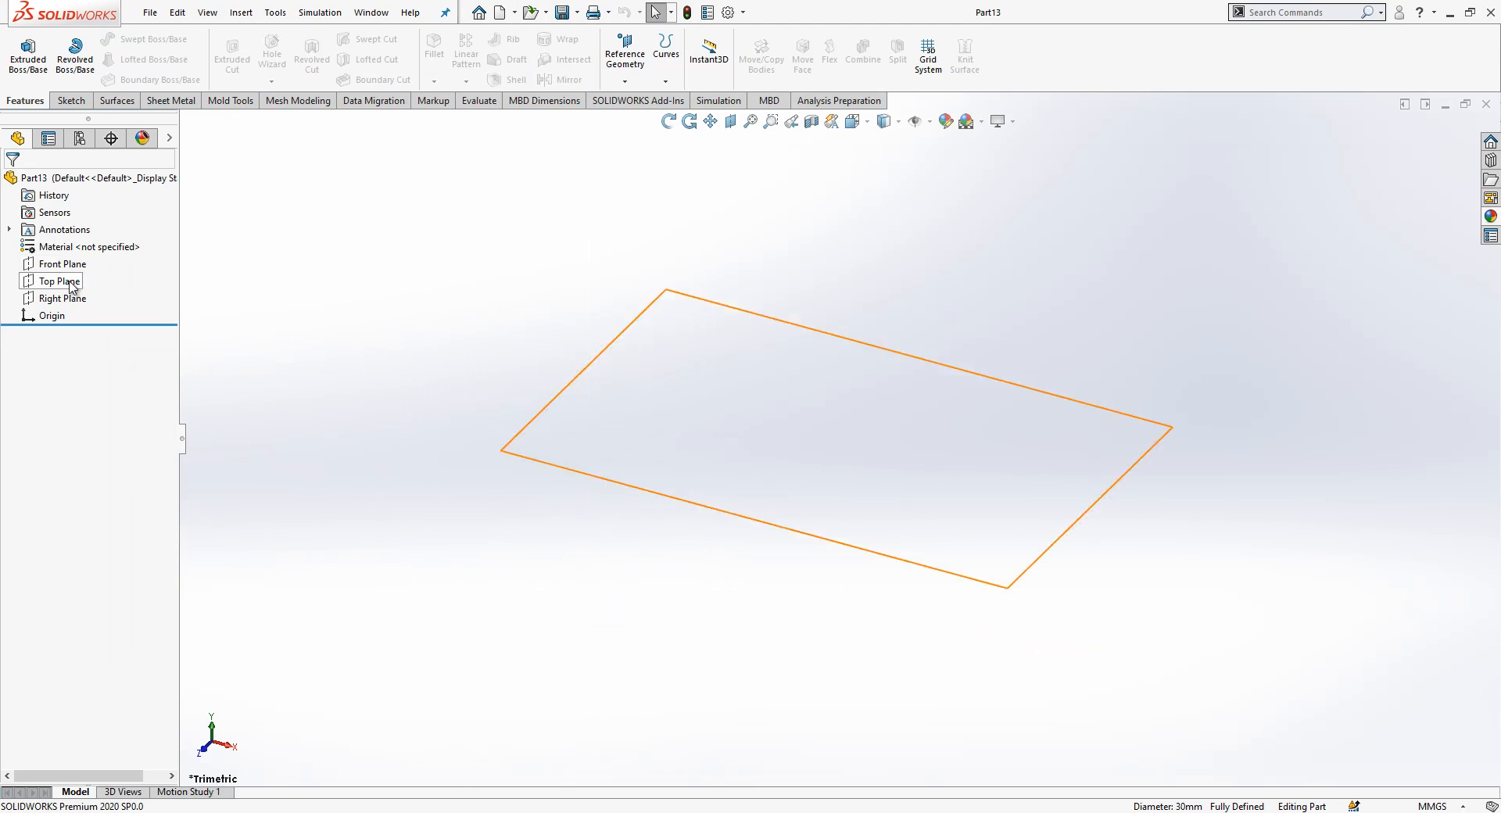
{"action": "left_click", "coordinate": [54, 281]}
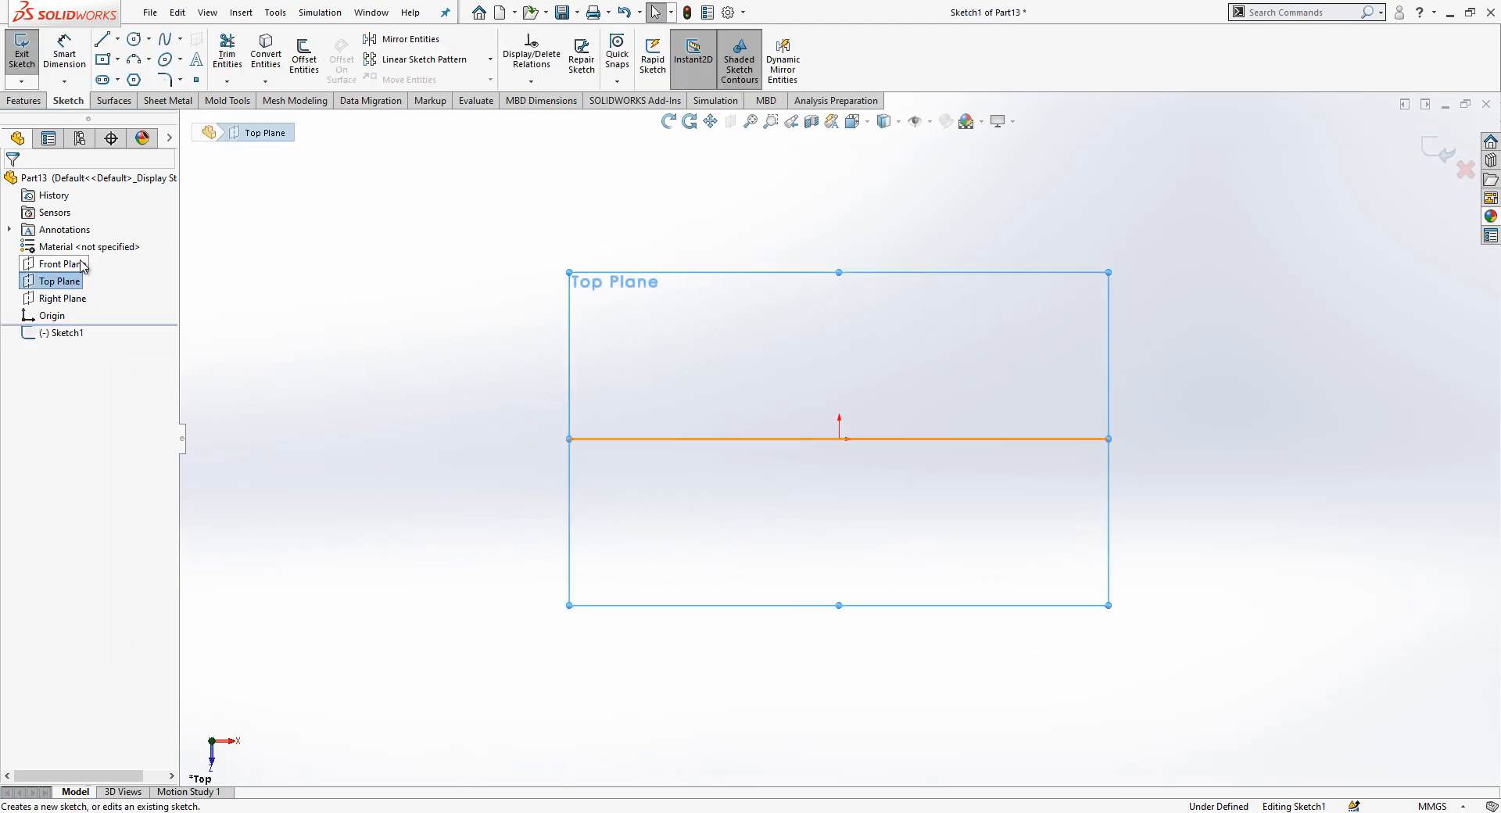
{"action": "left_click", "coordinate": [132, 39]}
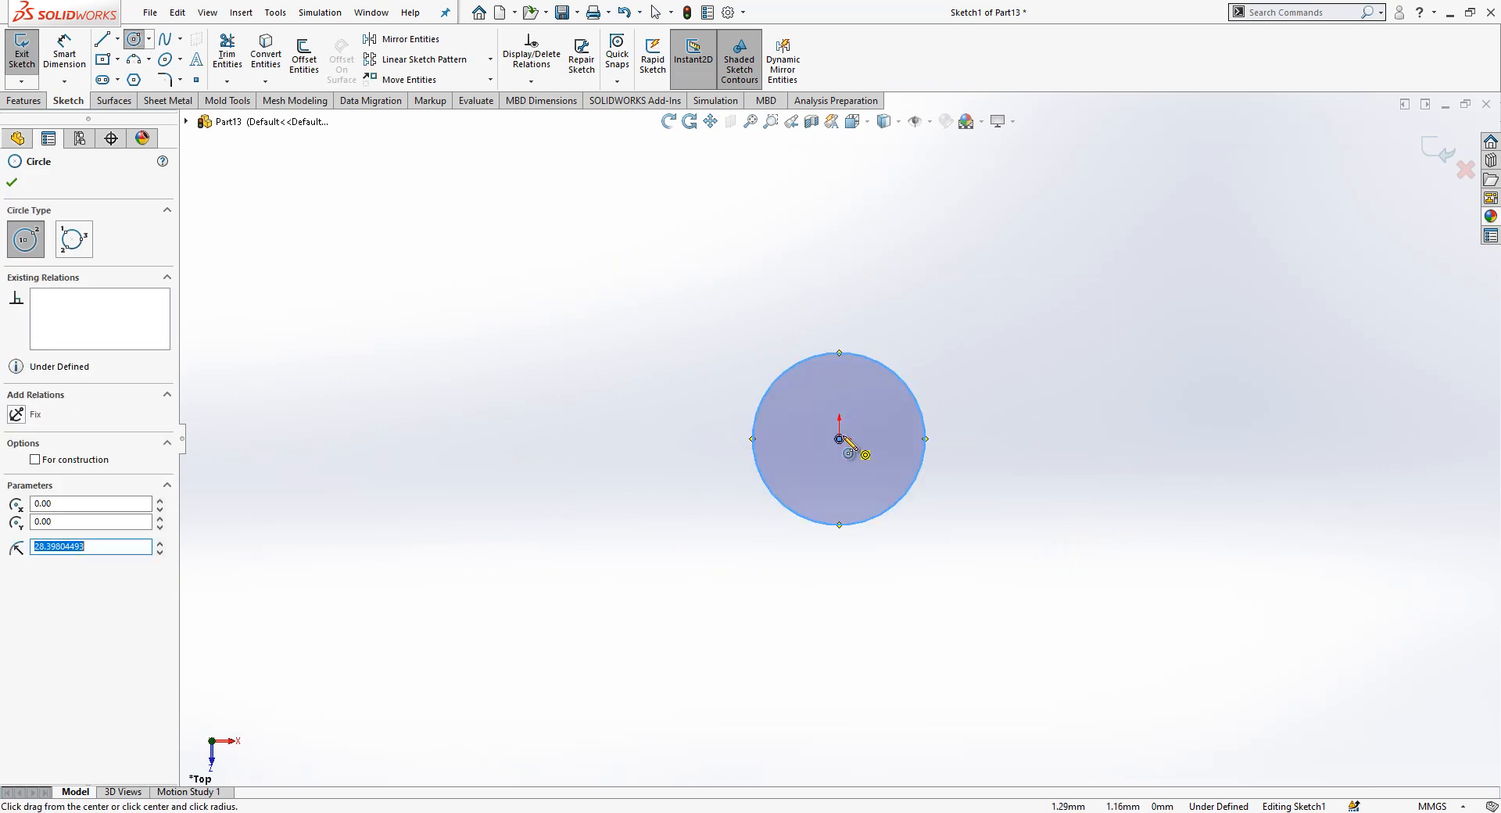
{"action": "left_click_drag", "start_coordinate": [867, 454], "coordinate": [832, 337]}
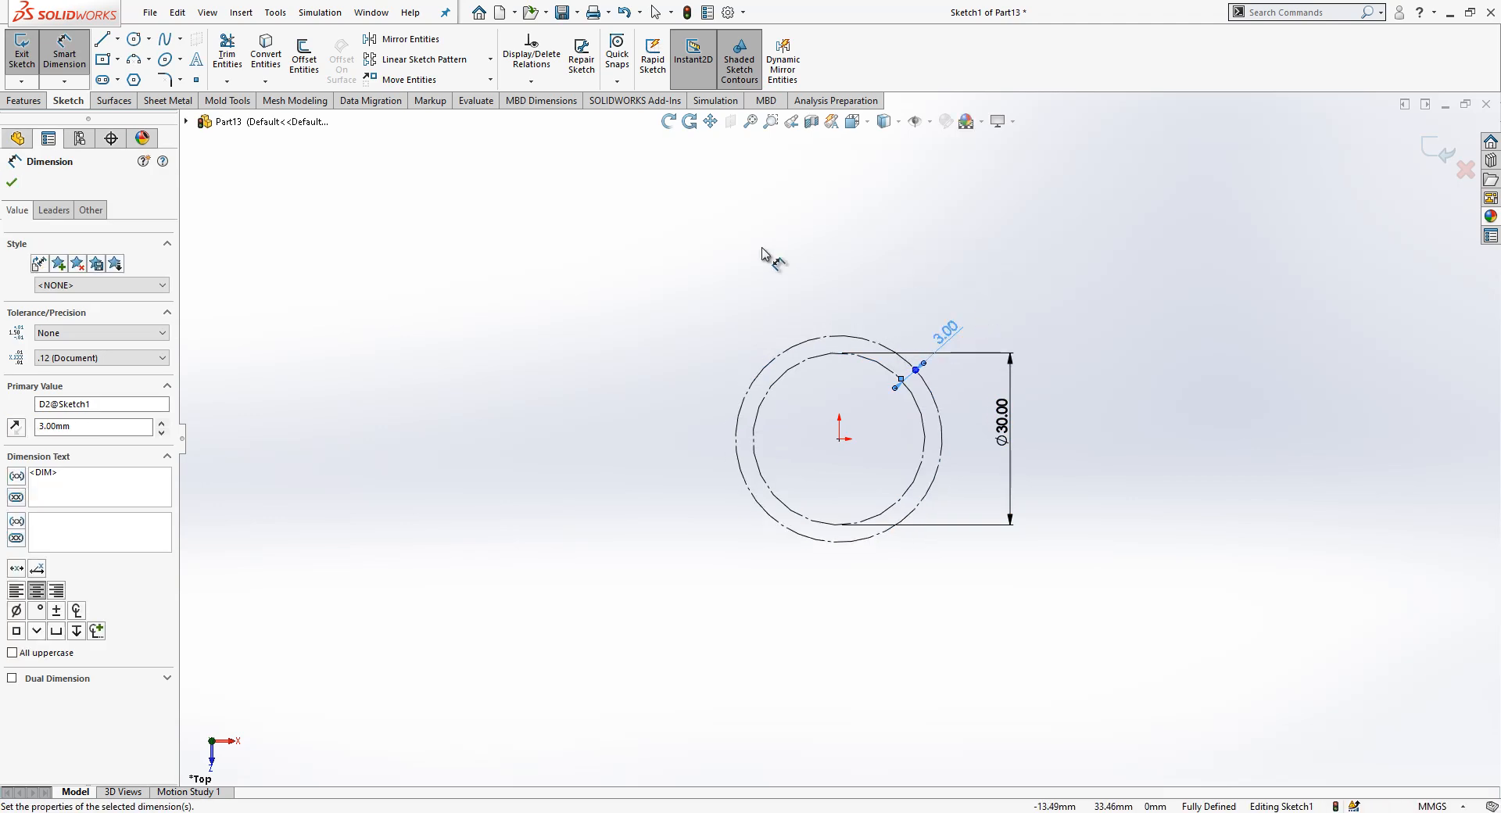
{"action": "left_click", "coordinate": [101, 40]}
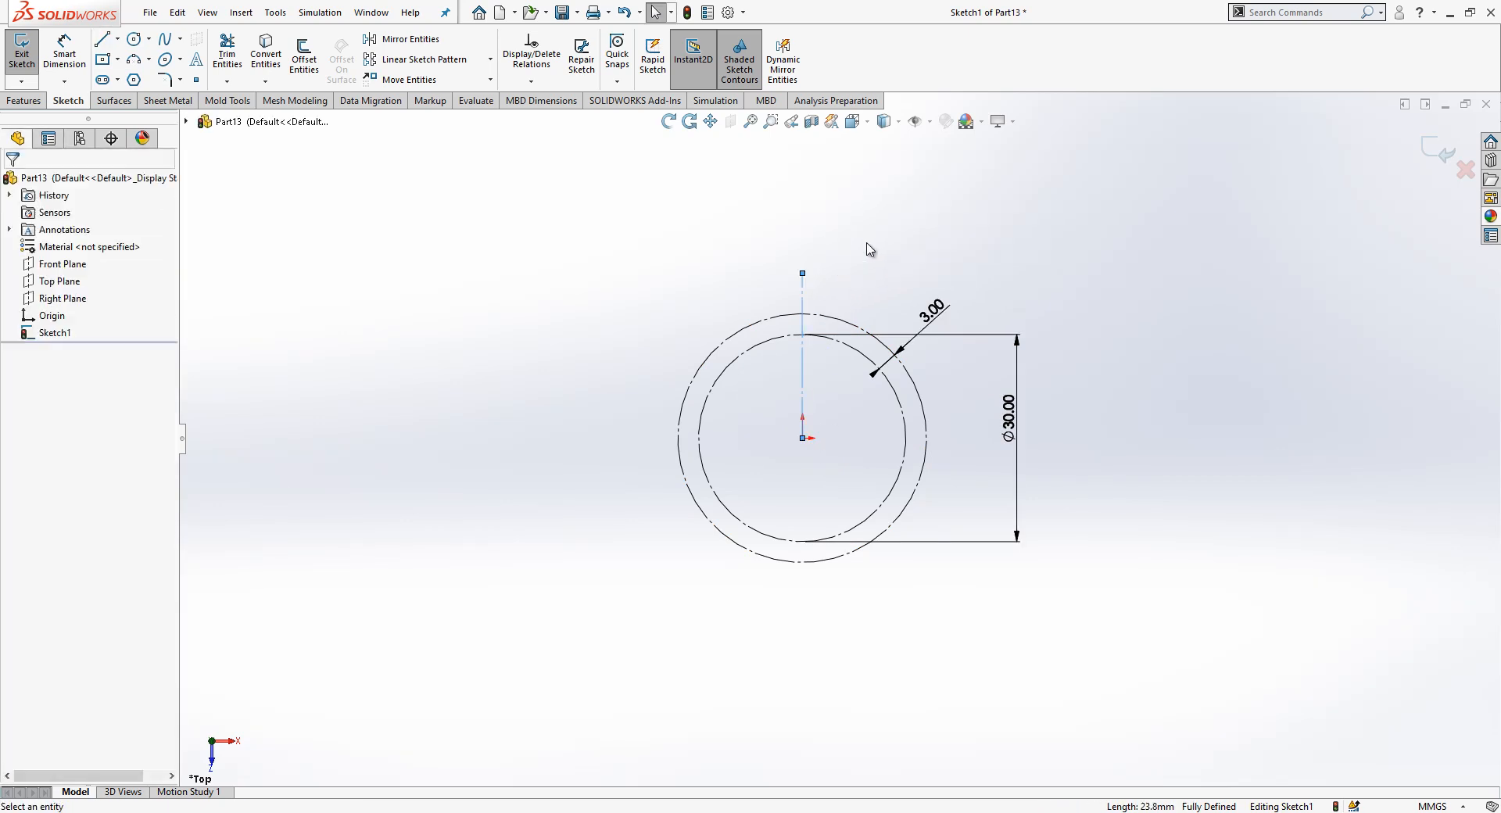
Sketch a slanted line from the centreline top and a vertical leg line.
{"action": "left_click", "coordinate": [102, 39]}
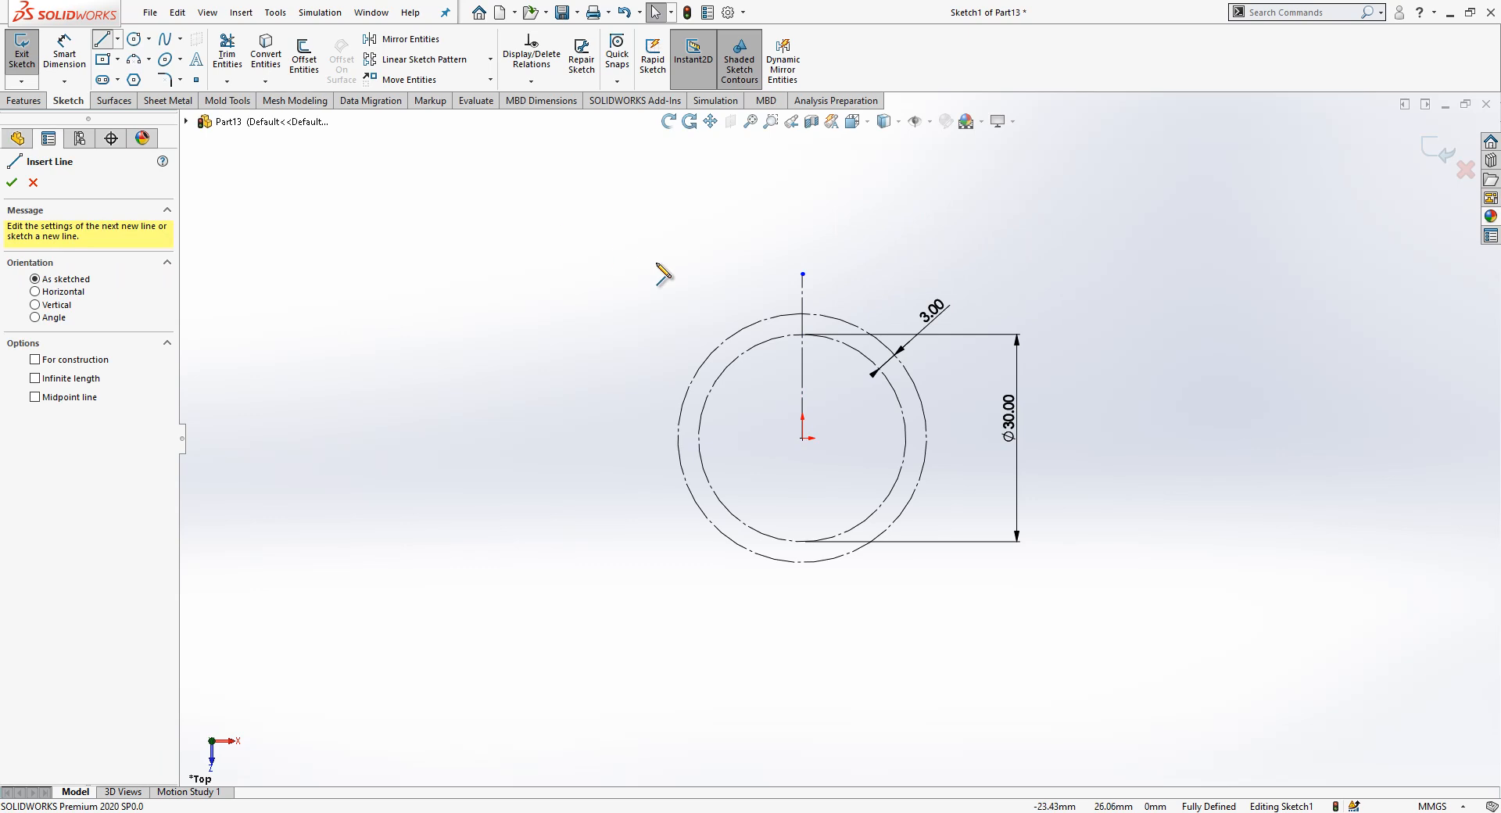
{"action": "left_click_drag", "start_coordinate": [803, 276], "coordinate": [670, 366]}
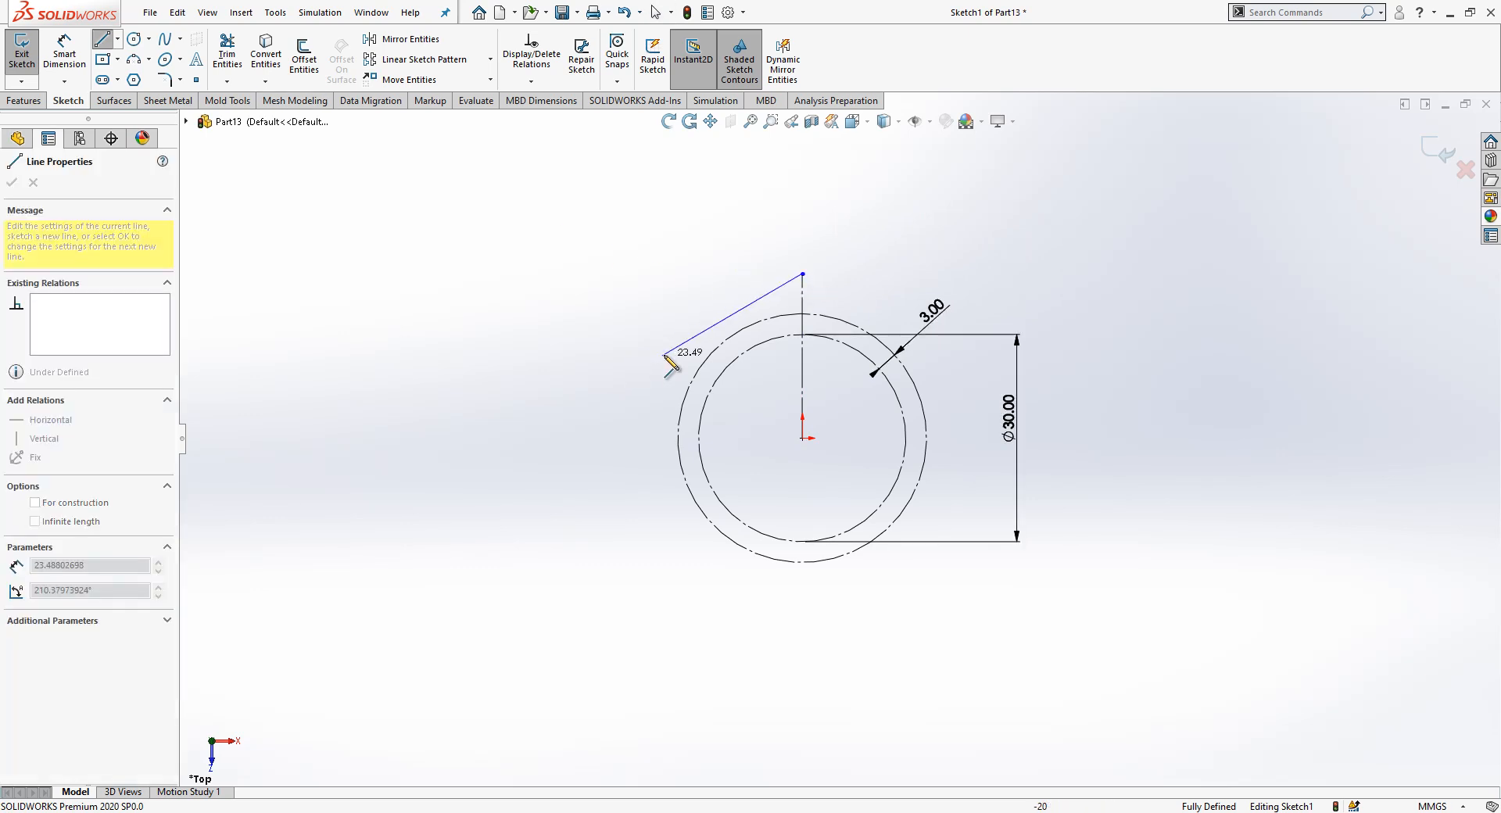
{"action": "left_click_drag", "start_coordinate": [667, 354], "coordinate": [682, 685]}
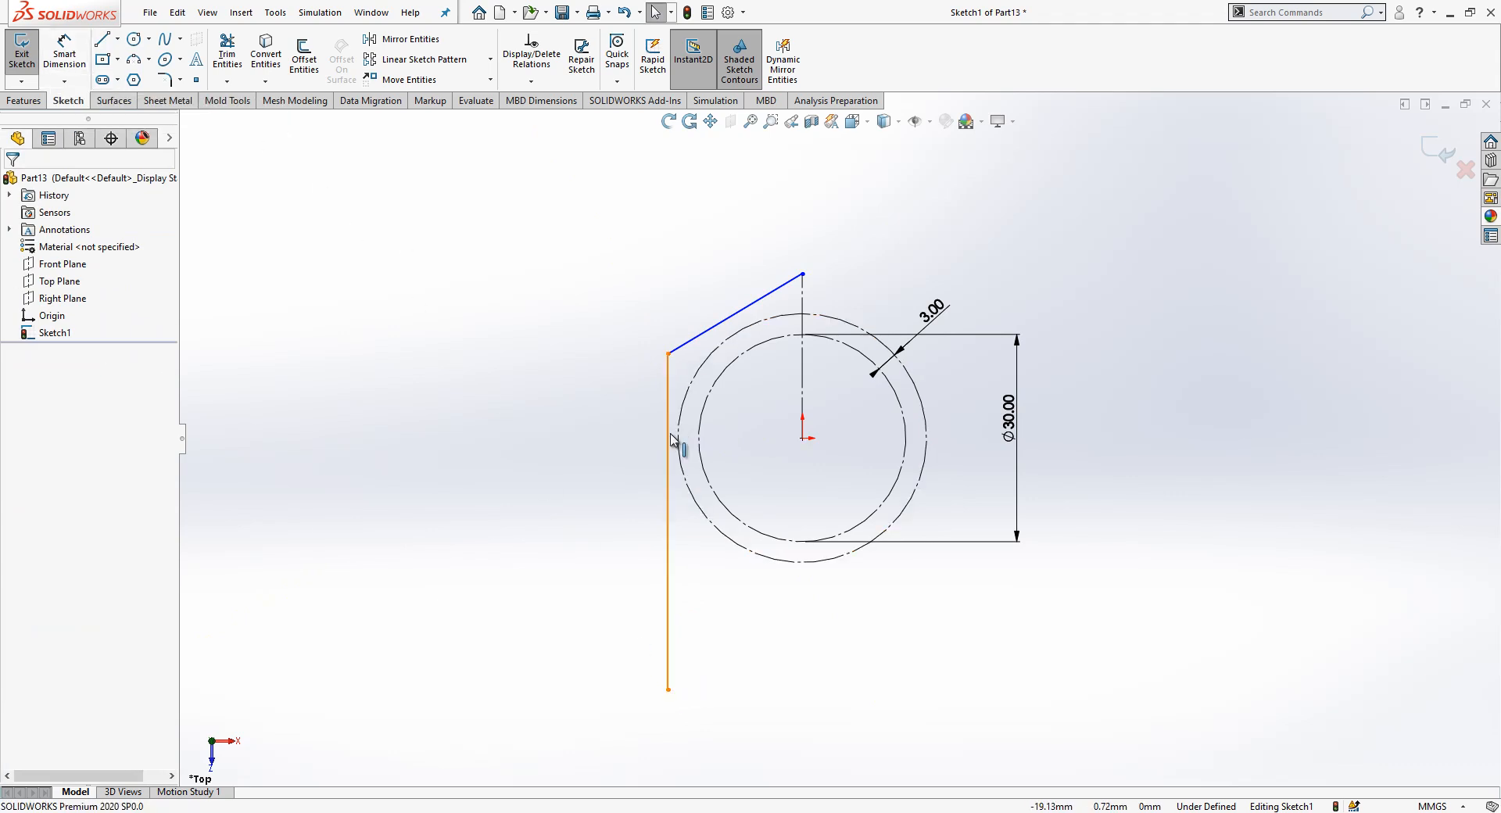
{"action": "left_click", "coordinate": [679, 444]}
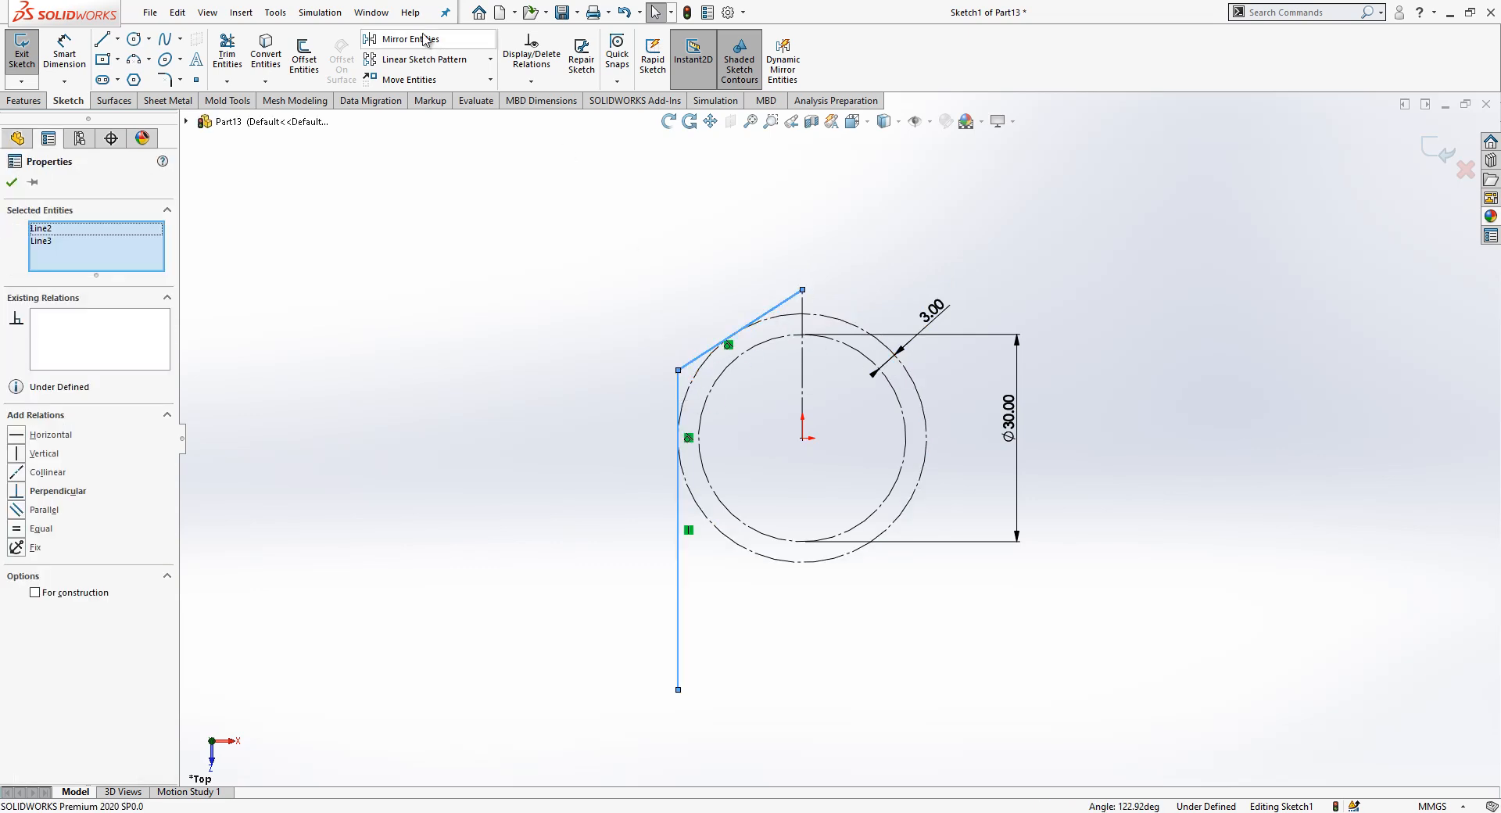
Mirror both lines about the centreline and dimension the leg 35 mm and corner 60°.
{"action": "left_click", "coordinate": [410, 39]}
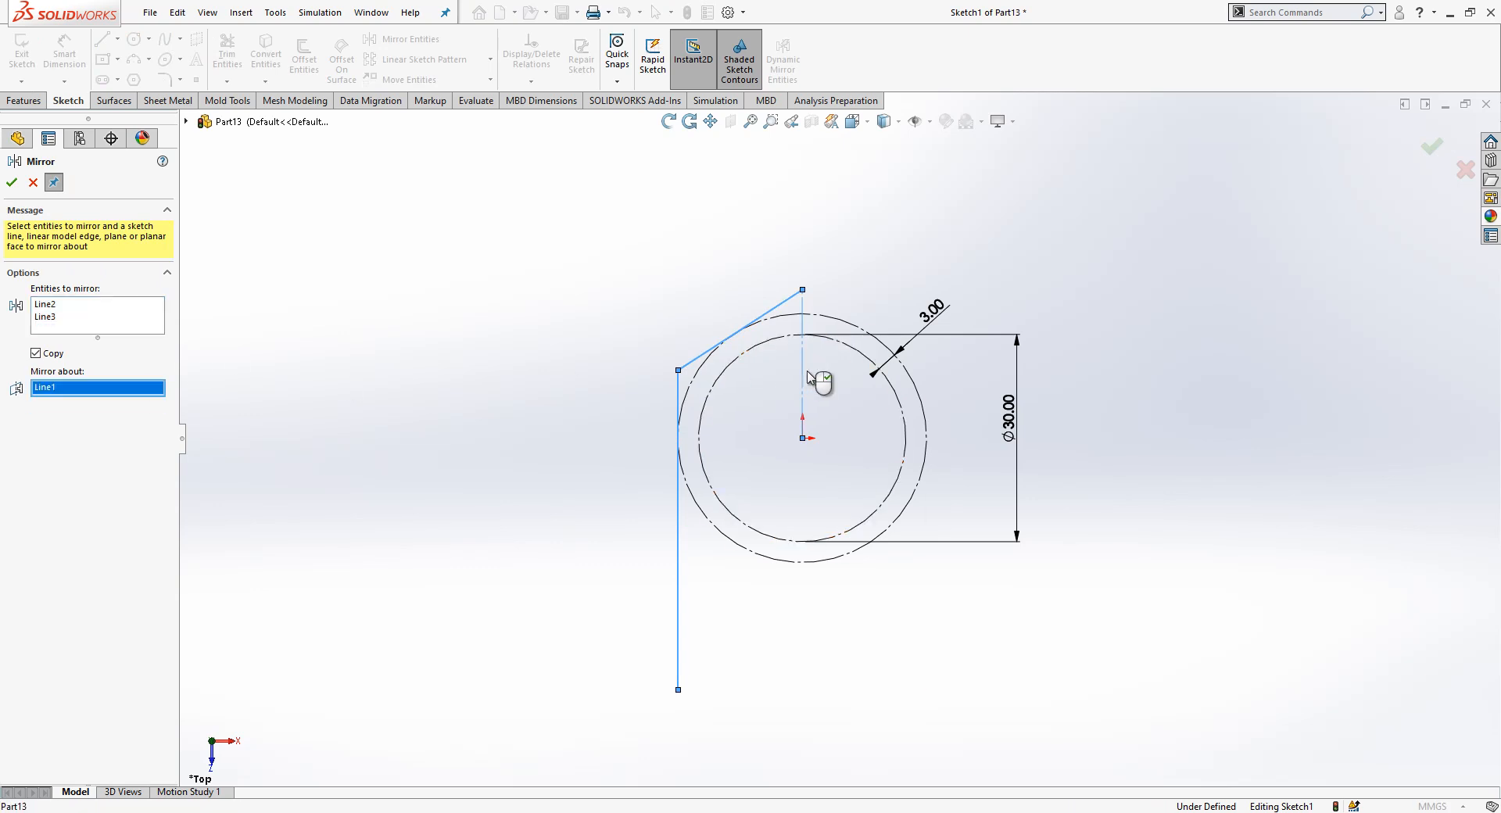
{"action": "left_click", "coordinate": [11, 183]}
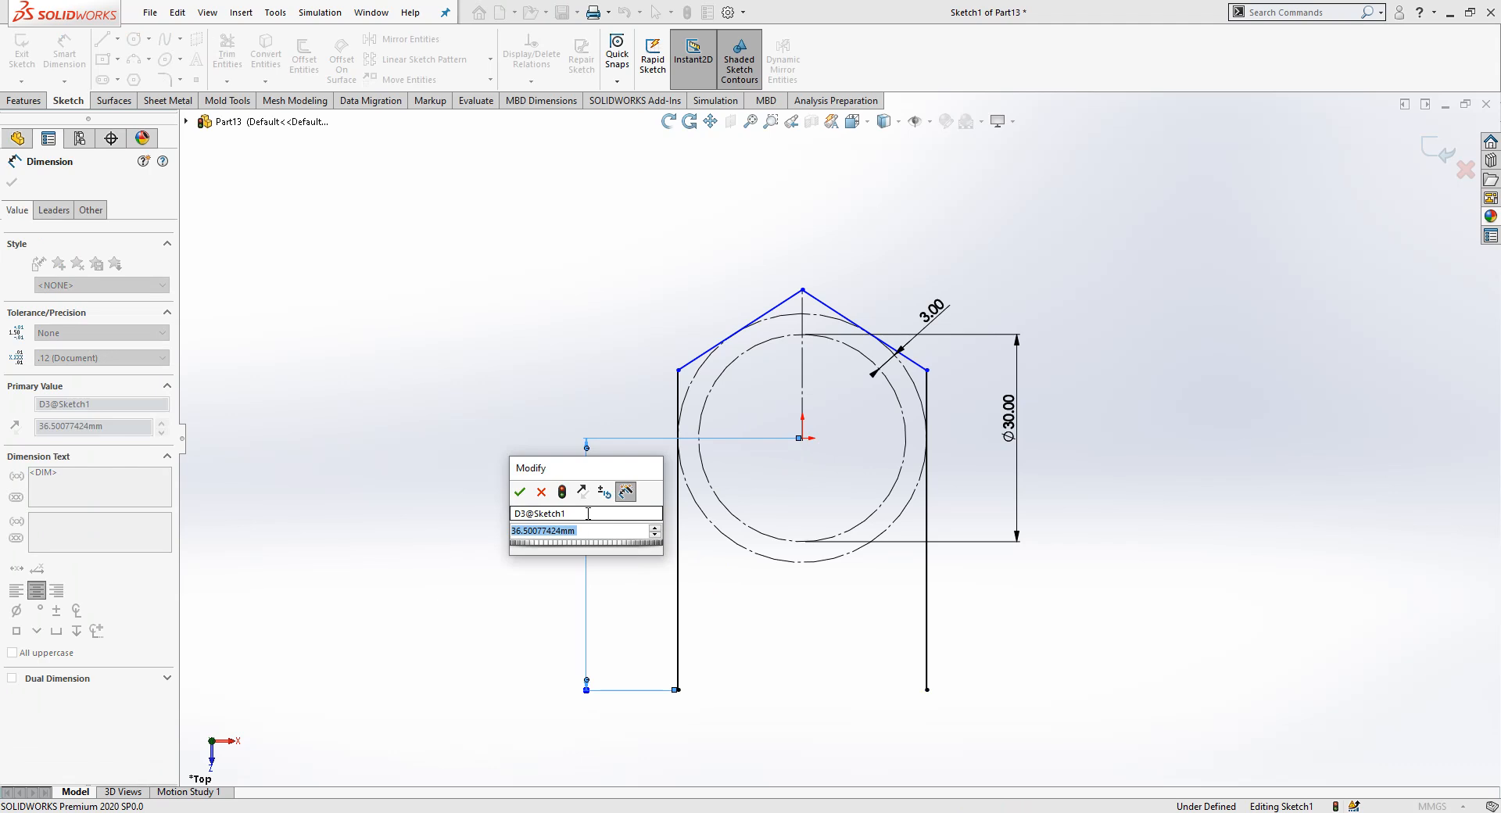
{"action": "left_click", "coordinate": [520, 492]}
{"action": "type", "text": "60"}
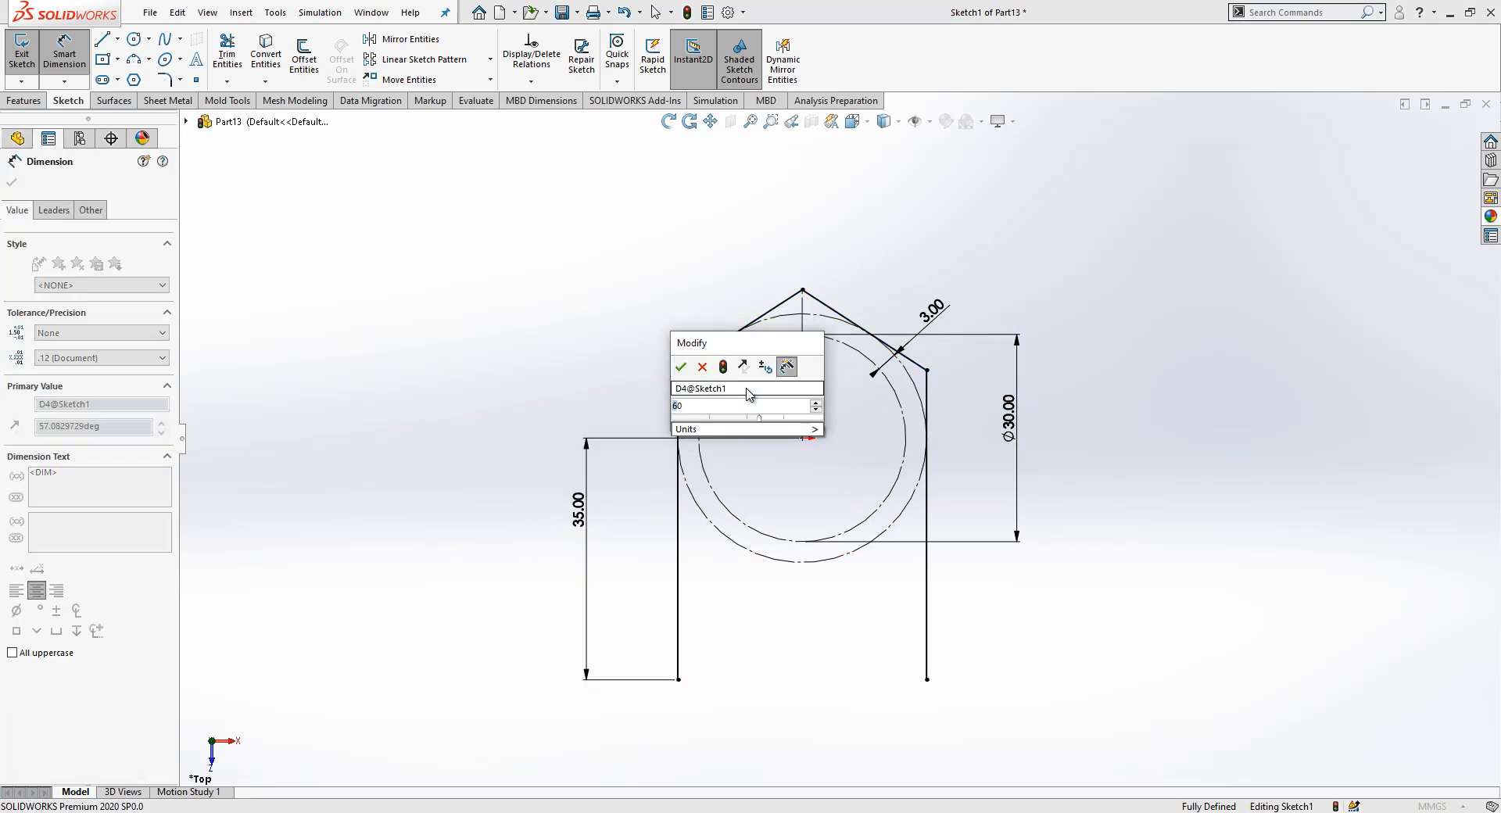
{"action": "left_click", "coordinate": [680, 367]}
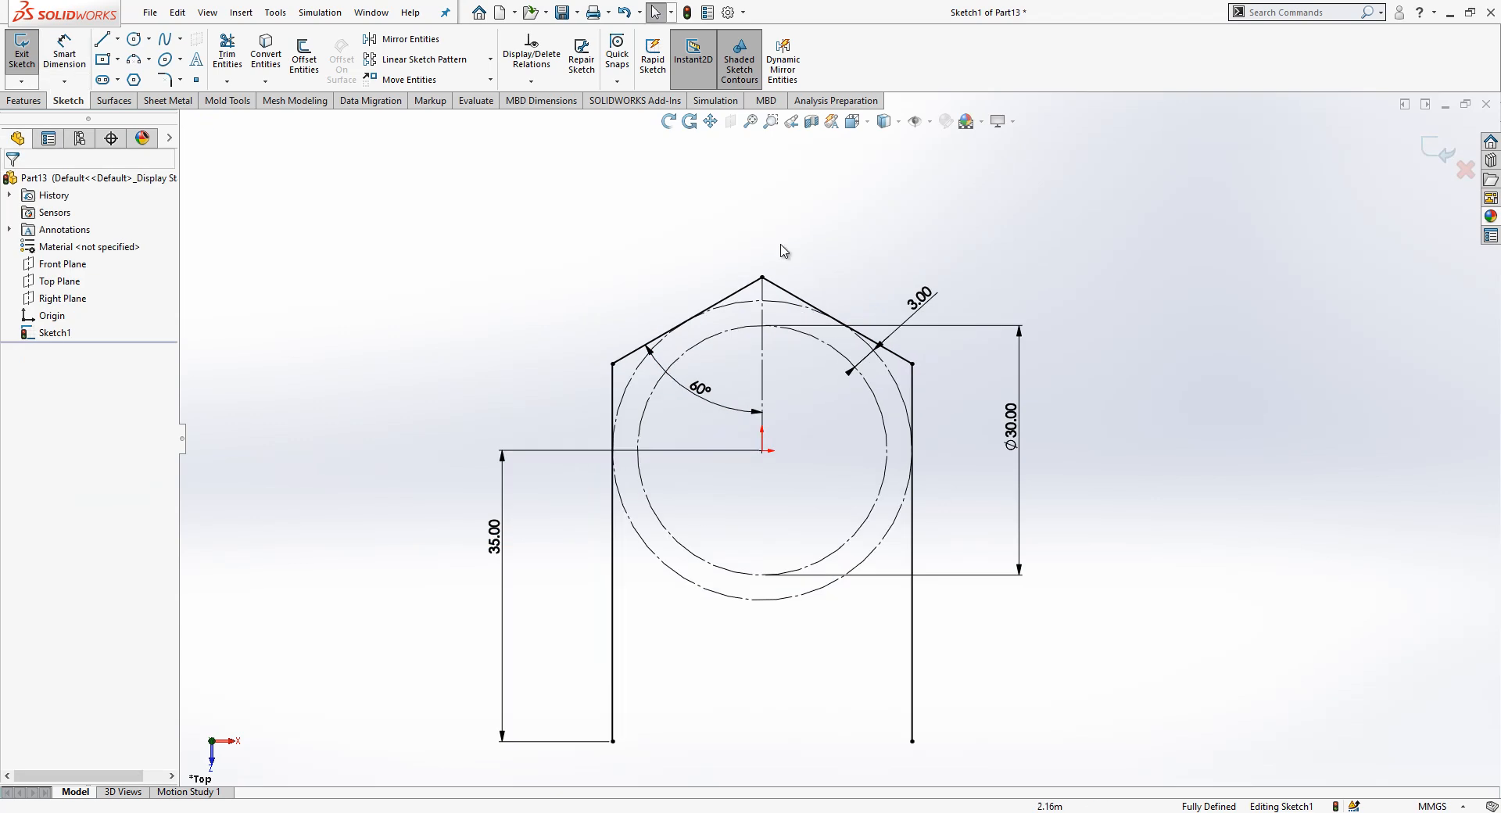
Fillet the left, apex and right corners with R6 and exit the sketch.
{"action": "left_click", "coordinate": [155, 80]}
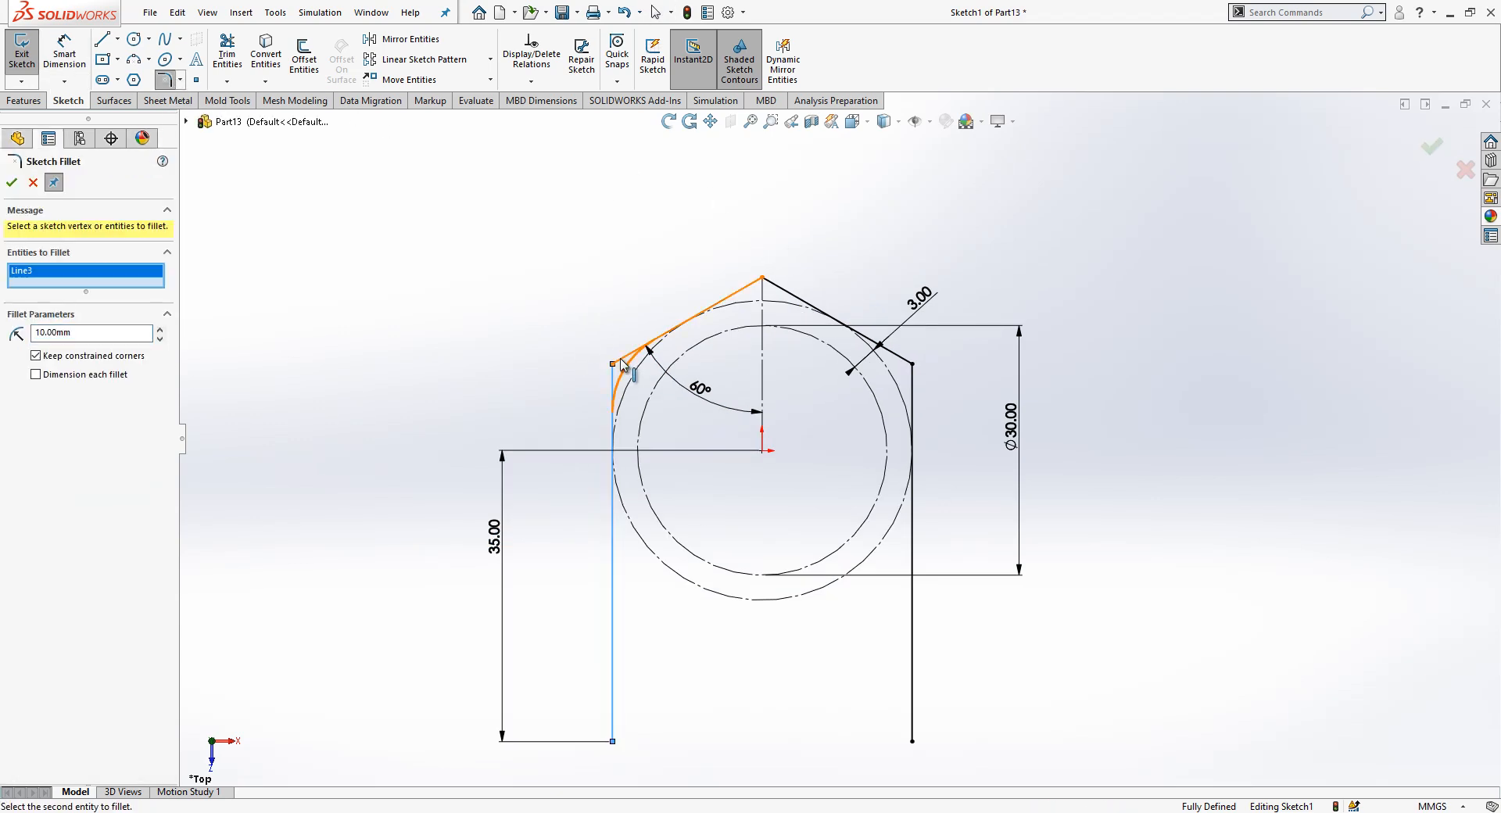
{"action": "left_click", "coordinate": [617, 365]}
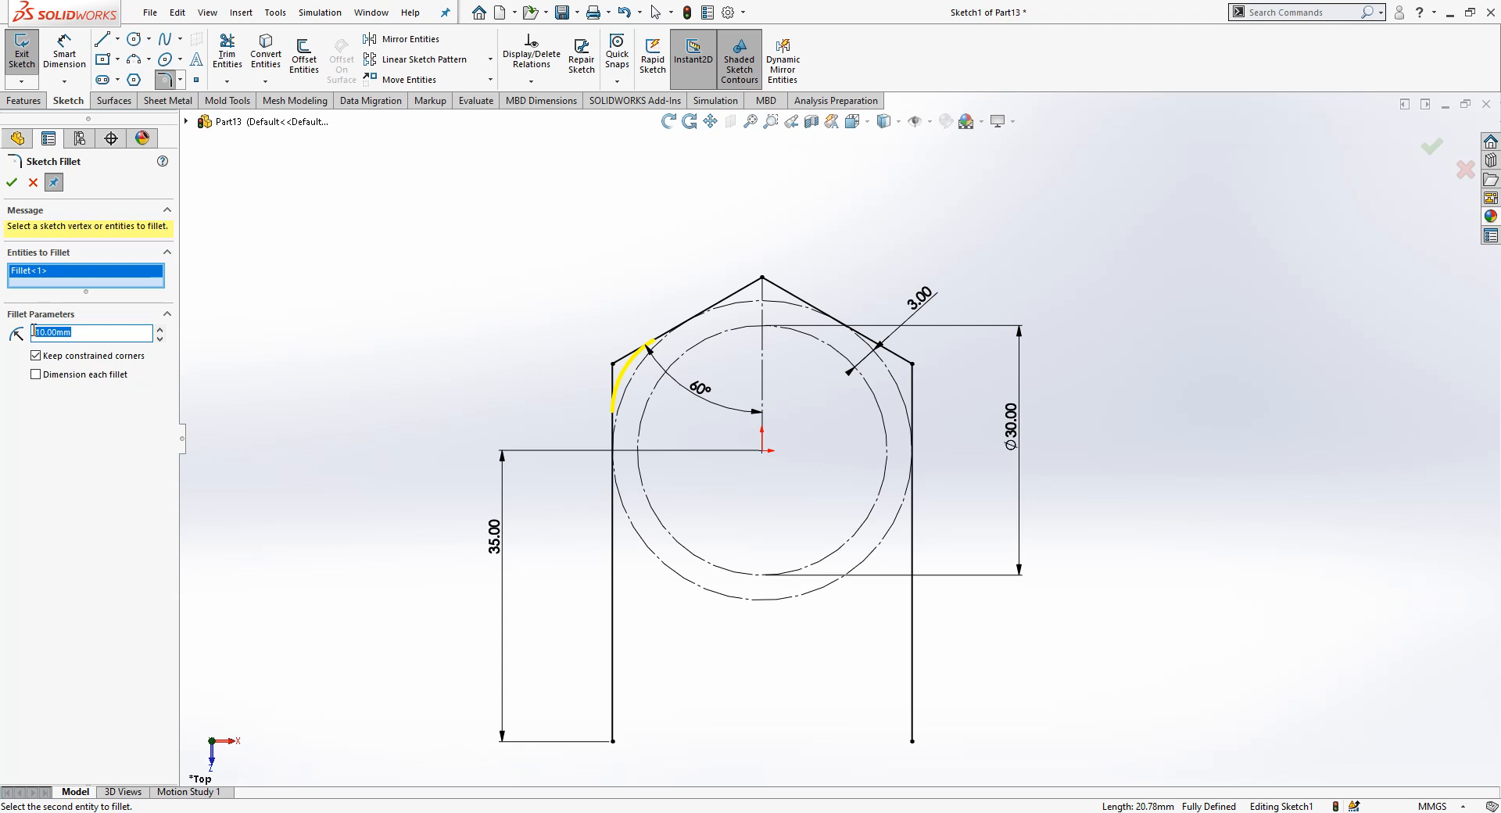
{"action": "type", "text": "5"}
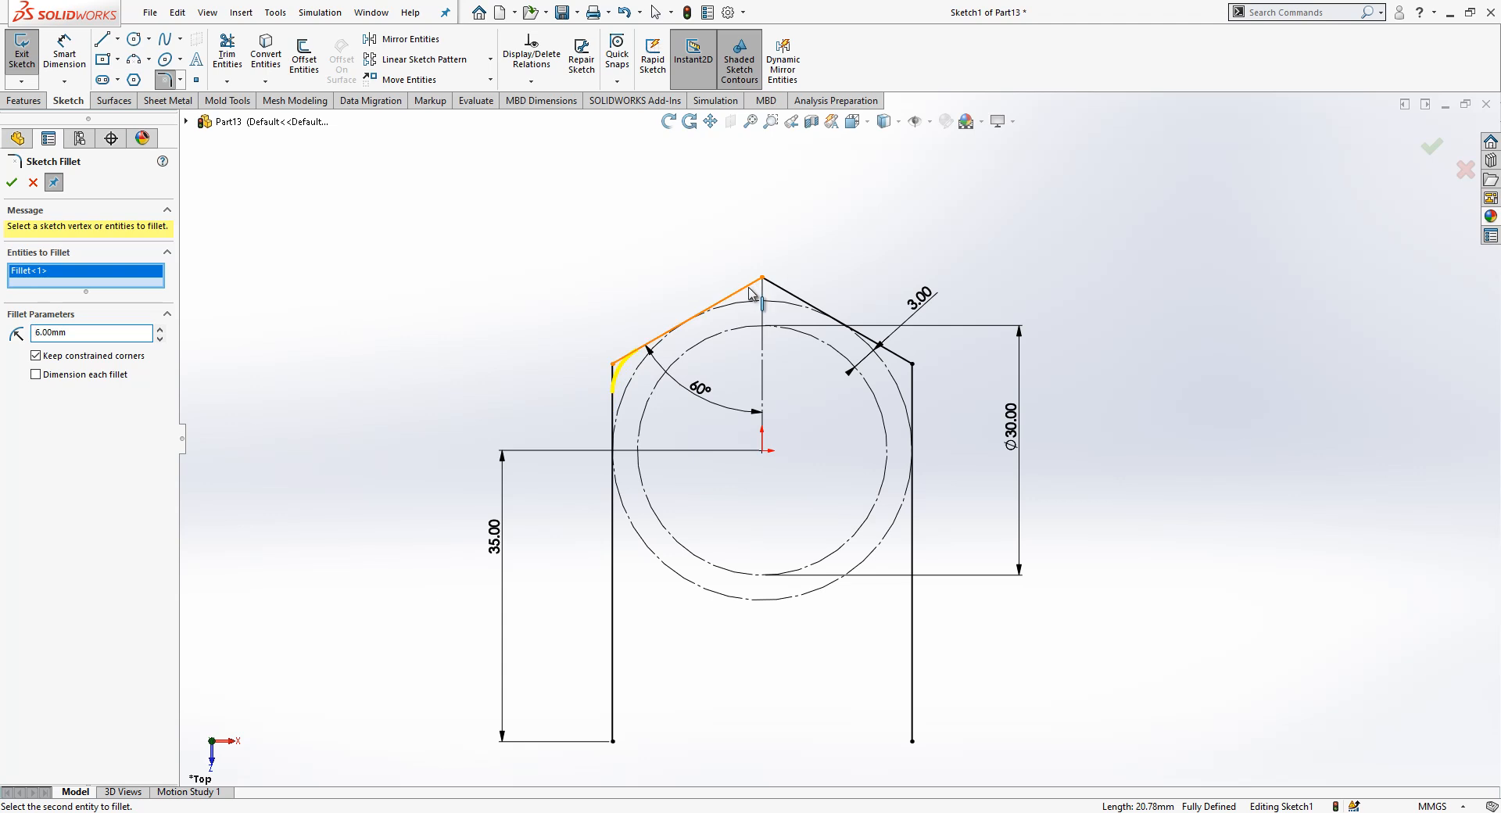
{"action": "left_click", "coordinate": [910, 363]}
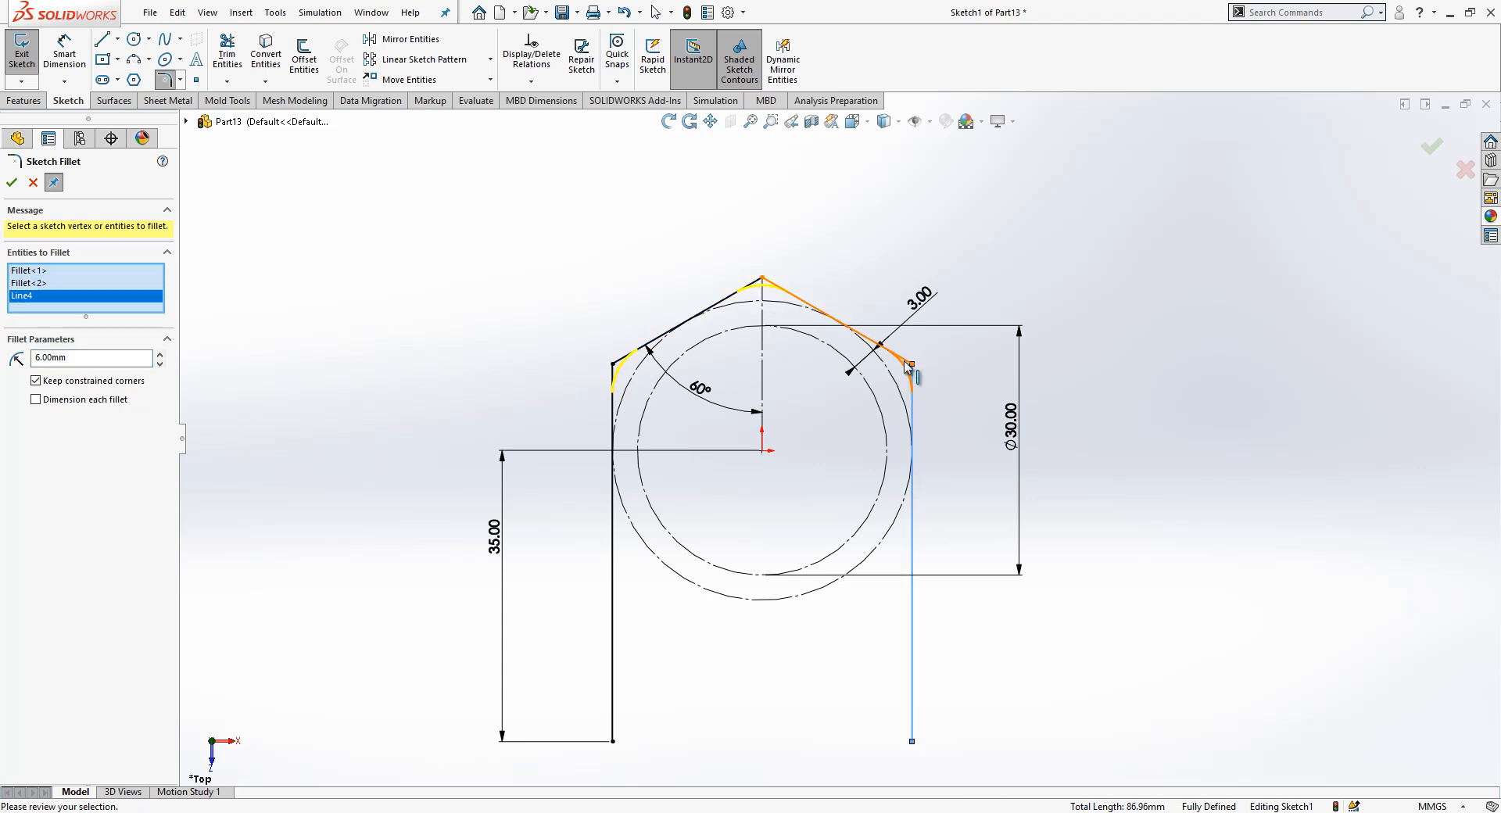
{"action": "left_click", "coordinate": [908, 367]}
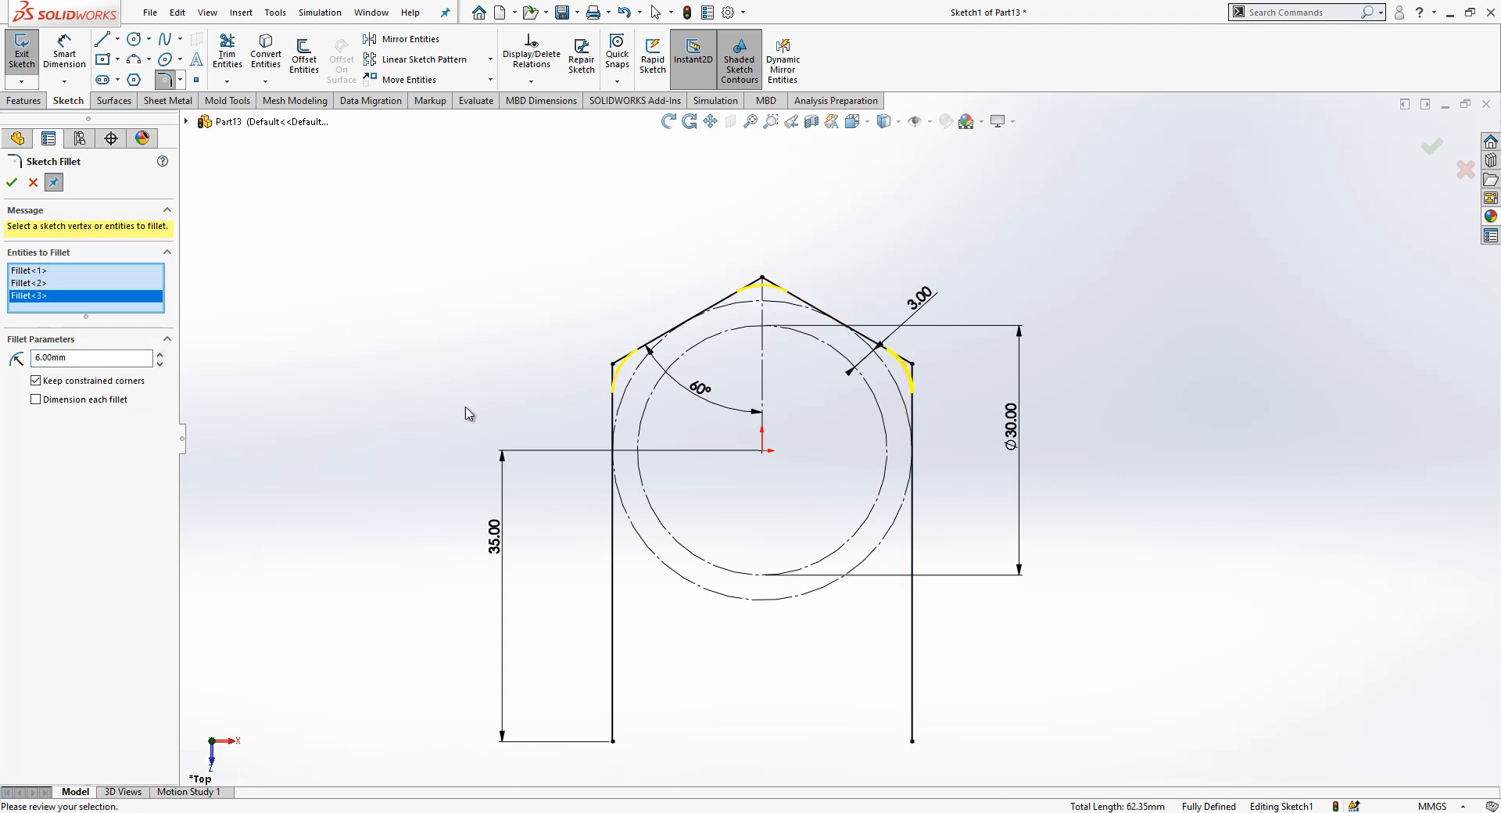
{"action": "mouse_move", "coordinate": [11, 183]}
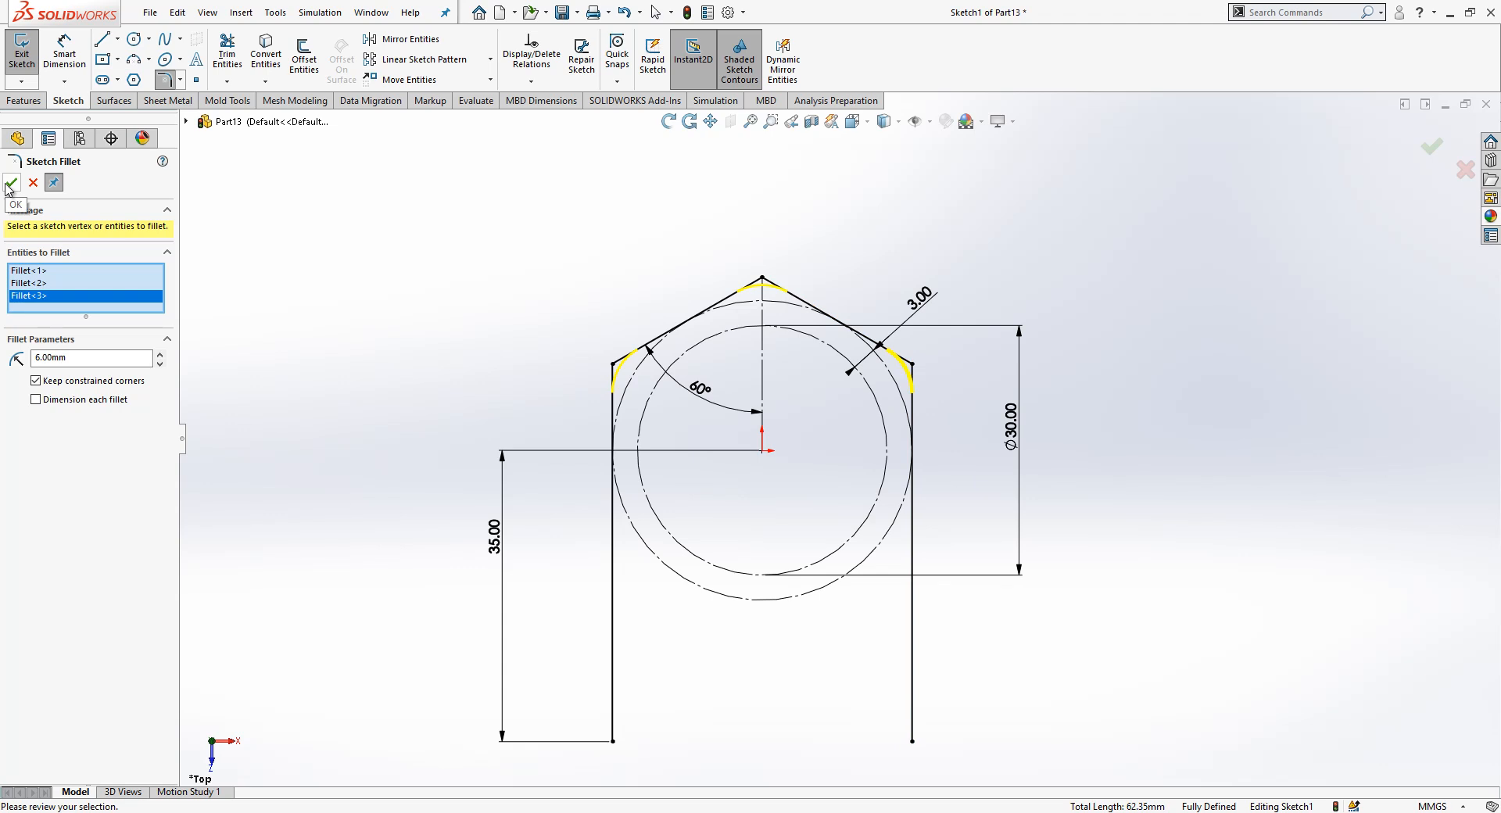
{"action": "left_click", "coordinate": [11, 183]}
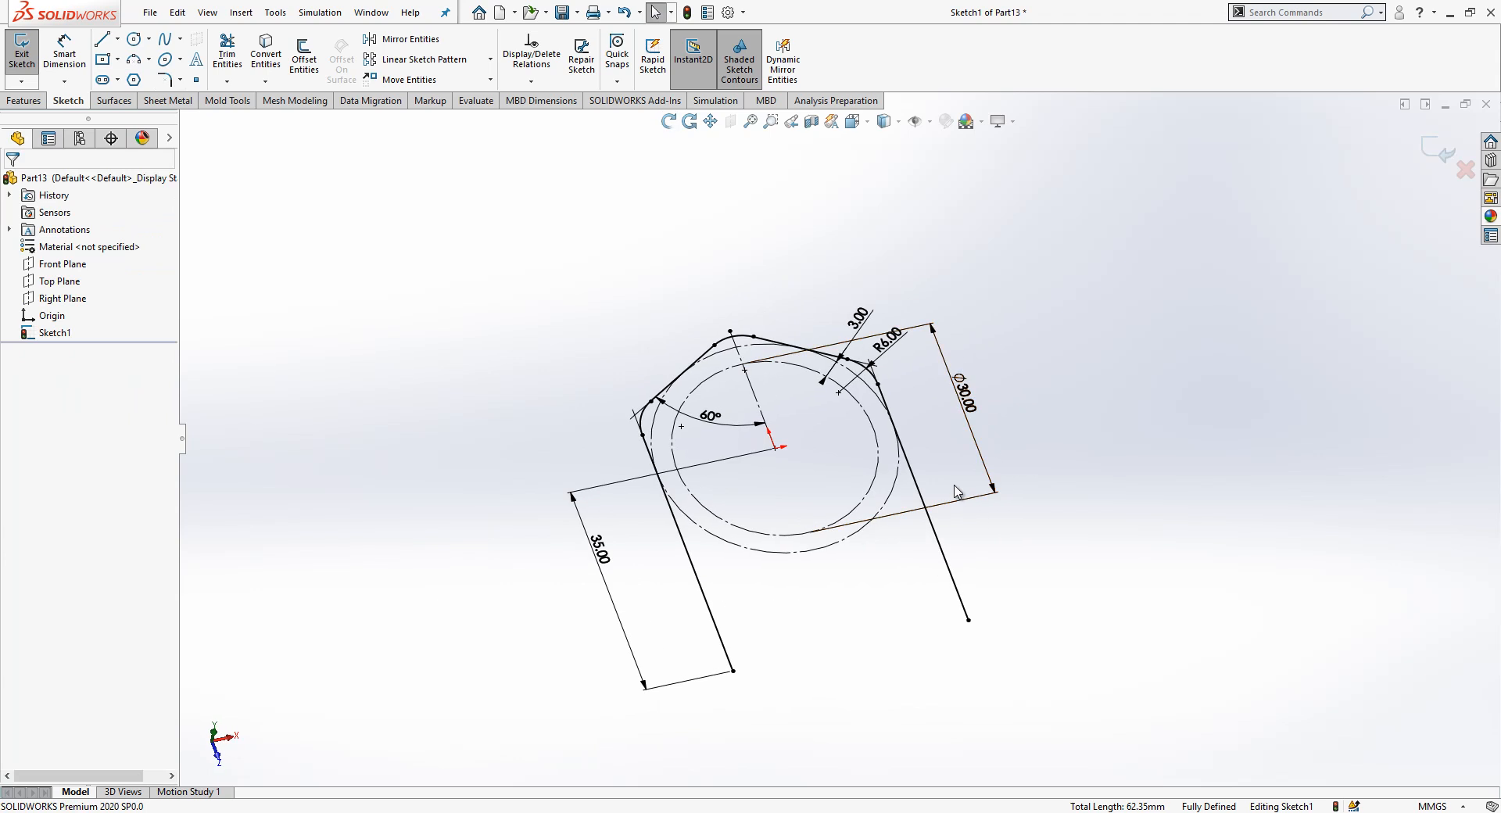
{"action": "left_click", "coordinate": [18, 44]}
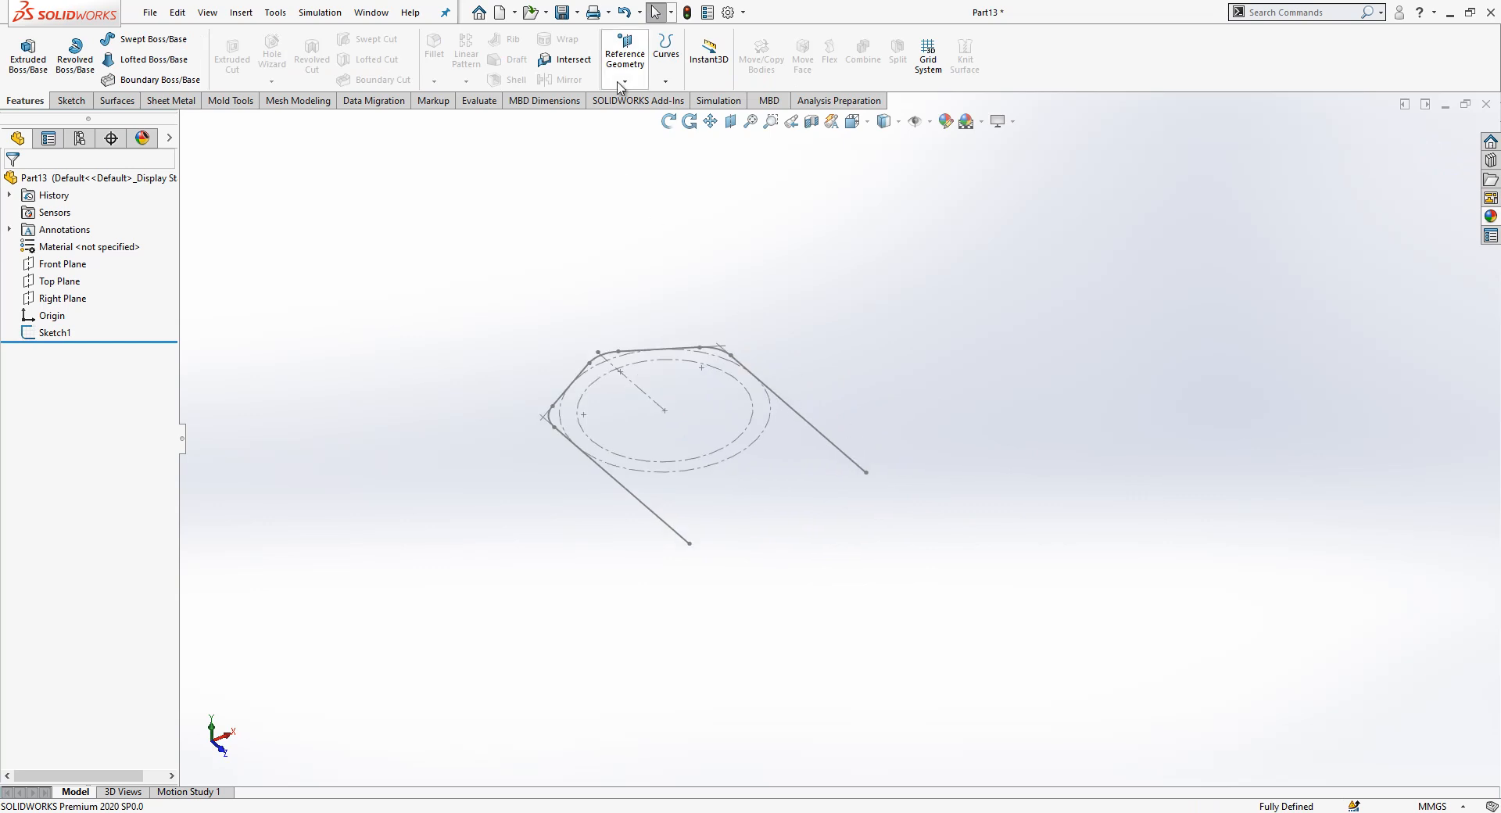
Create Plane1 perpendicular to the left leg line at its endpoint and sketch on it.
{"action": "left_click", "coordinate": [624, 53]}
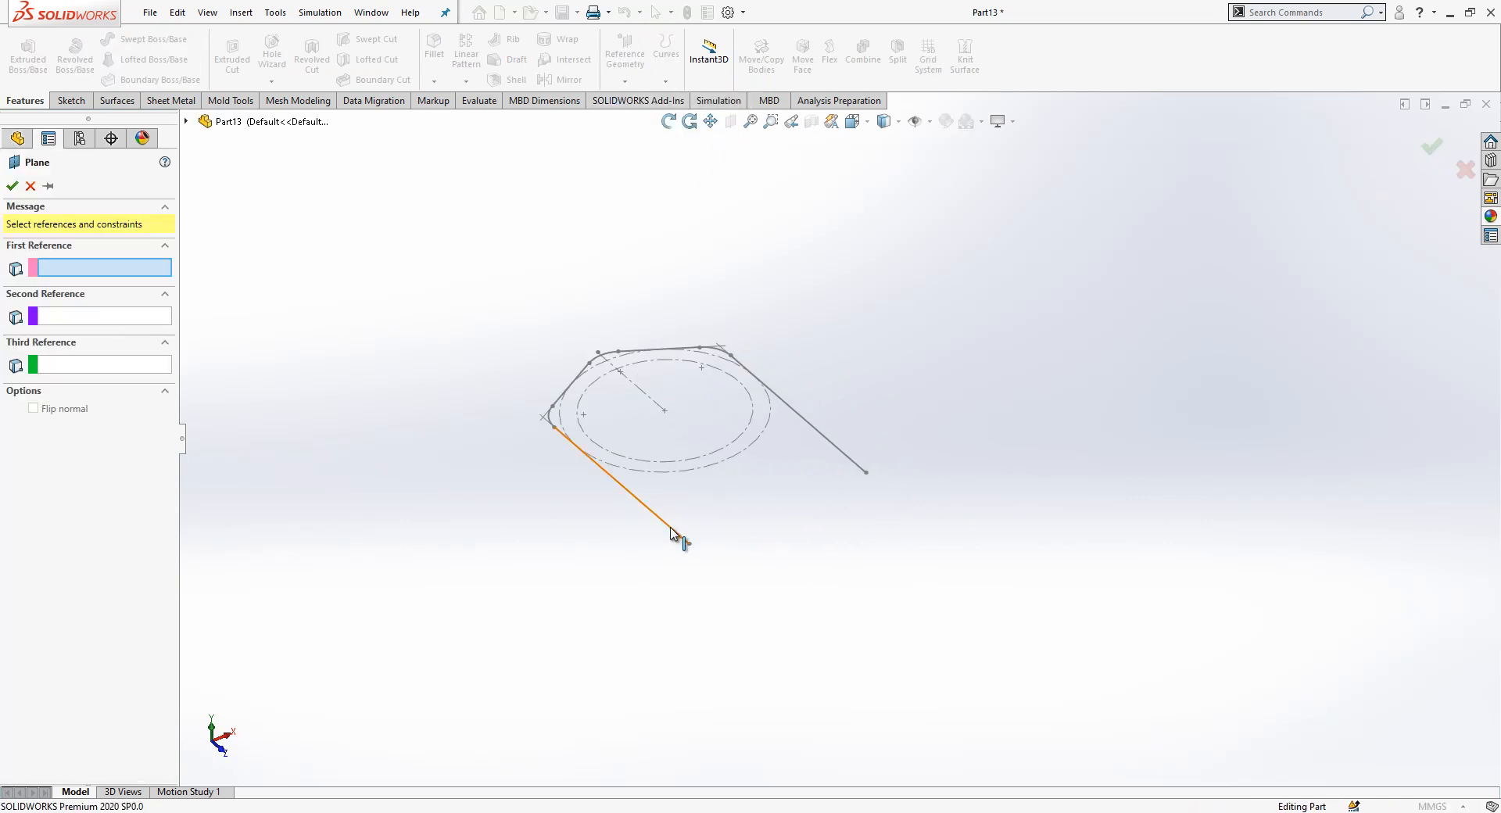
{"action": "left_click", "coordinate": [686, 545]}
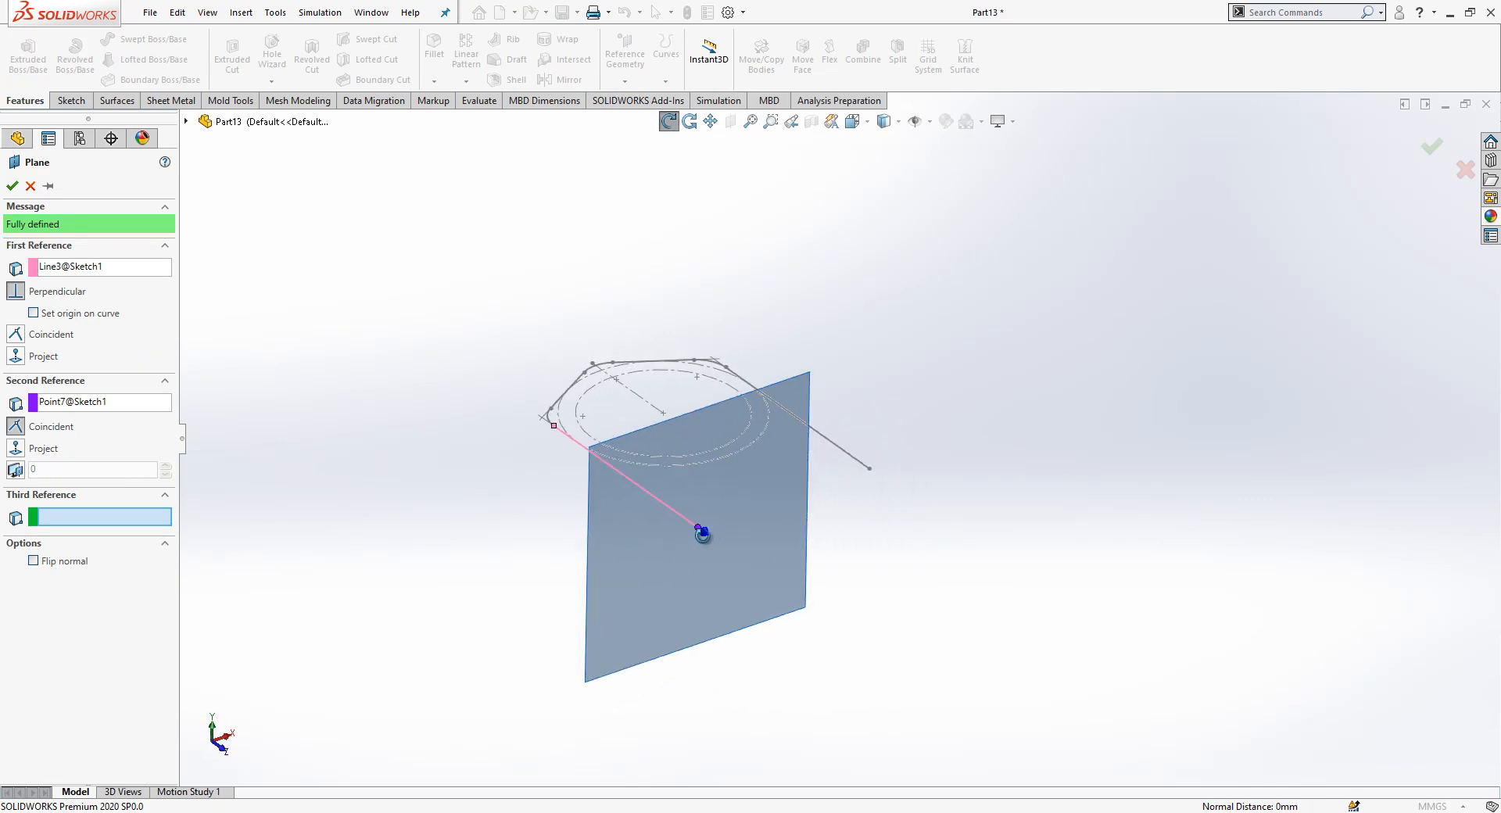
{"action": "left_click", "coordinate": [10, 186]}
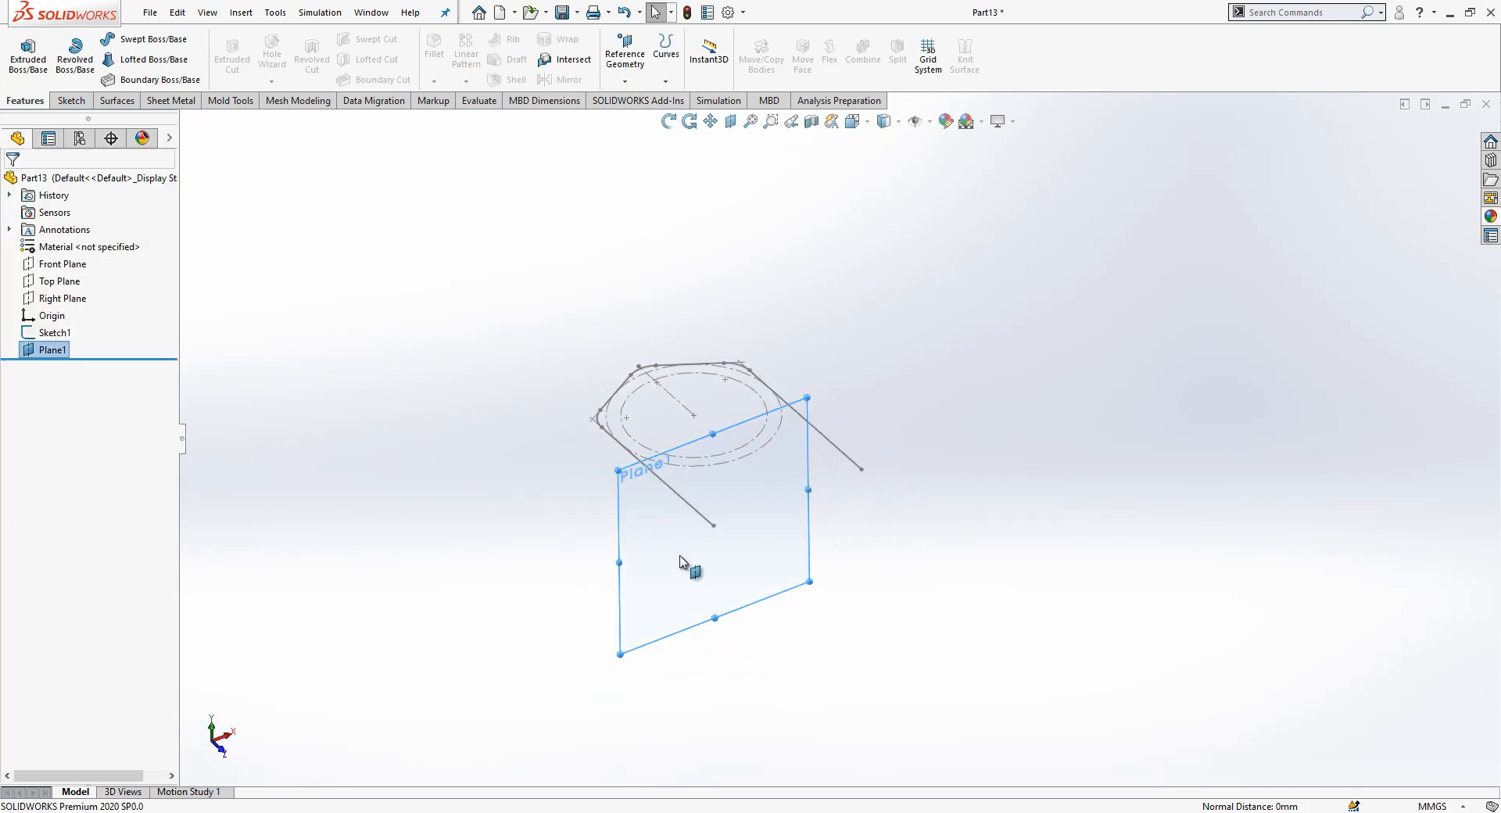
{"action": "left_click", "coordinate": [685, 566]}
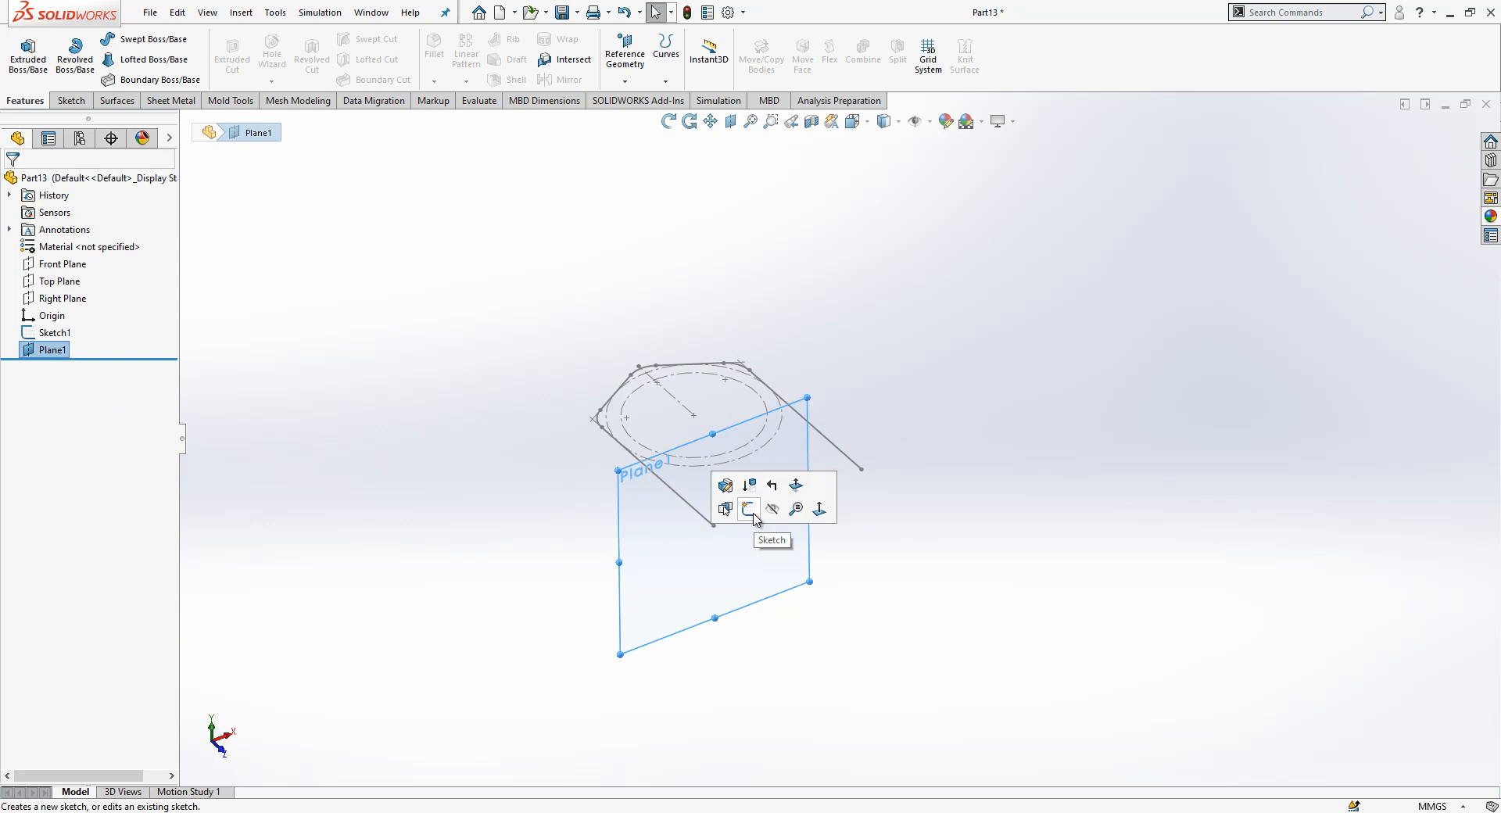
{"action": "left_click", "coordinate": [746, 512]}
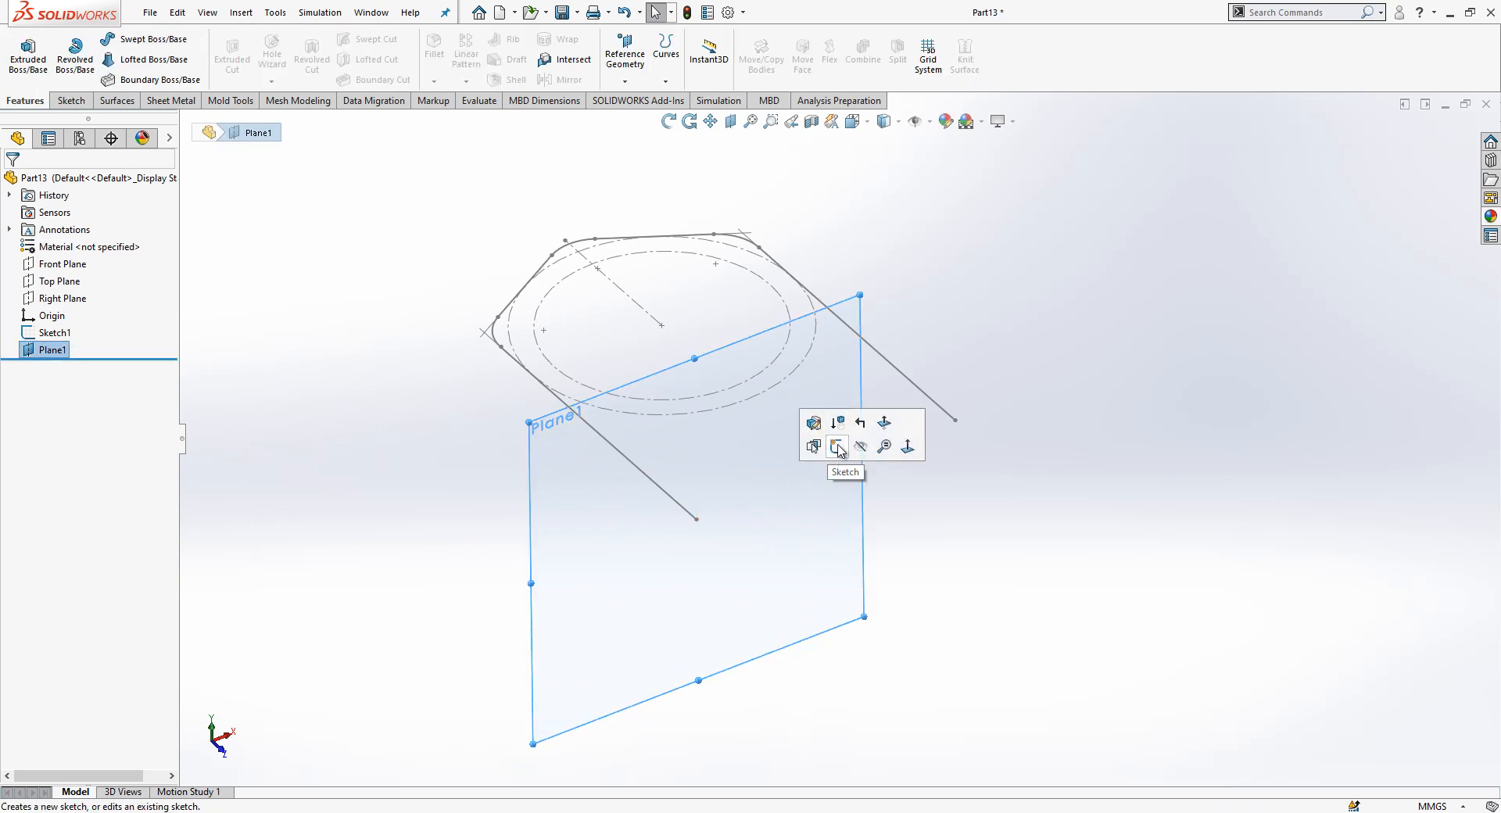
{"action": "left_click", "coordinate": [836, 446]}
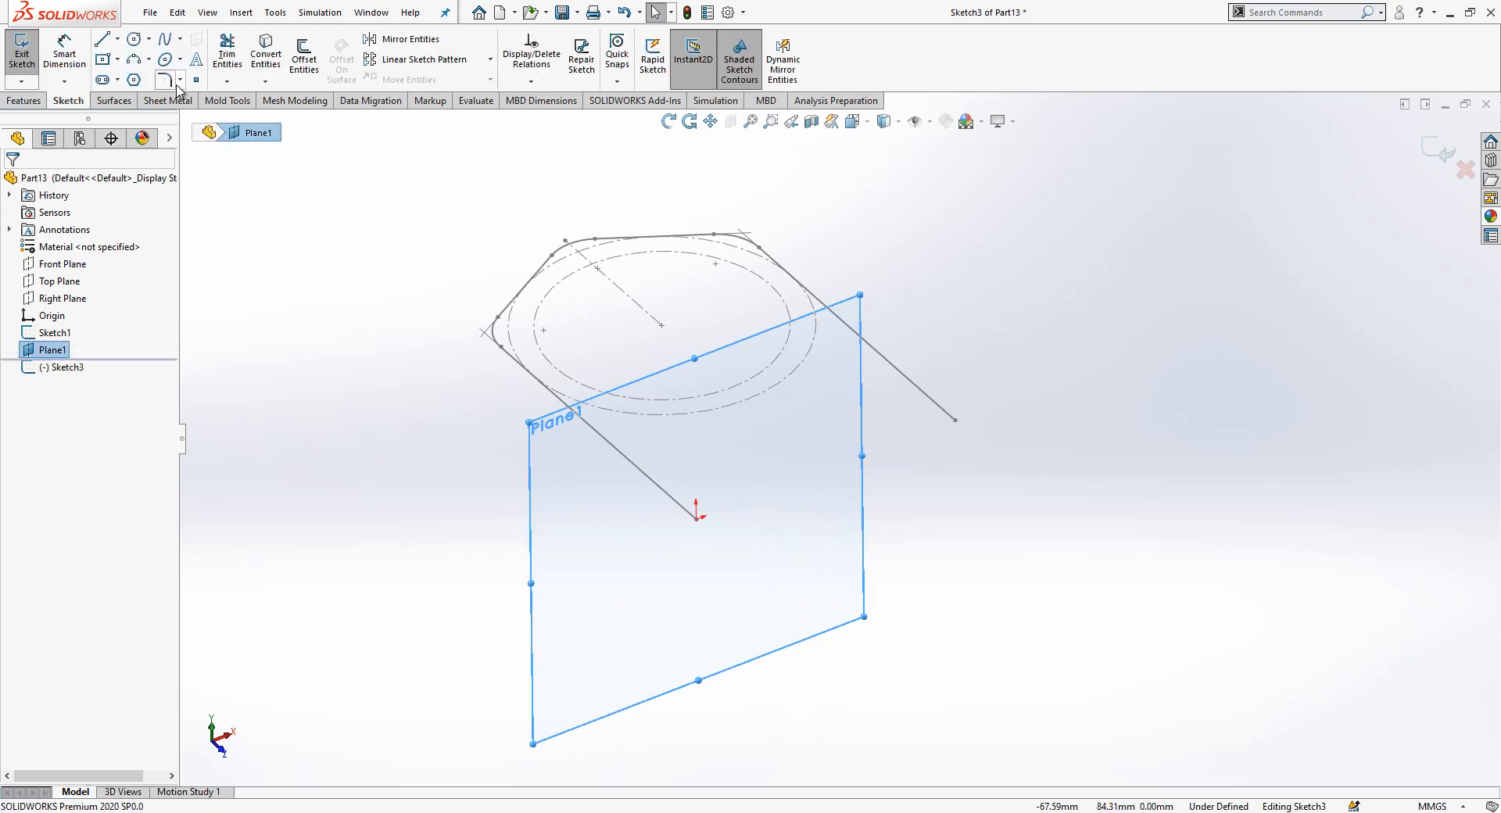
Draw the circular profile on Plane1, give it a diameter dimension, and exit the sketch.
{"action": "left_click", "coordinate": [132, 38]}
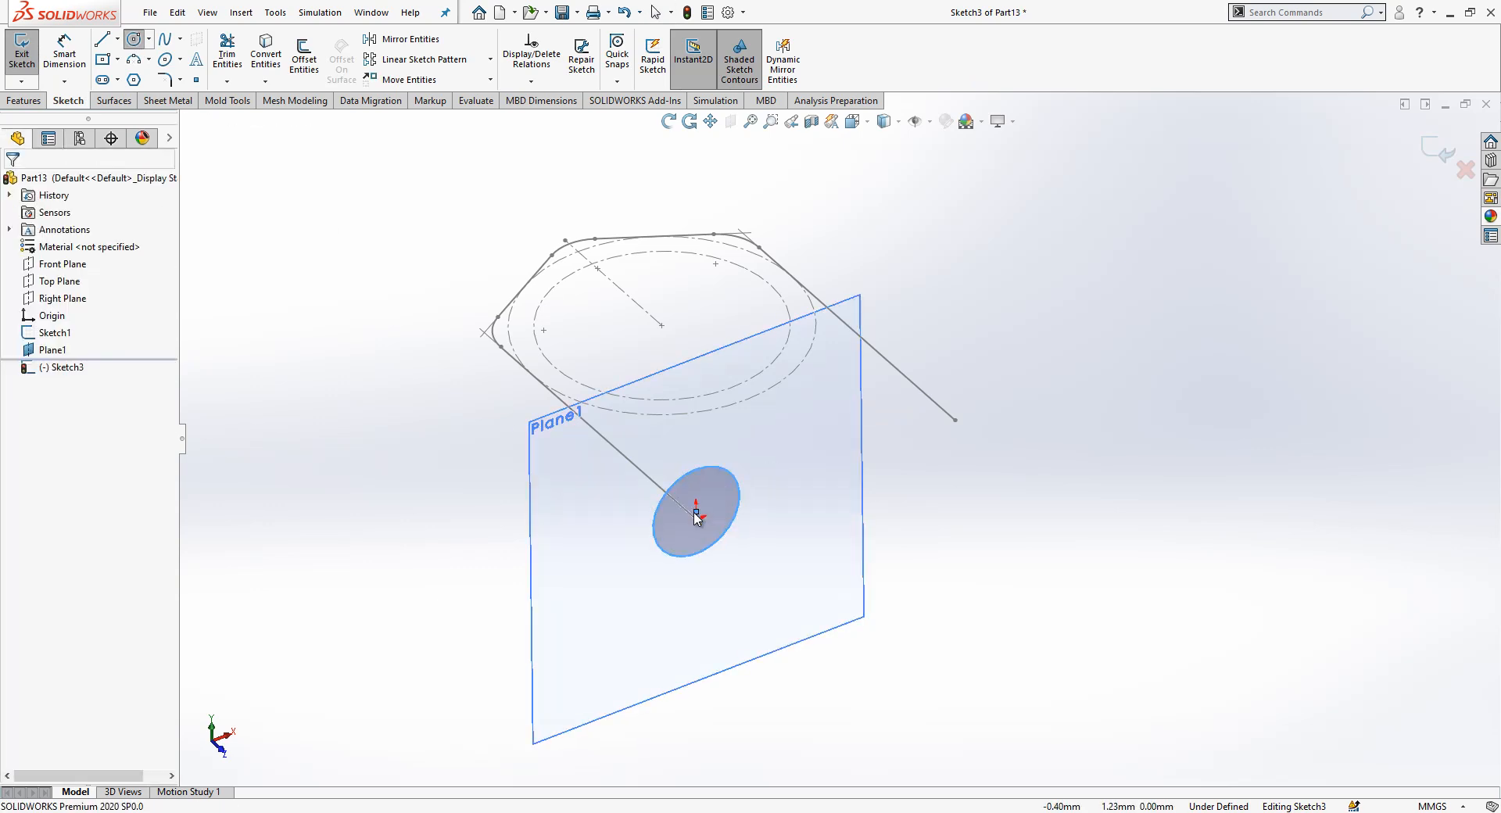
{"action": "left_click", "coordinate": [694, 519]}
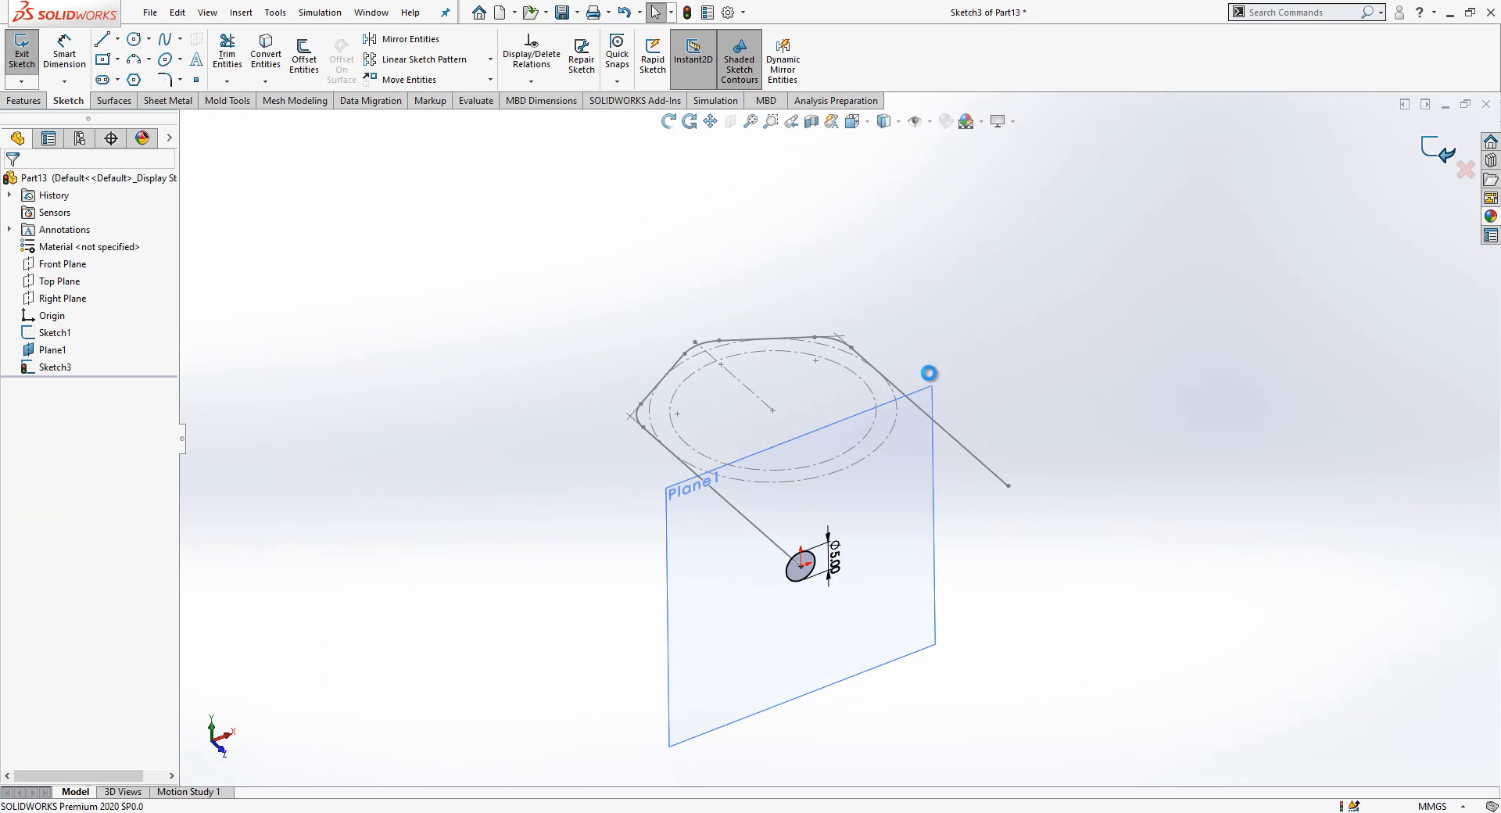
{"action": "left_click", "coordinate": [15, 47]}
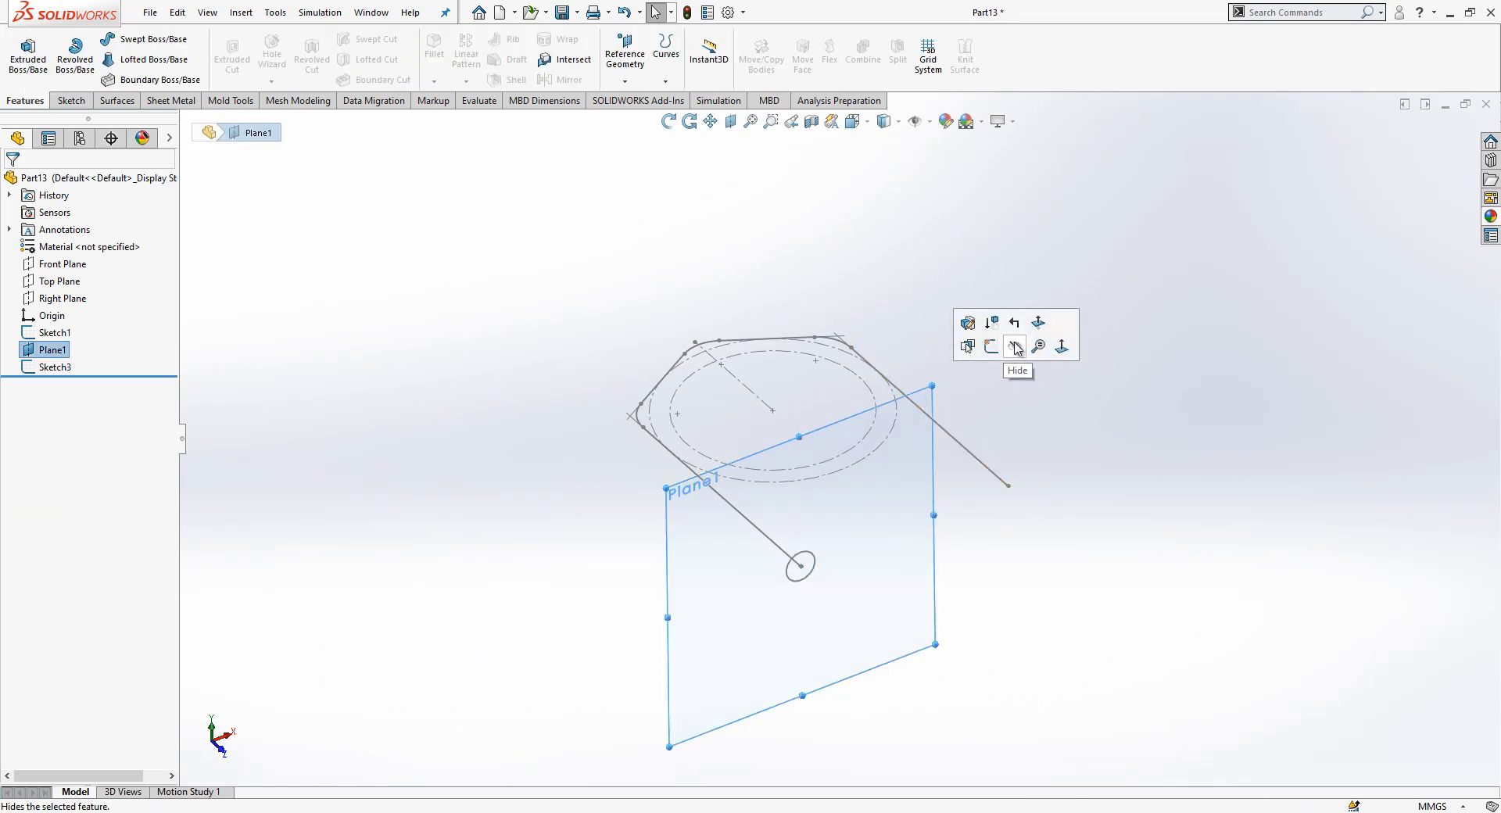
Hide Plane1 and start a Swept Boss/Base from Sketch1 and Sketch3.
{"action": "left_click", "coordinate": [1014, 347]}
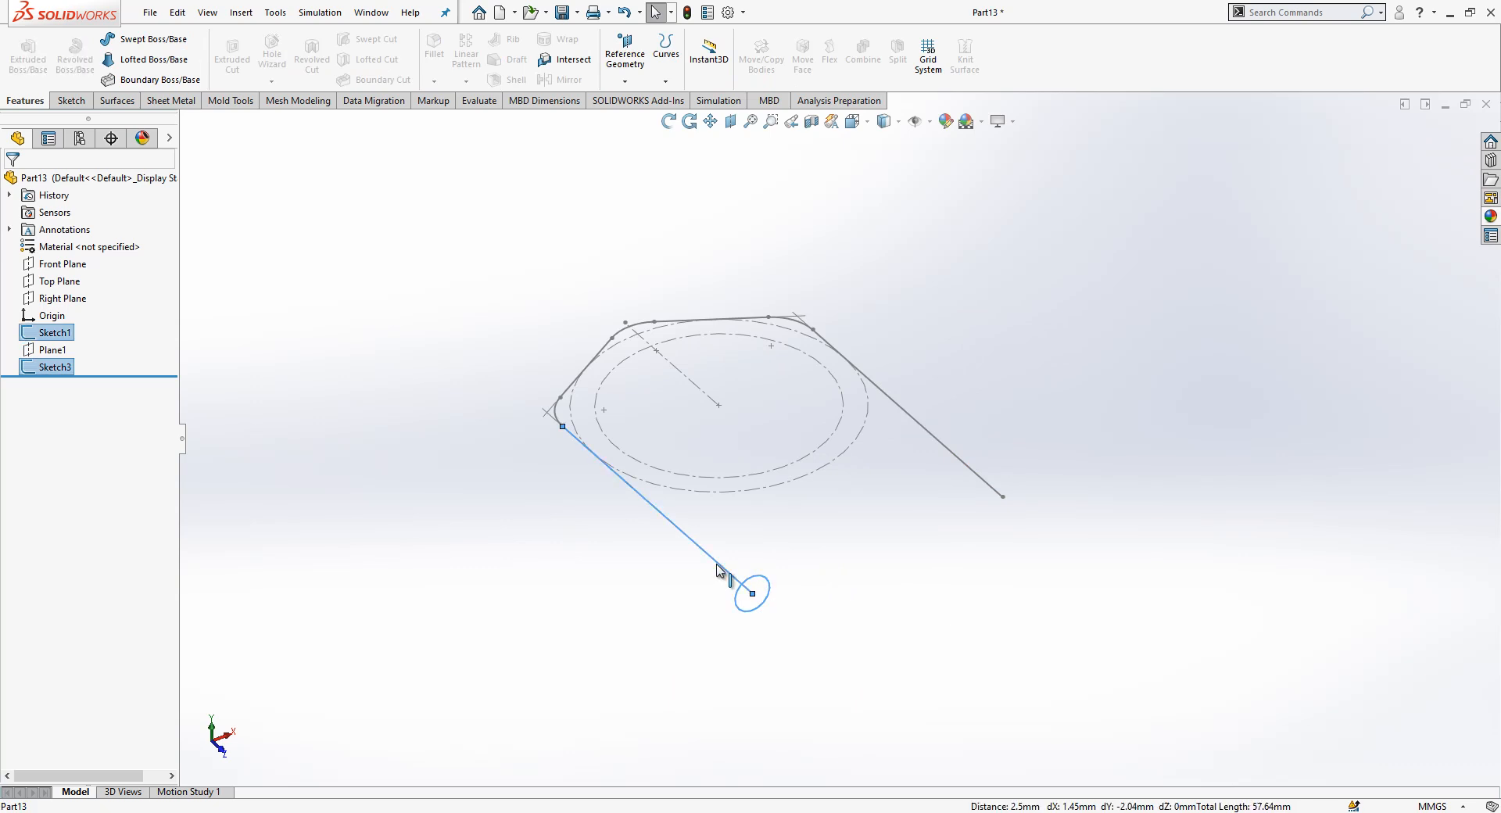
{"action": "left_click", "coordinate": [51, 366]}
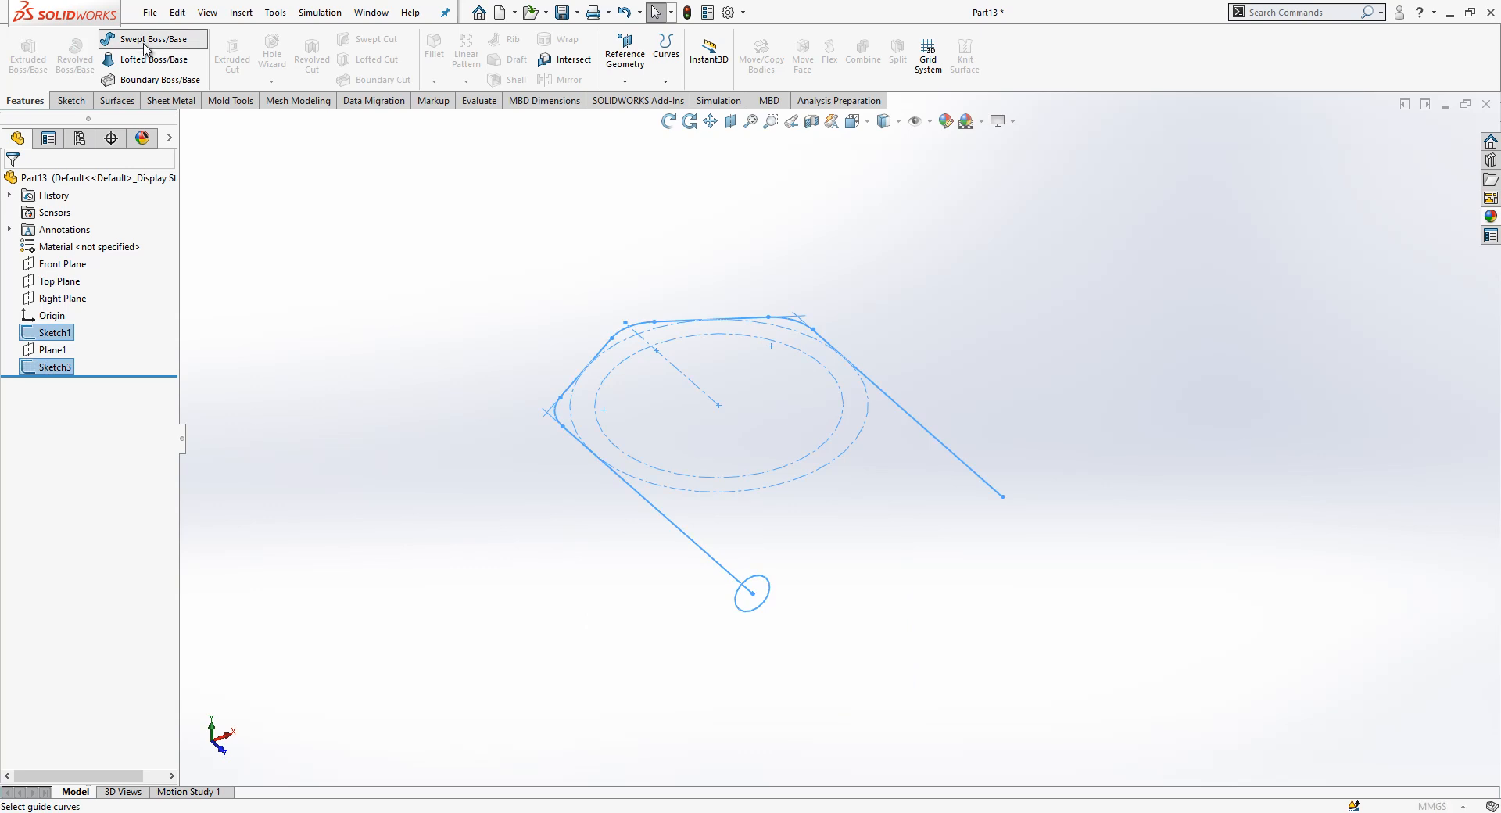
{"action": "left_click", "coordinate": [153, 39]}
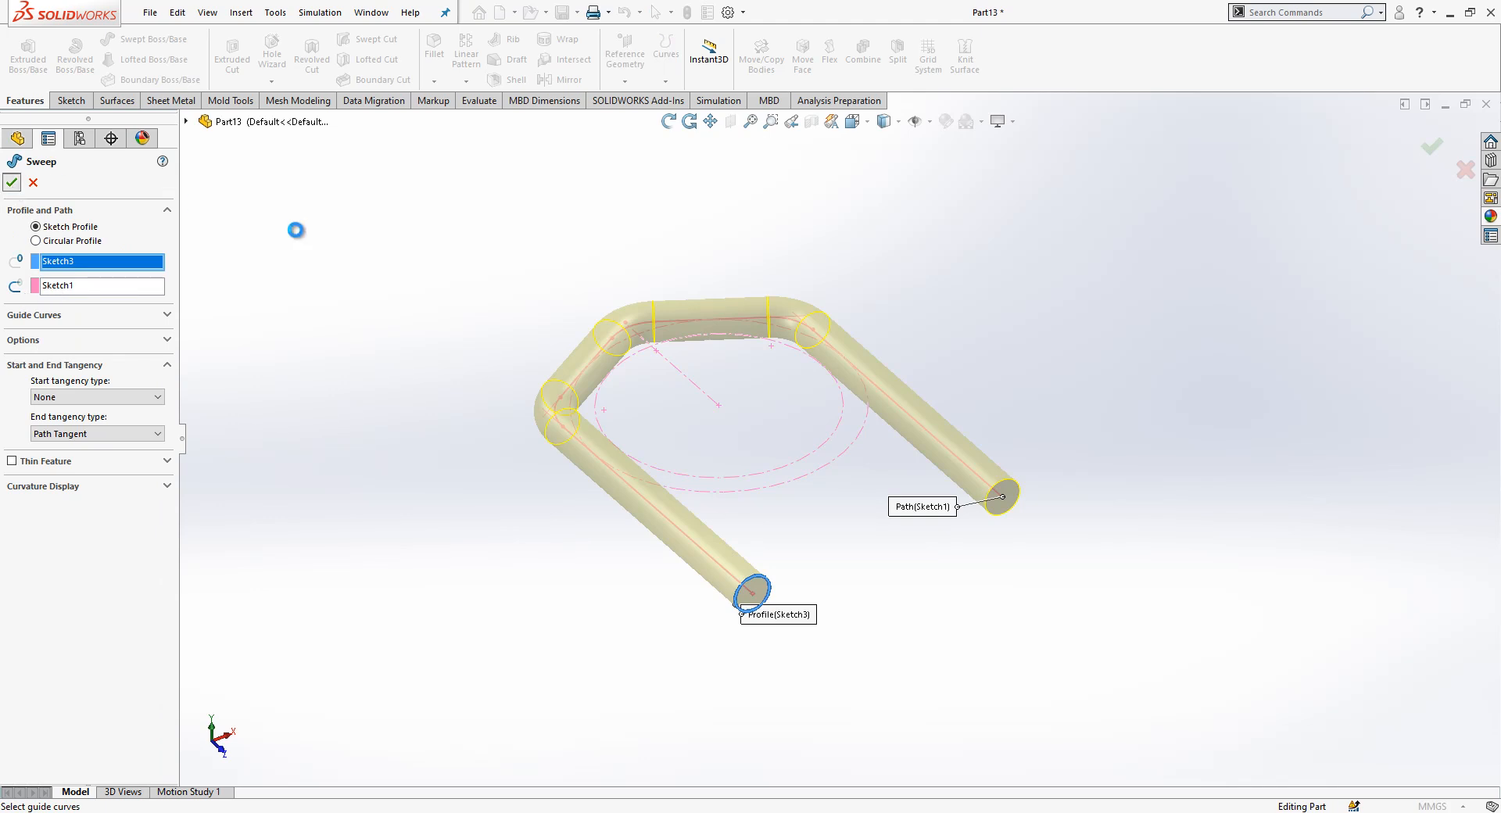
Confirm Sweep1 along Sketch1 and chamfer both rod ends 0.5 mm x 45°.
{"action": "left_click", "coordinate": [10, 183]}
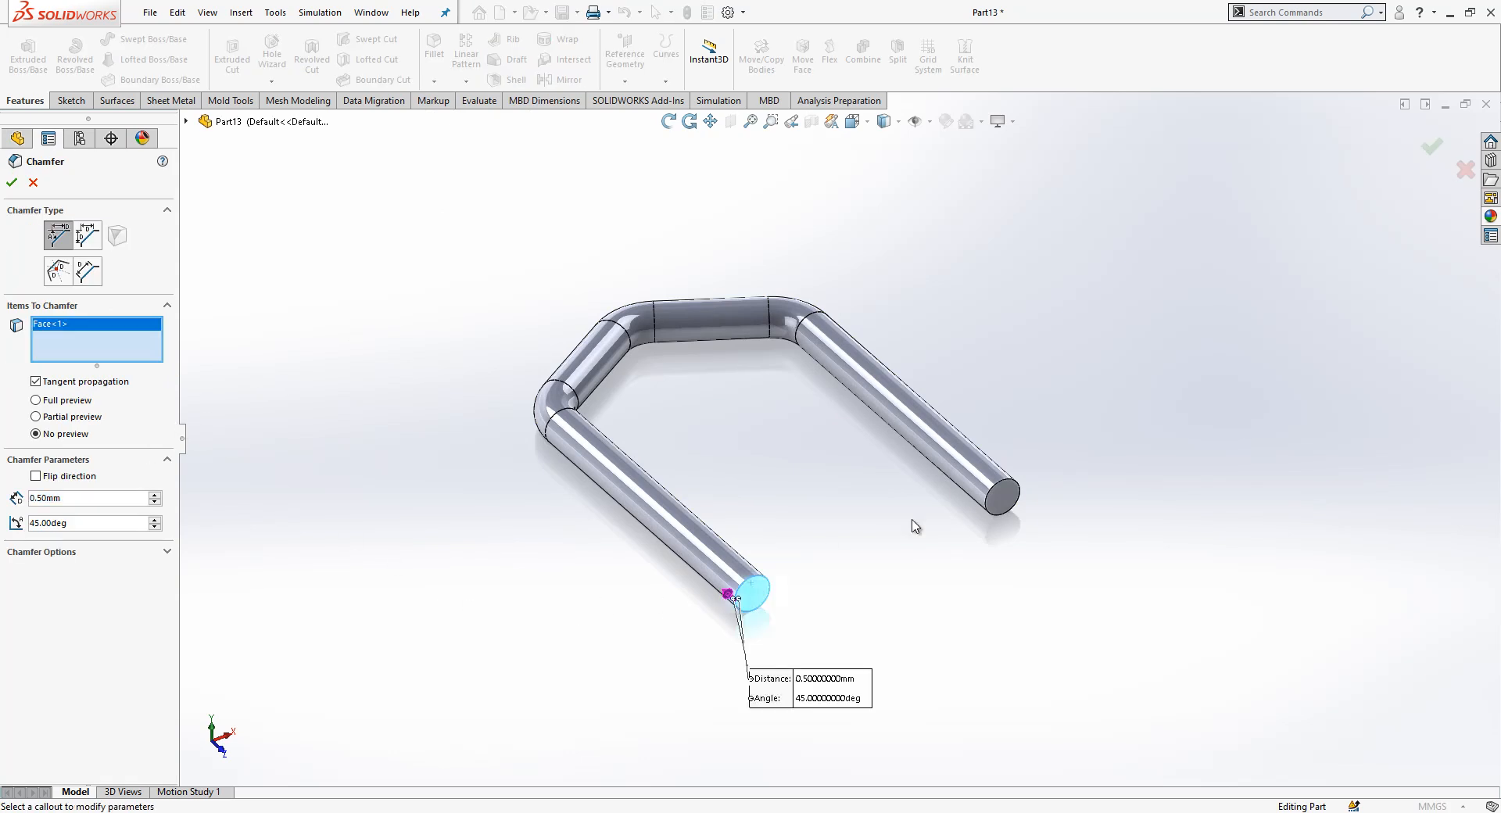
{"action": "left_click", "coordinate": [12, 183]}
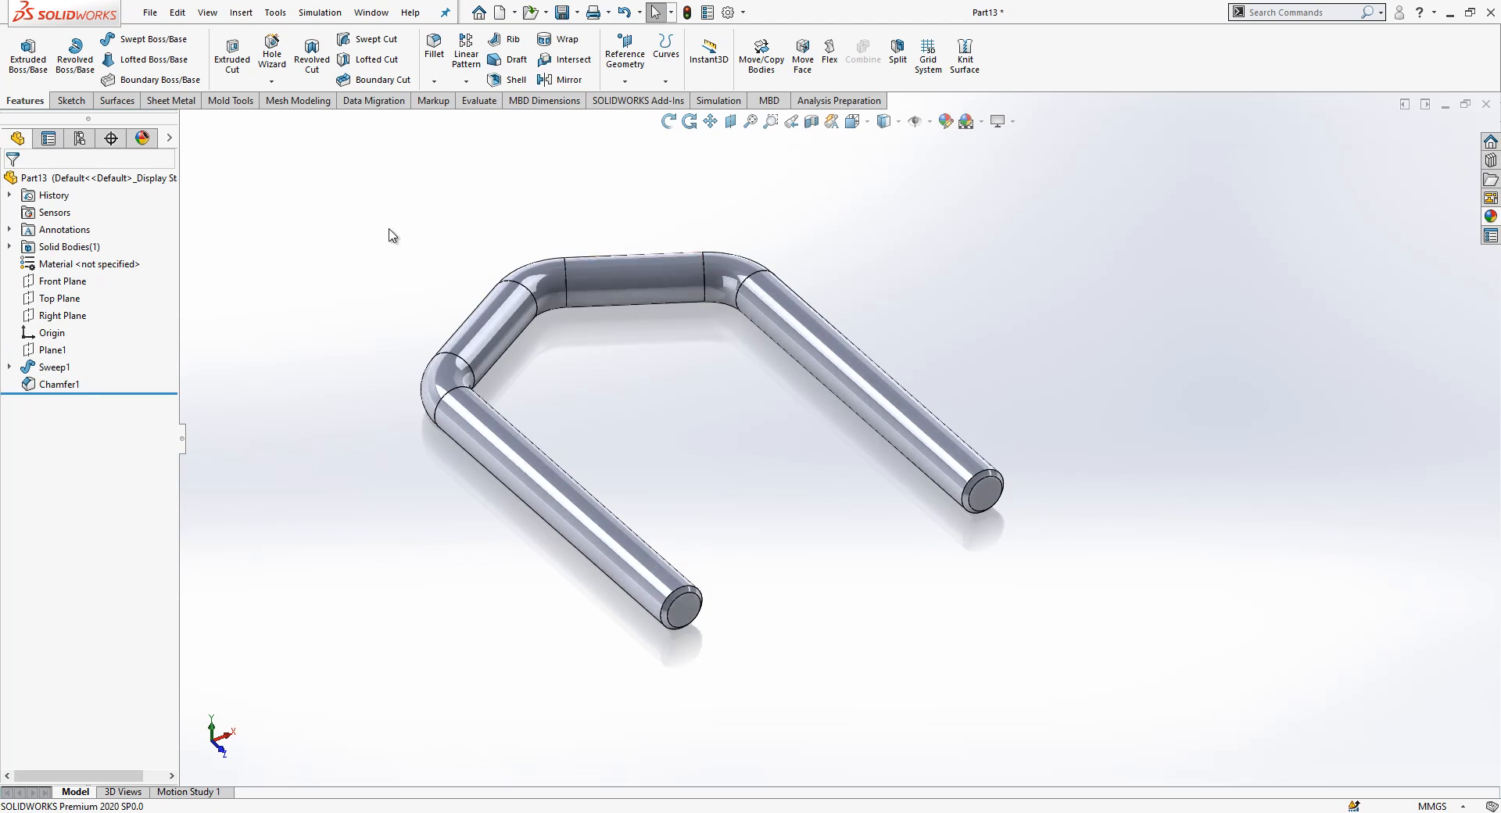
{"action": "left_click", "coordinate": [275, 12]}
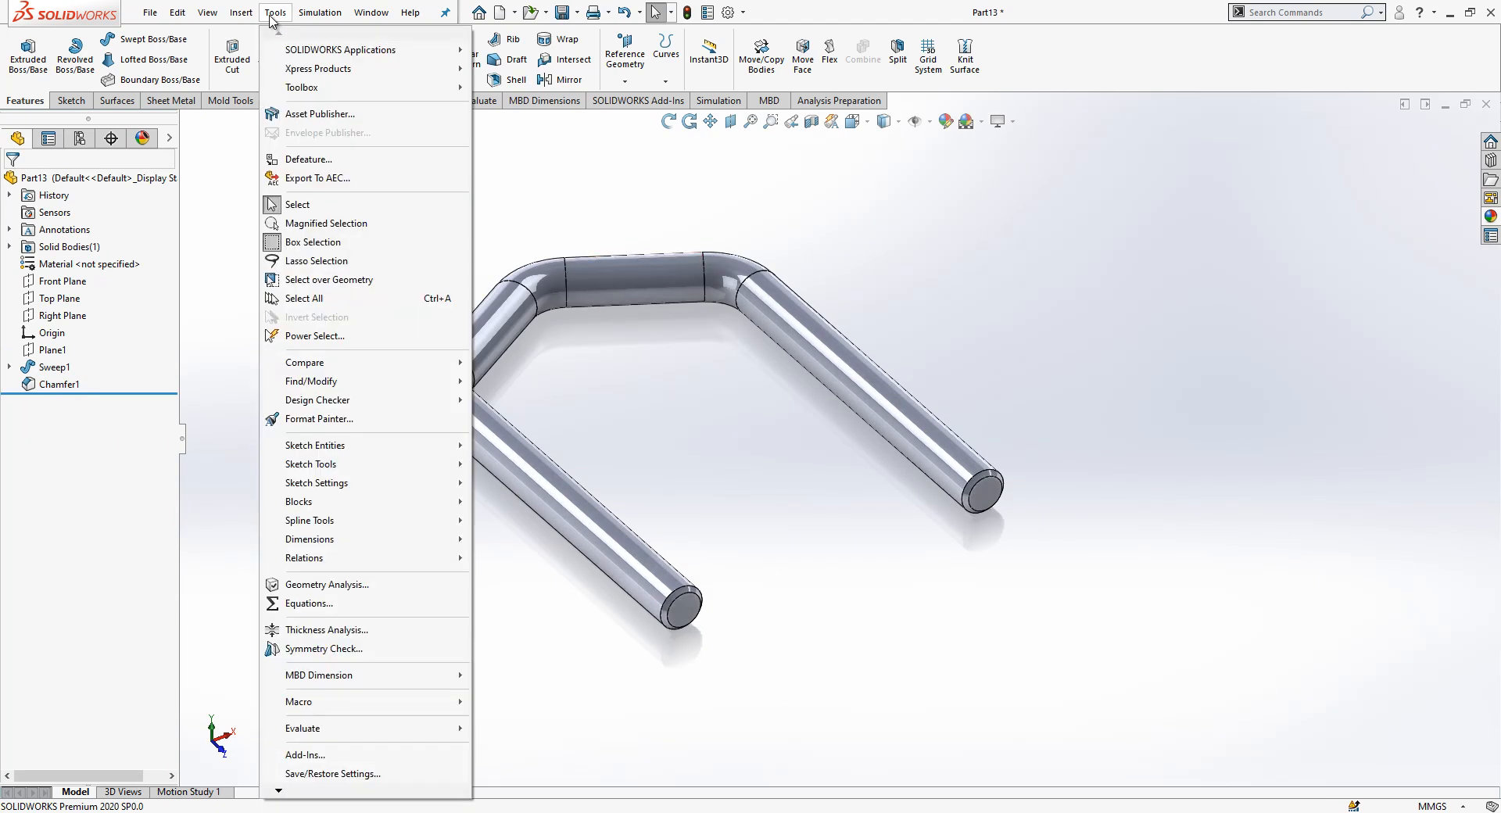
Cut a Blind 17 mm M5x0.8 metric thread with offset on one rod end.
{"action": "left_click", "coordinate": [209, 12]}
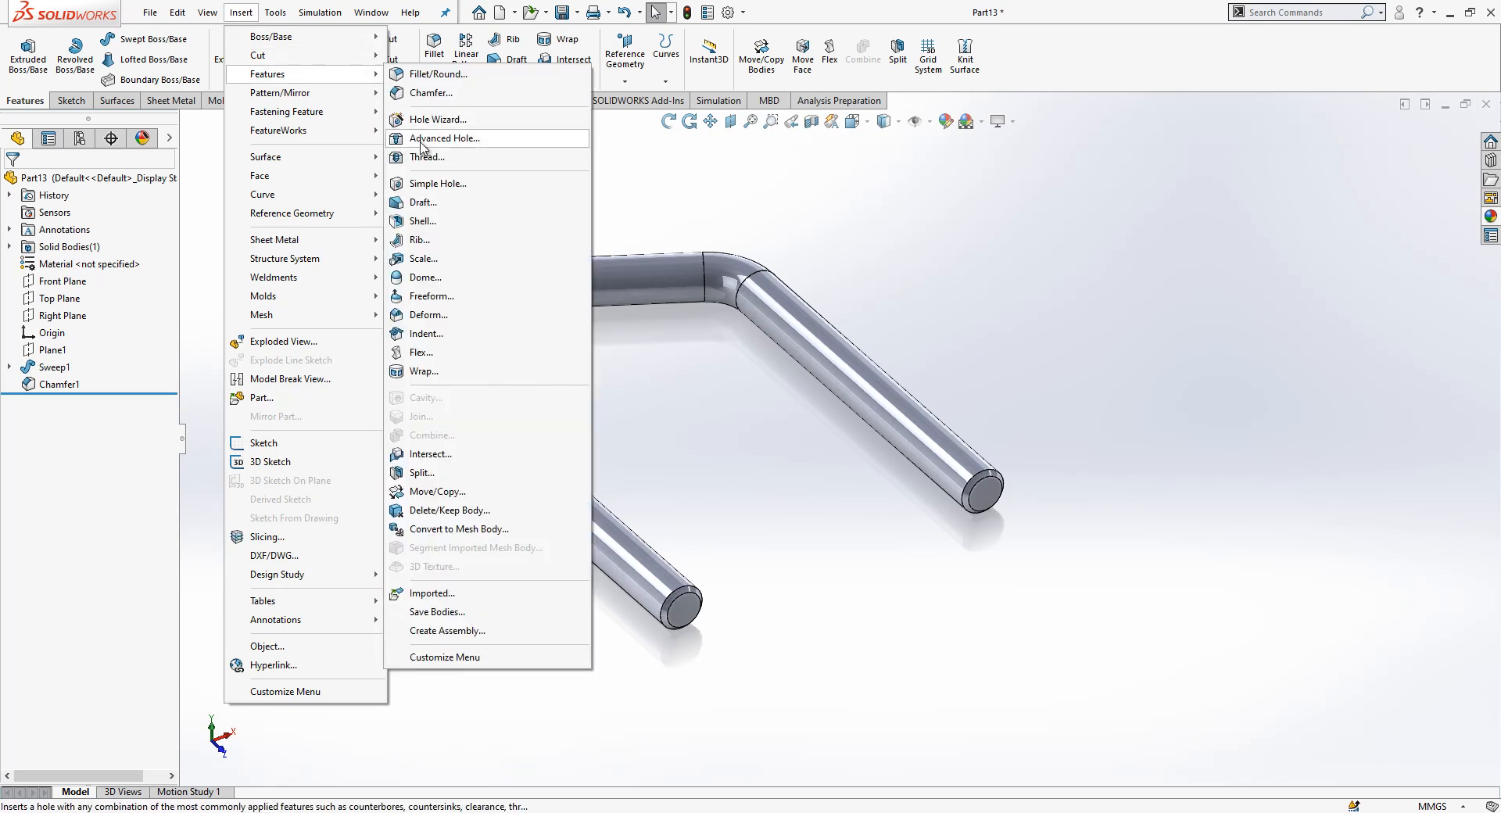
{"action": "left_click", "coordinate": [427, 157]}
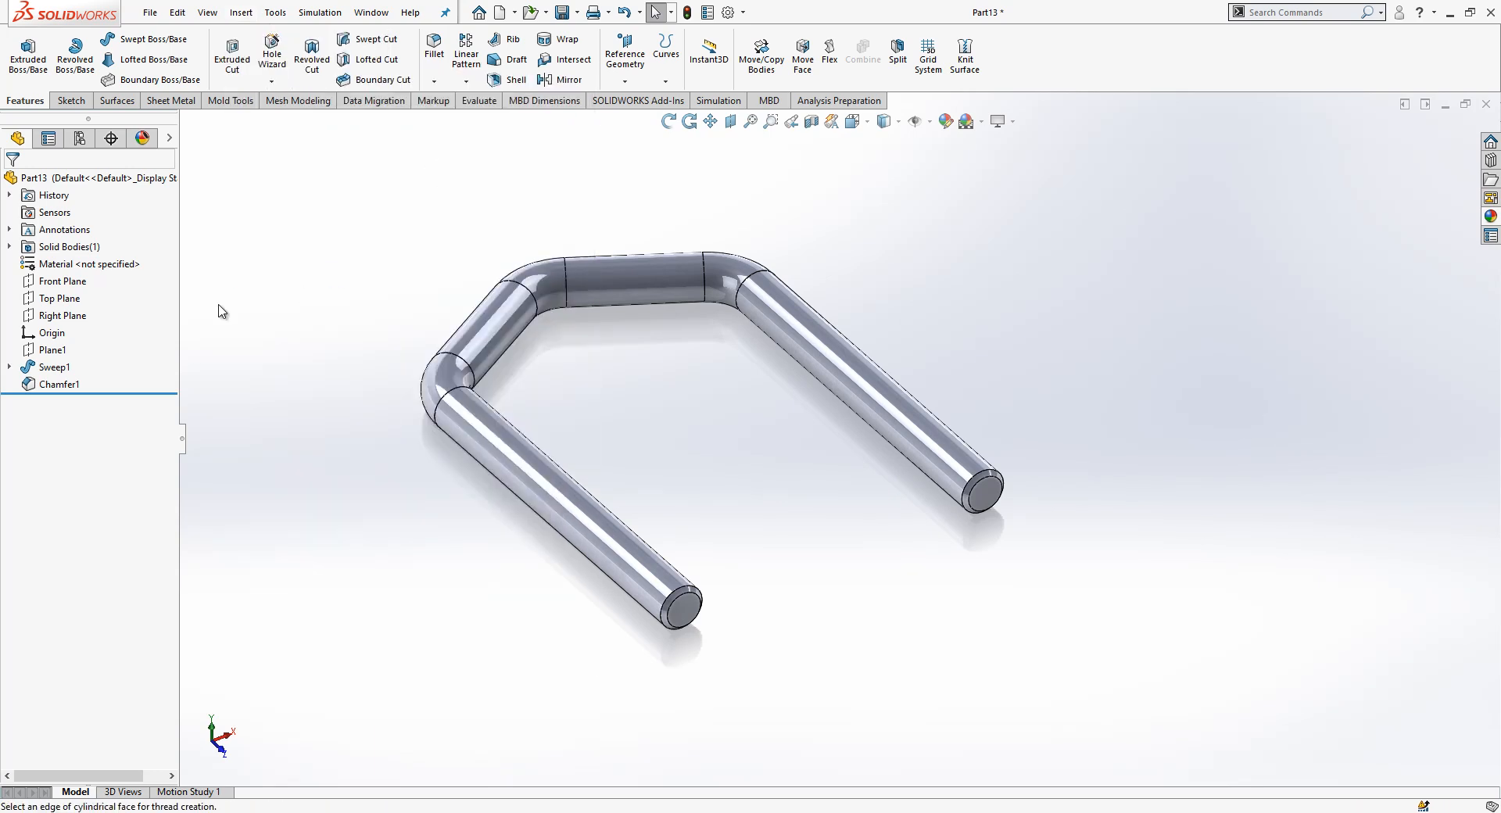
{"action": "left_click", "coordinate": [681, 612]}
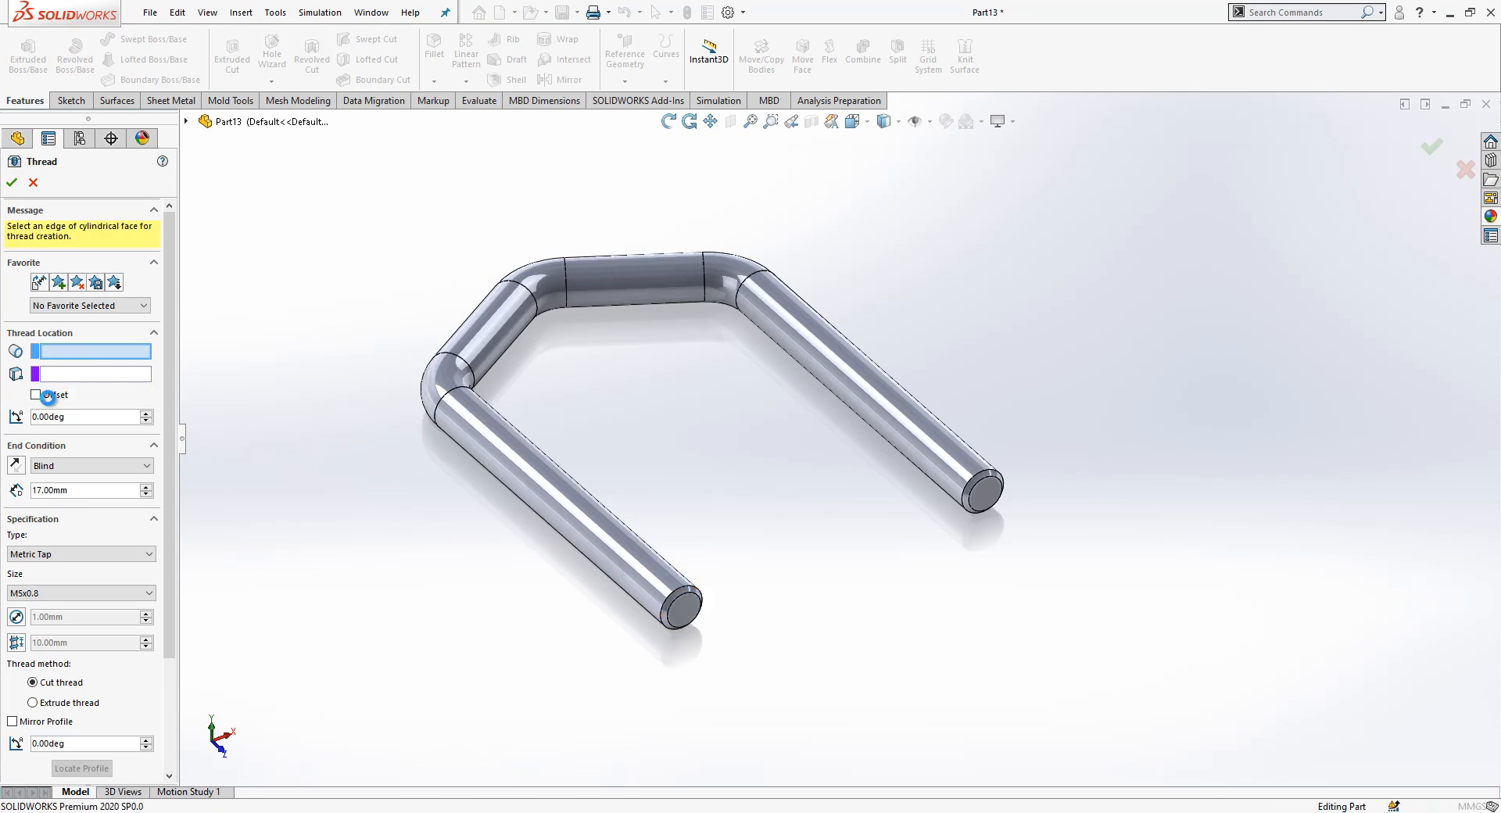
{"action": "left_click", "coordinate": [676, 612]}
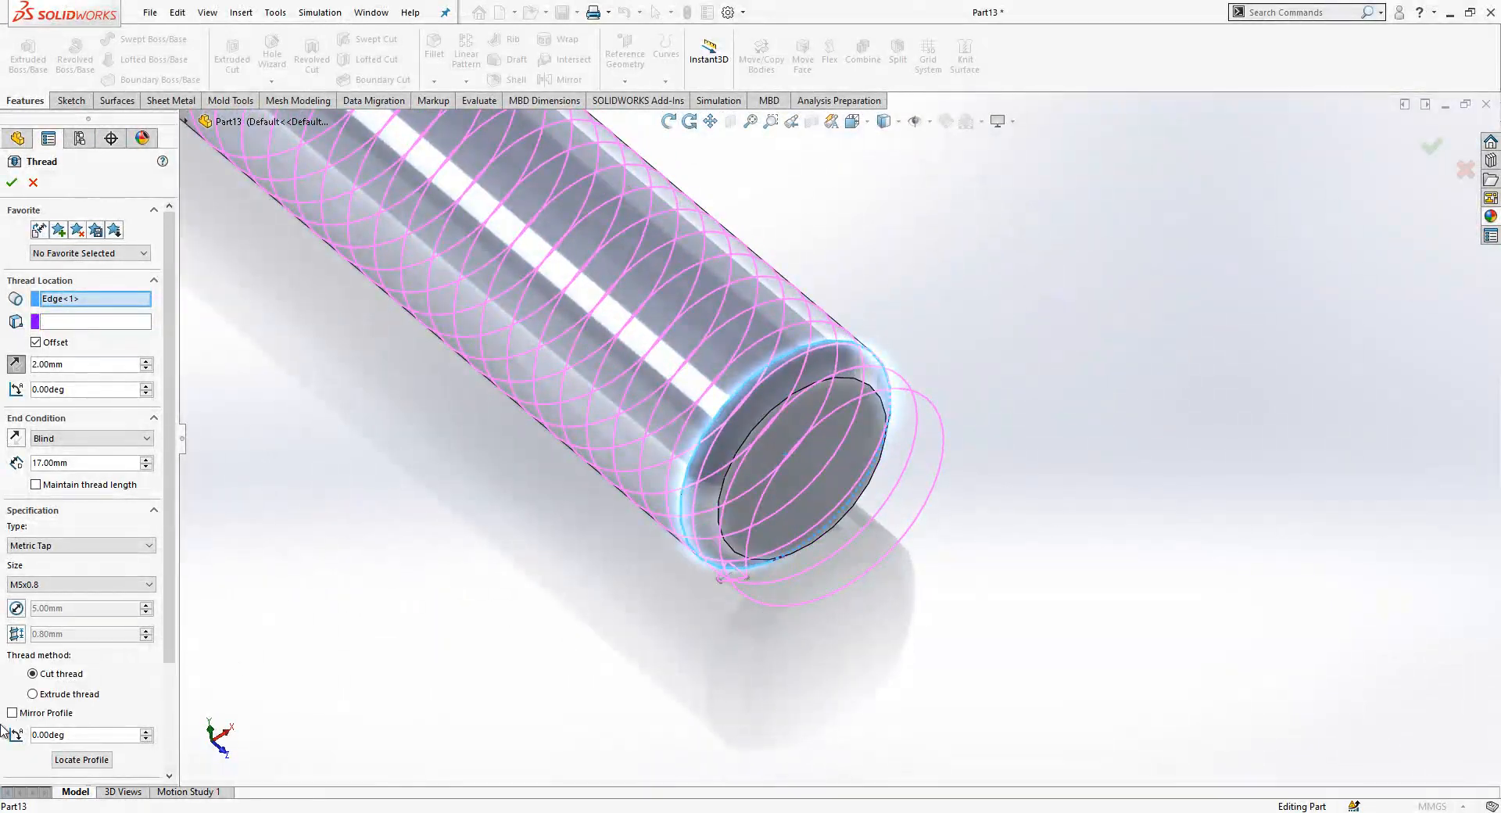
{"action": "left_click", "coordinate": [13, 713]}
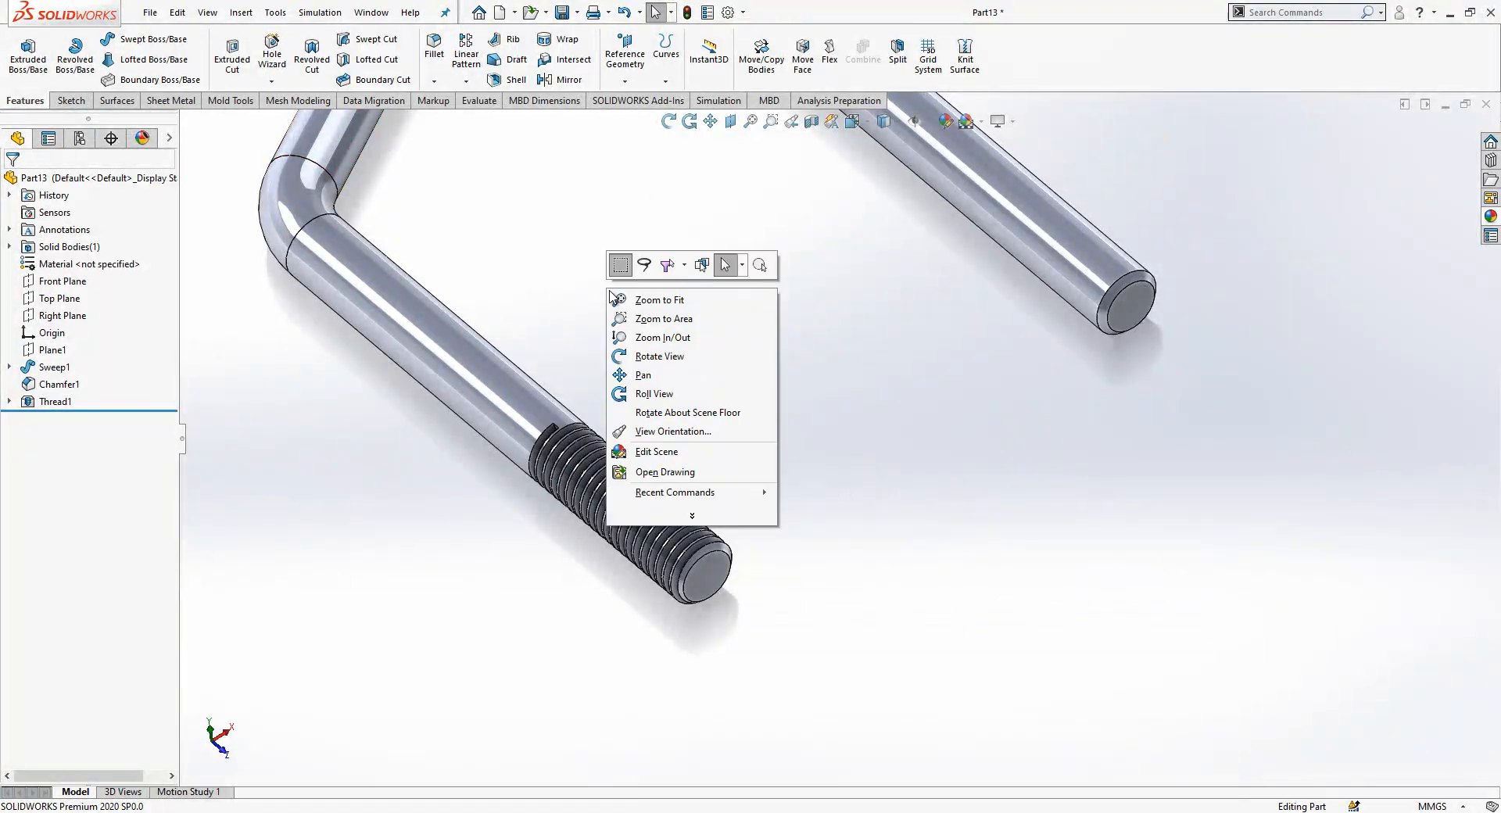
Thread the other rod end with offset and a horizontally mirrored profile.
{"action": "left_click", "coordinate": [824, 504]}
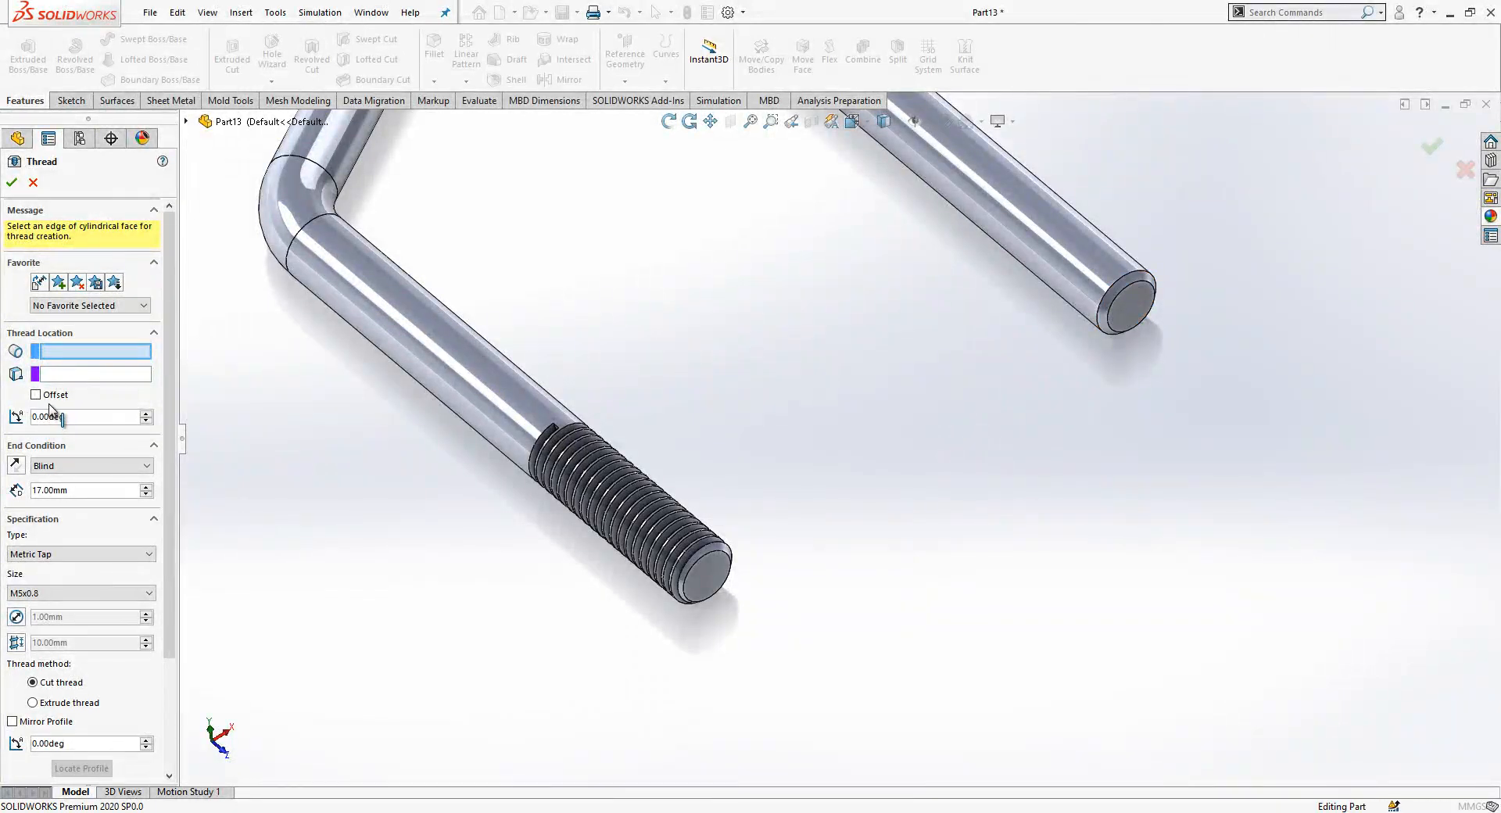
{"action": "left_click", "coordinate": [1125, 302]}
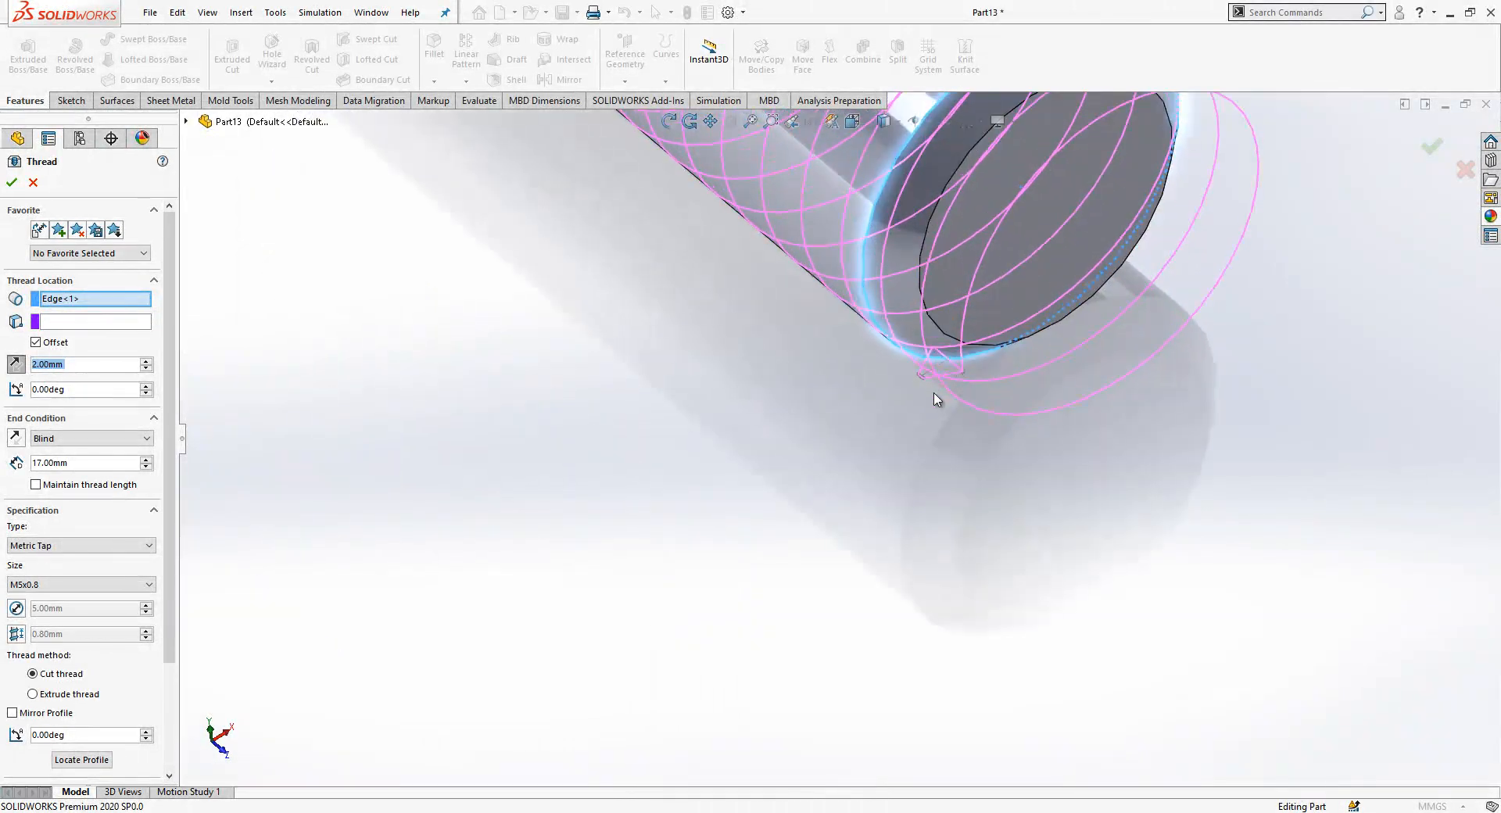
{"action": "left_click", "coordinate": [13, 713]}
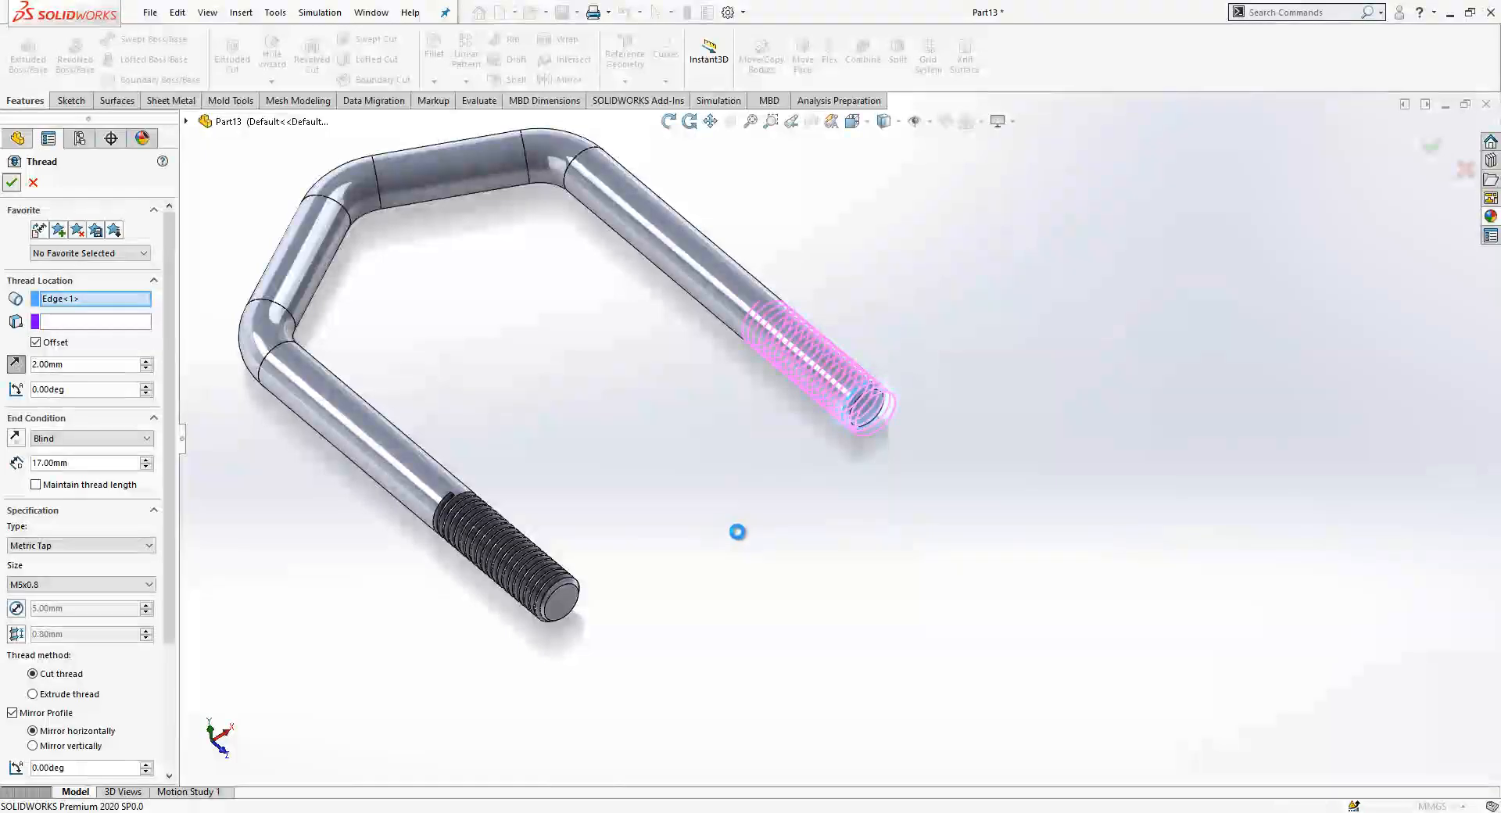
{"action": "left_click", "coordinate": [12, 183]}
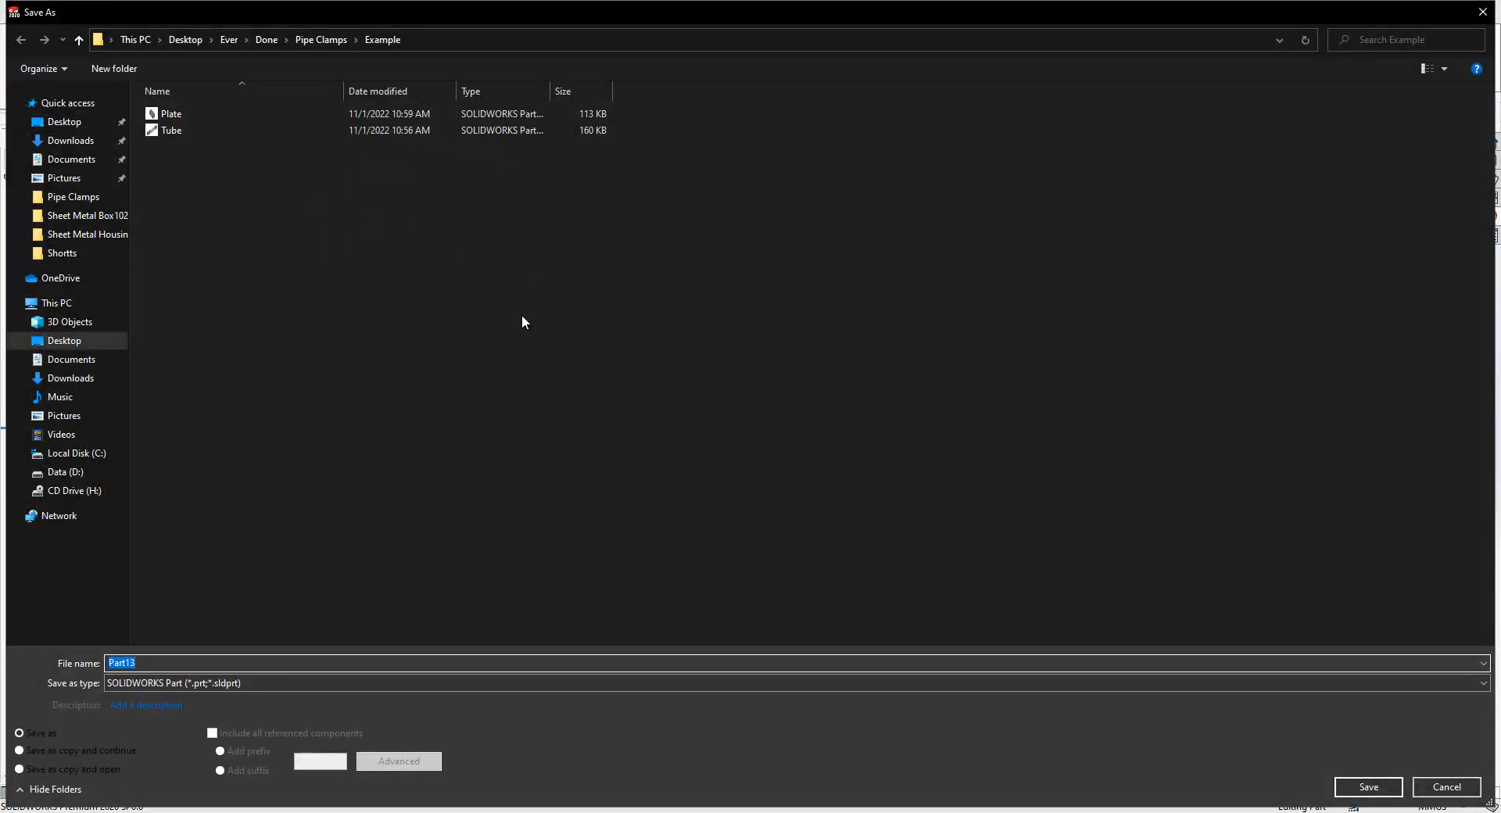
Save the part as 'Threaded Rod', rebuilding the model on save.
{"action": "type", "text": "Threaded"}
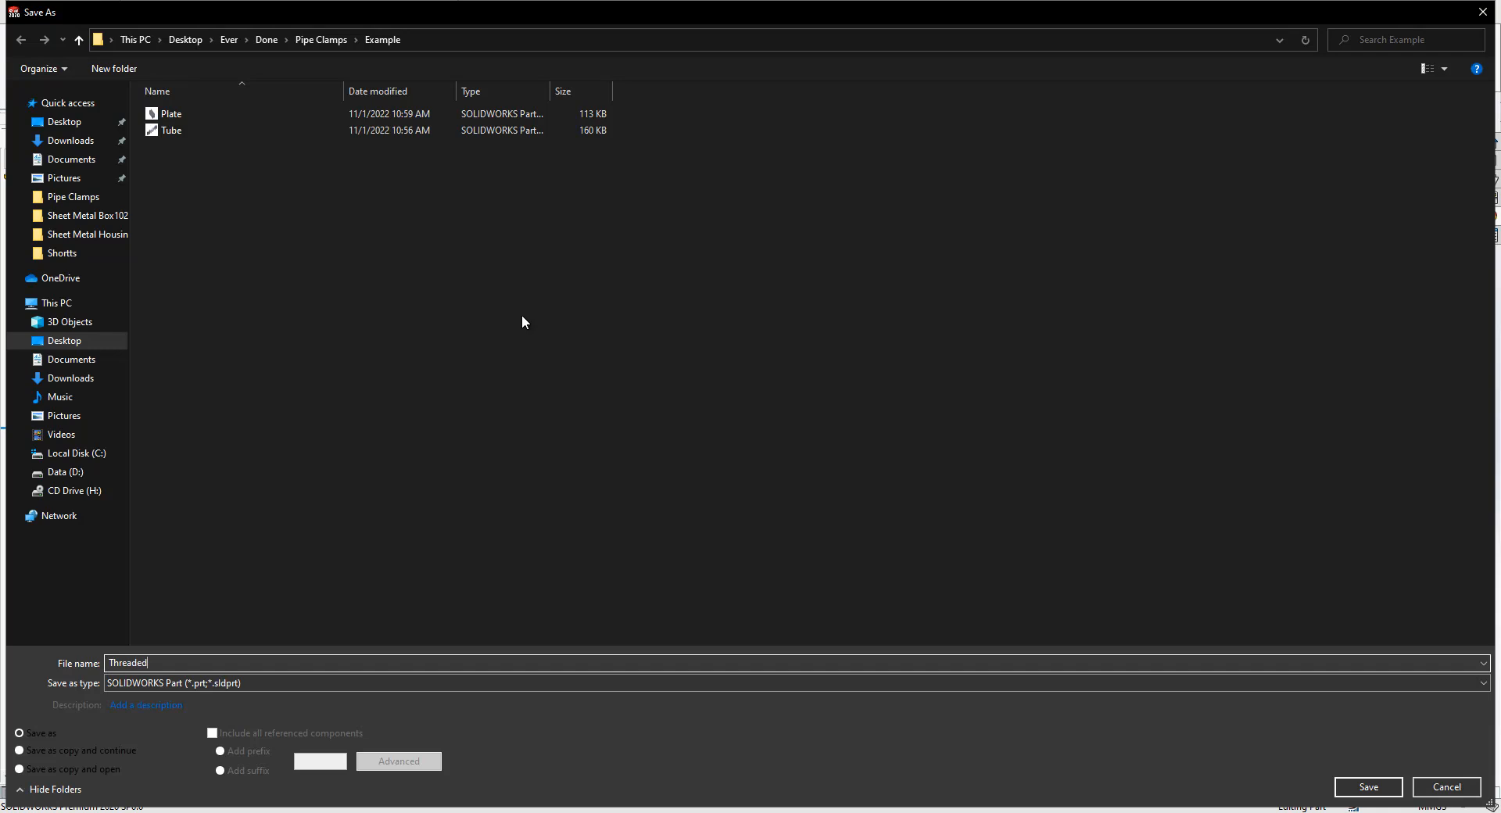
{"action": "left_click", "coordinate": [1369, 786]}
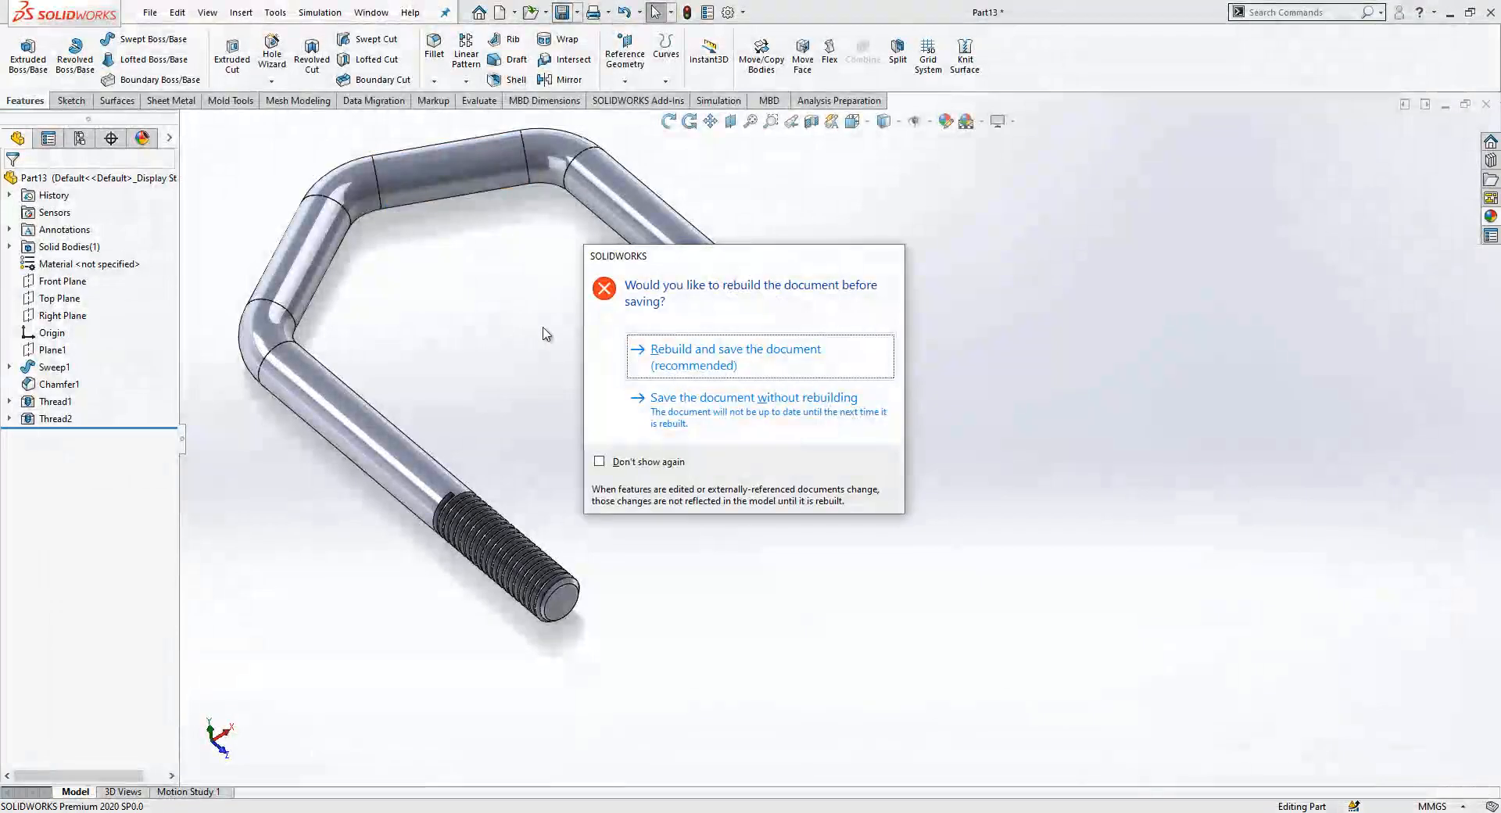
{"action": "left_click", "coordinate": [735, 357]}
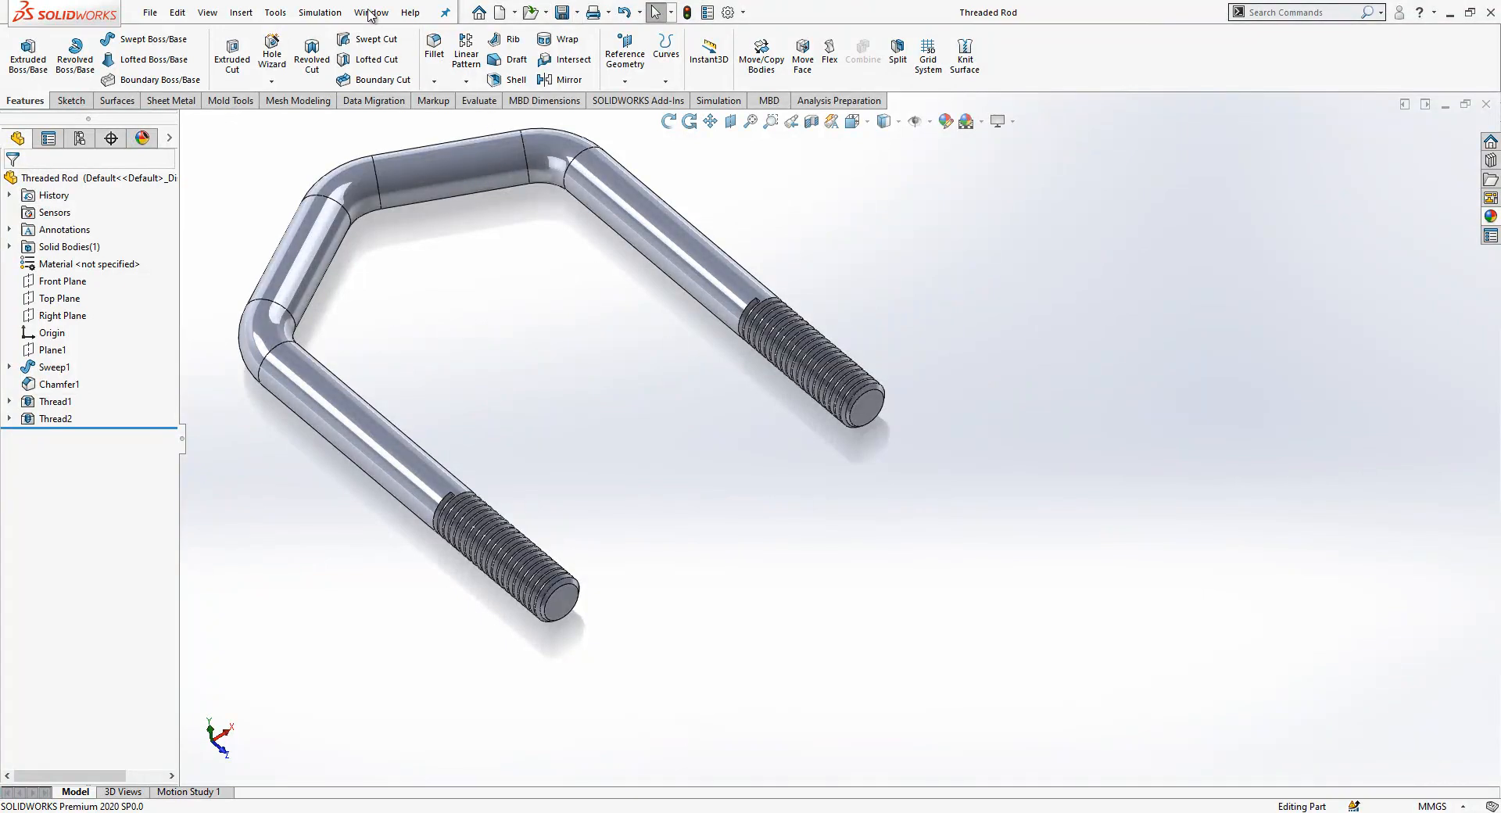
{"action": "left_click", "coordinate": [371, 12]}
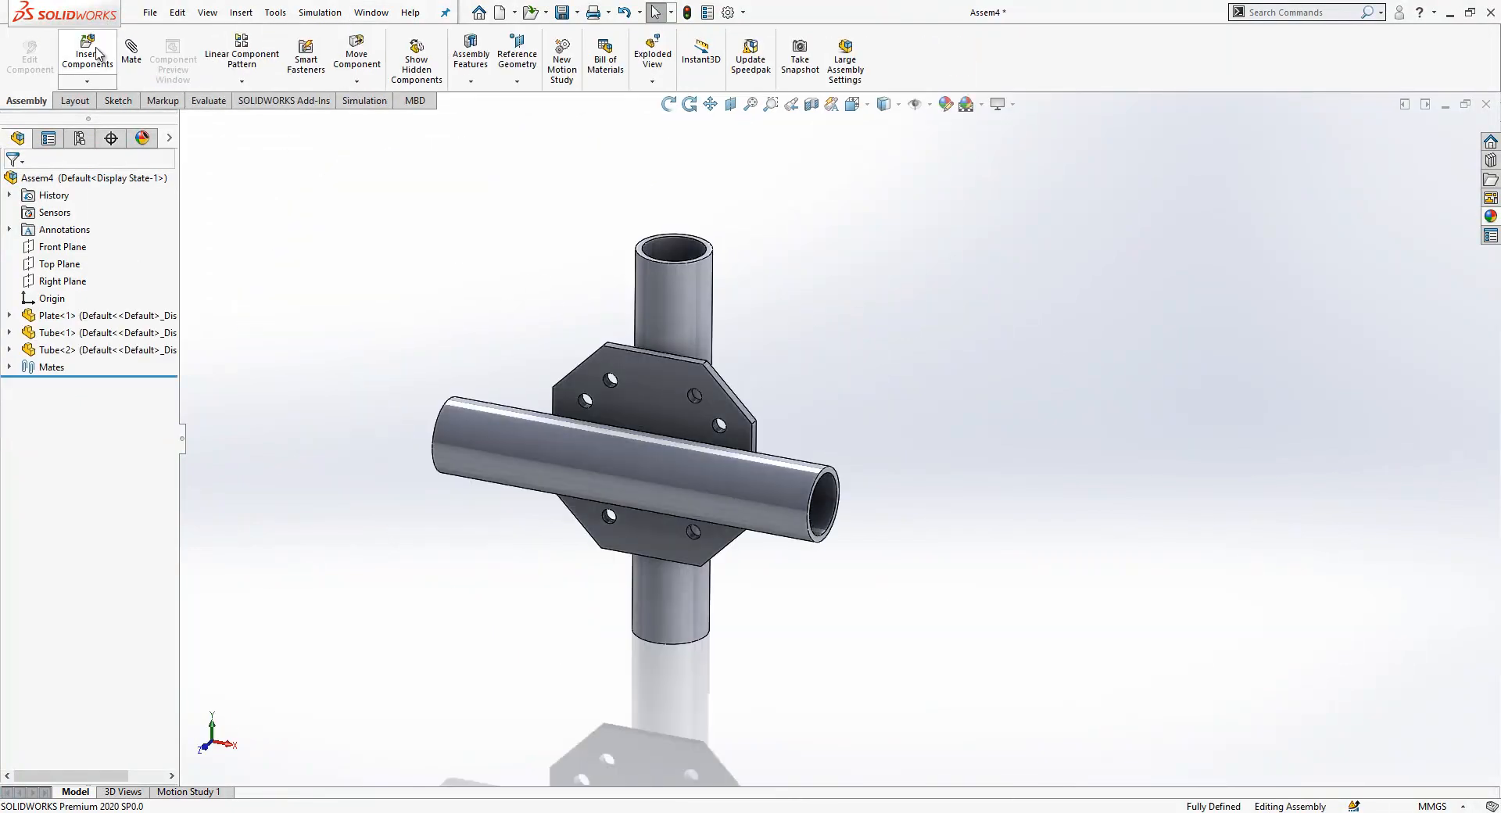
Insert two Threaded Rod copies beside the plate.
{"action": "left_click", "coordinate": [84, 53]}
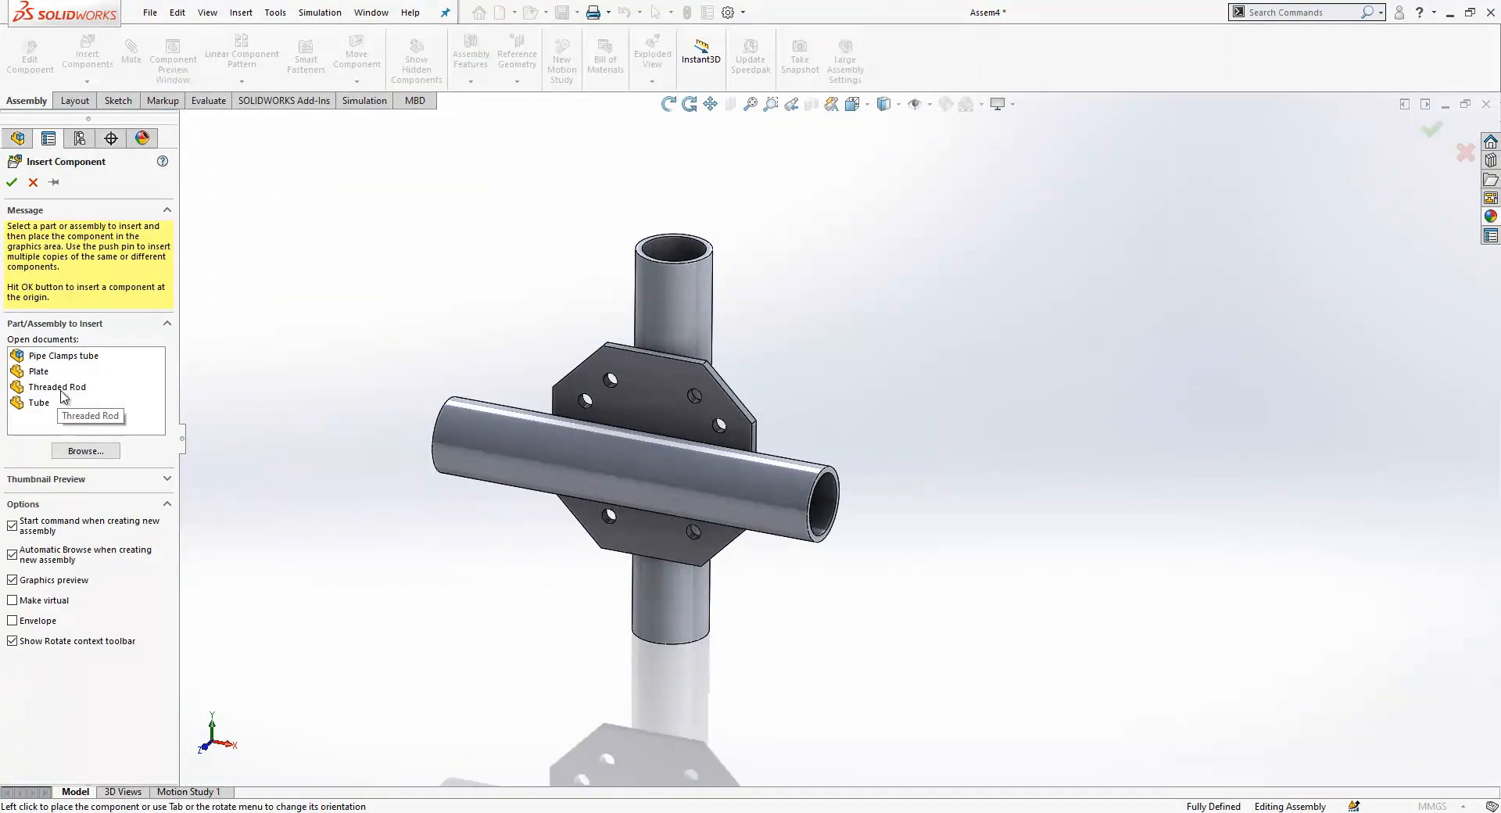
{"action": "left_click", "coordinate": [56, 387]}
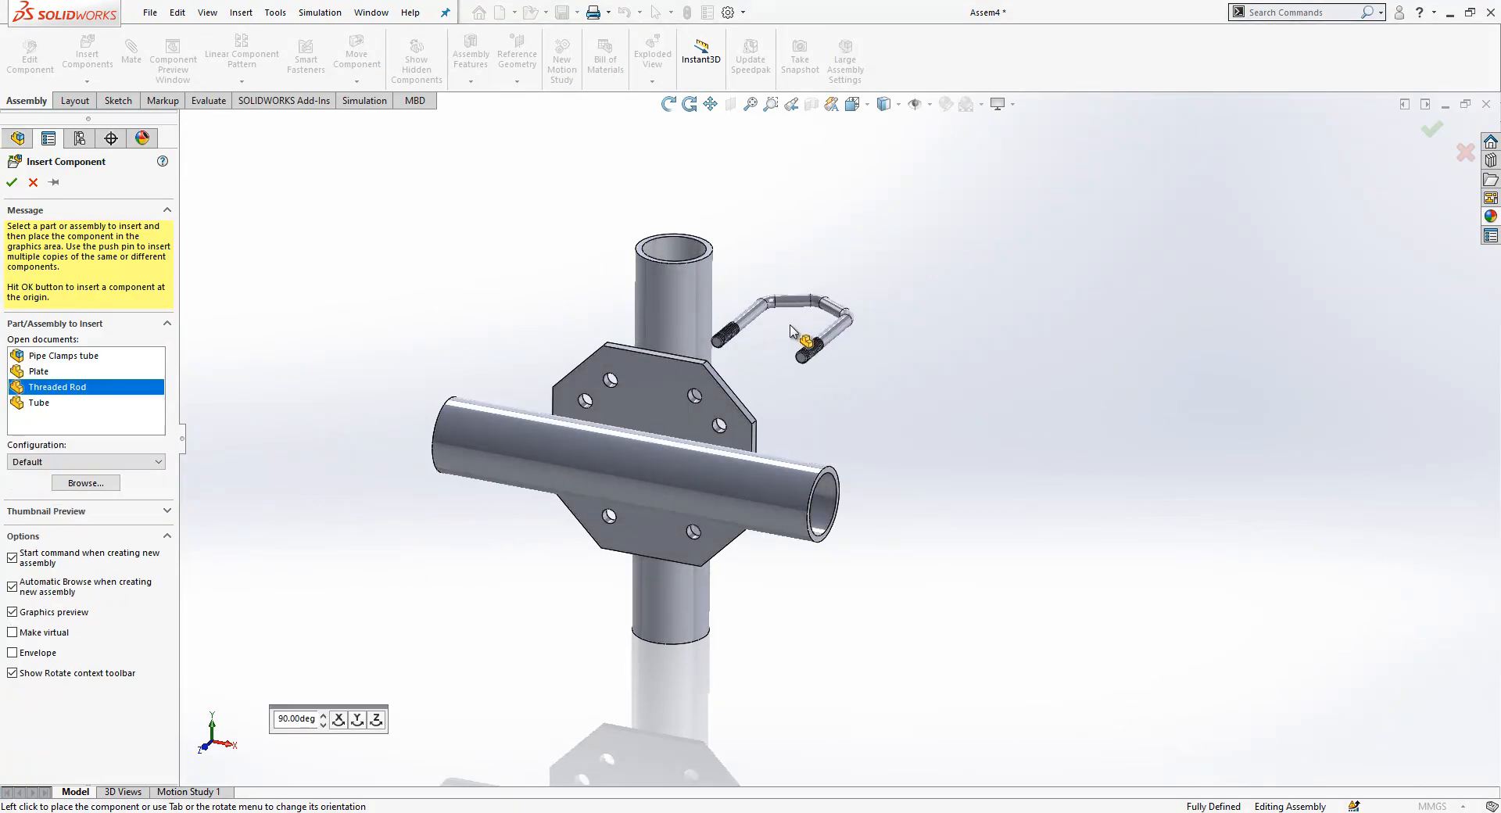
{"action": "left_click", "coordinate": [12, 183]}
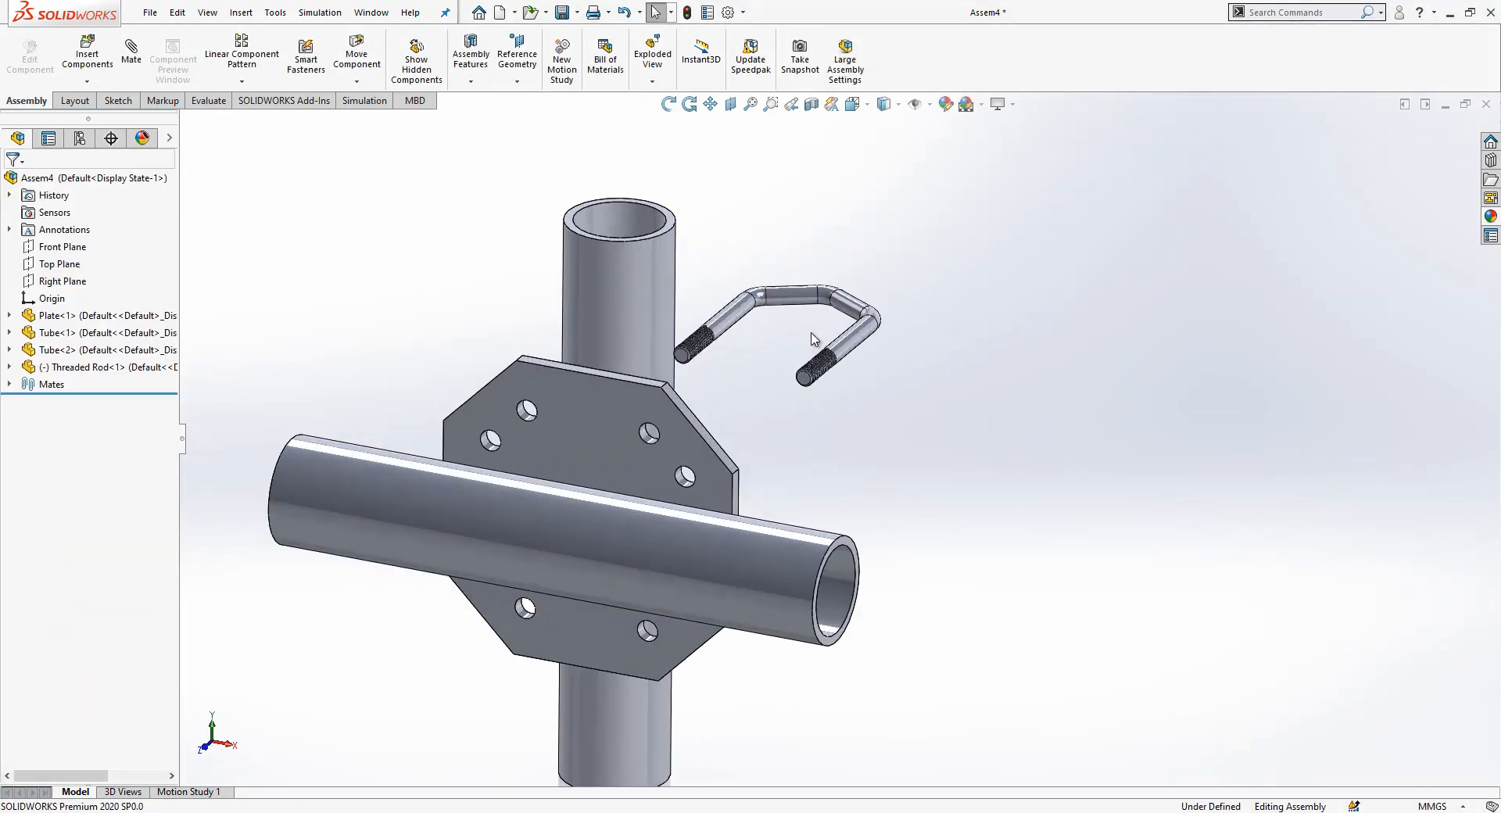
{"action": "left_click", "coordinate": [715, 340]}
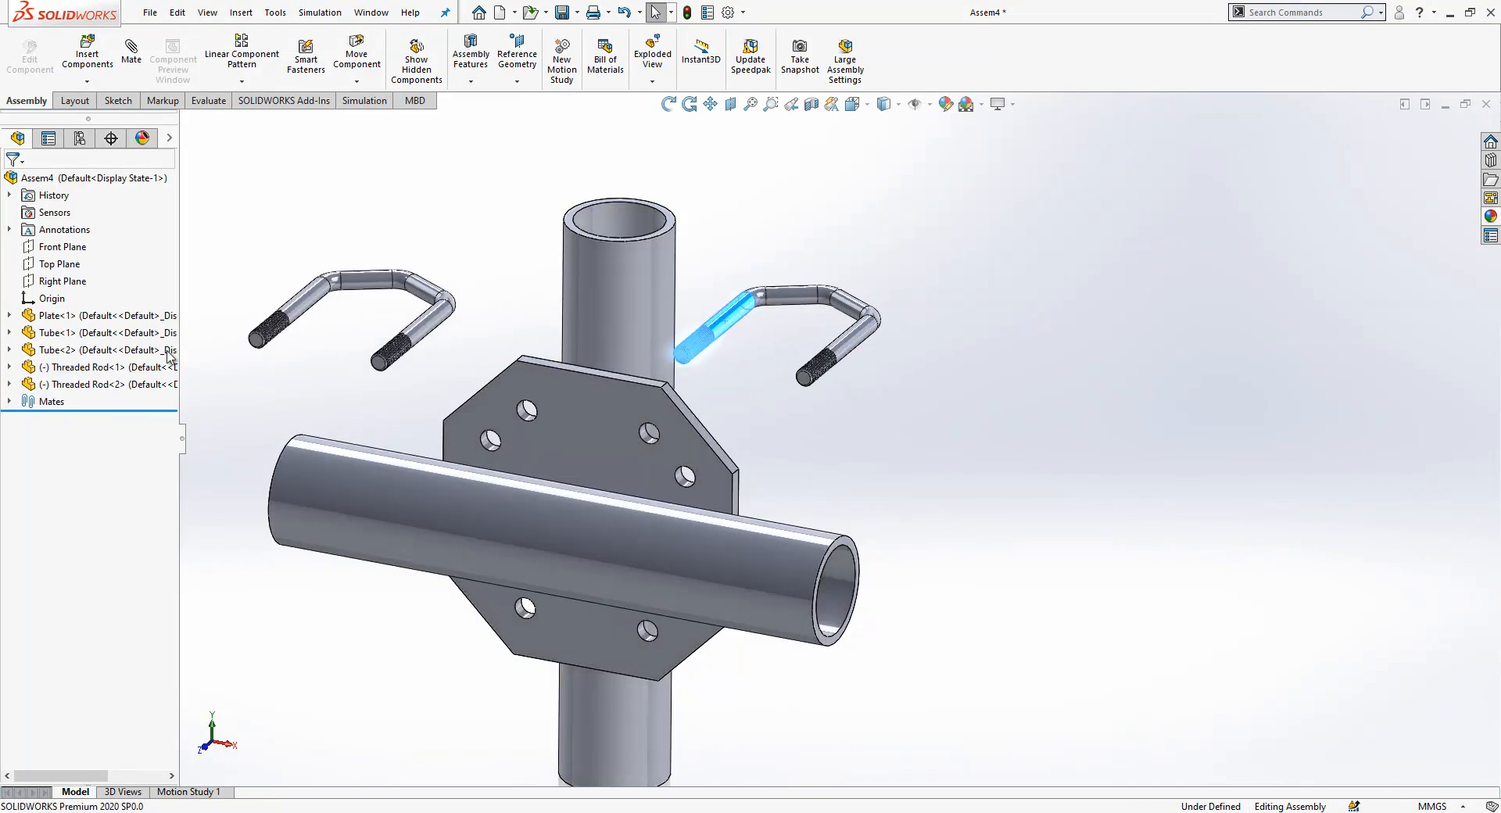
Rotate the second Threaded Rod to turn it around, then begin mating.
{"action": "left_click", "coordinate": [356, 54]}
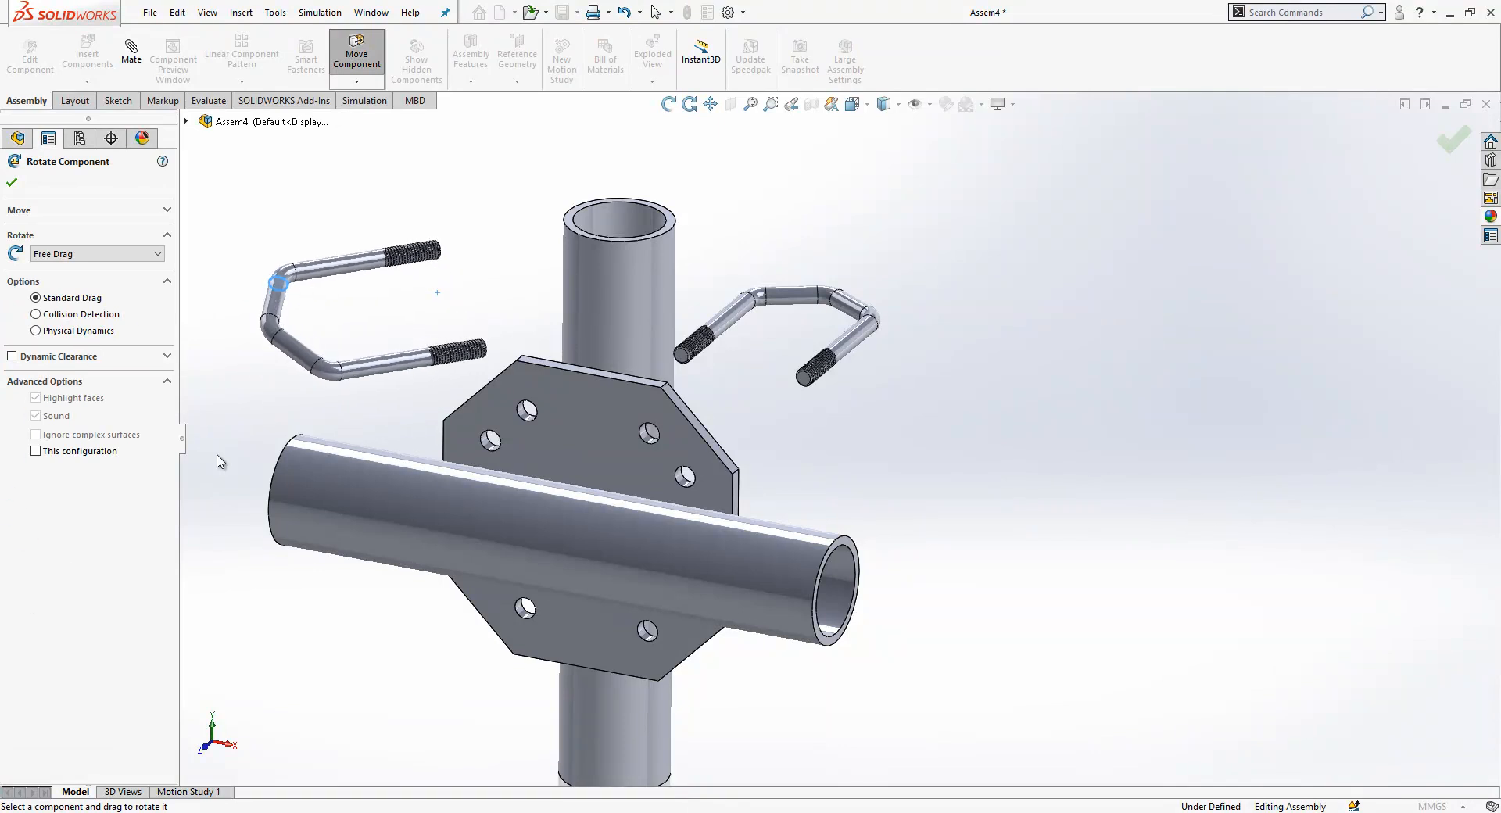
{"action": "left_click", "coordinate": [11, 184]}
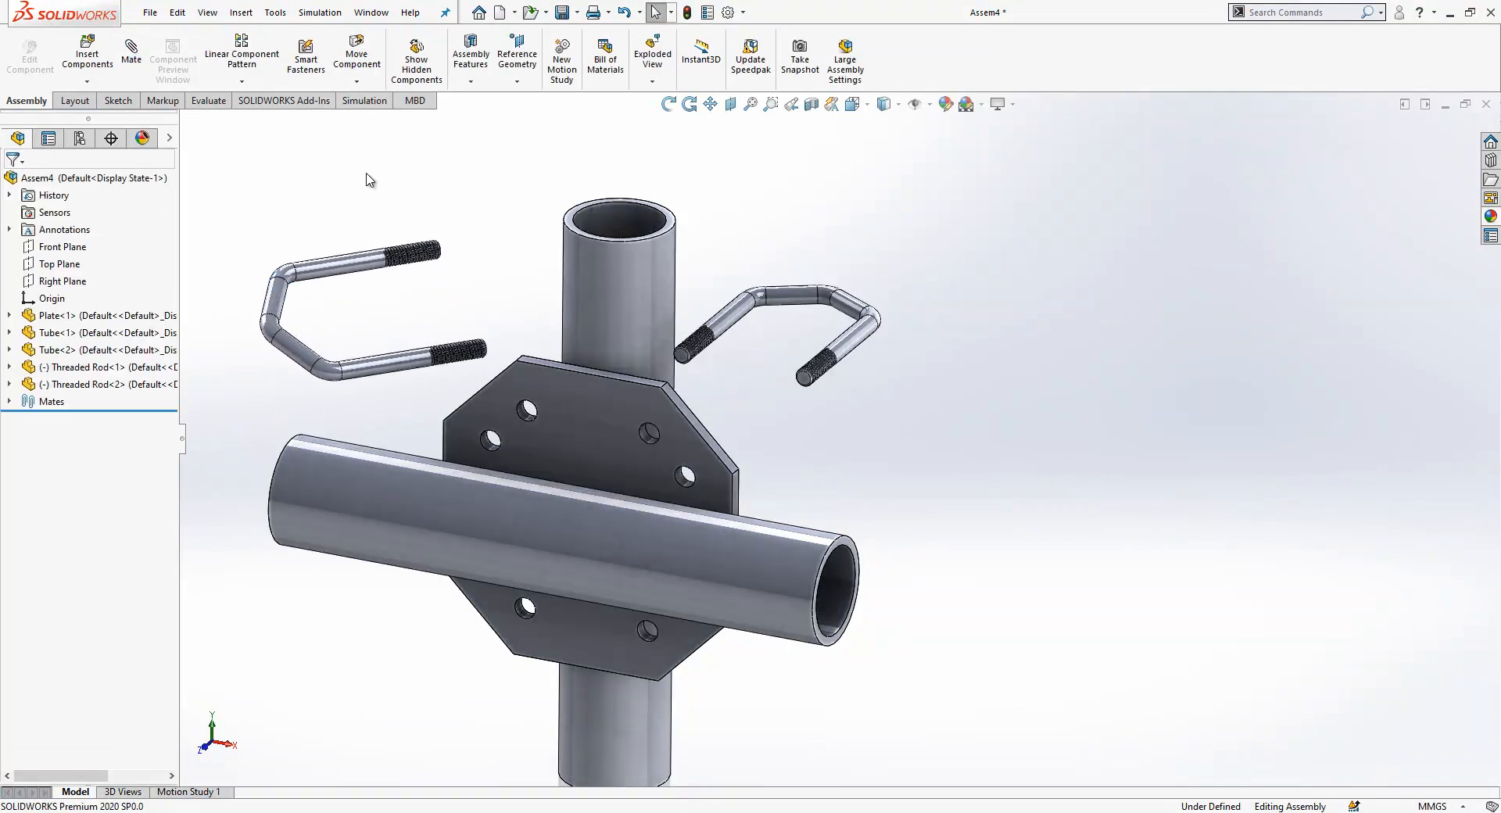
{"action": "left_click", "coordinate": [130, 52]}
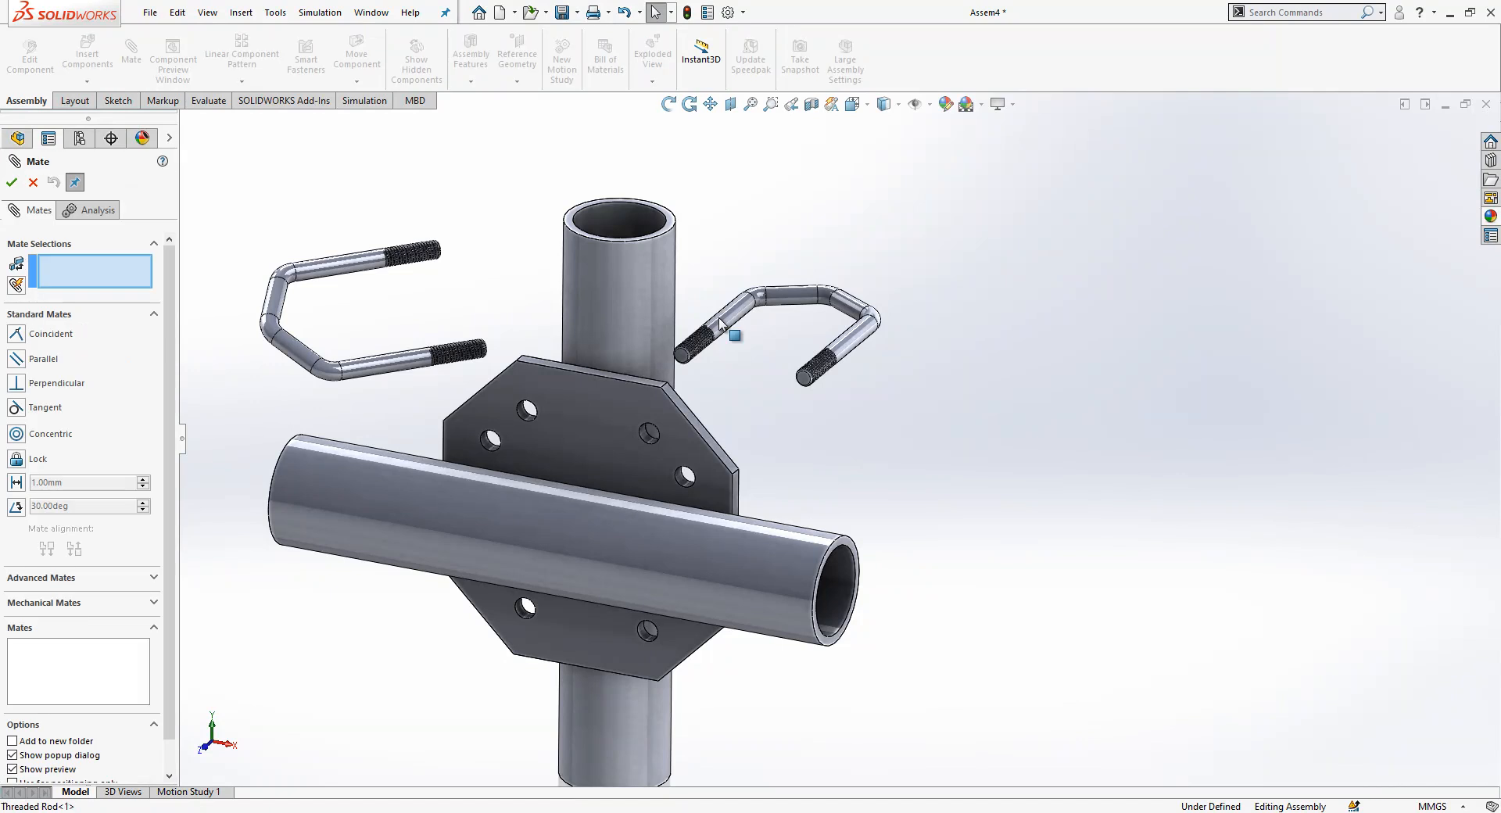
Make the Threaded Rod legs concentric with the plate holes.
{"action": "left_click", "coordinate": [721, 324]}
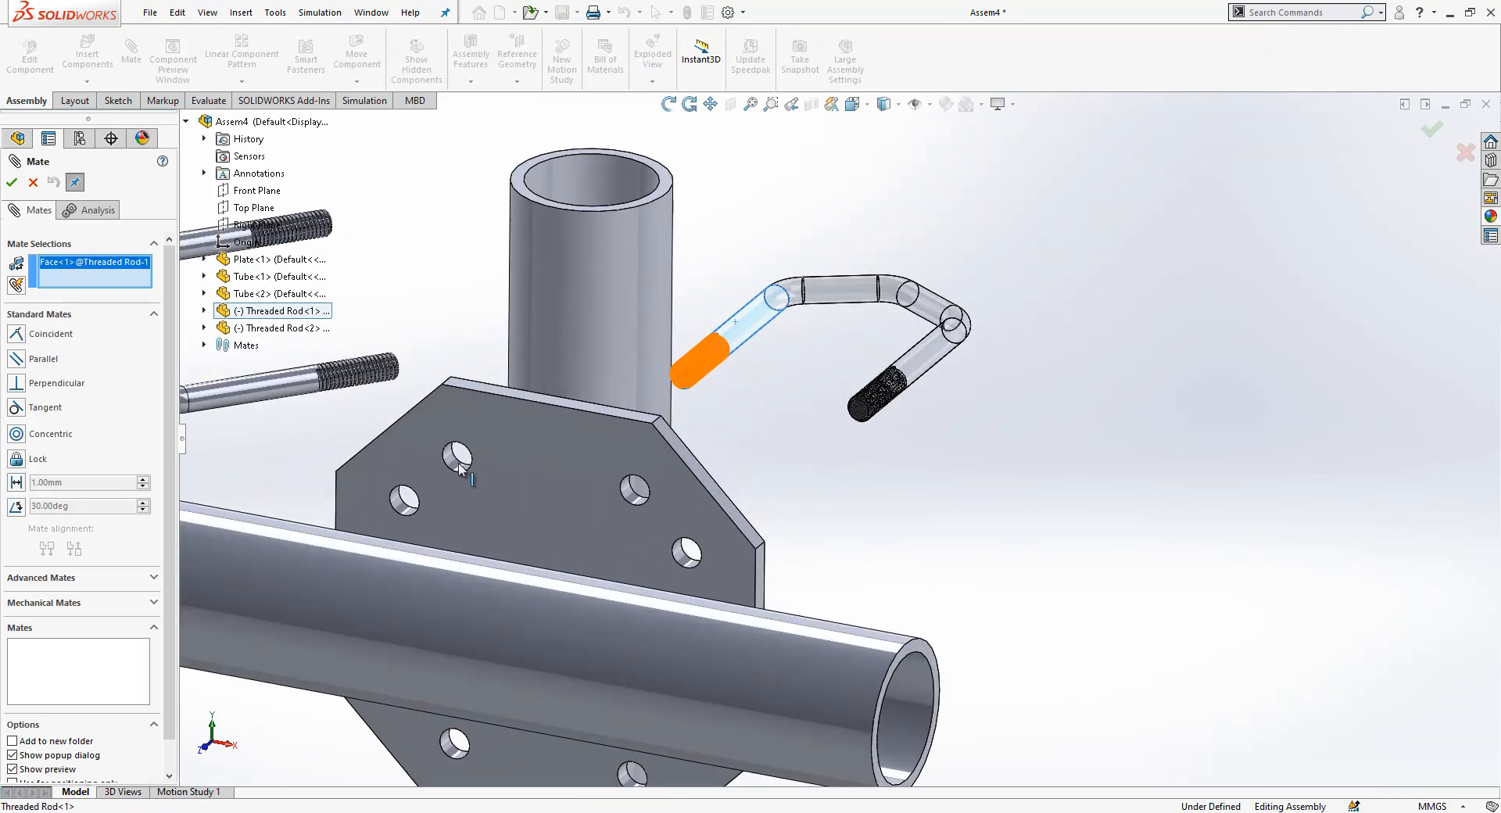
{"action": "left_click", "coordinate": [453, 458]}
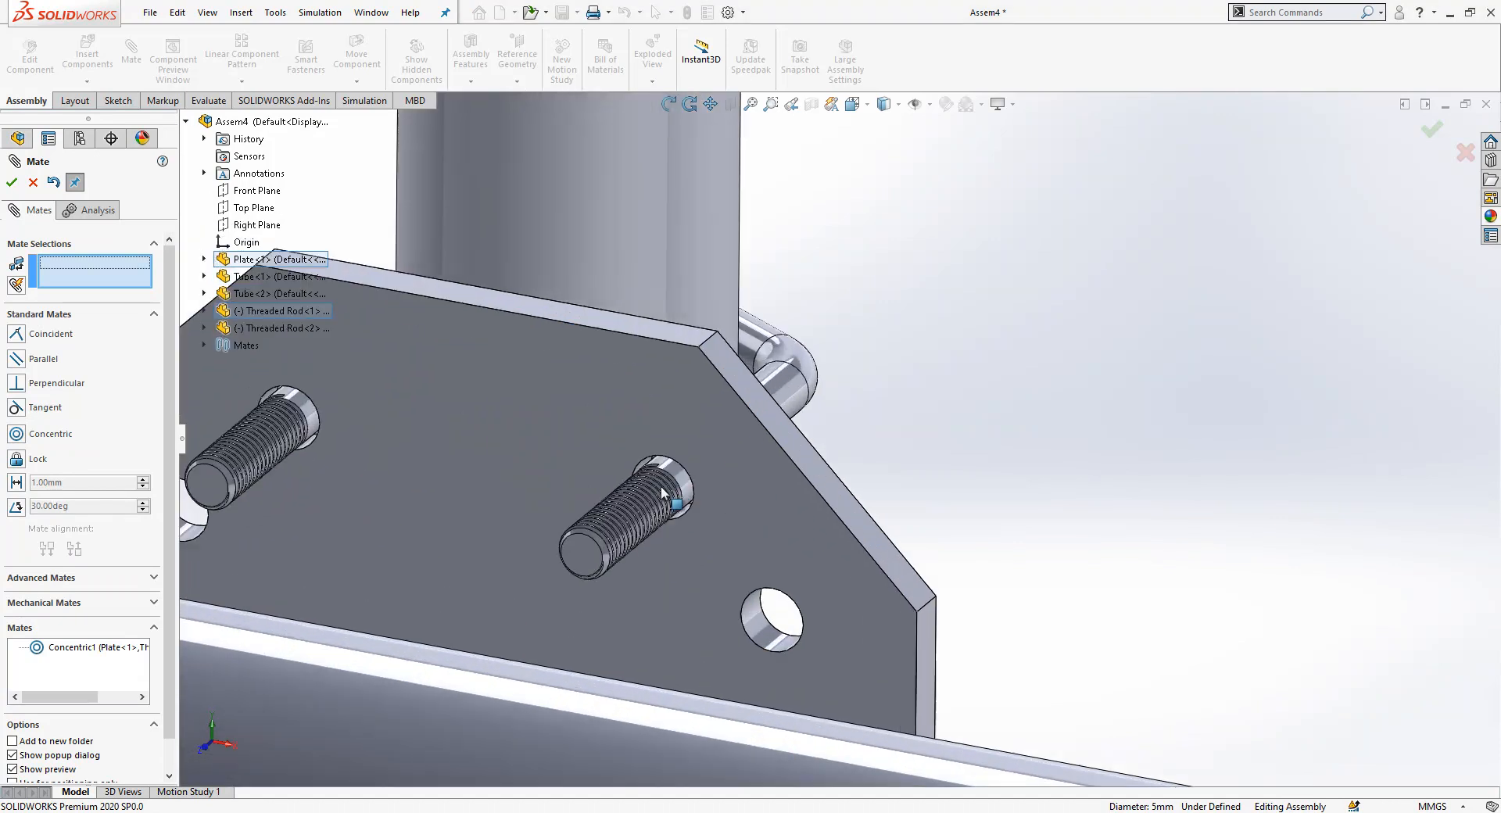
{"action": "left_click", "coordinate": [661, 505]}
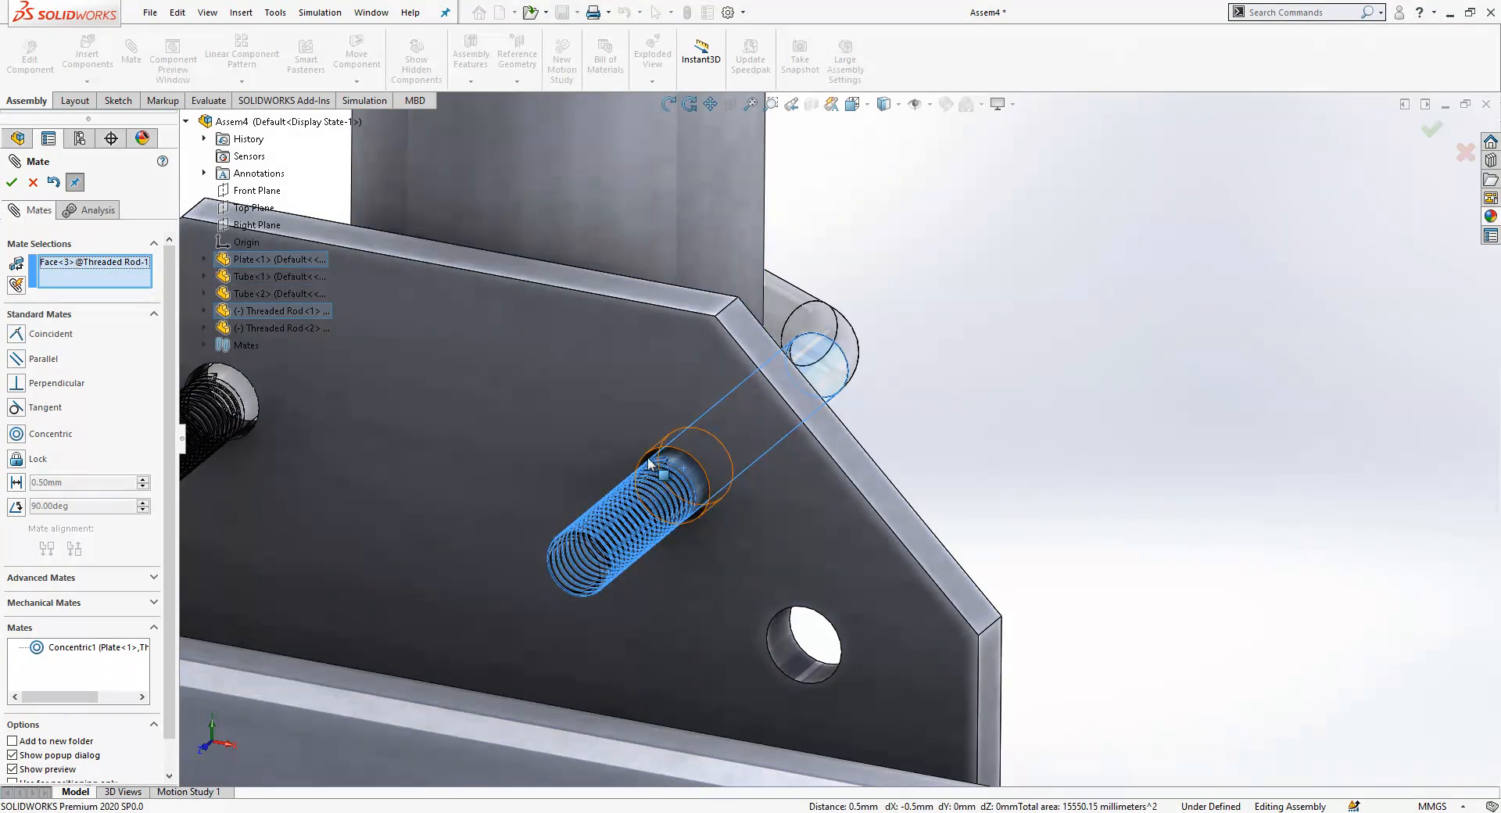
{"action": "left_click", "coordinate": [654, 469]}
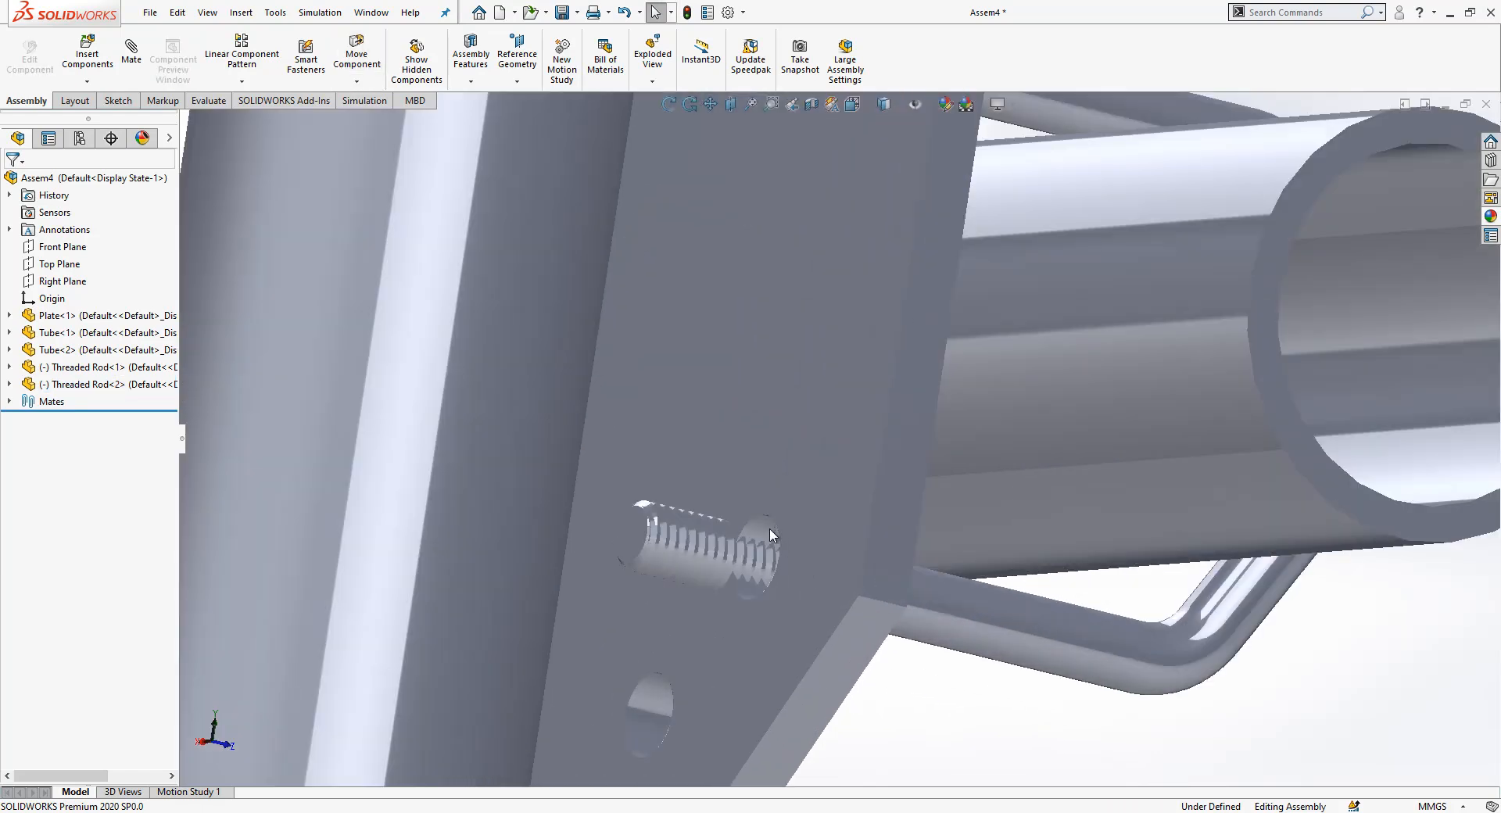
Add a tangent mate between the U-bolt bend and the upright tube's outer face.
{"action": "left_click", "coordinate": [758, 537]}
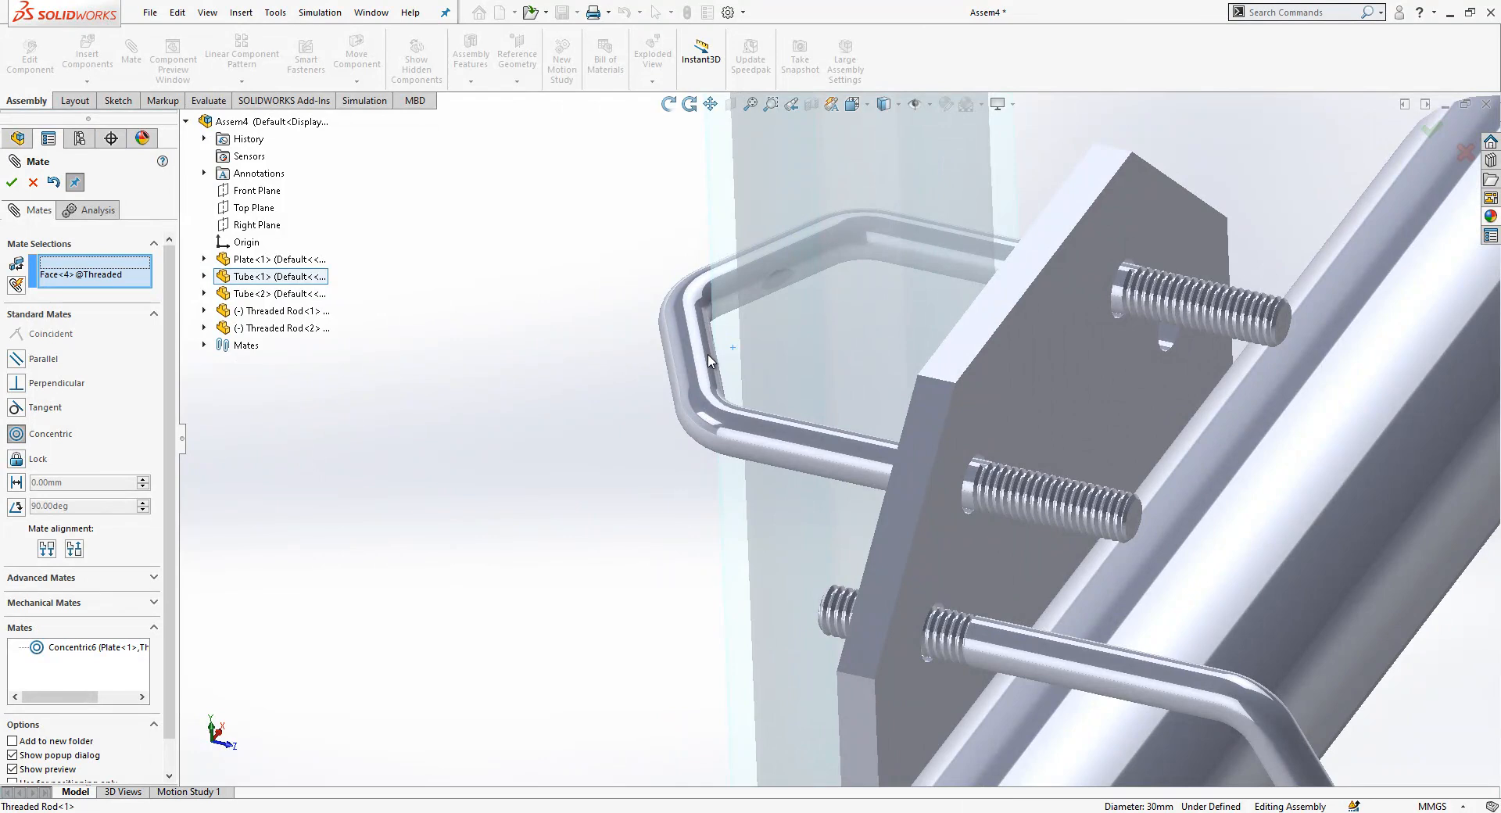
{"action": "left_click", "coordinate": [720, 367]}
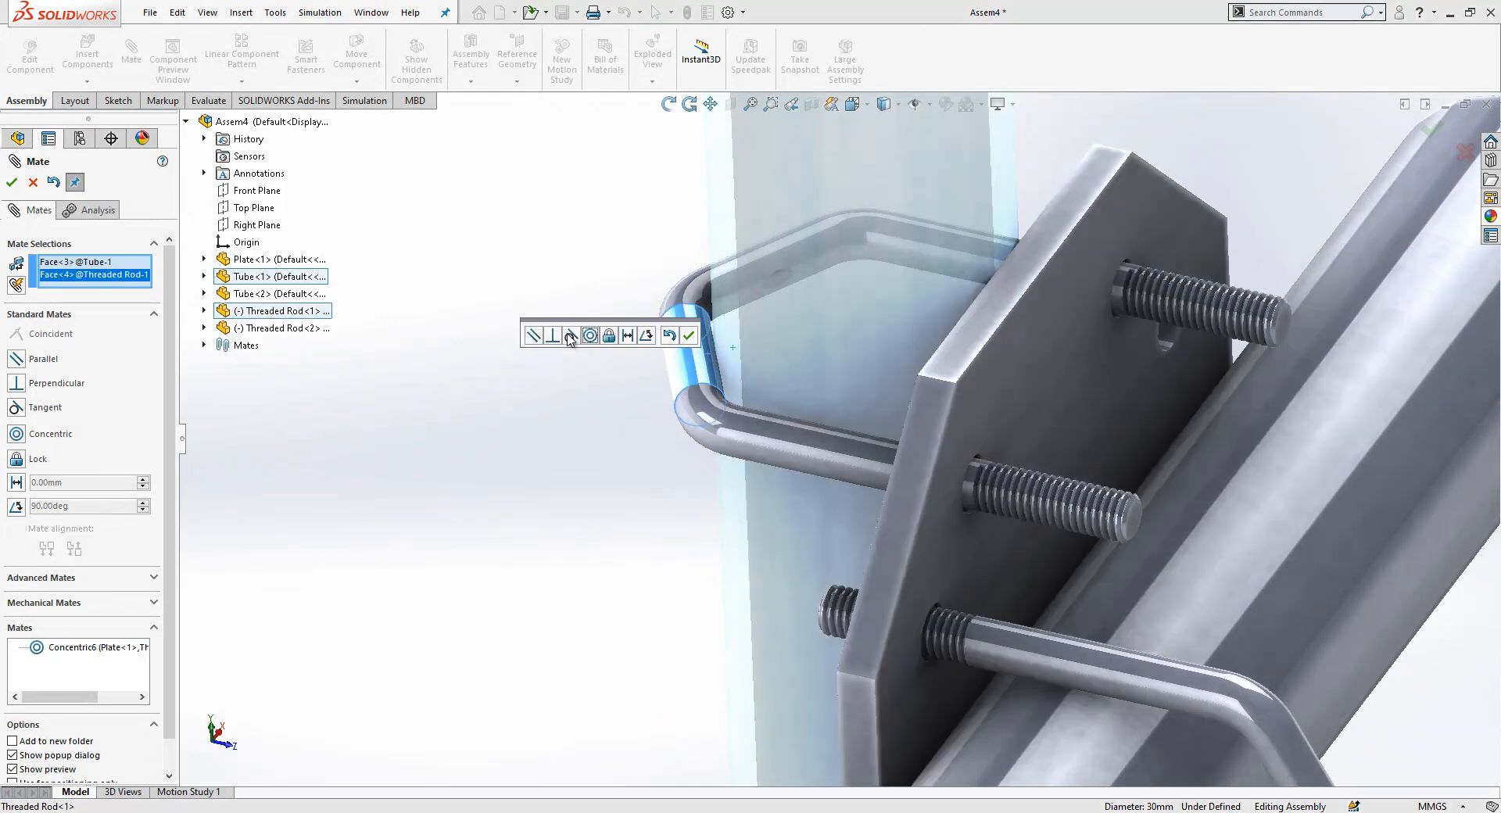
{"action": "left_click", "coordinate": [572, 335]}
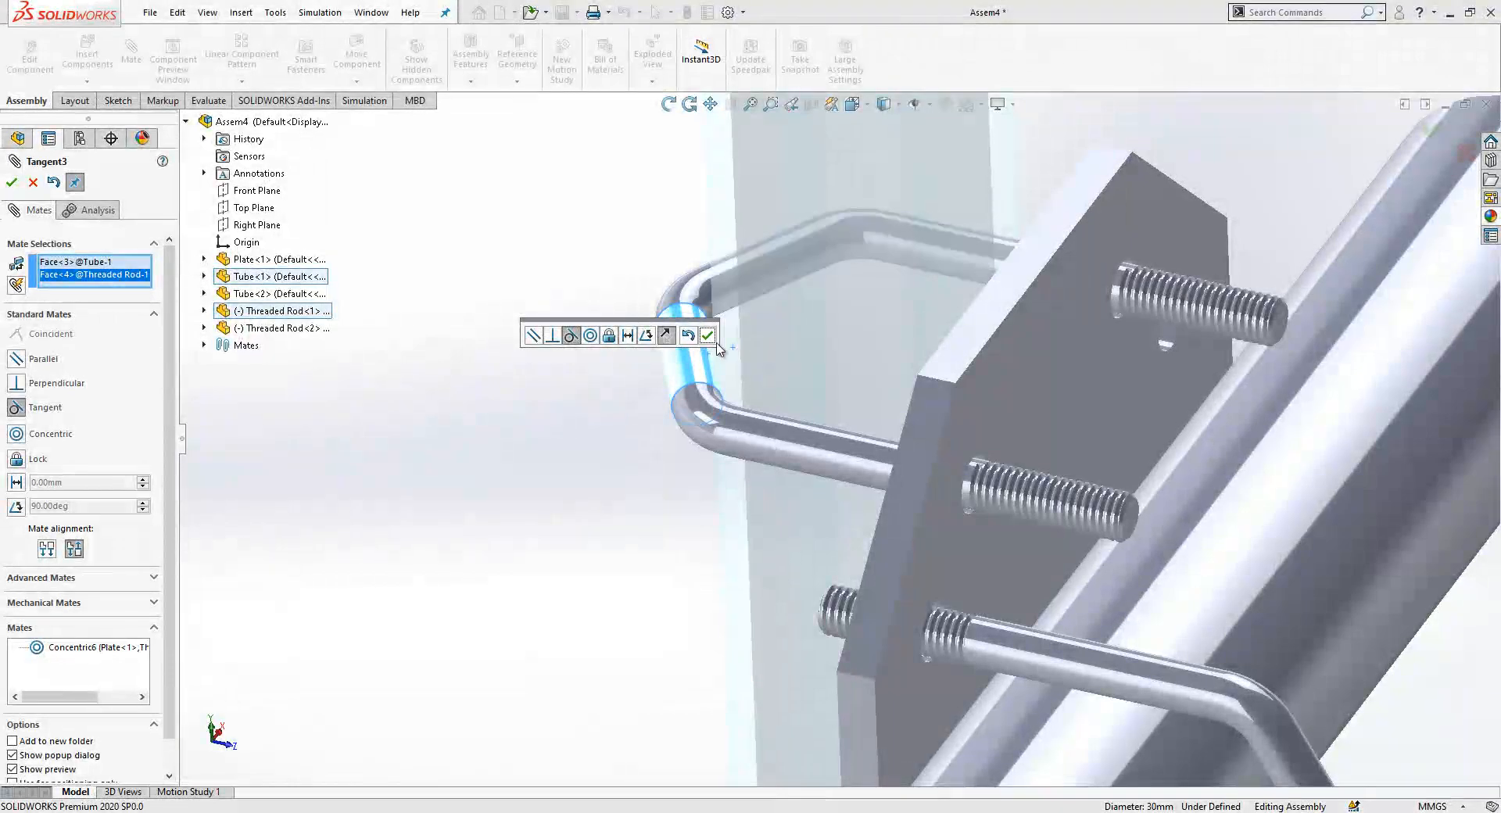
{"action": "left_click", "coordinate": [709, 335]}
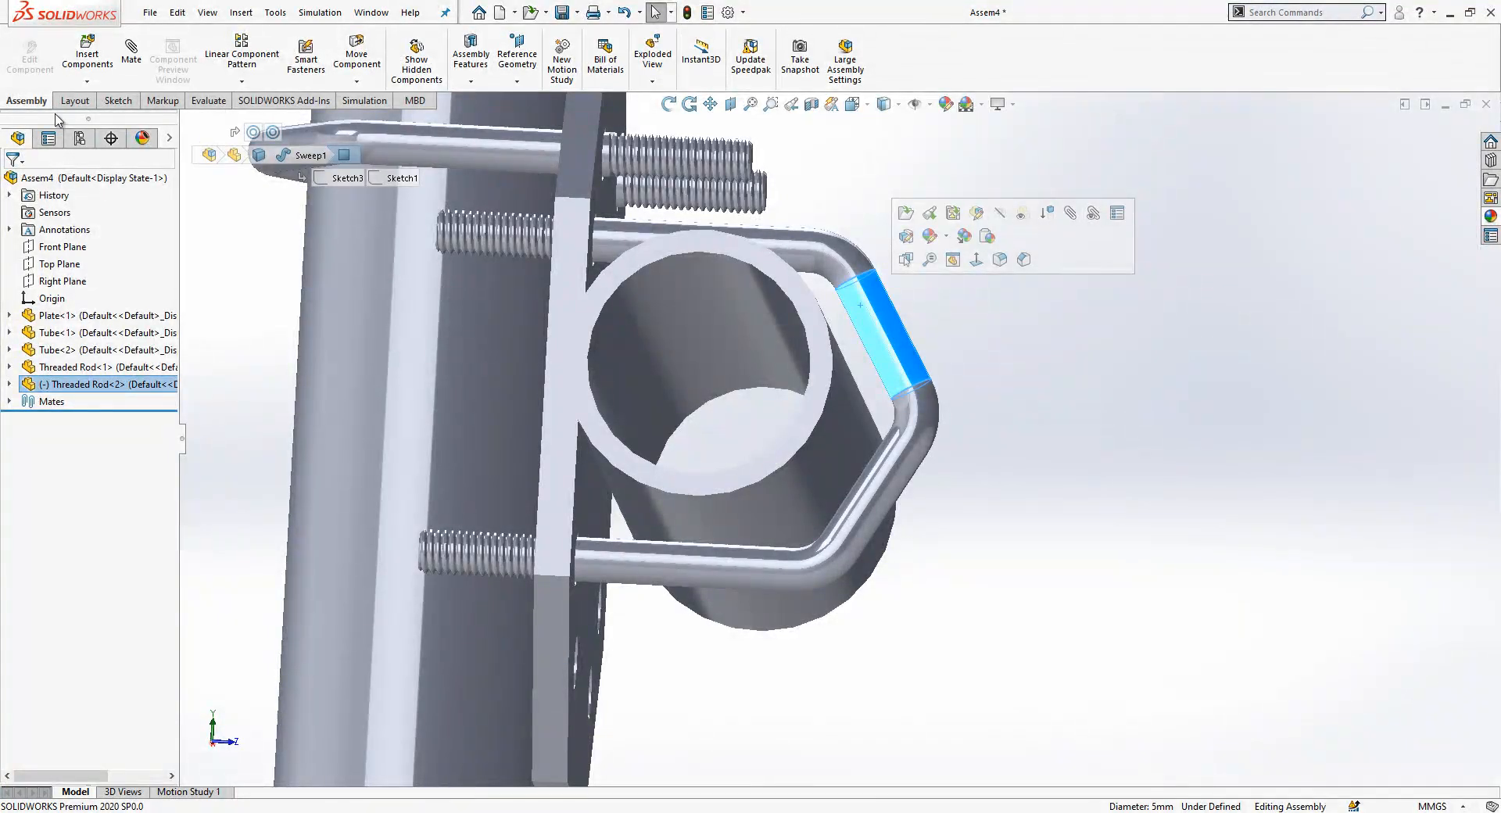
Mate the second U-bolt bend tangent to Tube<2>, fully defining the assembly.
{"action": "left_click", "coordinate": [131, 49]}
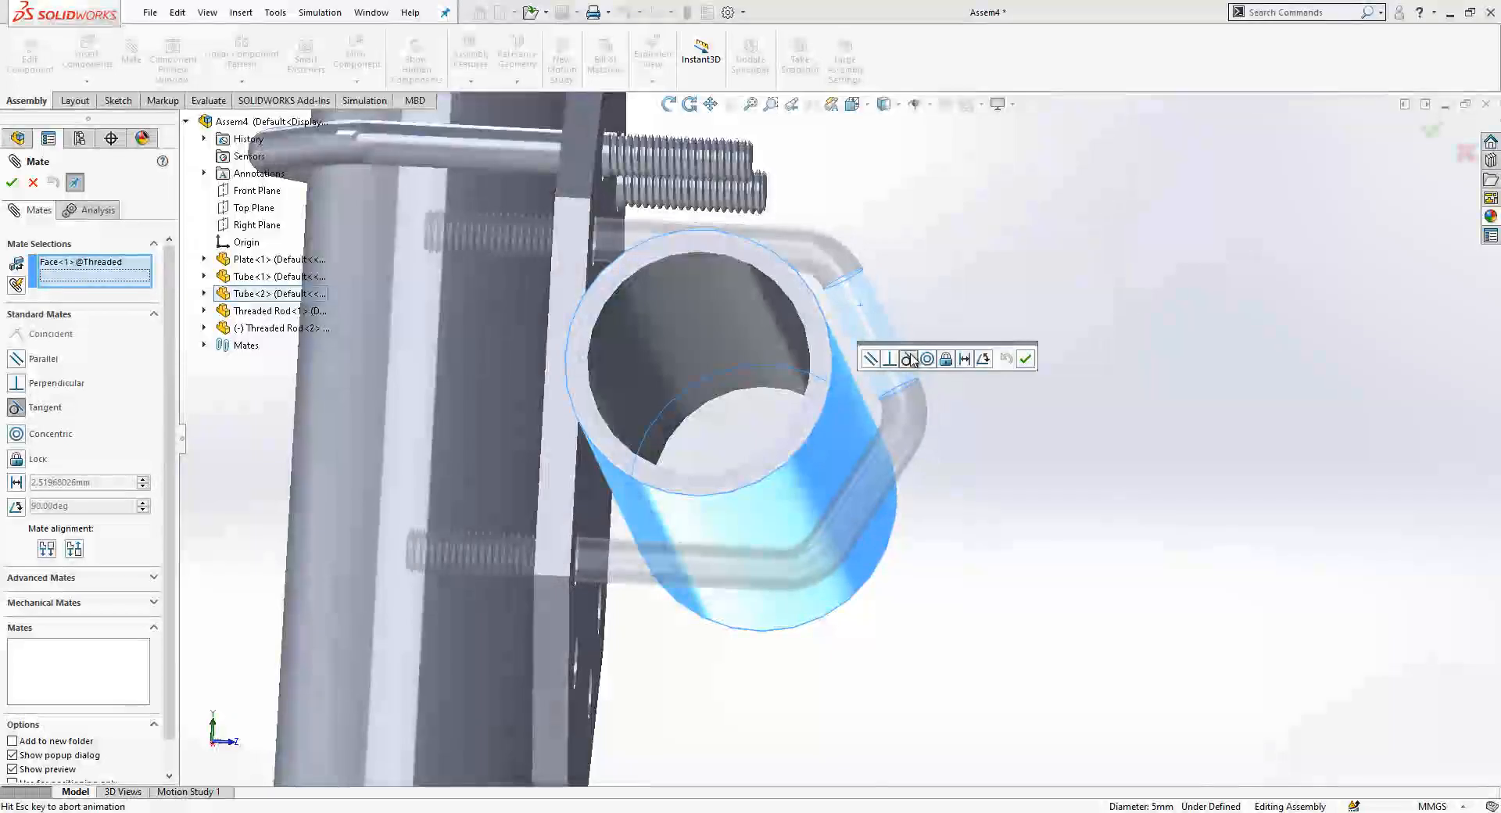
{"action": "left_click", "coordinate": [908, 359]}
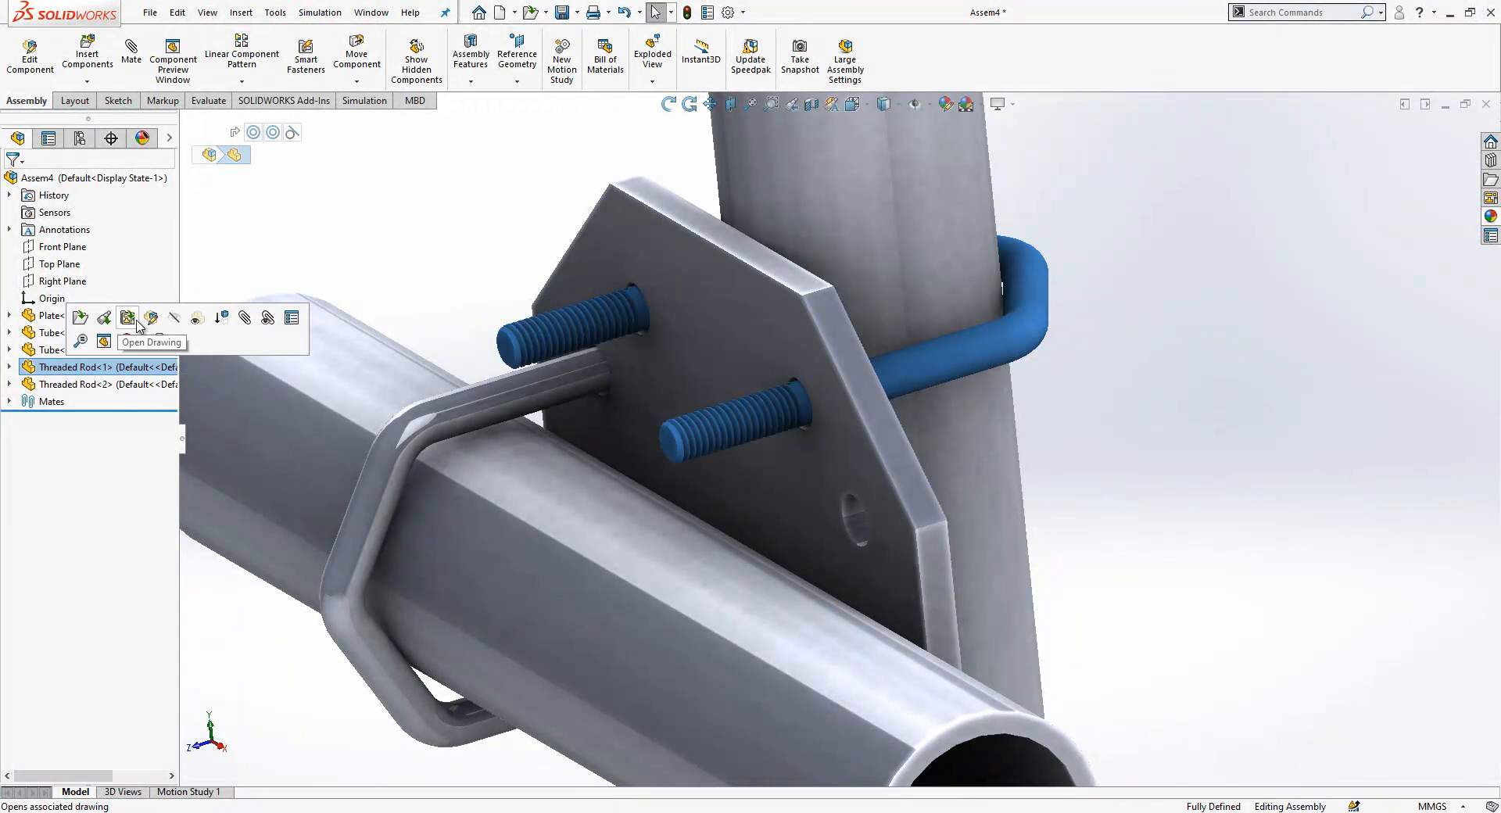
Save the assembly as 'Tube Clamp' and edit Threaded Rod<1> in place.
{"action": "left_click", "coordinate": [126, 318]}
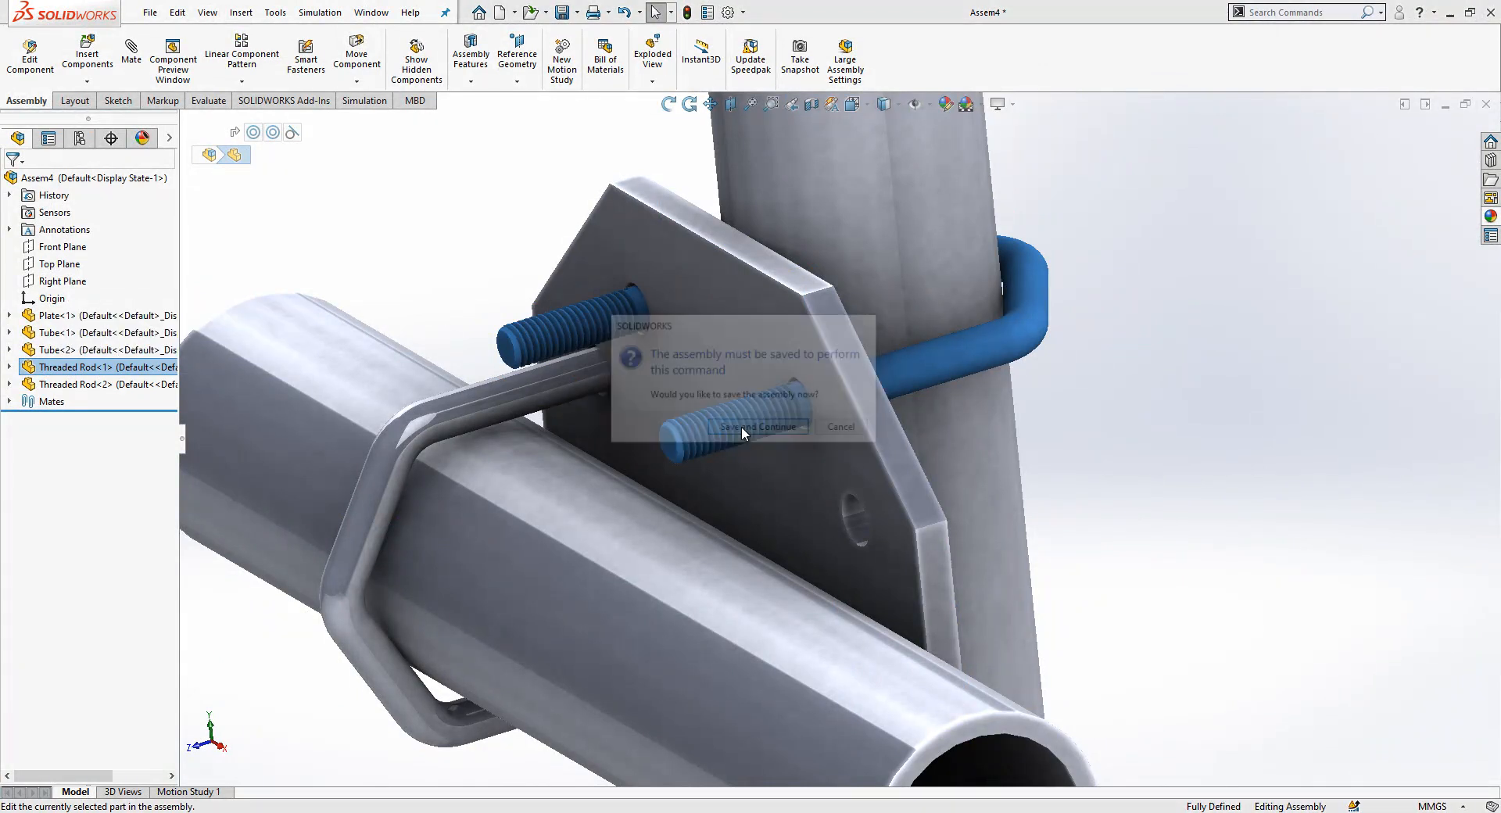
{"action": "left_click", "coordinate": [760, 427]}
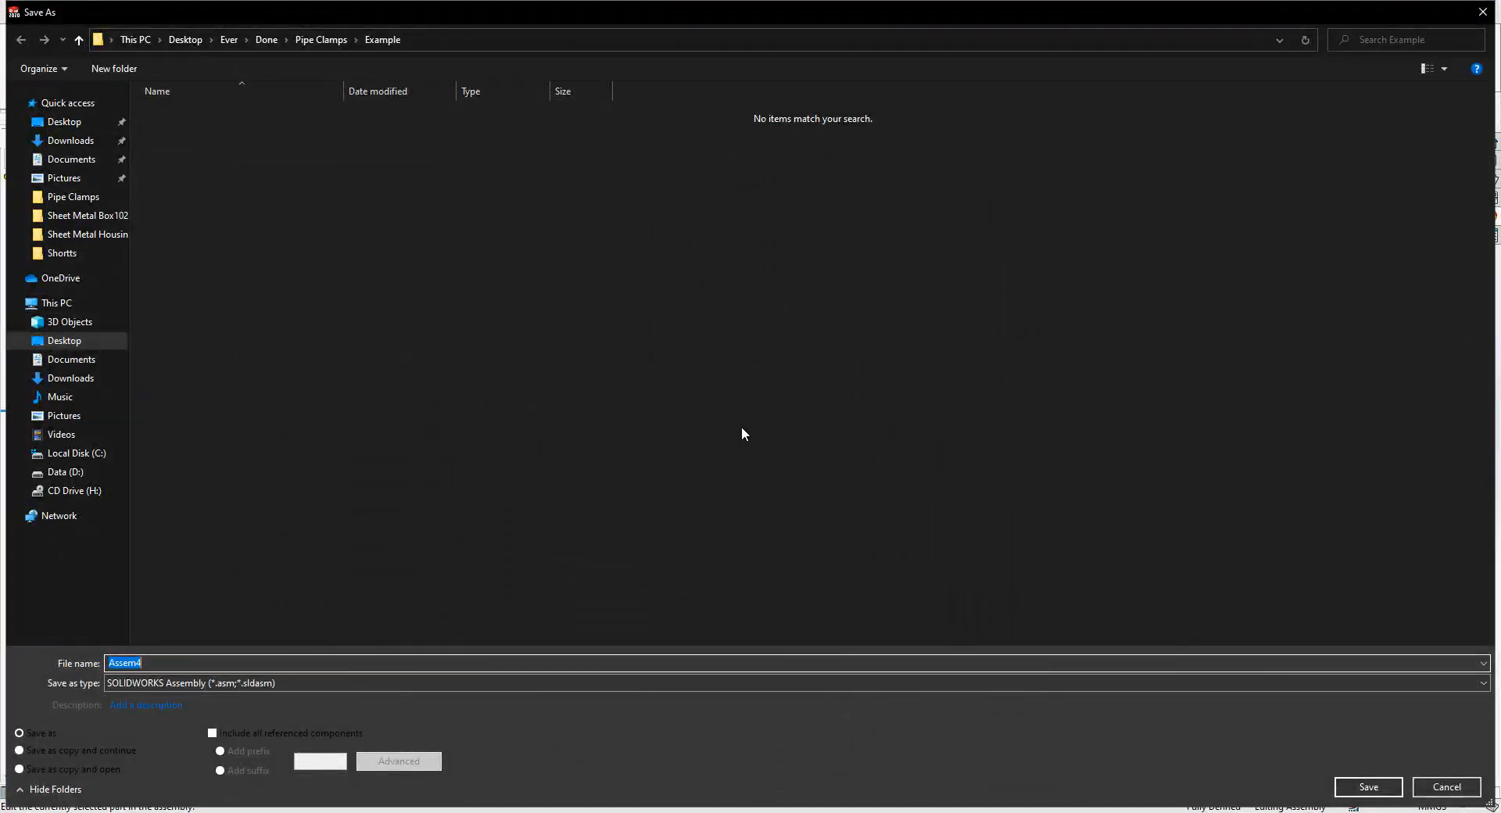
{"action": "type", "text": "T"}
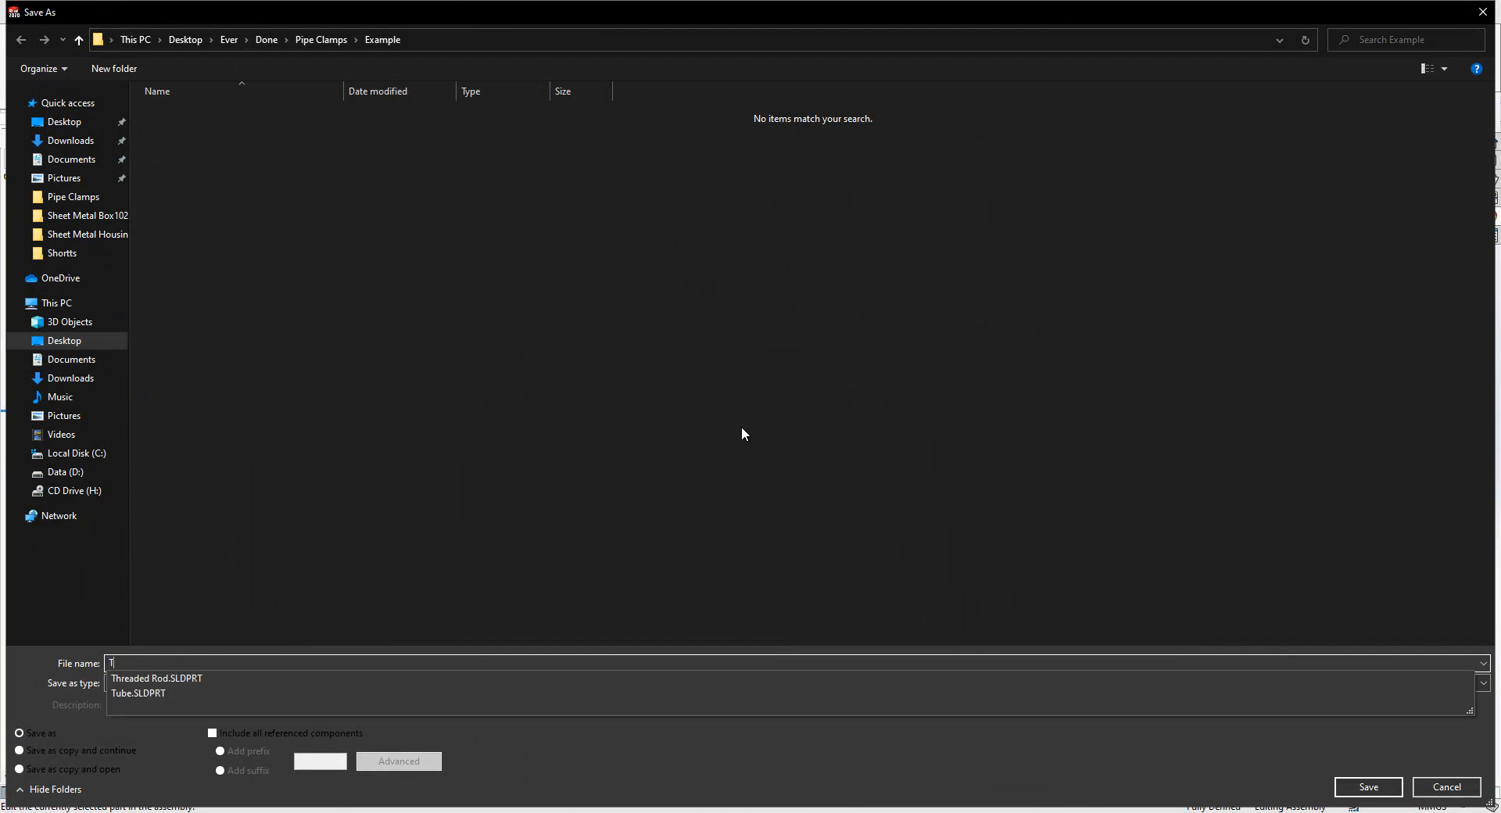
{"action": "type", "text": "ube Clamp"}
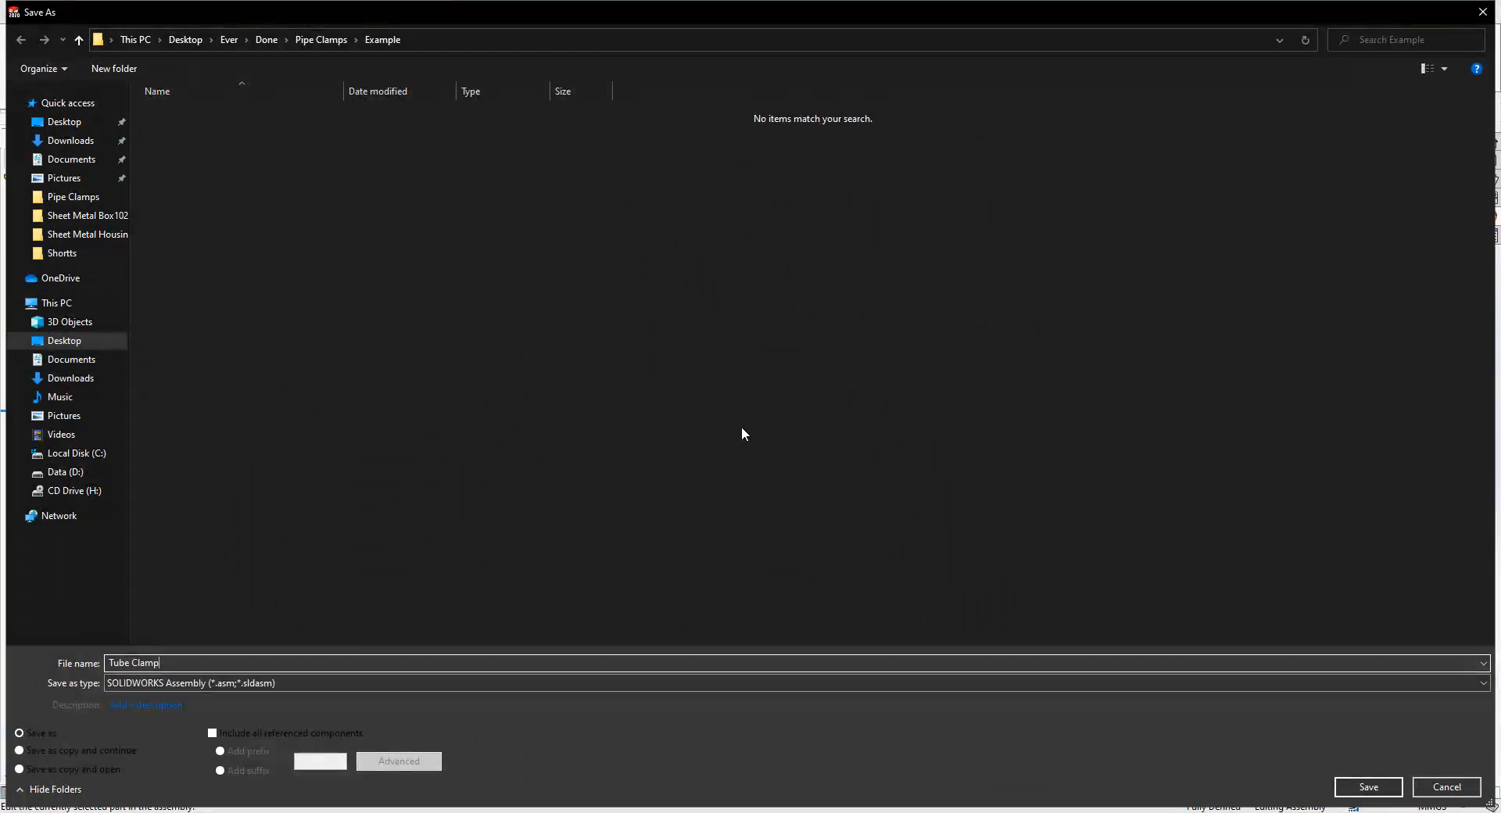
{"action": "left_click", "coordinate": [1370, 786]}
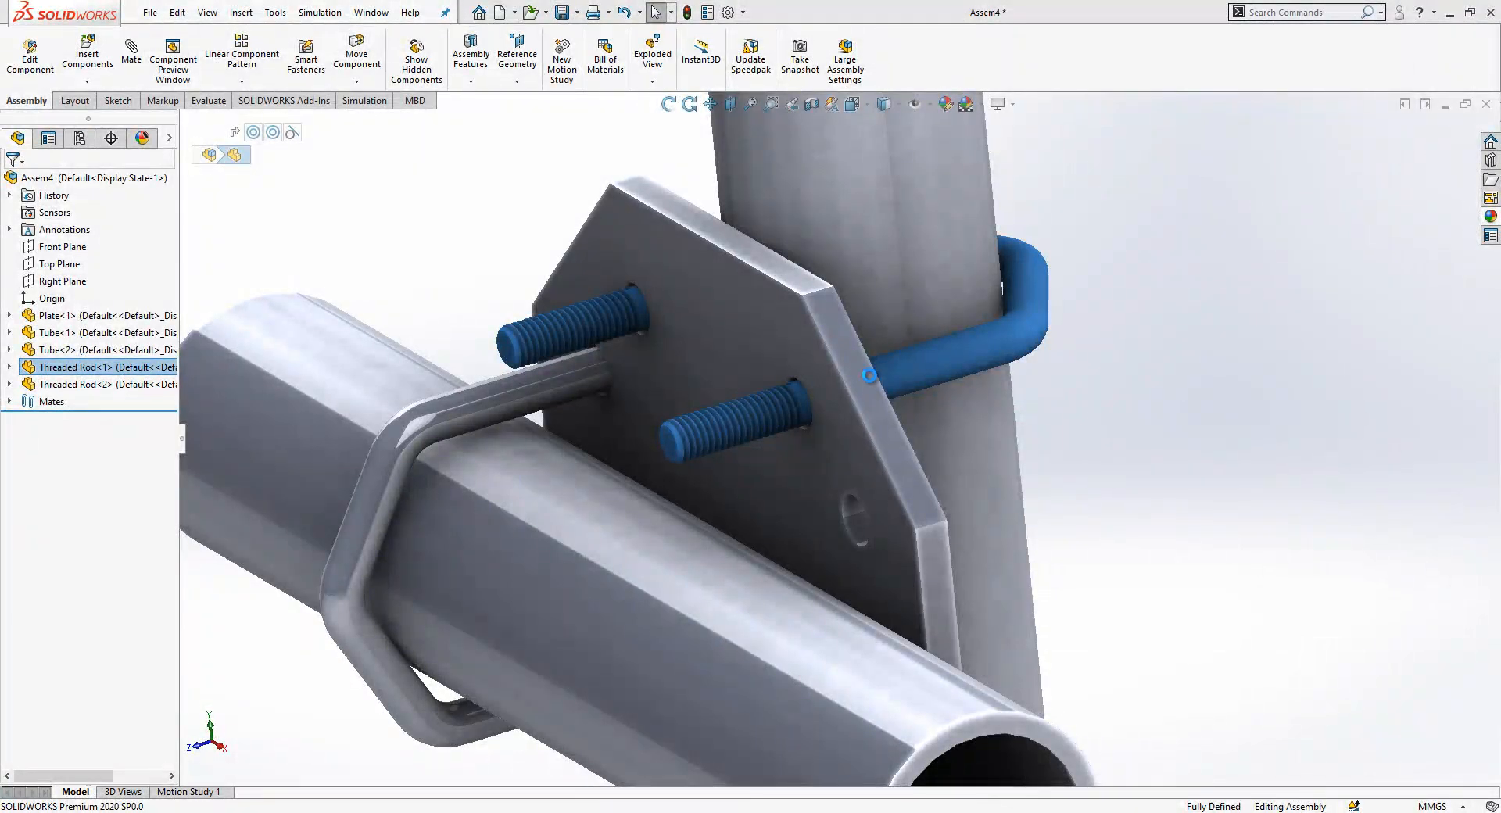
{"action": "double_click", "coordinate": [76, 367]}
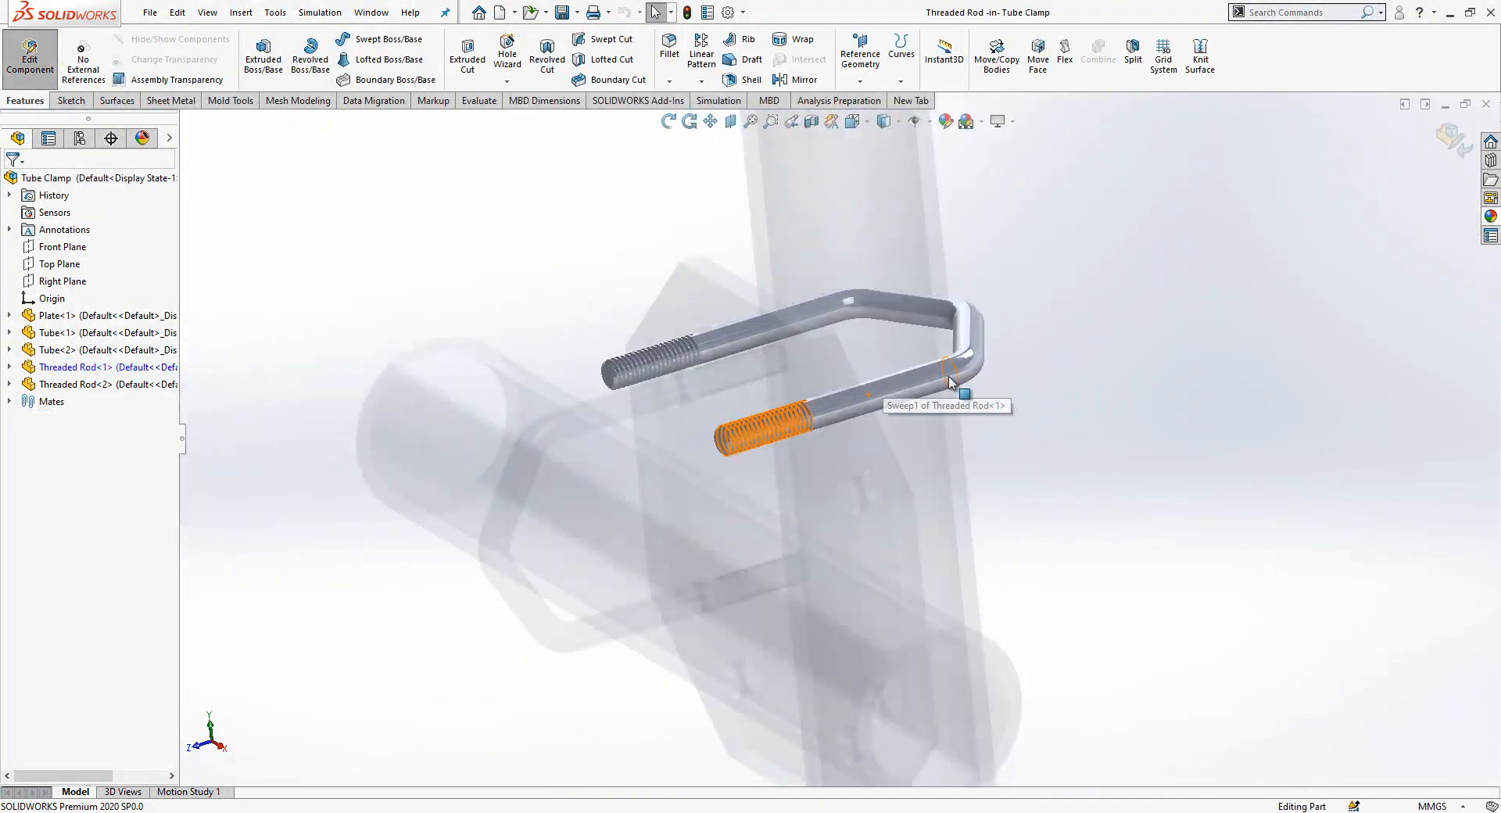
Expand Threaded Rod<1> and Sweep1 to inspect the U-bolt's path sketch.
{"action": "left_click", "coordinate": [8, 366]}
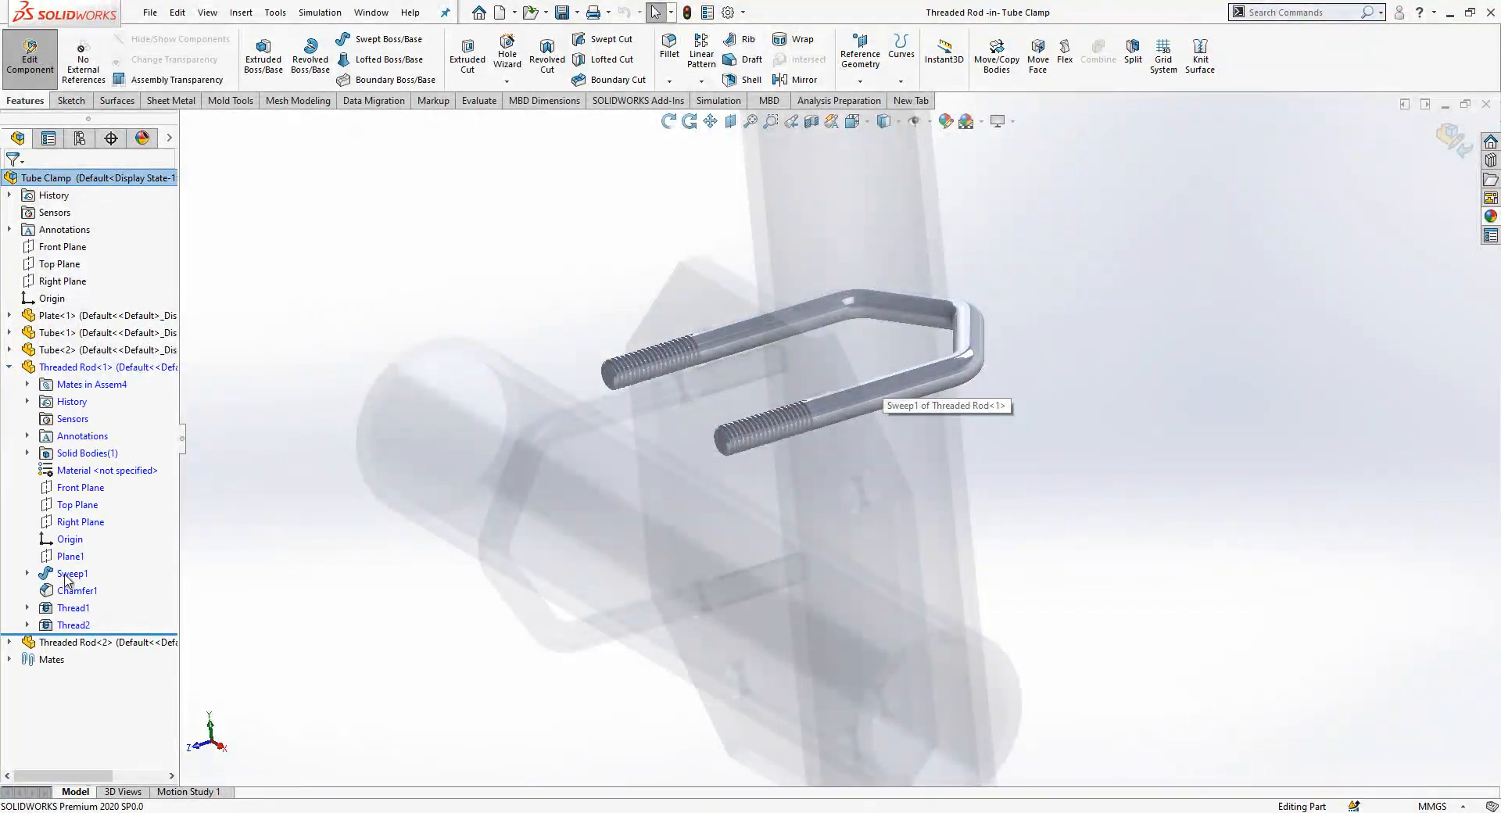
{"action": "left_click", "coordinate": [23, 574]}
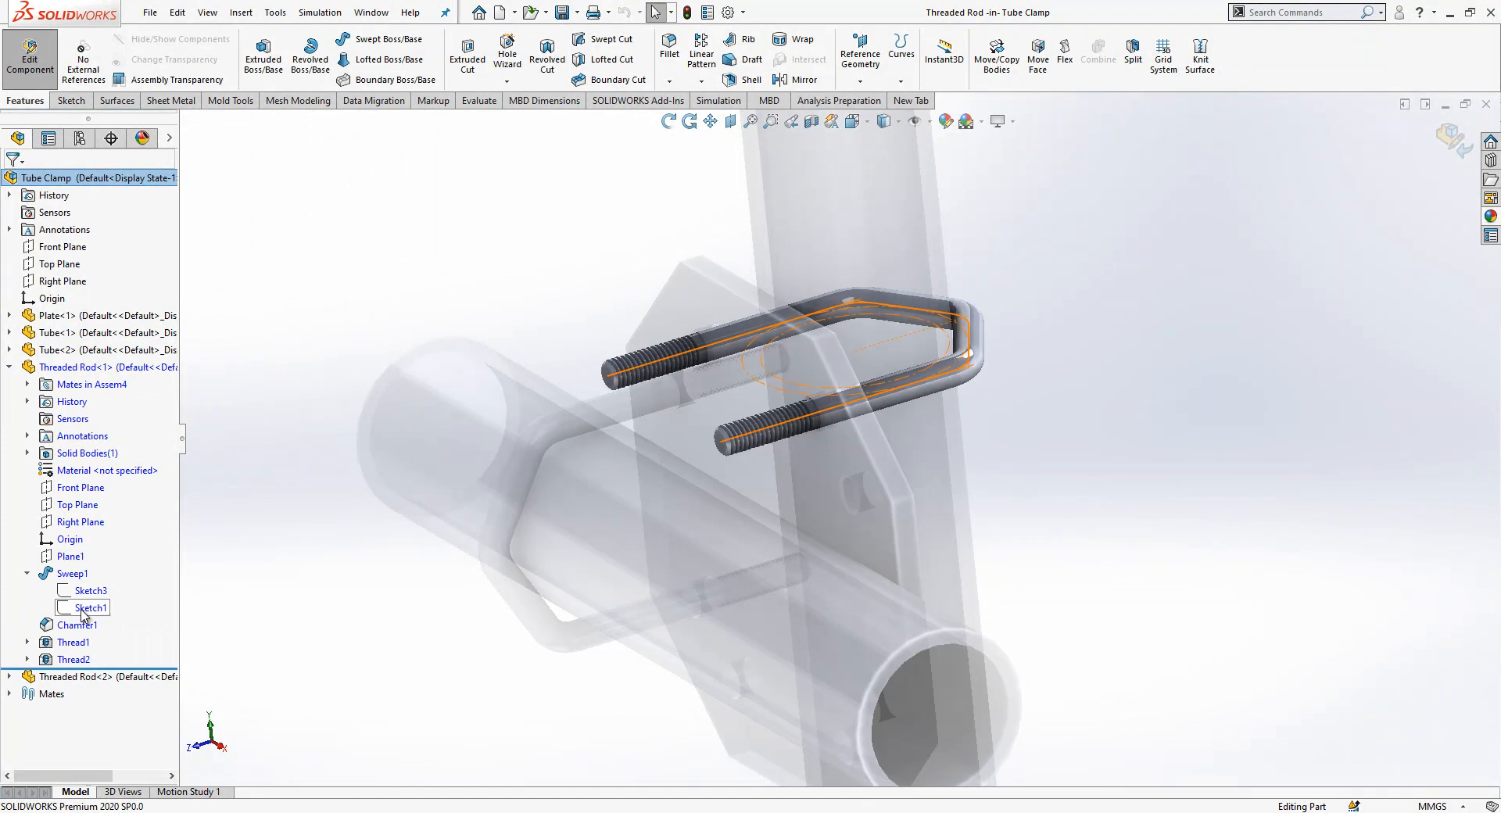
{"action": "left_click", "coordinate": [85, 607]}
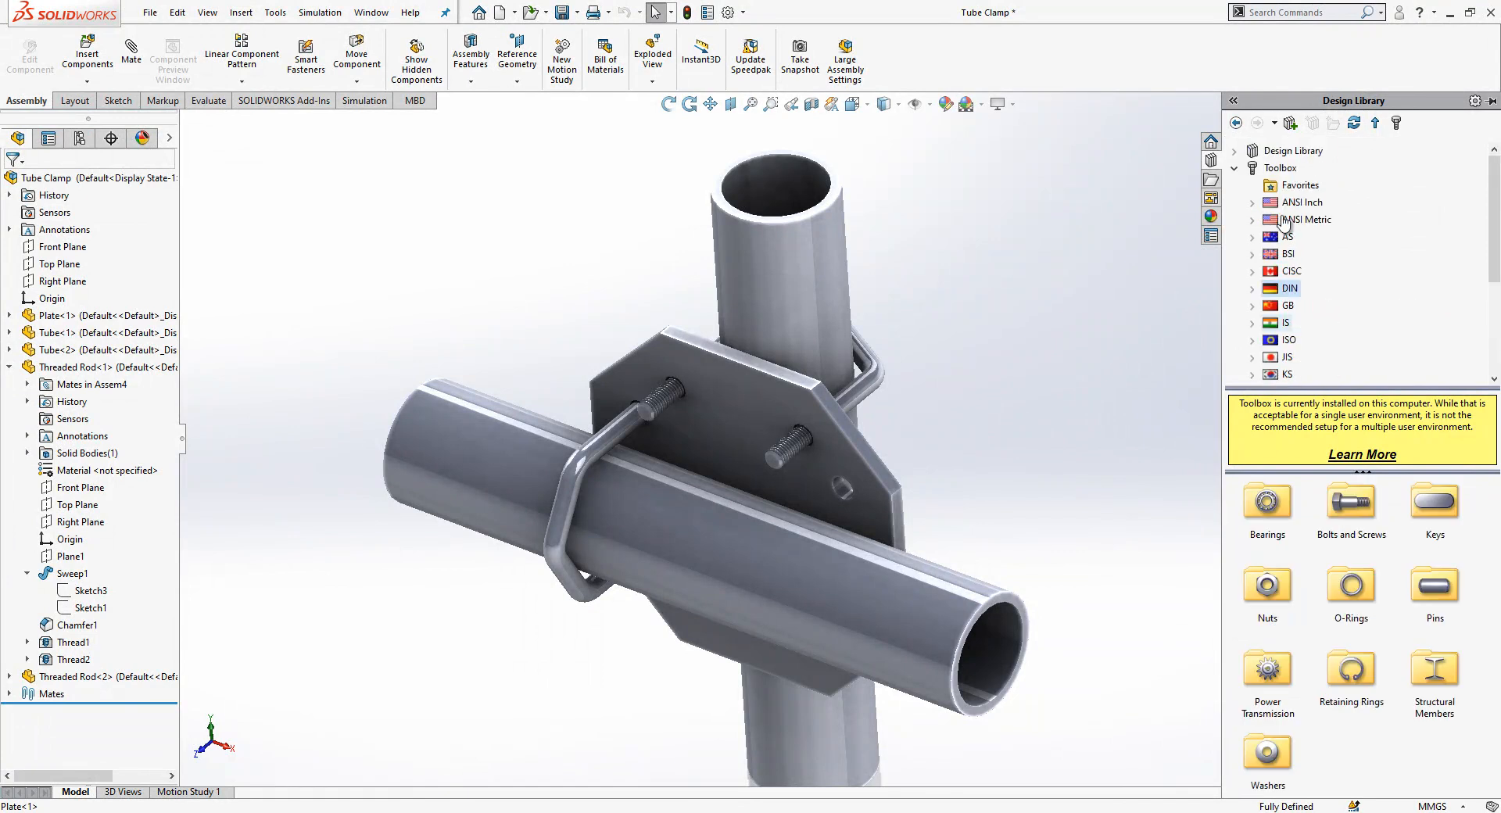
Insert a Washer DIN 6902 from the Toolbox DIN plain washers library.
{"action": "left_click", "coordinate": [1251, 288]}
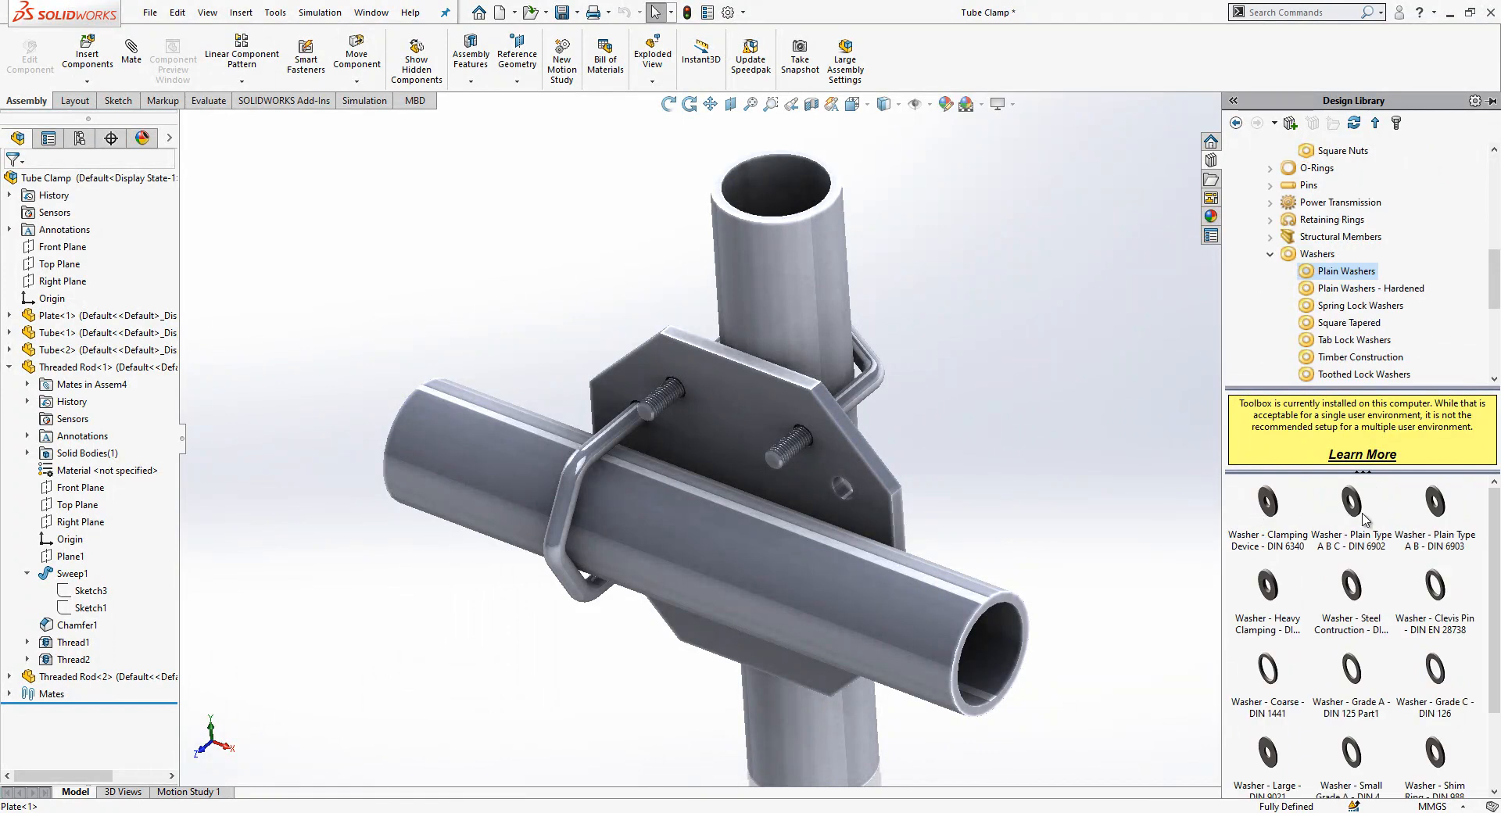
{"action": "left_click", "coordinate": [1351, 502]}
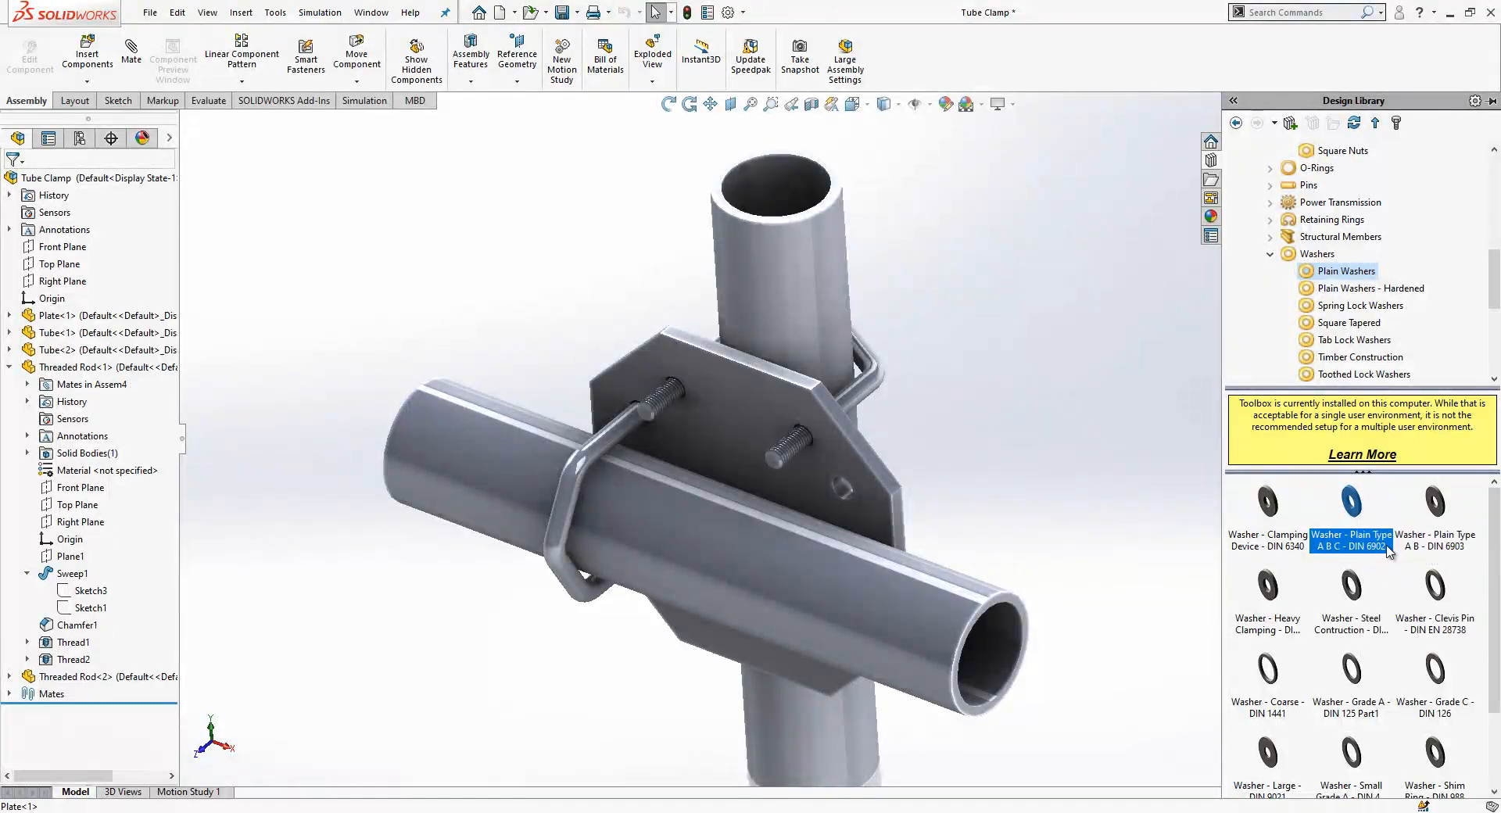
{"action": "double_click", "coordinate": [1351, 501]}
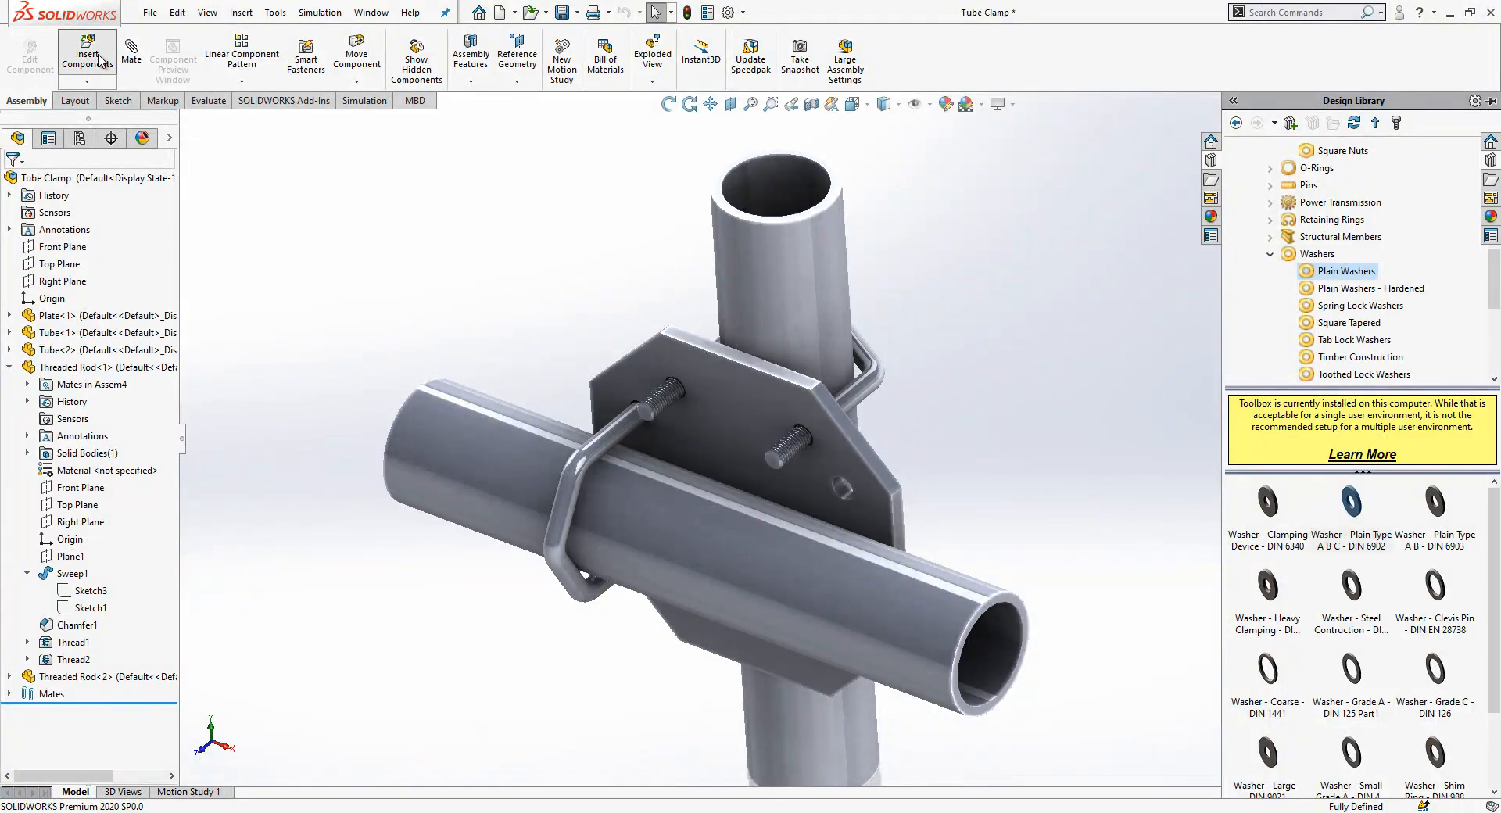
{"action": "left_click", "coordinate": [80, 50]}
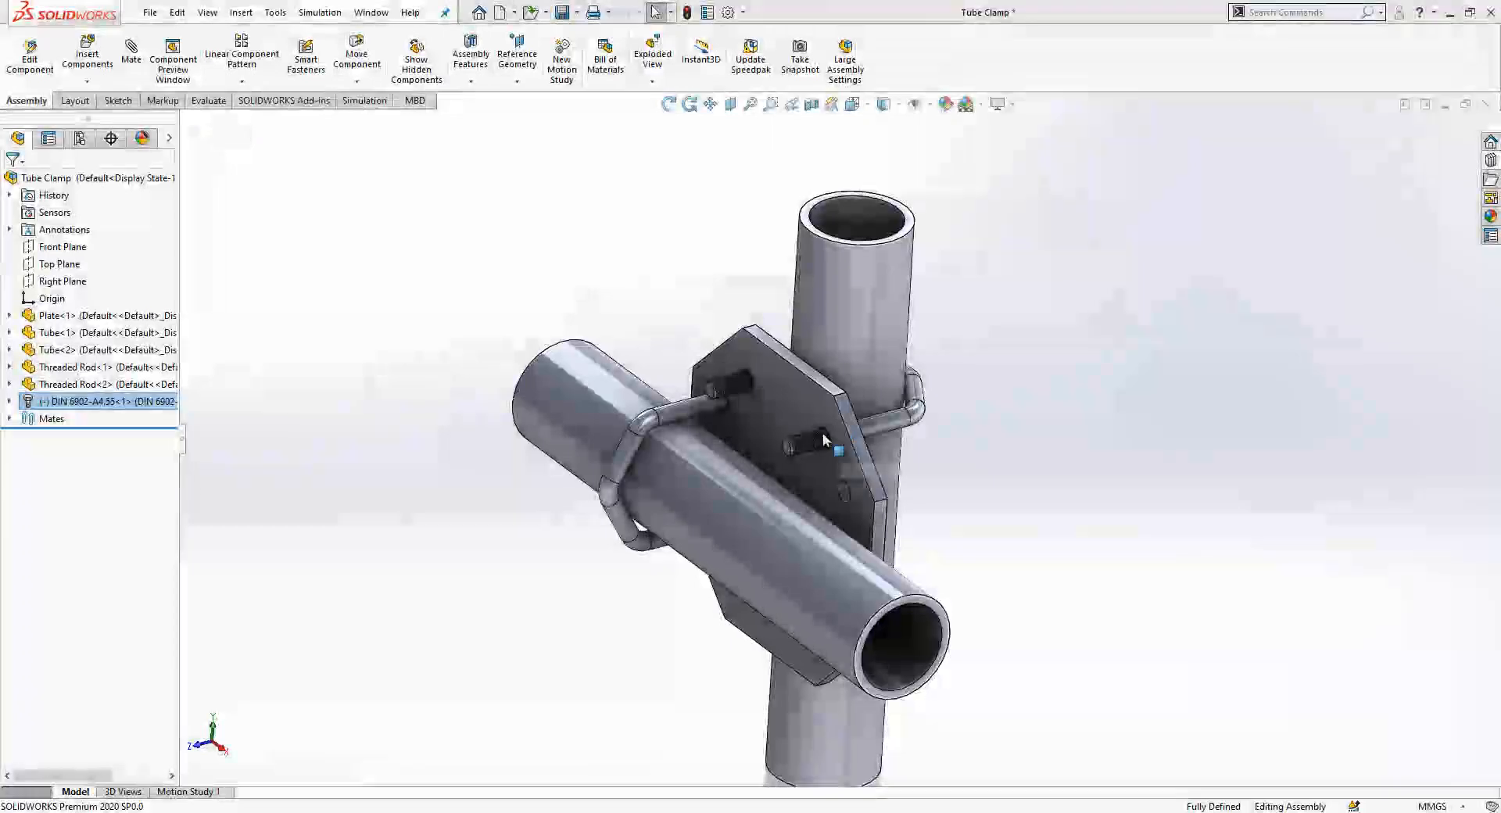
Position the DIN 6902 washer on a U-bolt end.
{"action": "left_click", "coordinate": [76, 59]}
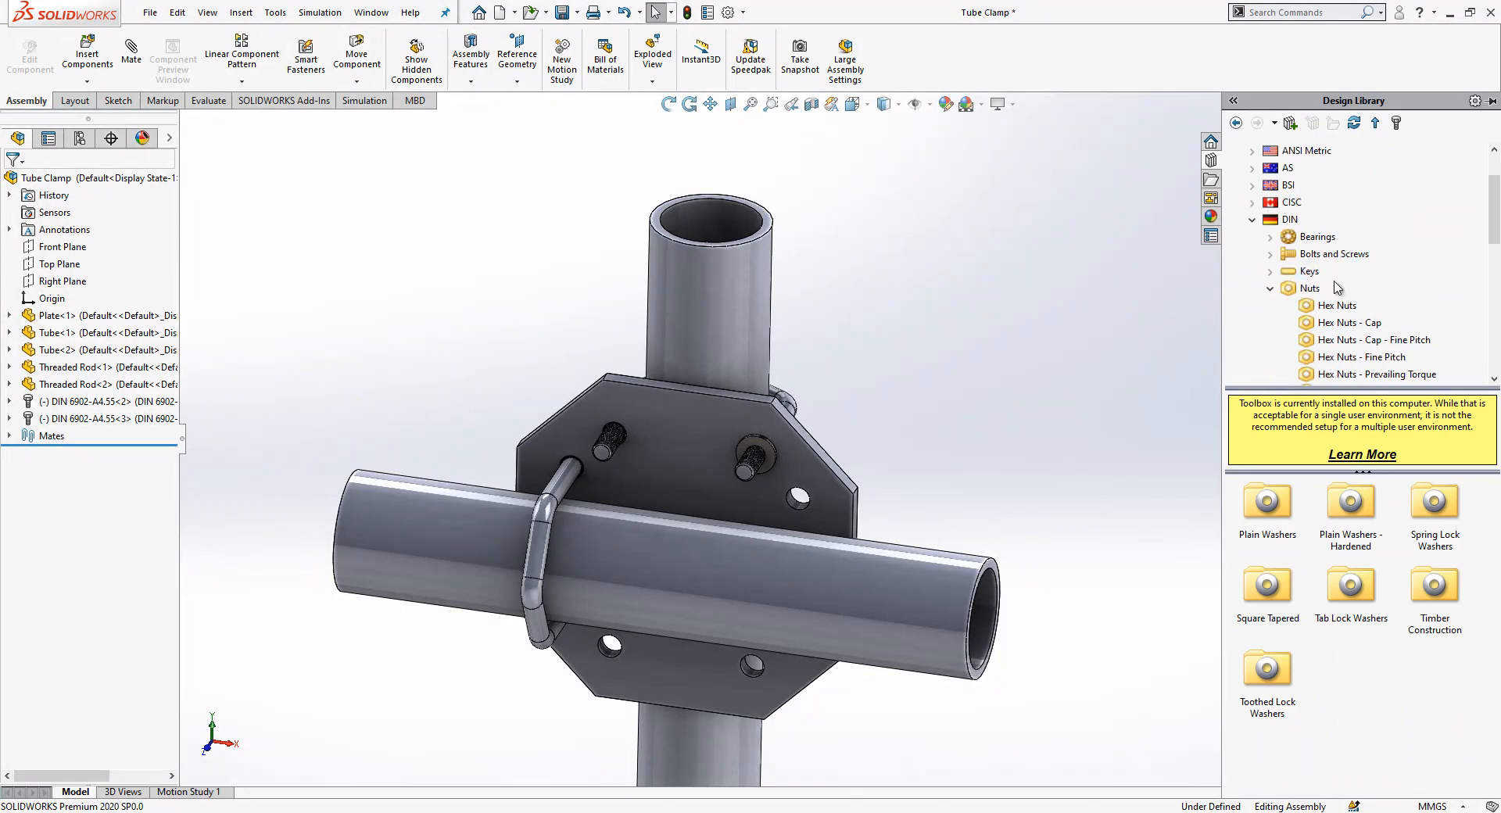
Choose Hex Nut Style 1 - DIN EN 24032 from the Toolbox and insert it.
{"action": "left_click", "coordinate": [1338, 304]}
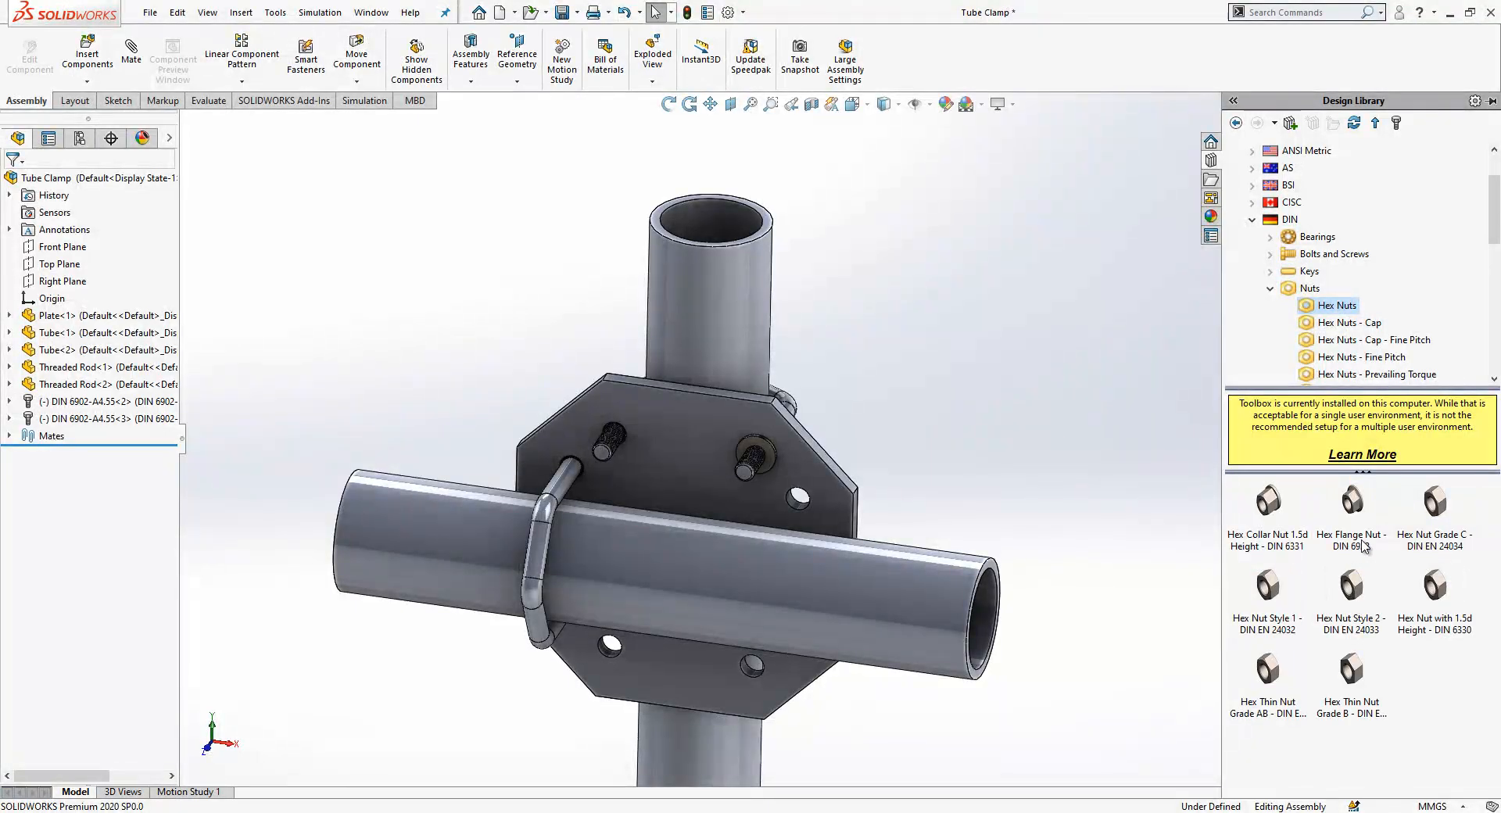
{"action": "mouse_move", "coordinate": [1269, 617]}
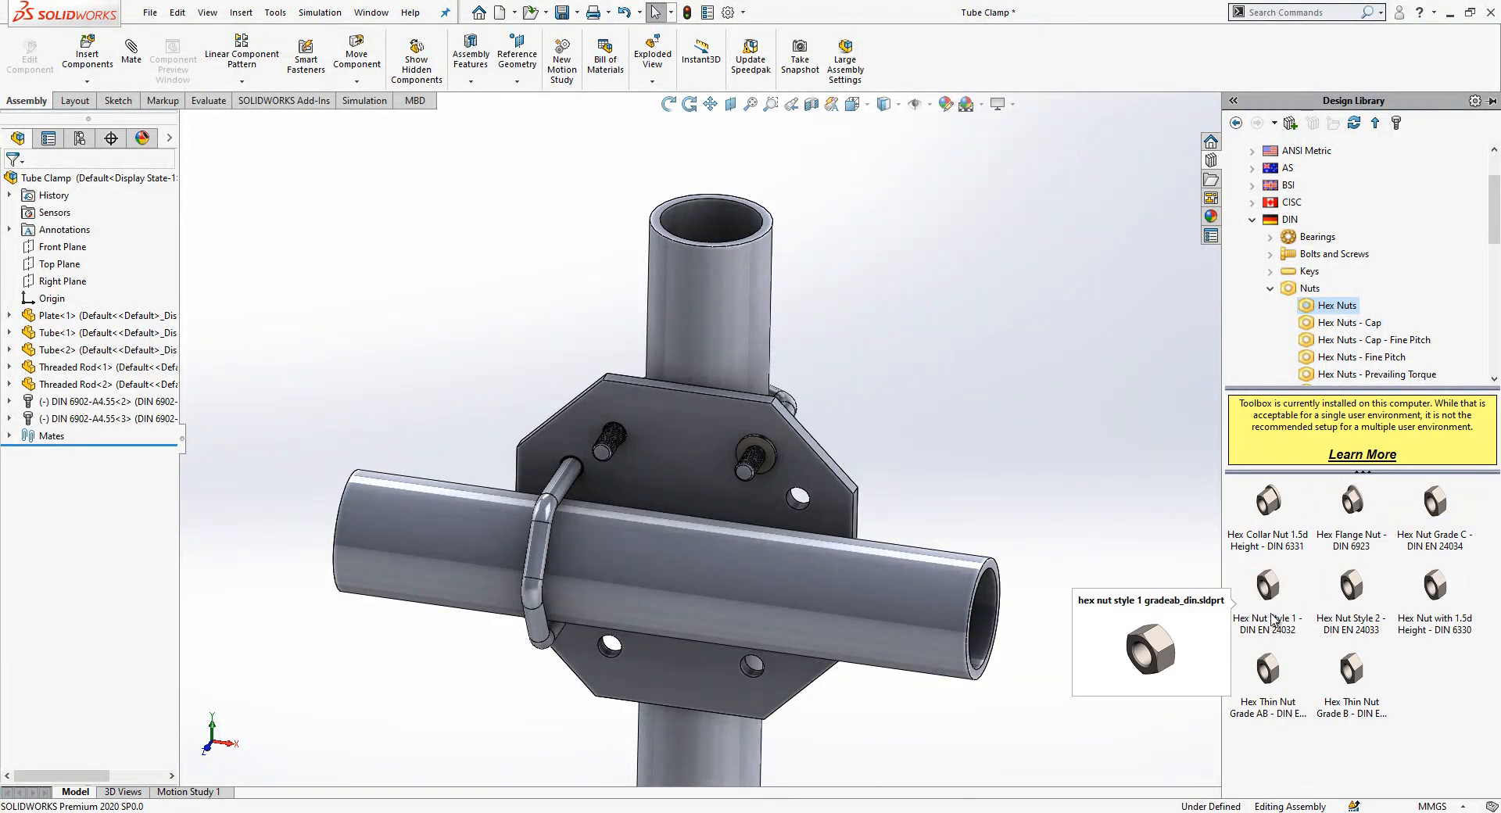
{"action": "mouse_move", "coordinate": [1218, 617]}
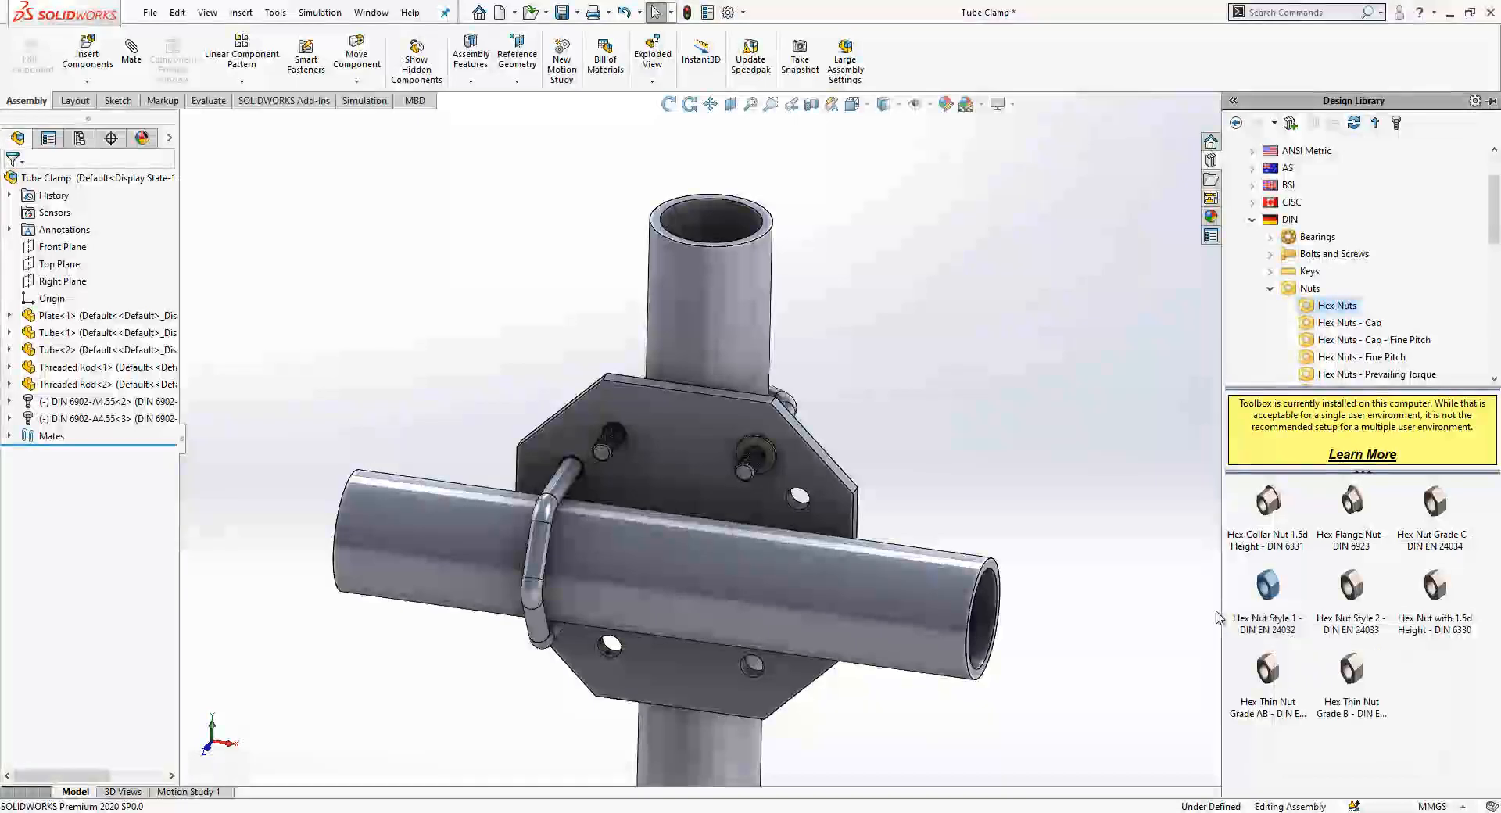
{"action": "left_click", "coordinate": [1267, 585]}
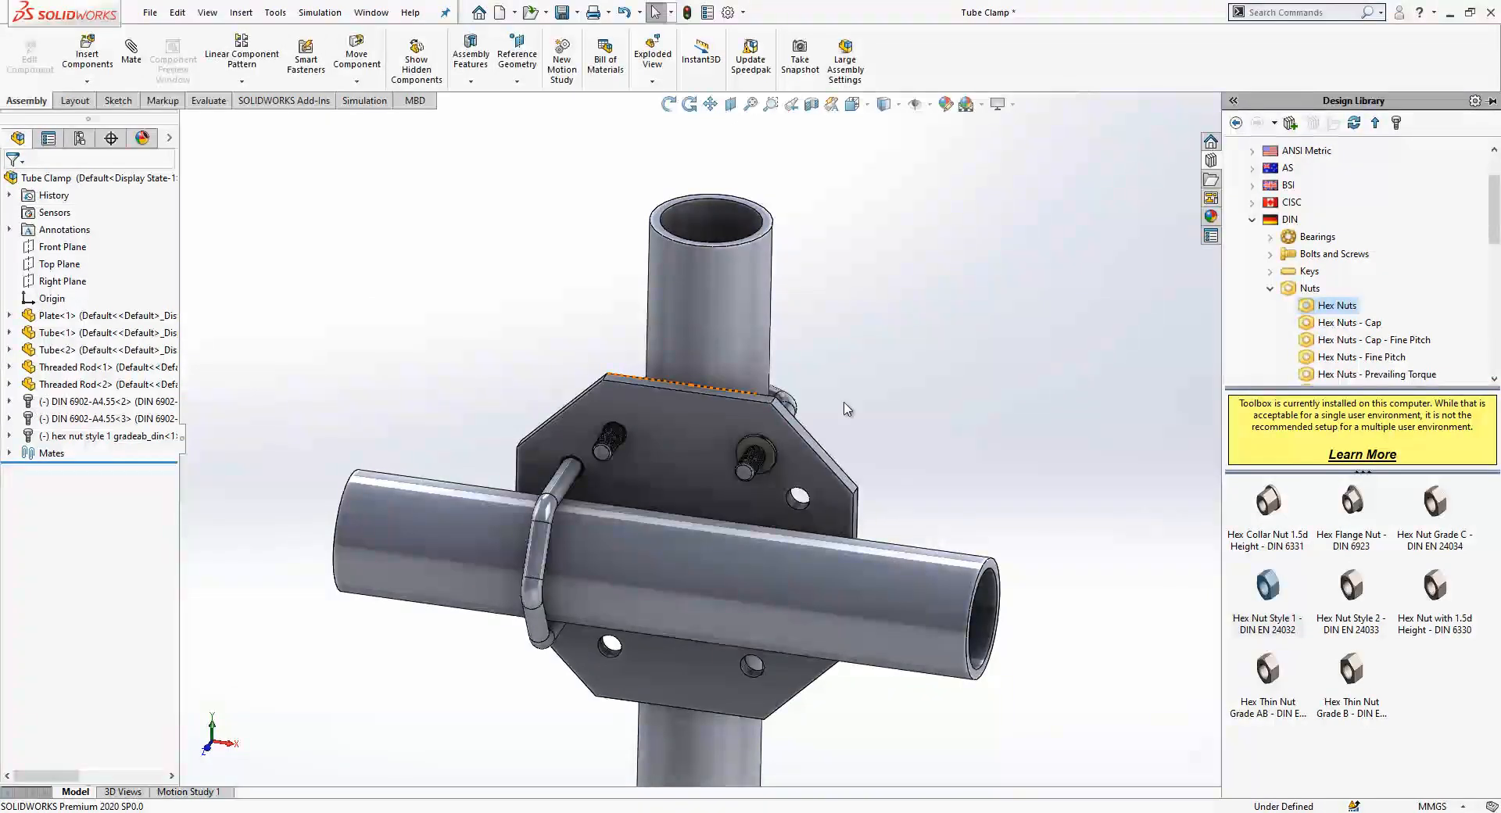
{"action": "left_click", "coordinate": [78, 51]}
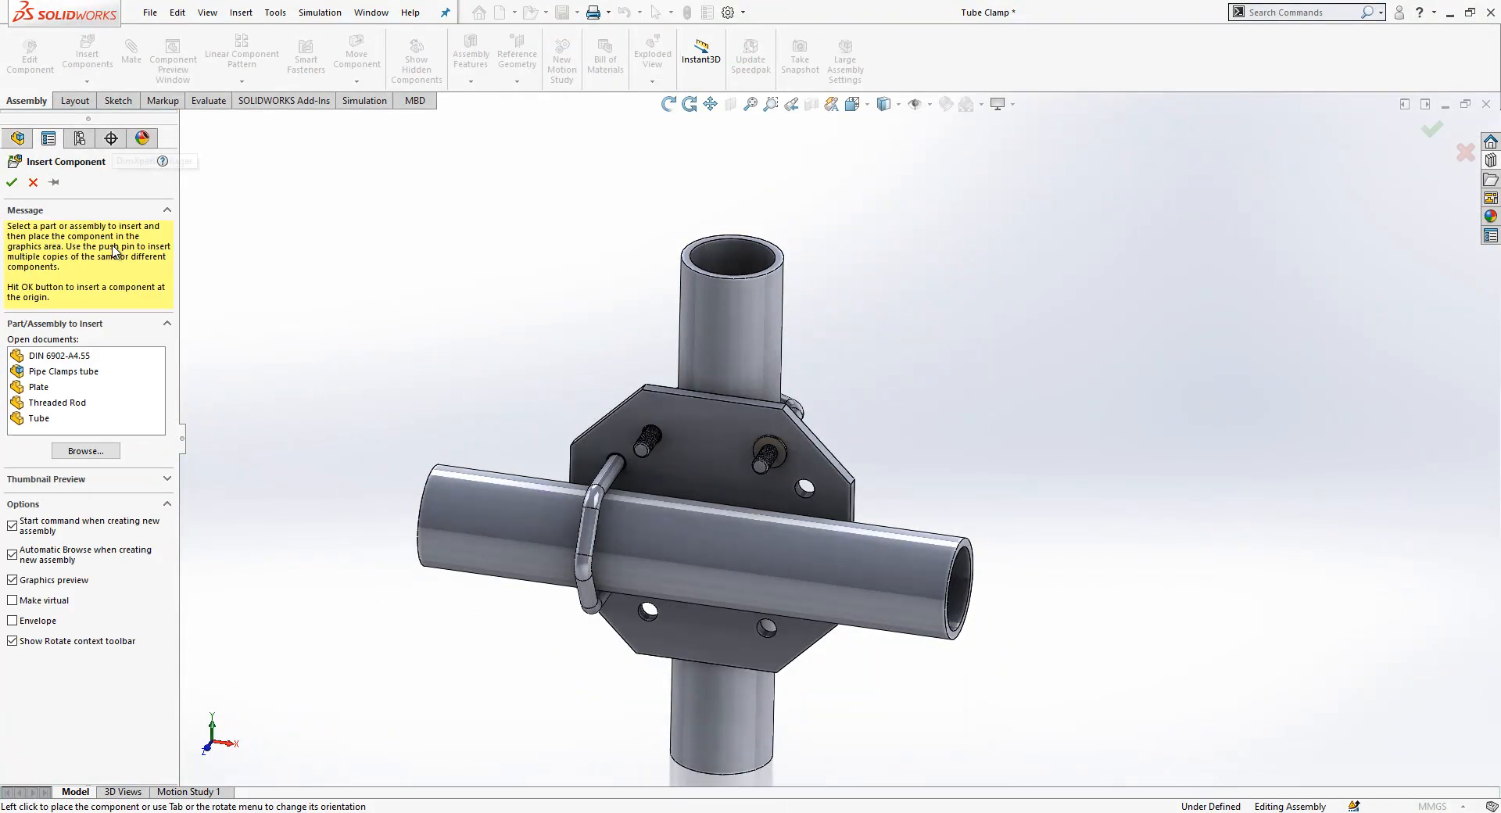
{"action": "mouse_move", "coordinate": [541, 346]}
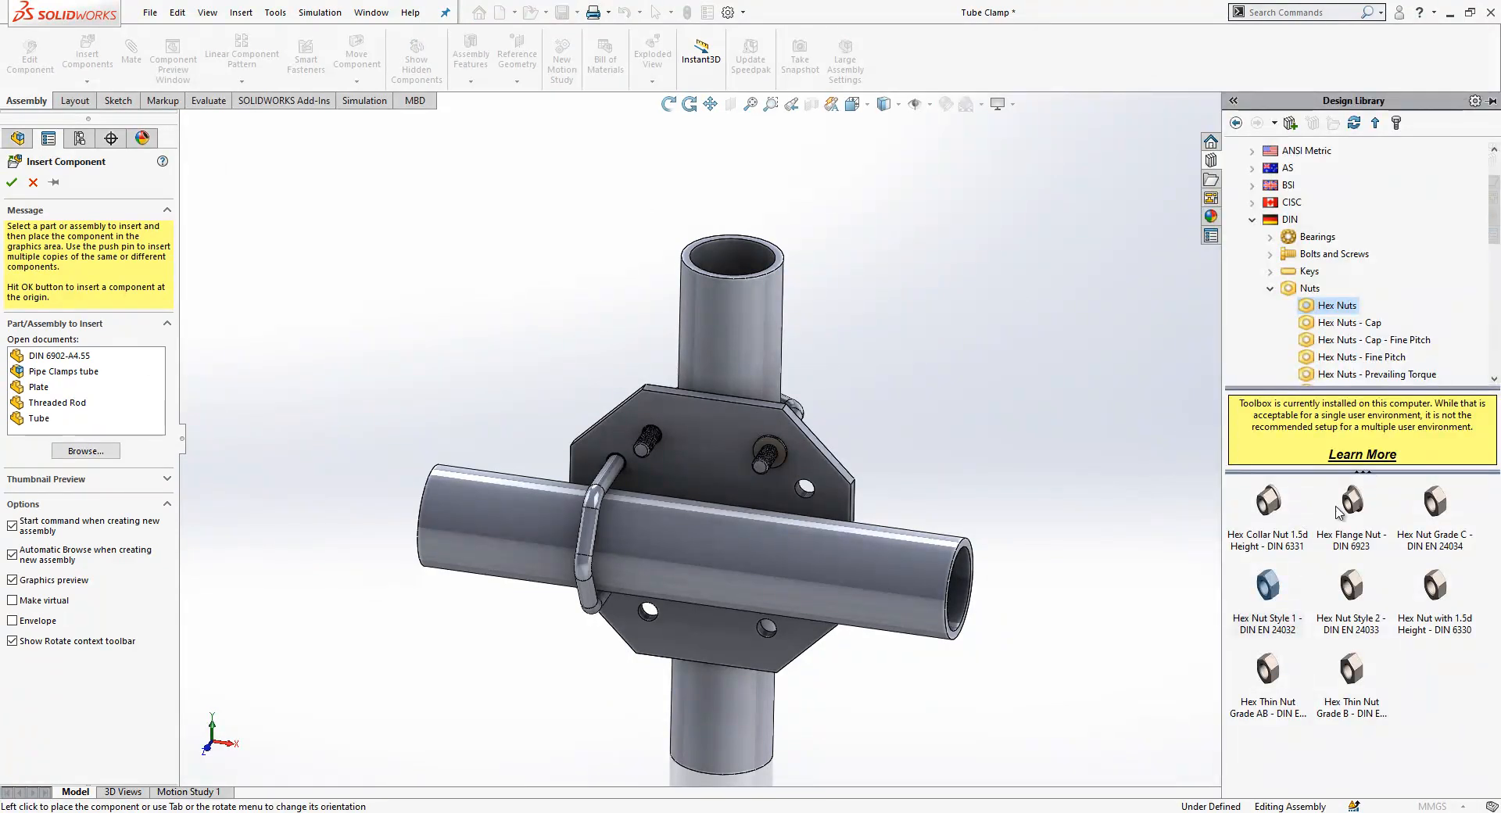
Cancel the part insertion and list the open documents in the Window menu.
{"action": "right_click", "coordinate": [1267, 587]}
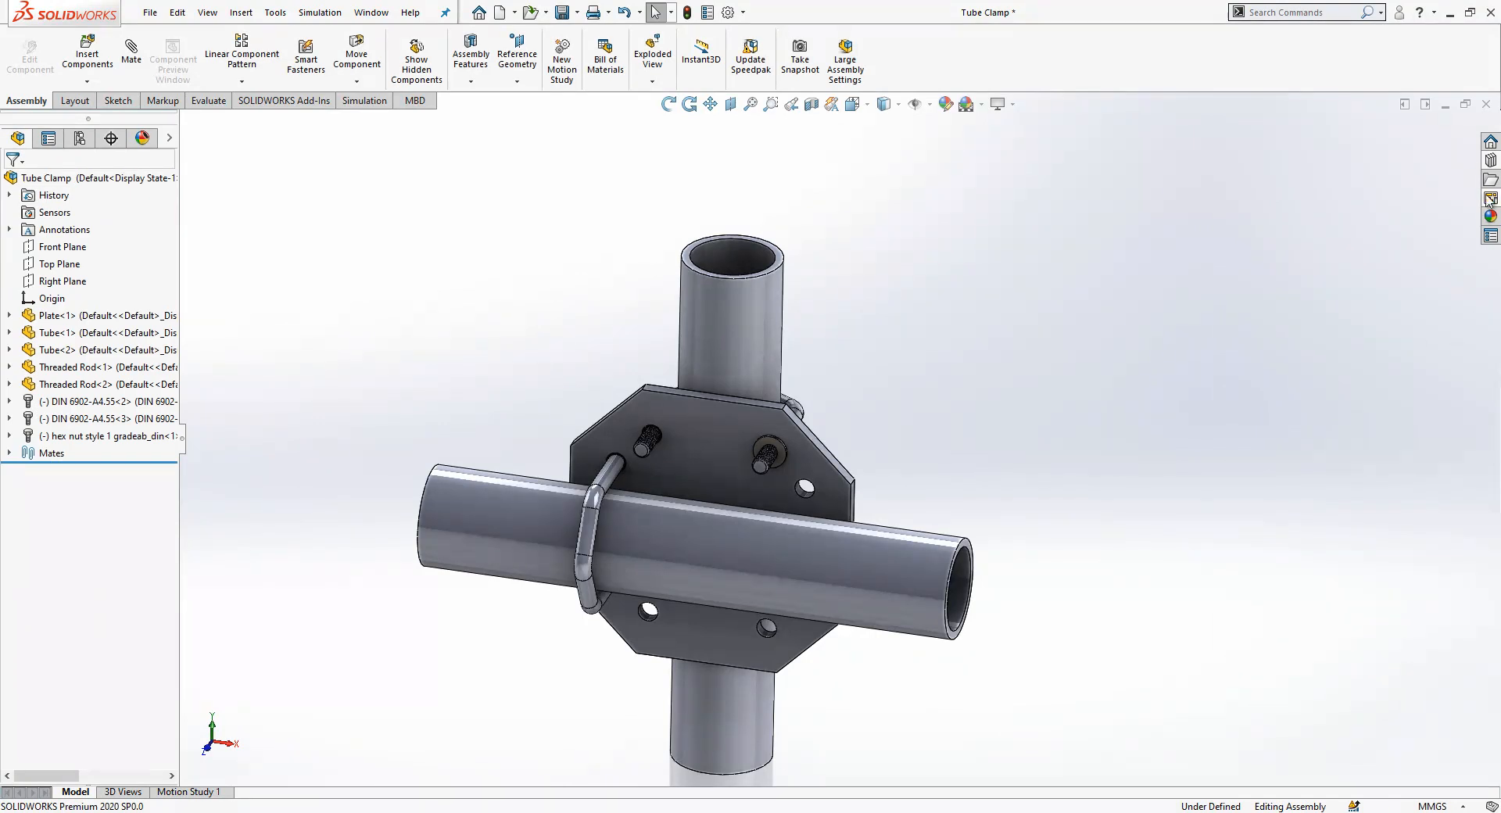
{"action": "right_click", "coordinate": [1267, 587]}
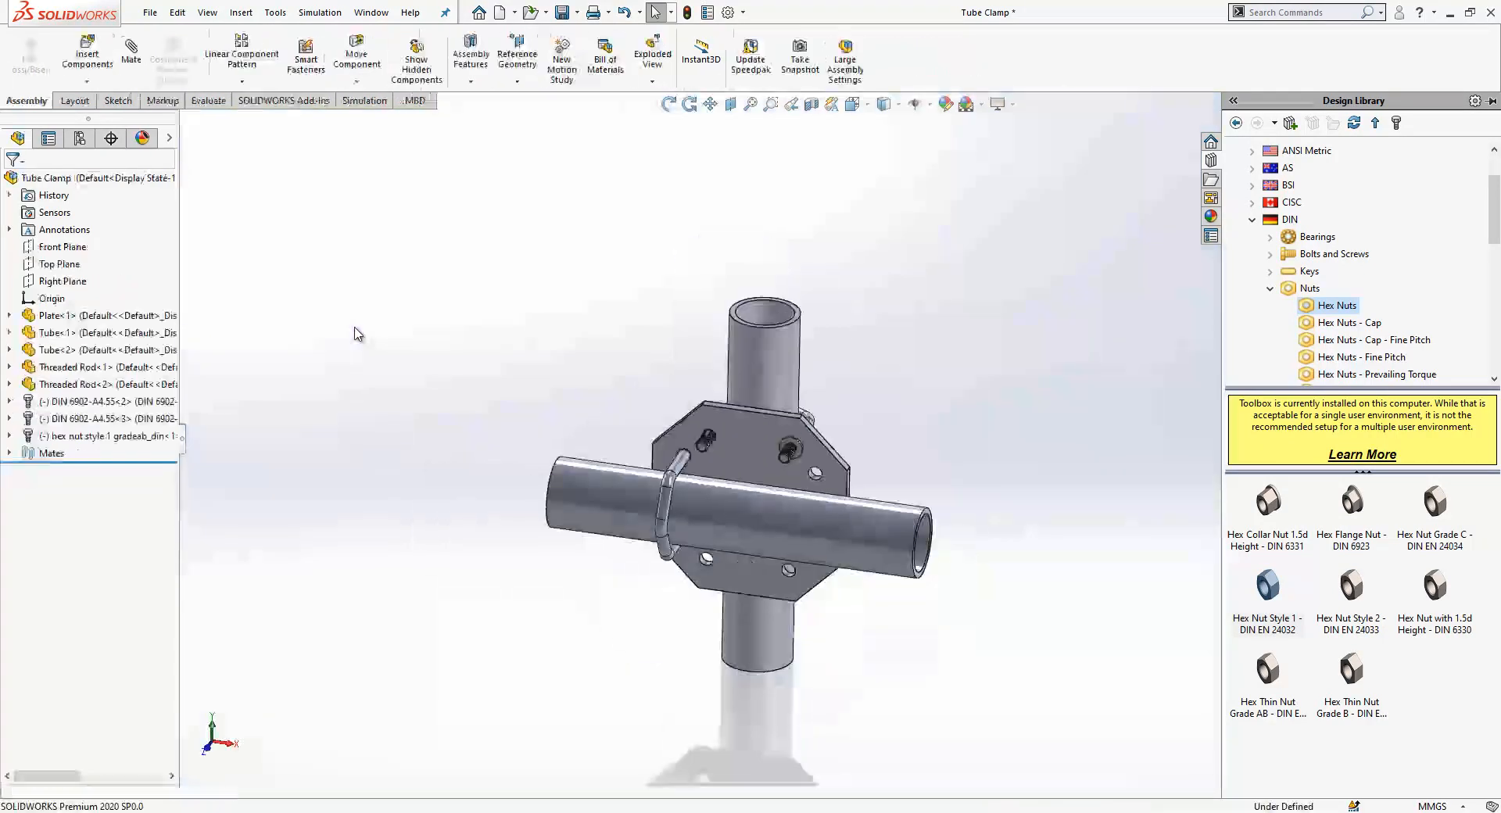
{"action": "left_click", "coordinate": [82, 59]}
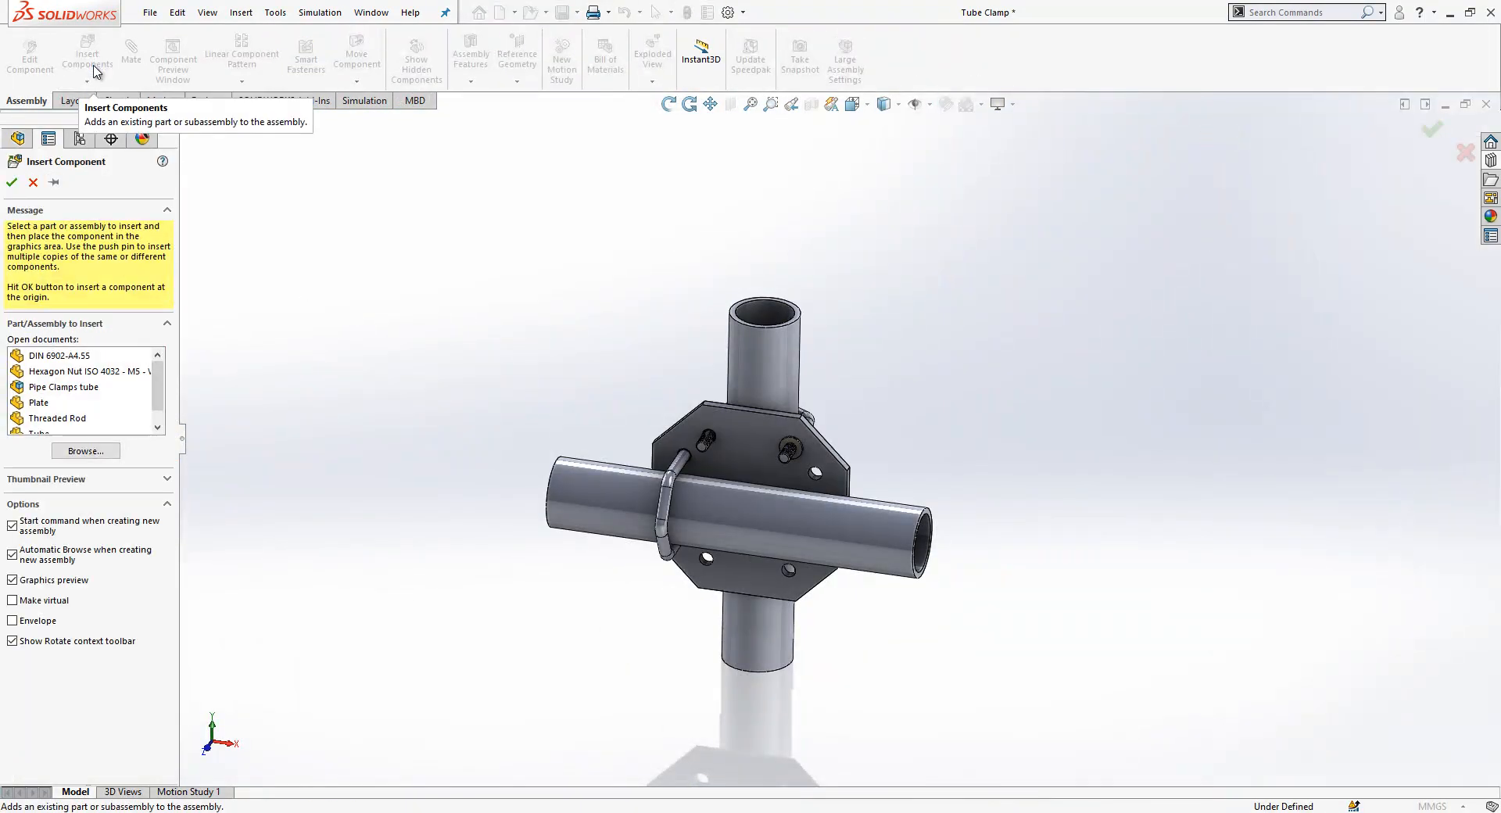
{"action": "mouse_move", "coordinate": [107, 379]}
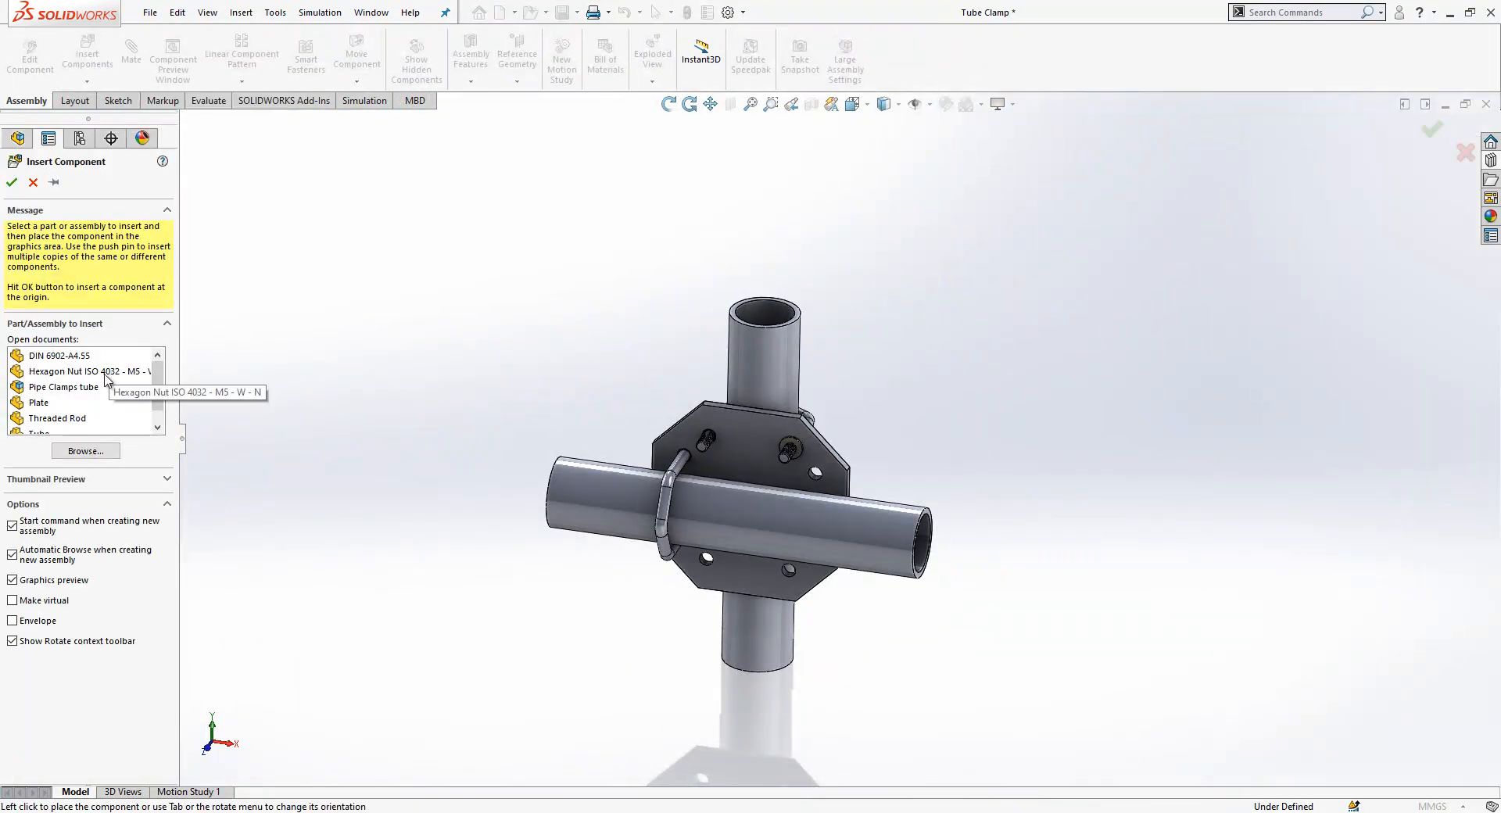
{"action": "left_click", "coordinate": [371, 12]}
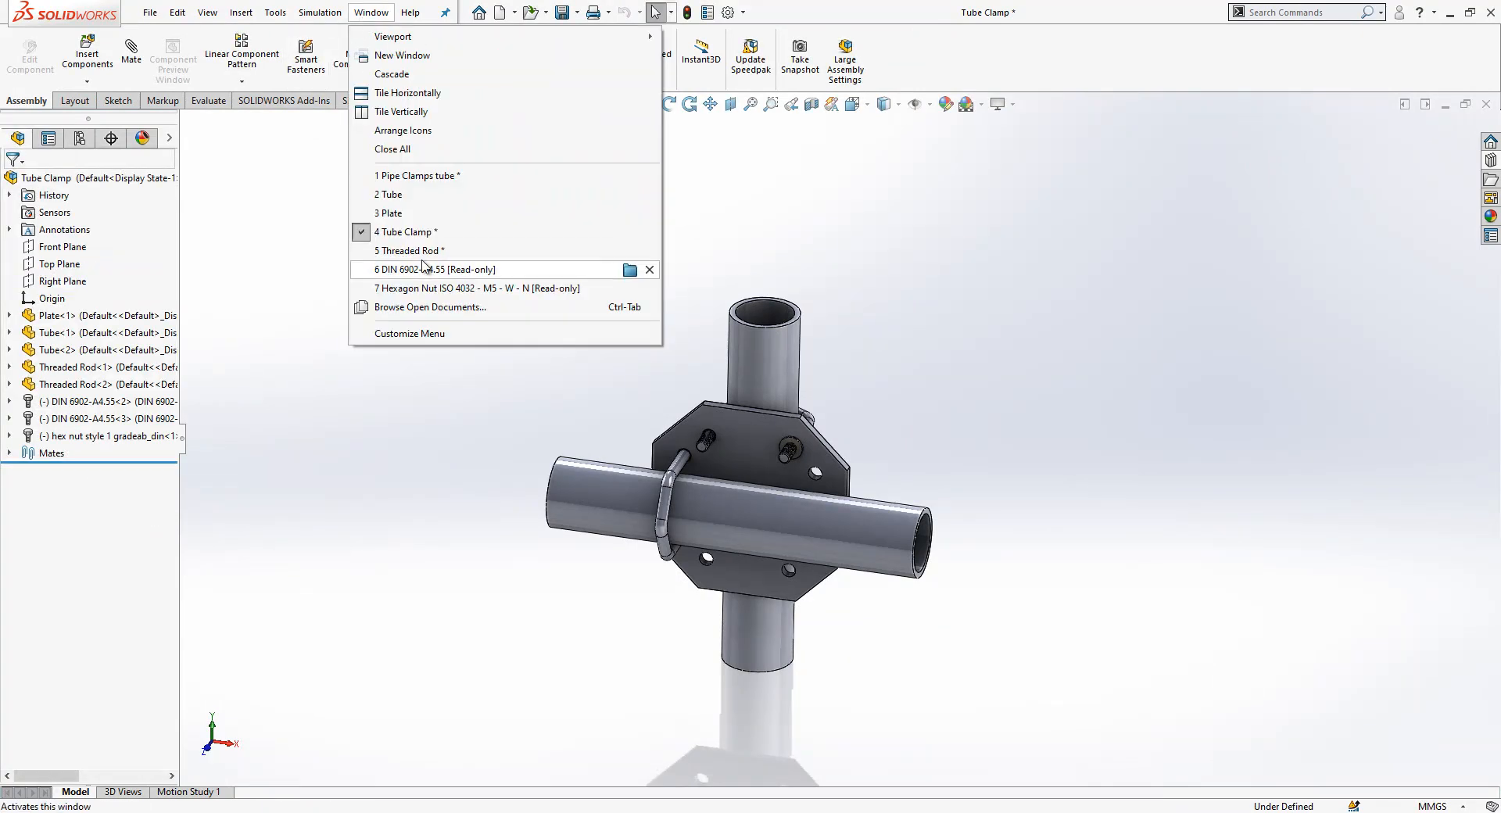
Insert two ISO 4032 M5 hexagon nuts into the assembly.
{"action": "left_click", "coordinate": [75, 59]}
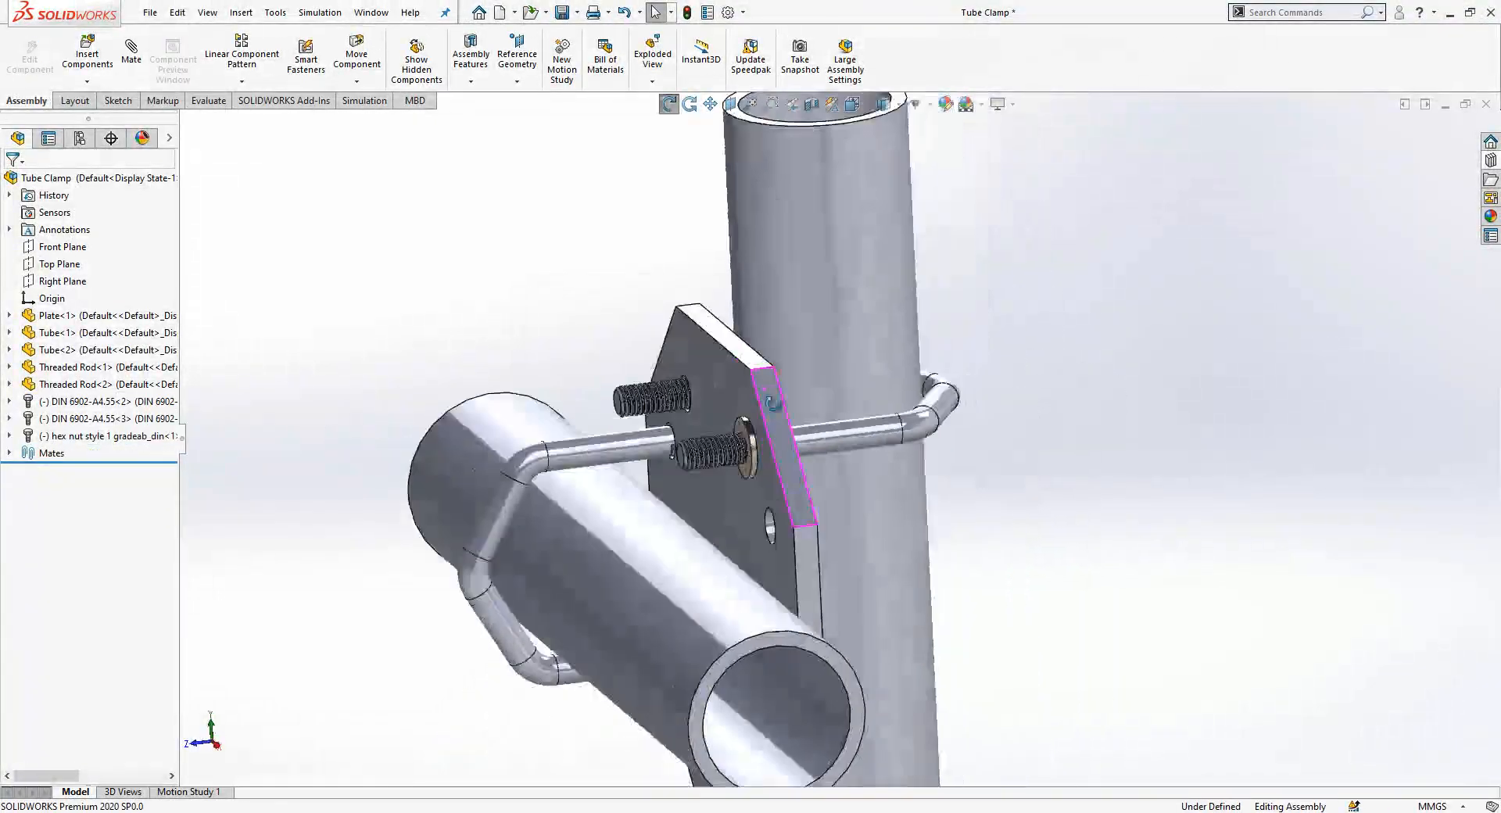
{"action": "left_click", "coordinate": [64, 49]}
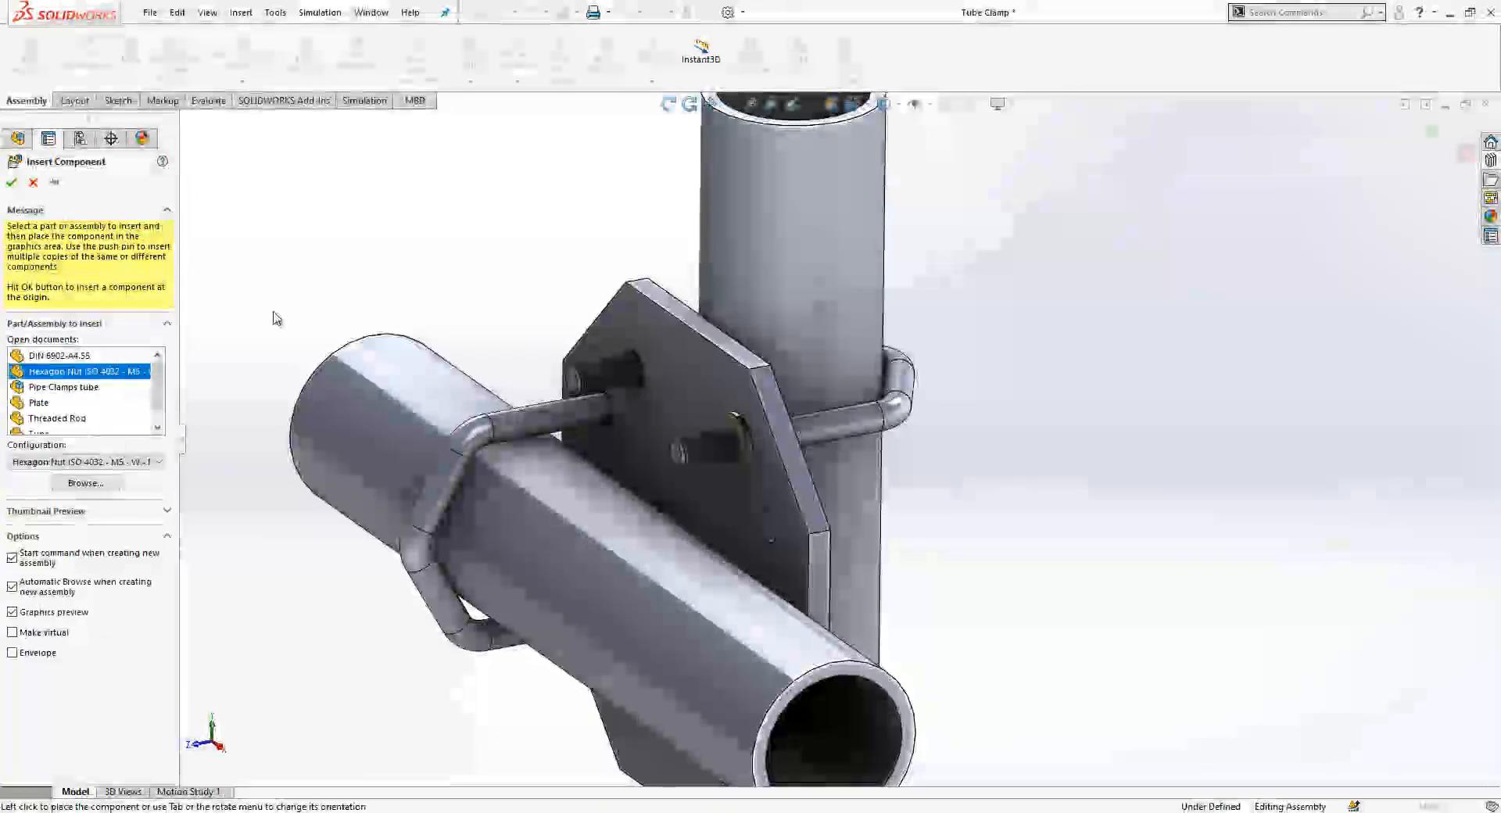
{"action": "left_click", "coordinate": [10, 181]}
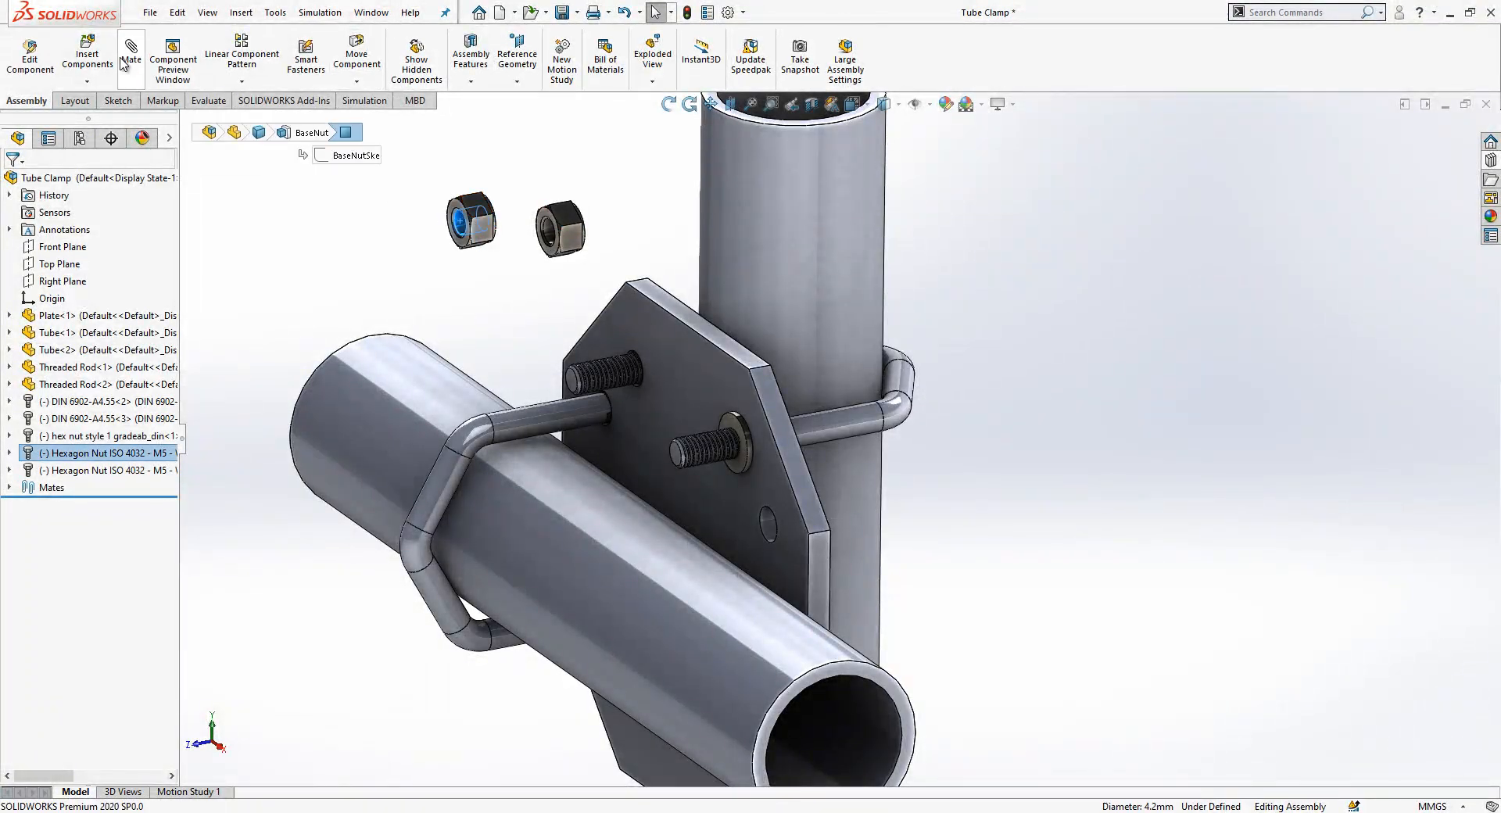
Mate a hex nut concentric onto a threaded U-bolt leg.
{"action": "left_click", "coordinate": [122, 49]}
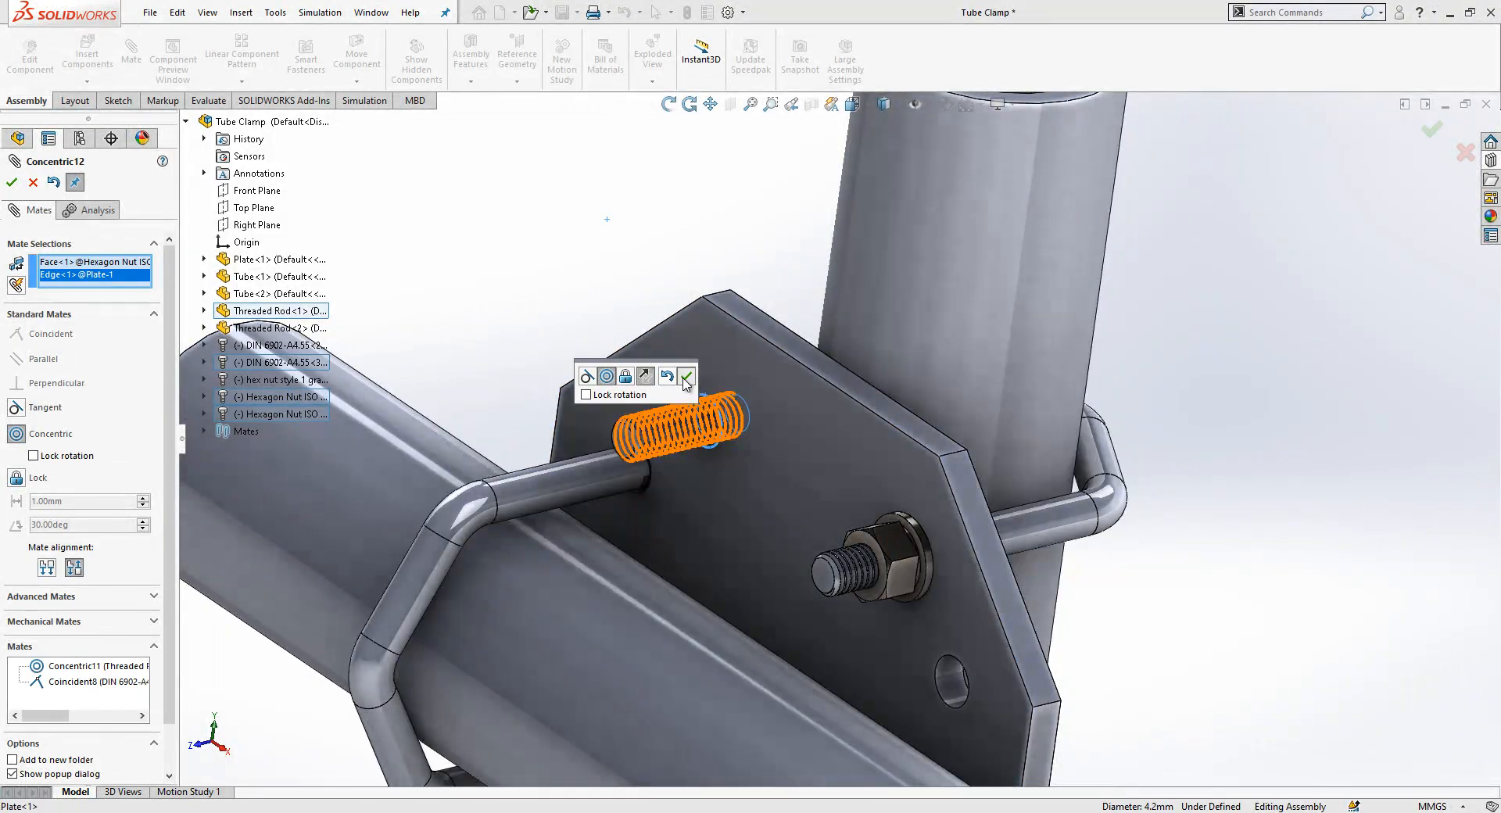
{"action": "left_click", "coordinate": [685, 375]}
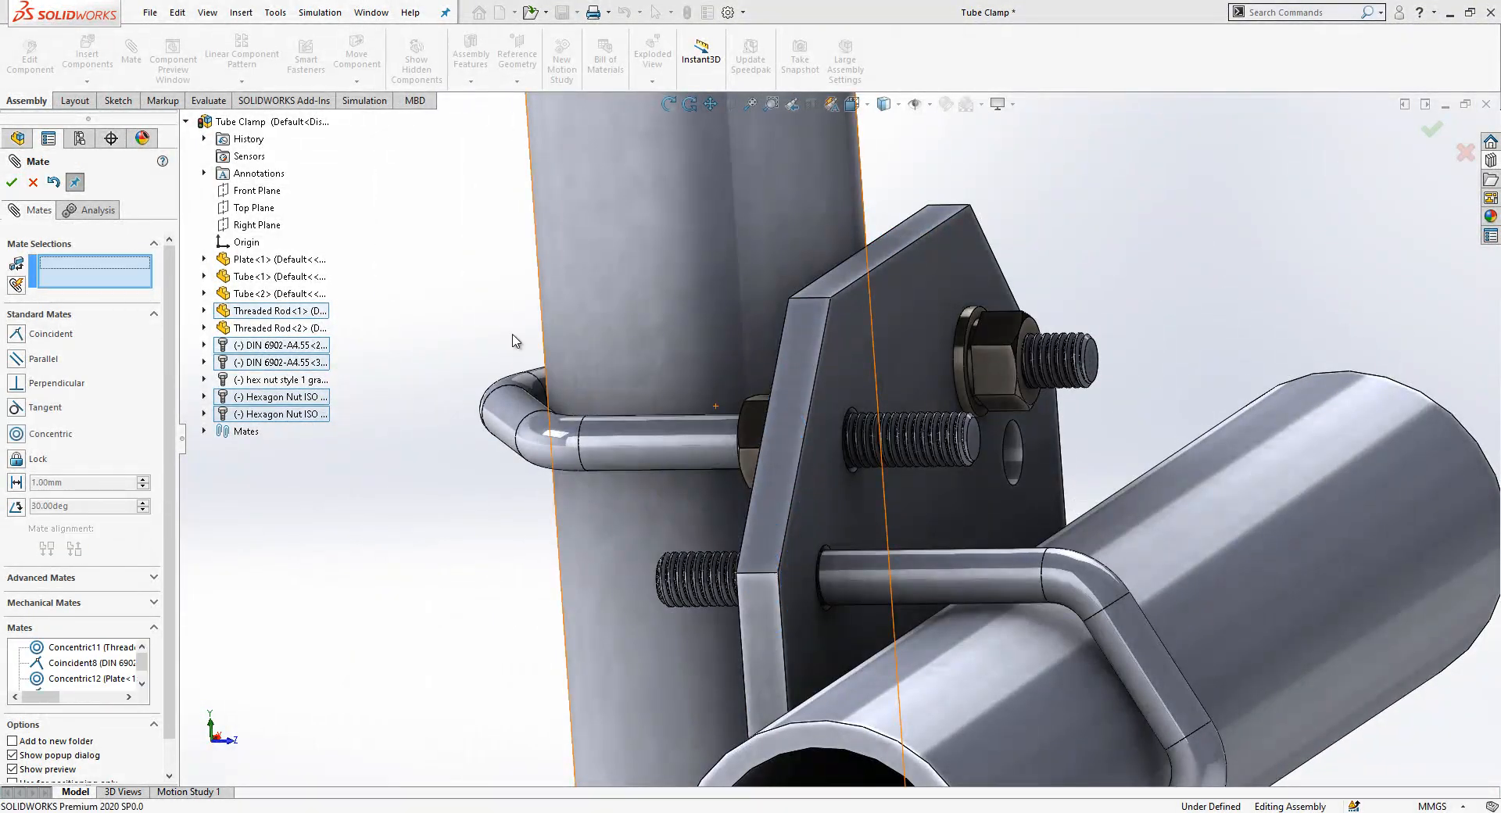
{"action": "left_click", "coordinate": [11, 185]}
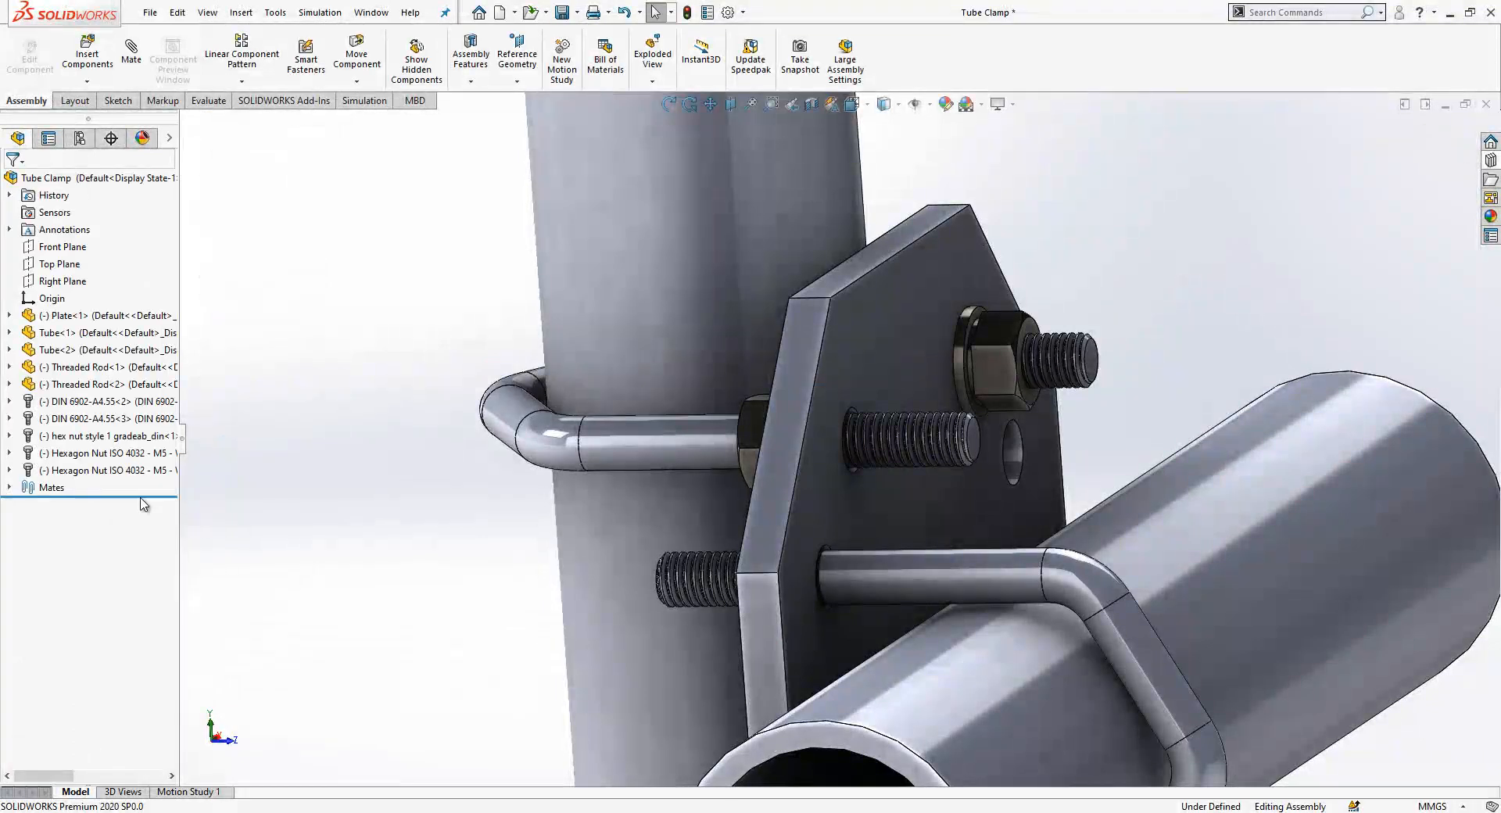
Edit Concentric12 so the nut references the washer edge instead of the plate edge.
{"action": "left_click", "coordinate": [102, 470]}
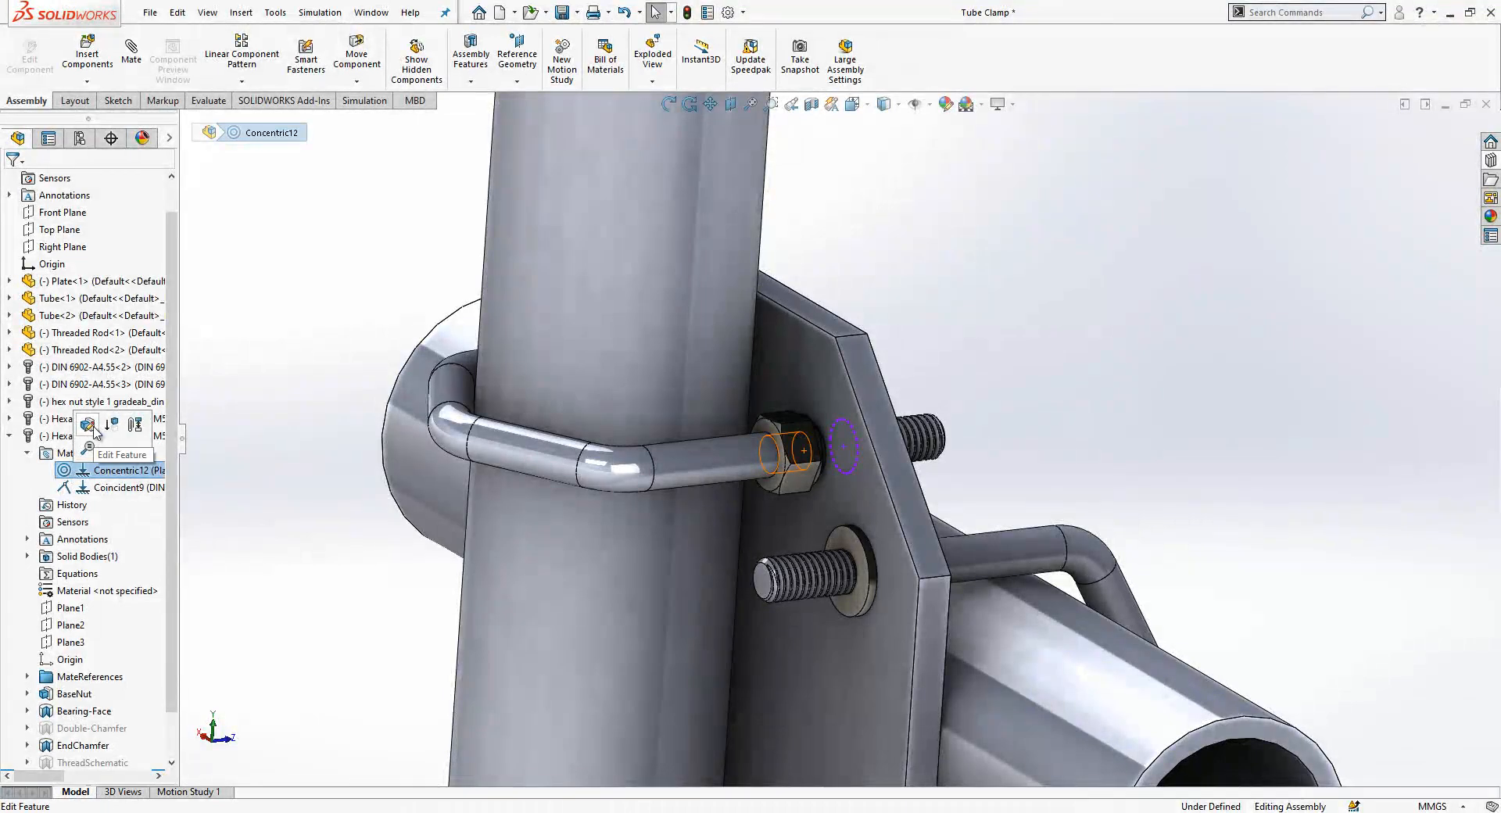
{"action": "left_click", "coordinate": [88, 426]}
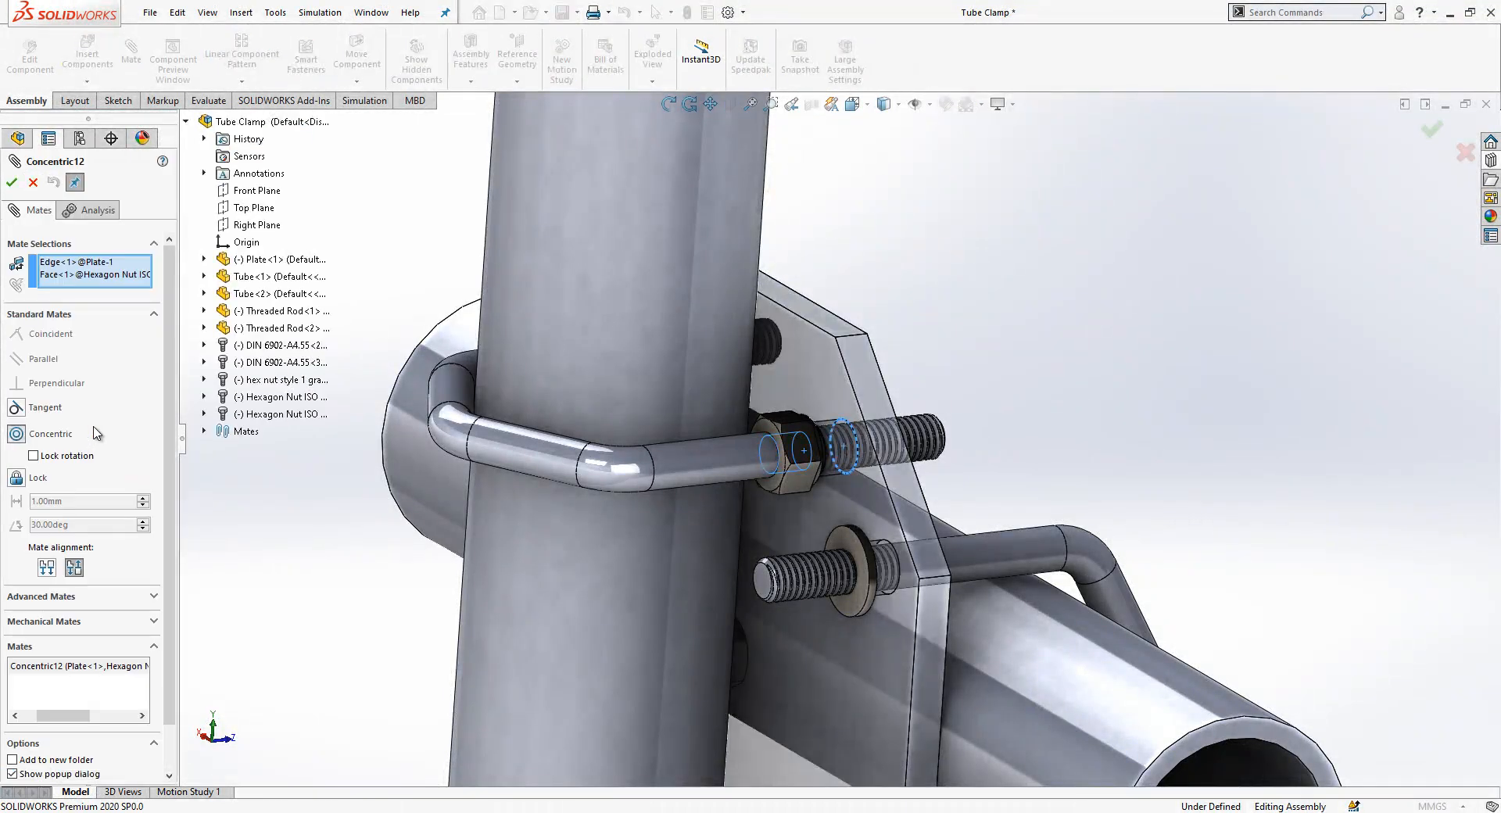
{"action": "right_click", "coordinate": [86, 275]}
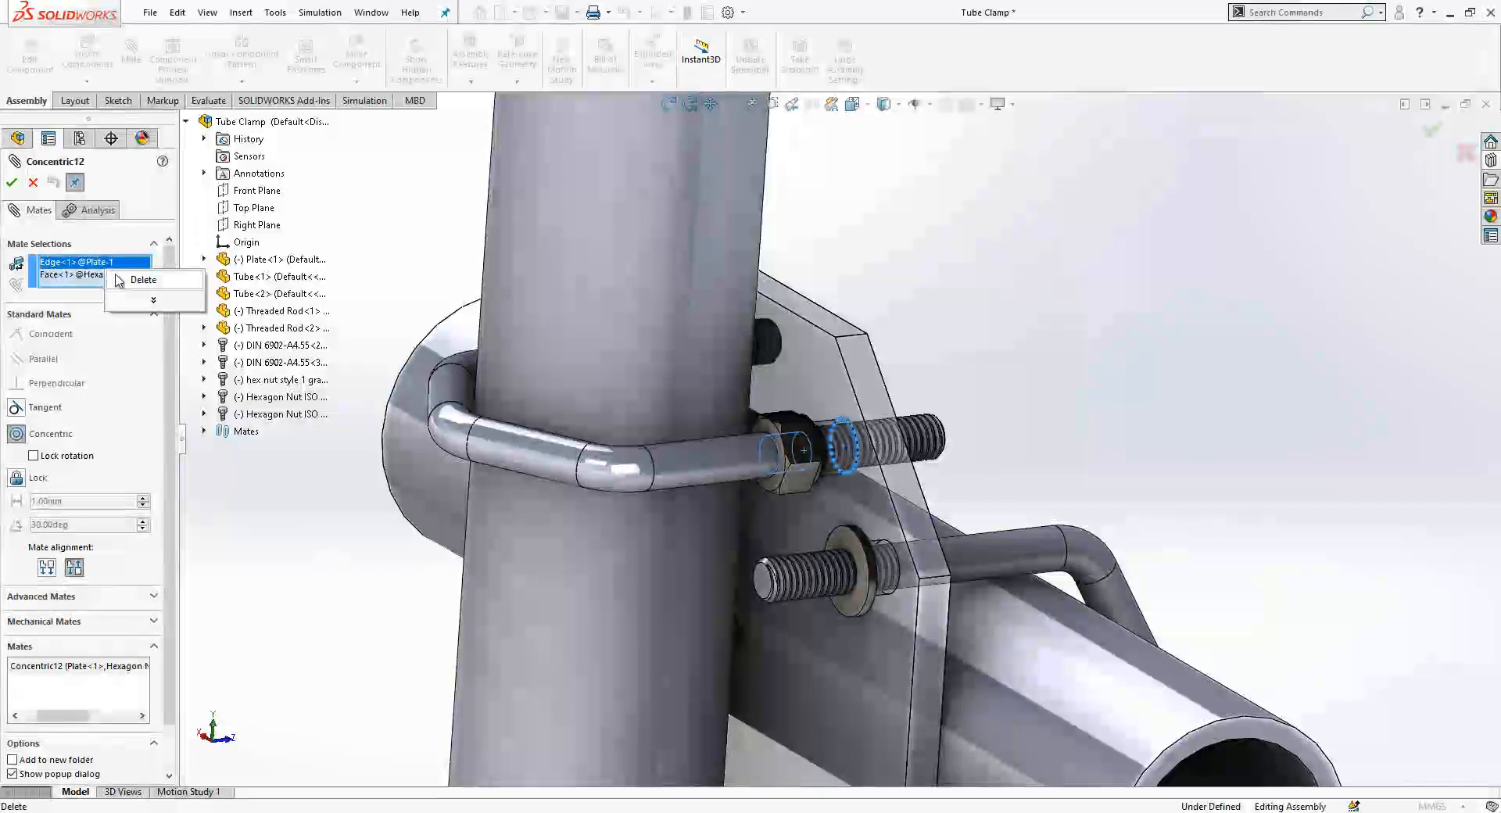
{"action": "left_click", "coordinate": [143, 280]}
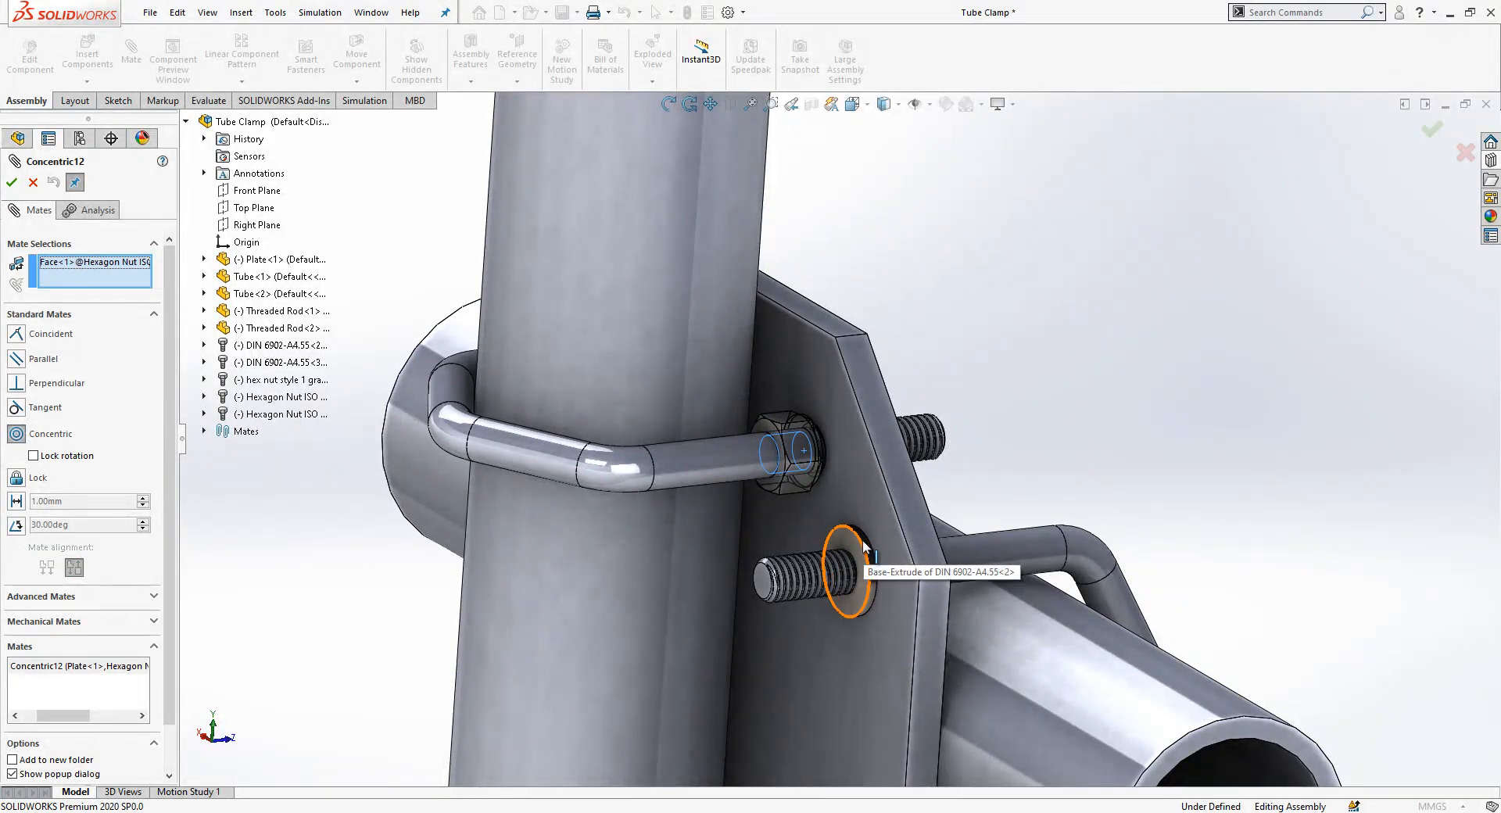
{"action": "left_click", "coordinate": [848, 577]}
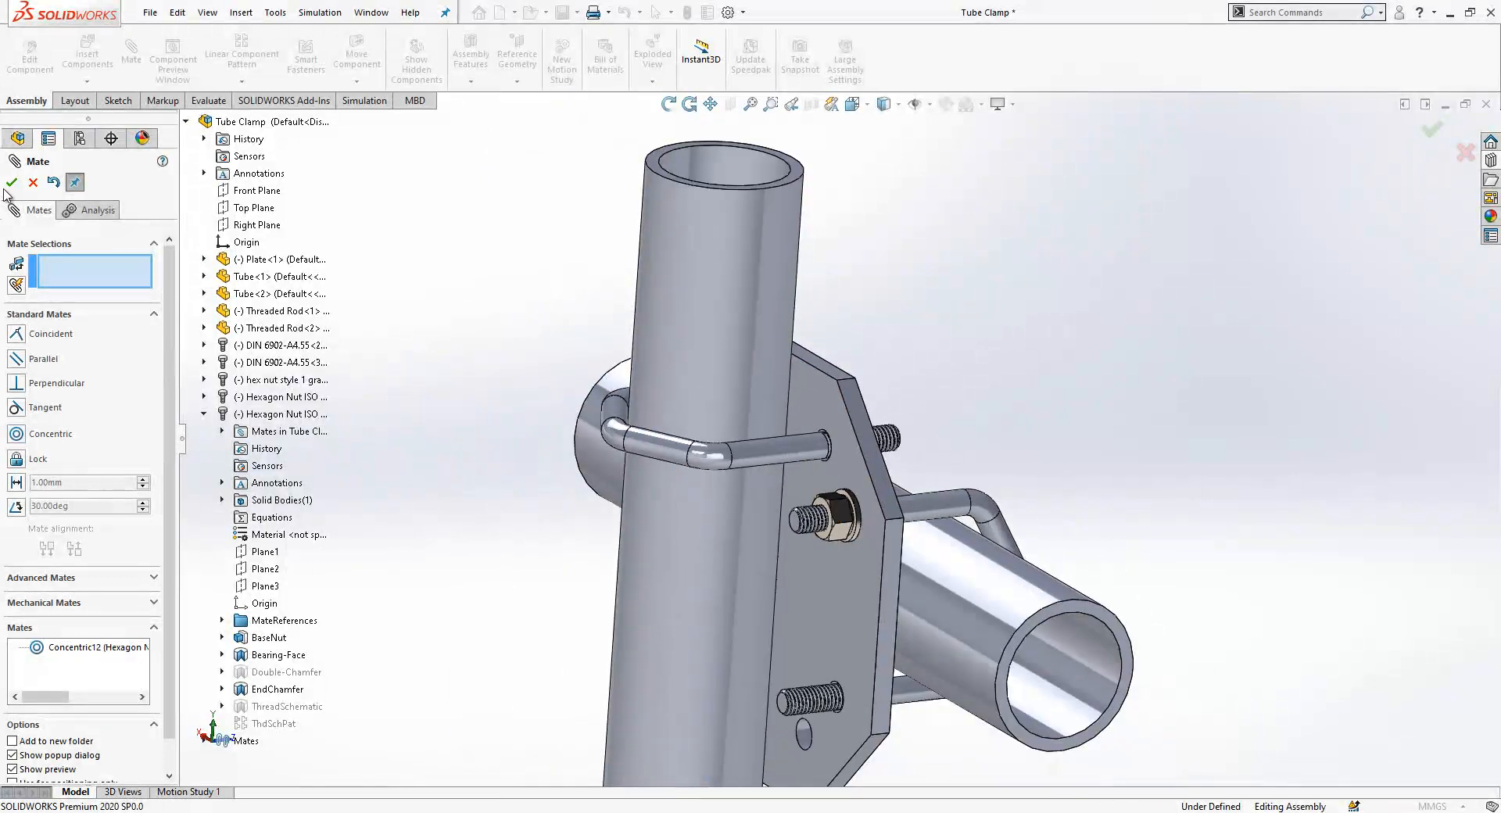
{"action": "left_click", "coordinate": [12, 184]}
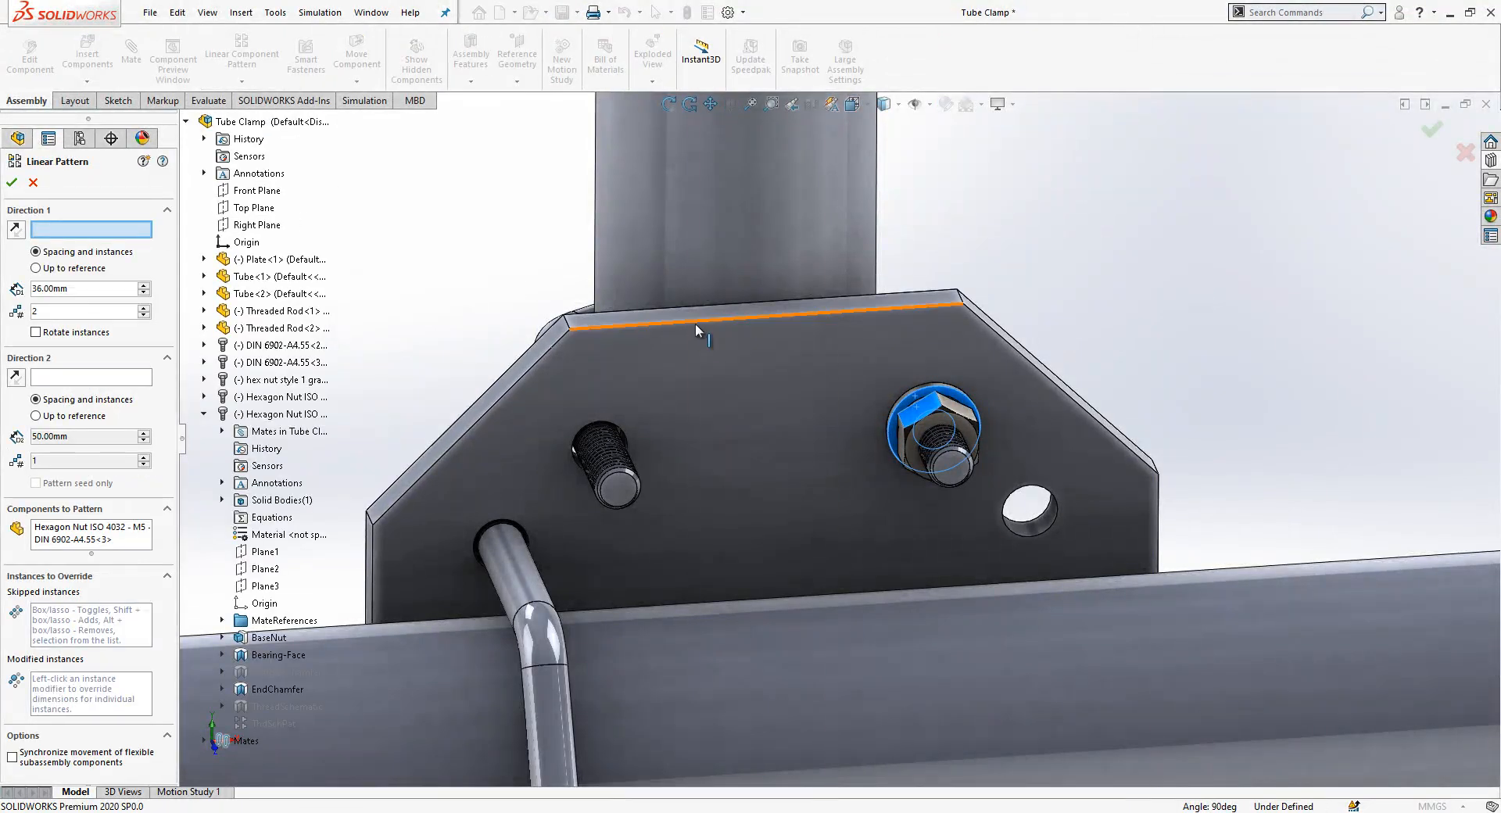
Pattern the nut-and-washer pairs linearly along the plate's top edge and side edge.
{"action": "left_click", "coordinate": [697, 331]}
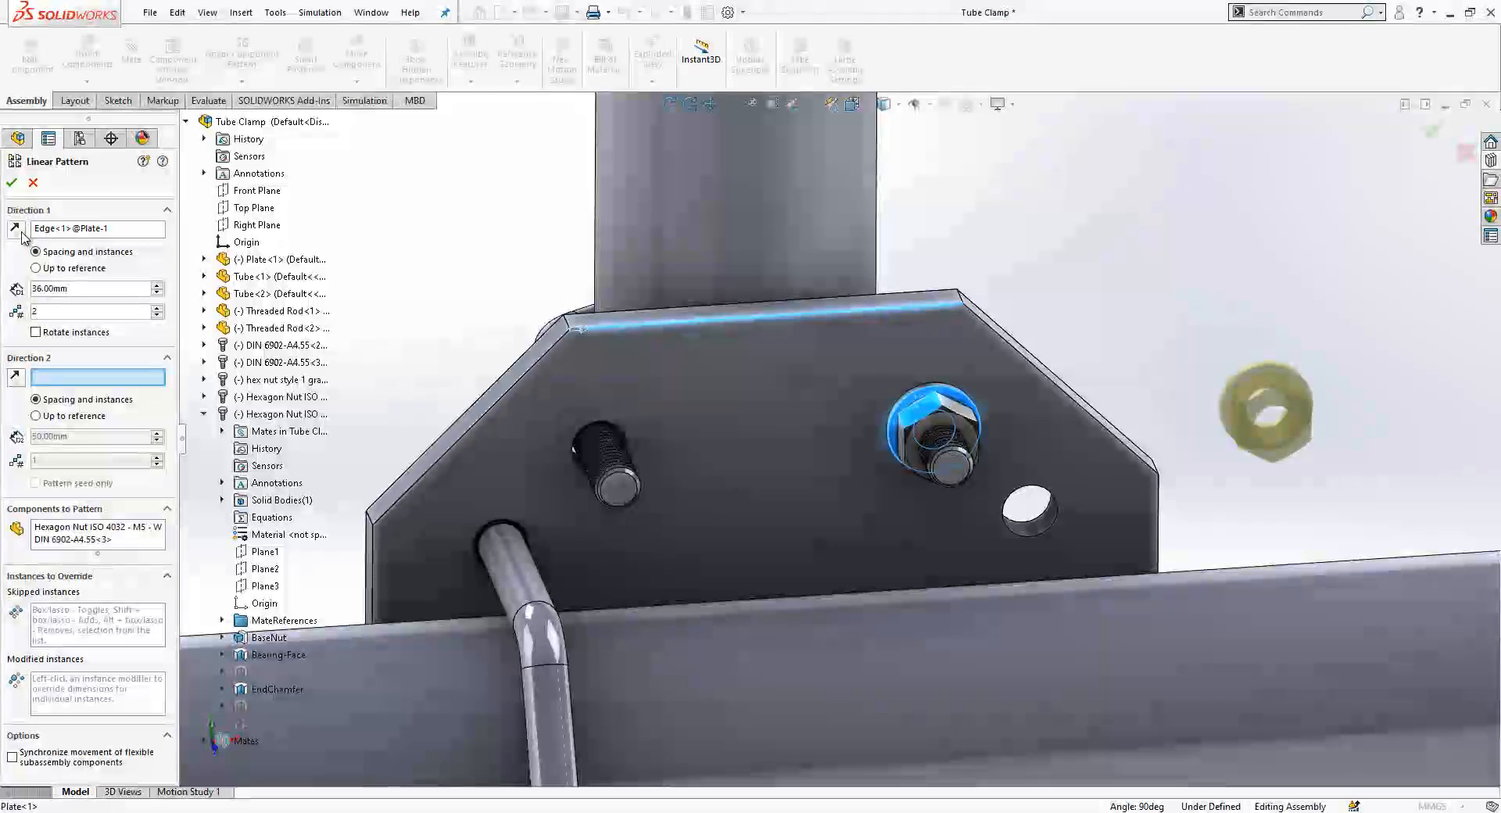
{"action": "left_click", "coordinate": [12, 182]}
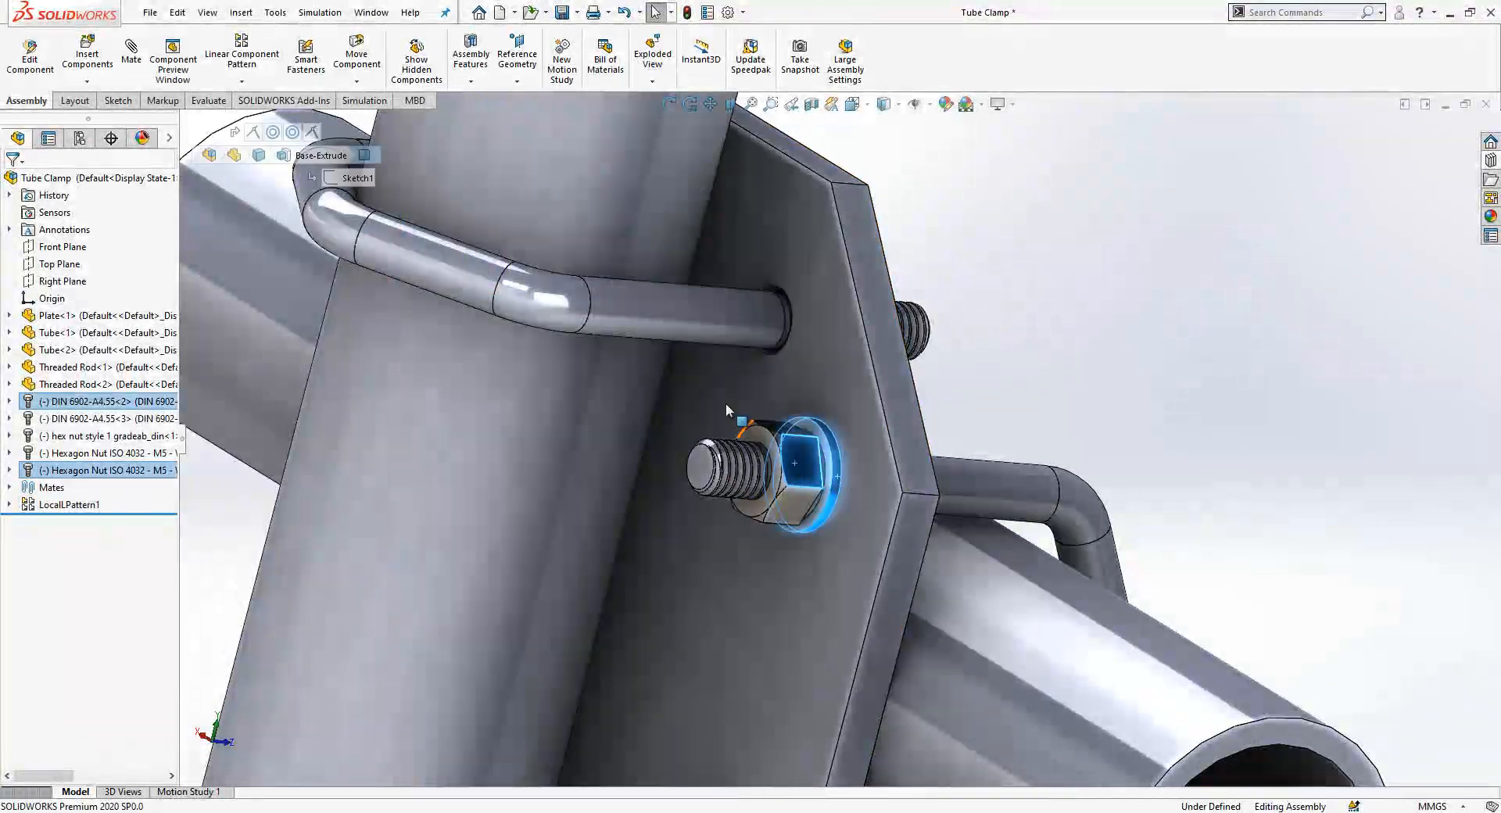
{"action": "left_click", "coordinate": [242, 56]}
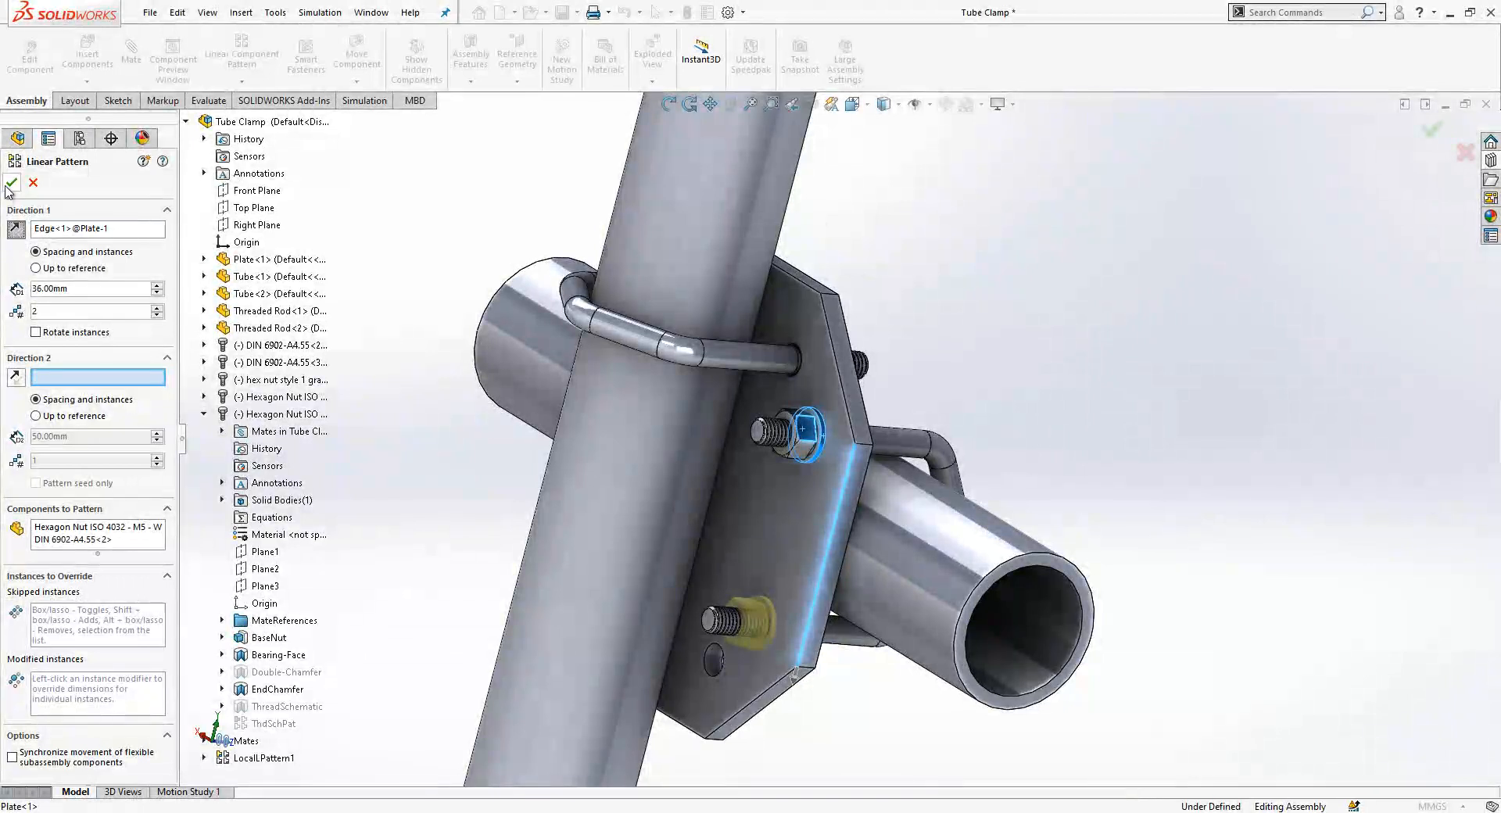
{"action": "left_click", "coordinate": [12, 184]}
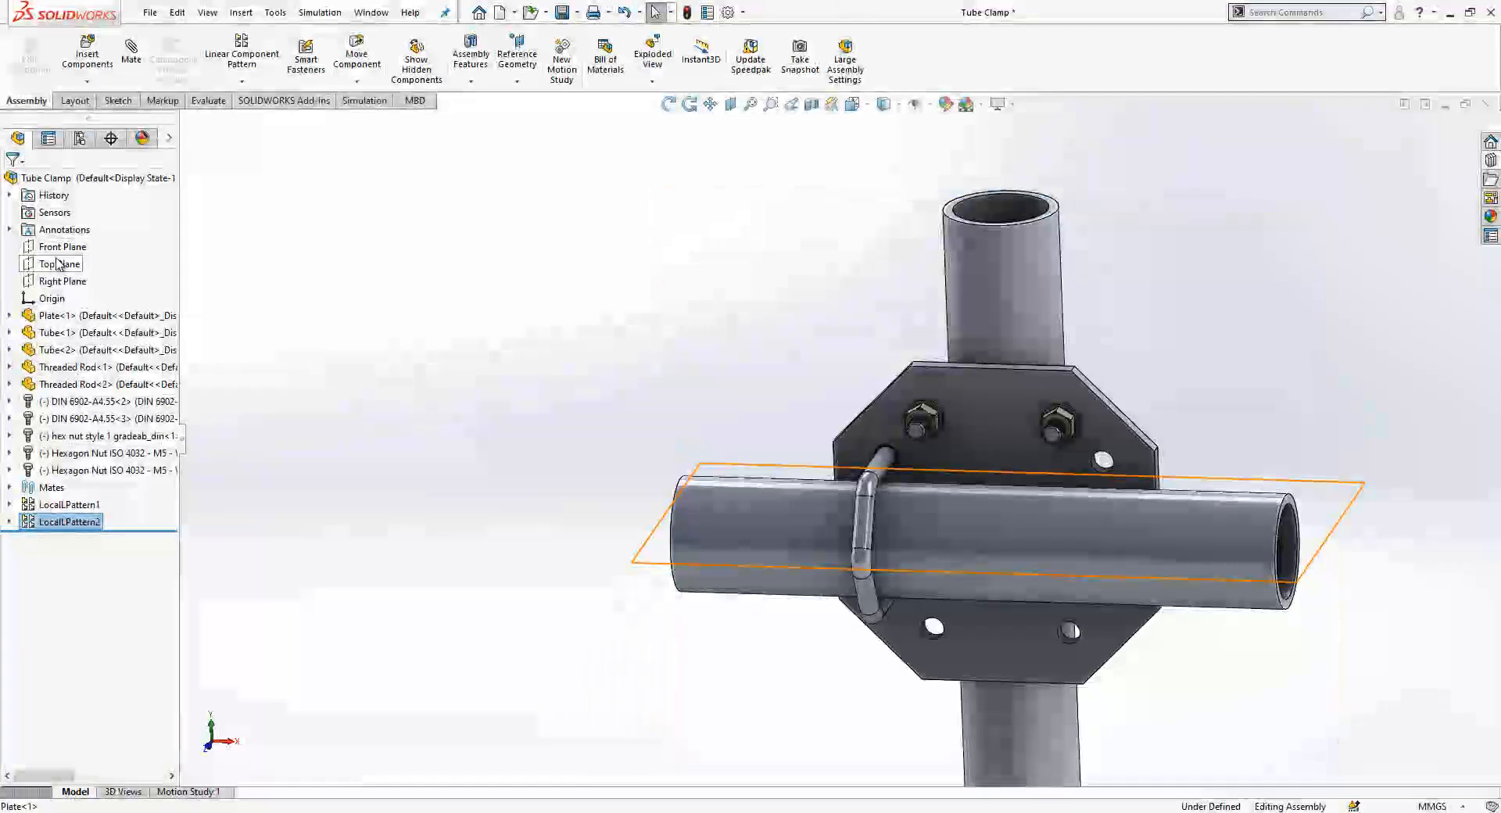
{"action": "left_click", "coordinate": [62, 280]}
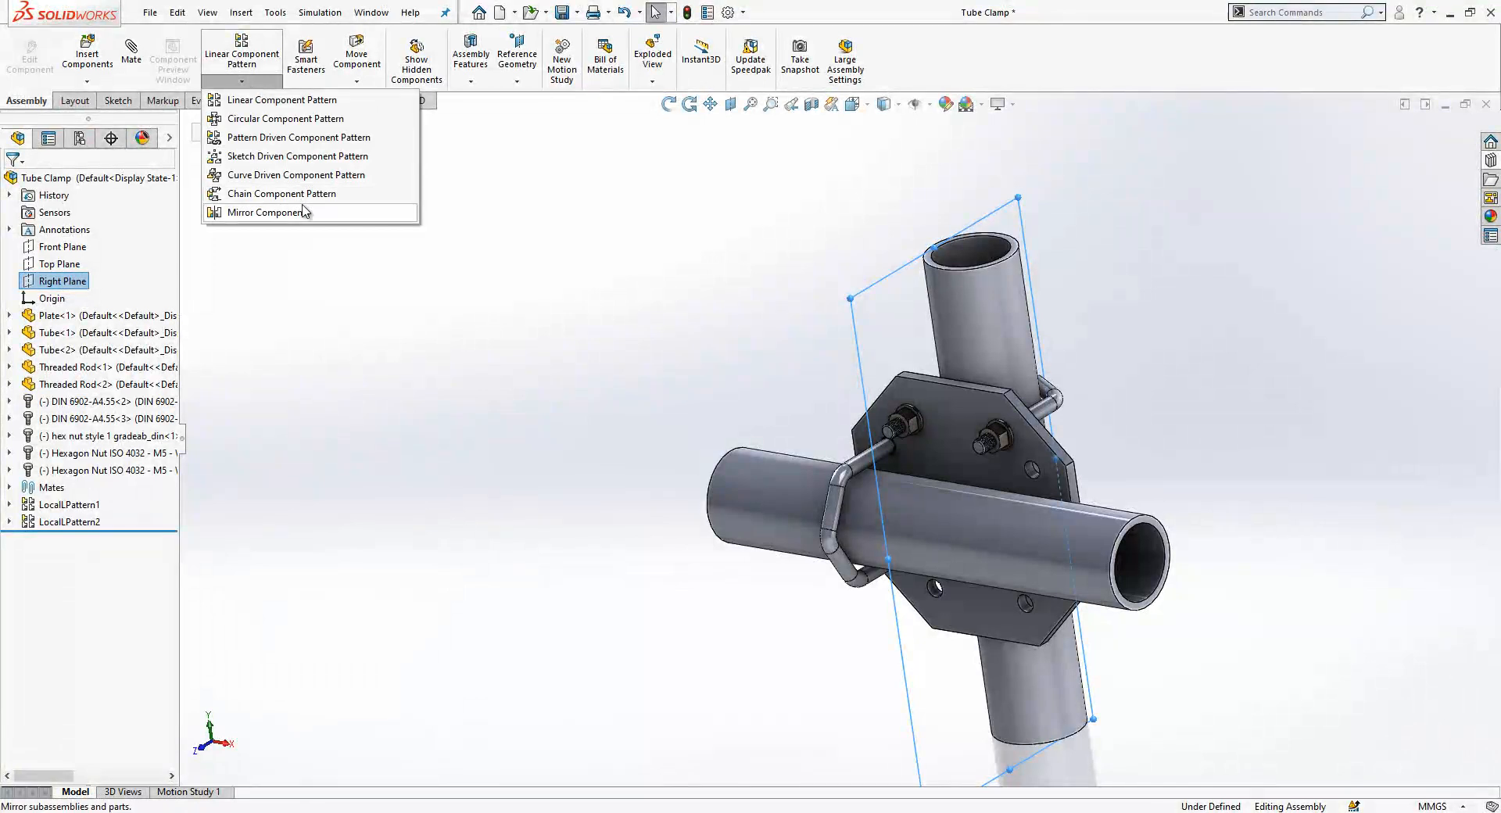
Mirror Threaded Rod-2 with its nuts and washers across the Right Plane as MirrorComponent1.
{"action": "left_click", "coordinate": [269, 212]}
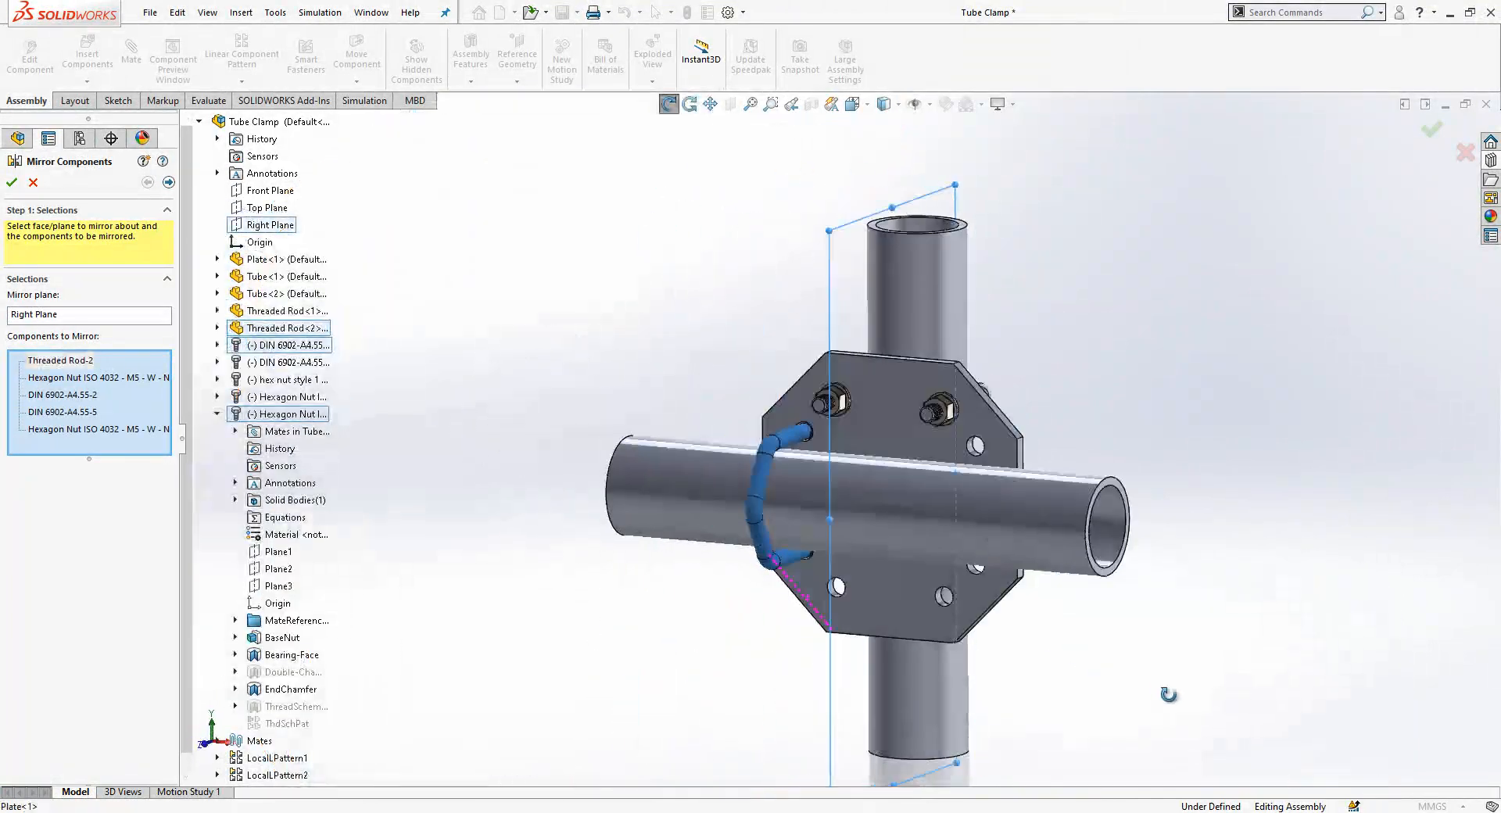
{"action": "left_click", "coordinate": [168, 182]}
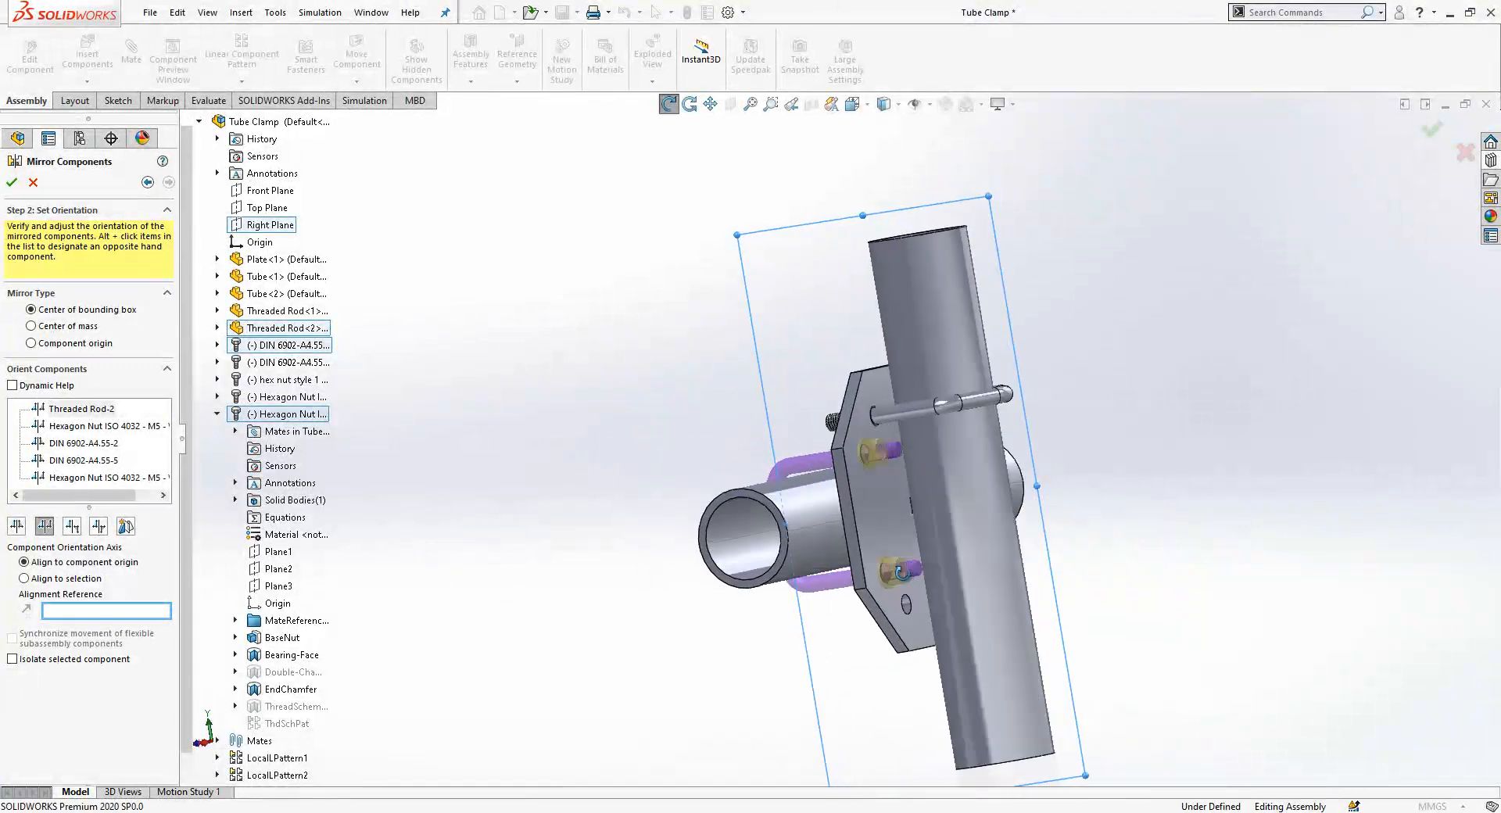
{"action": "left_click", "coordinate": [9, 182]}
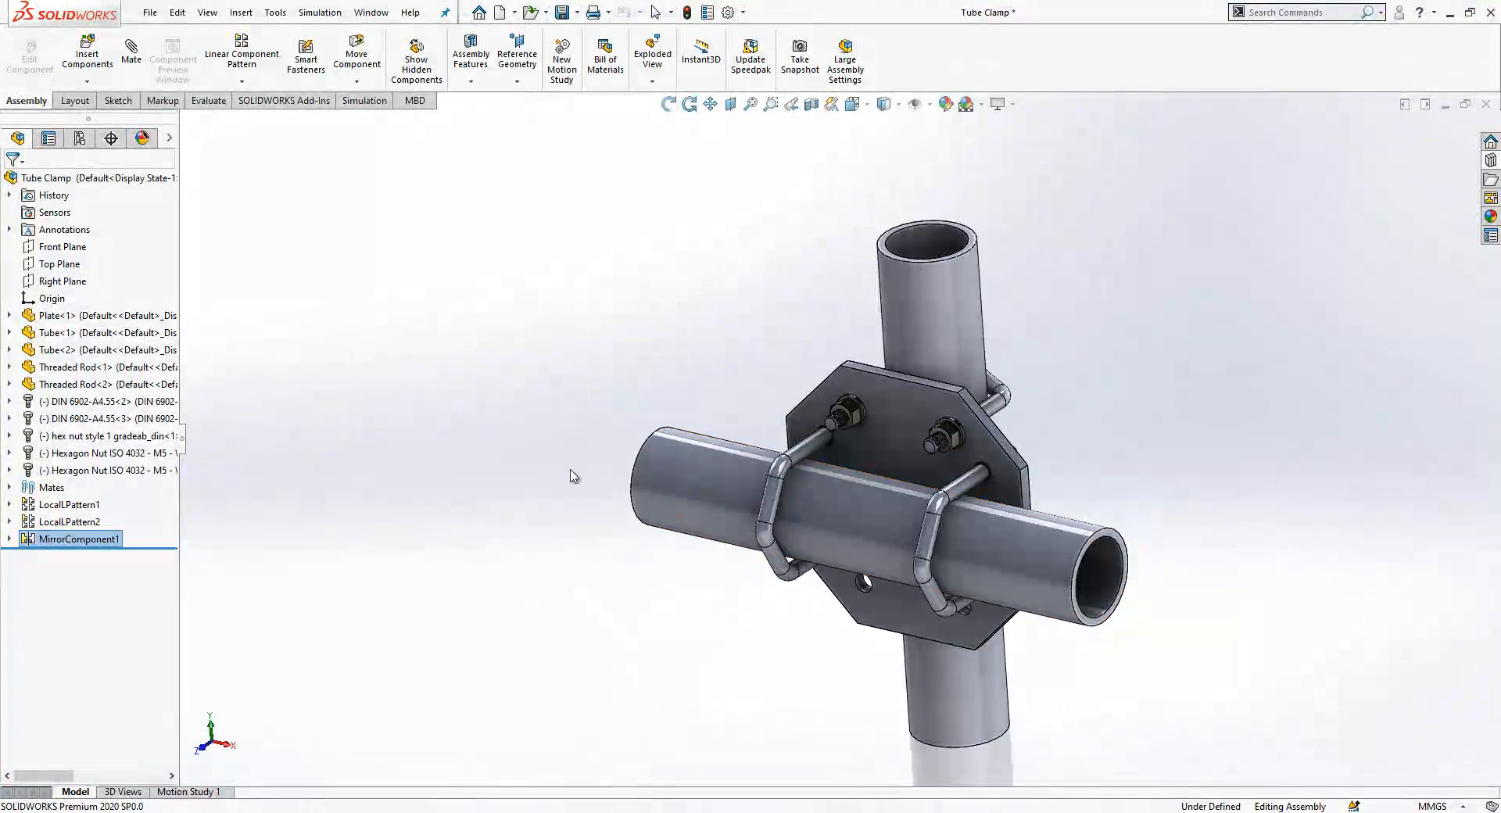
{"action": "left_click", "coordinate": [57, 264]}
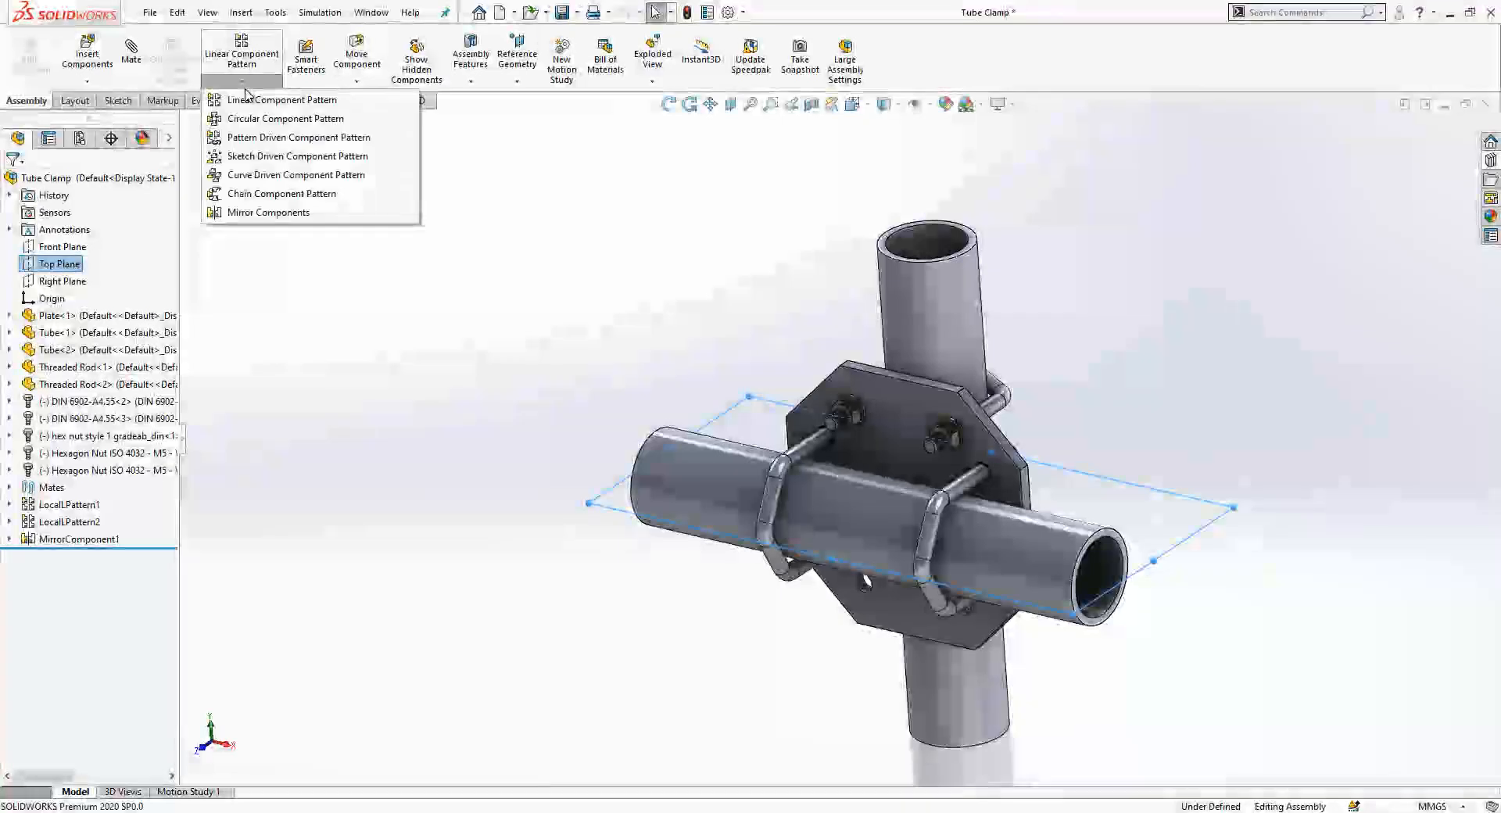
Mirror Threaded Rod-1 with its nuts and washers across the Top Plane as MirrorComponent2.
{"action": "left_click", "coordinate": [268, 212]}
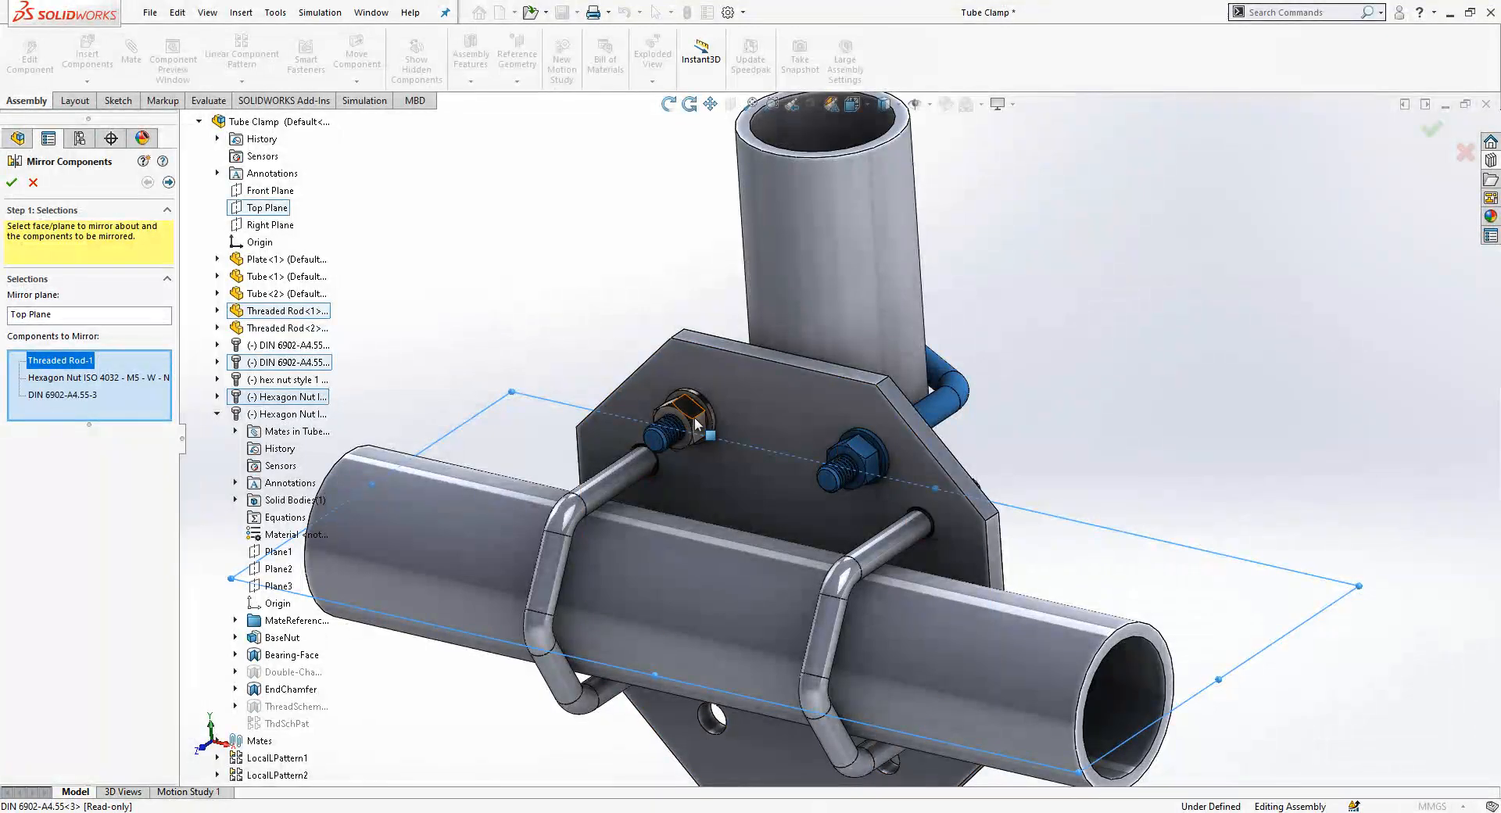
{"action": "left_click", "coordinate": [857, 466]}
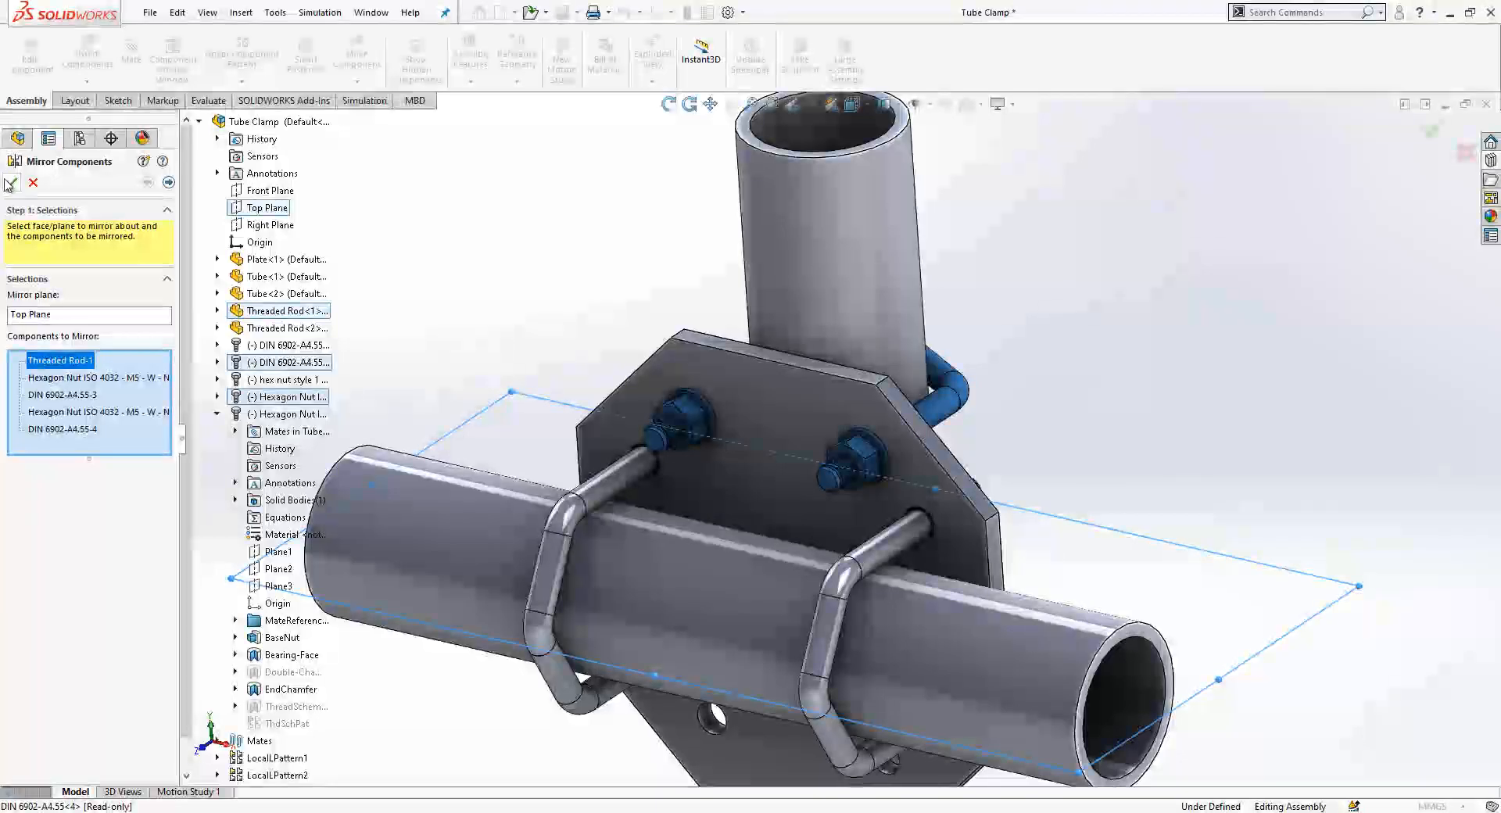
{"action": "left_click", "coordinate": [11, 183]}
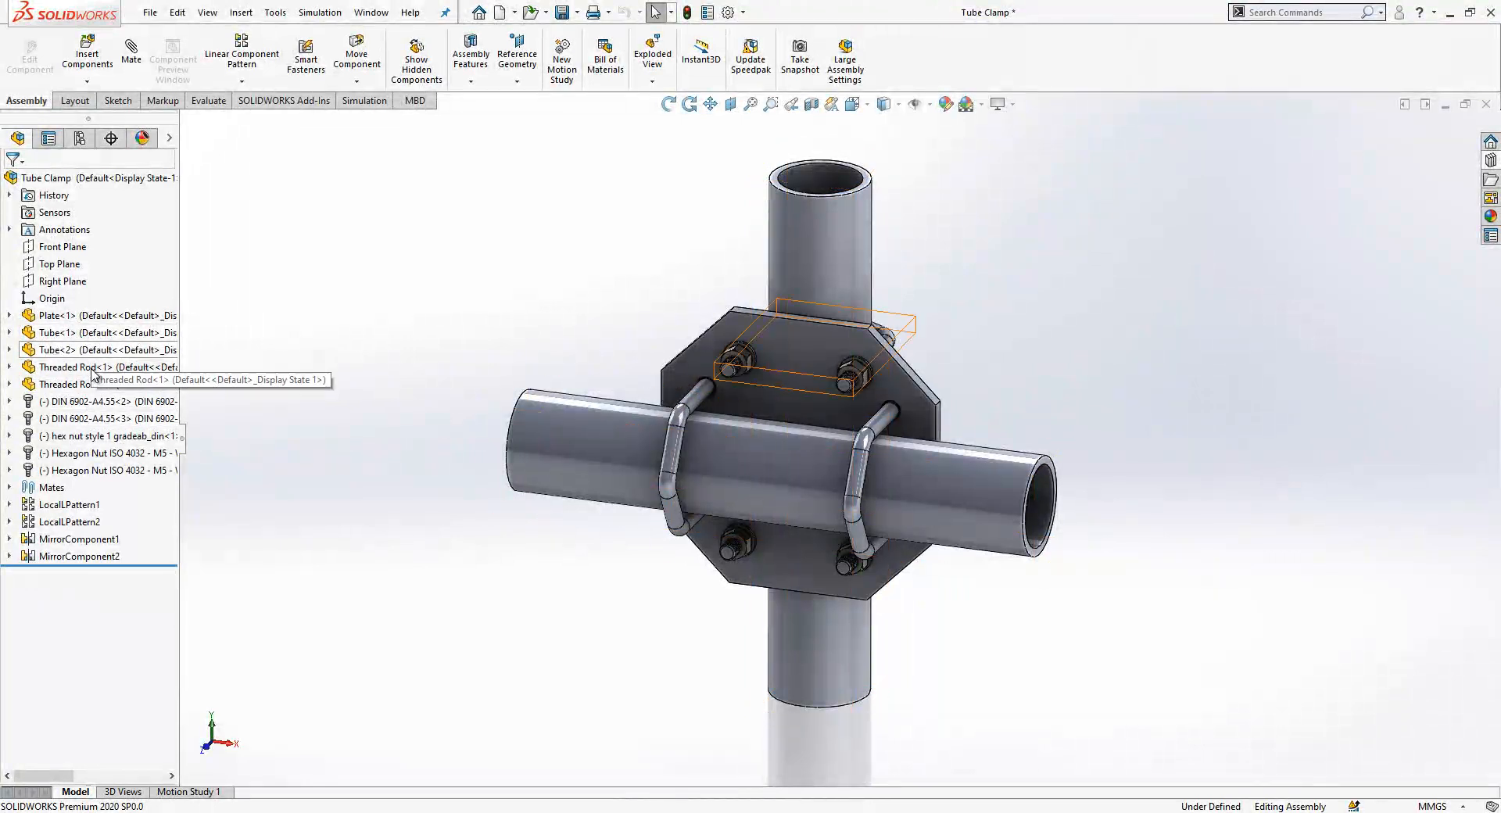
{"action": "left_click", "coordinate": [54, 333]}
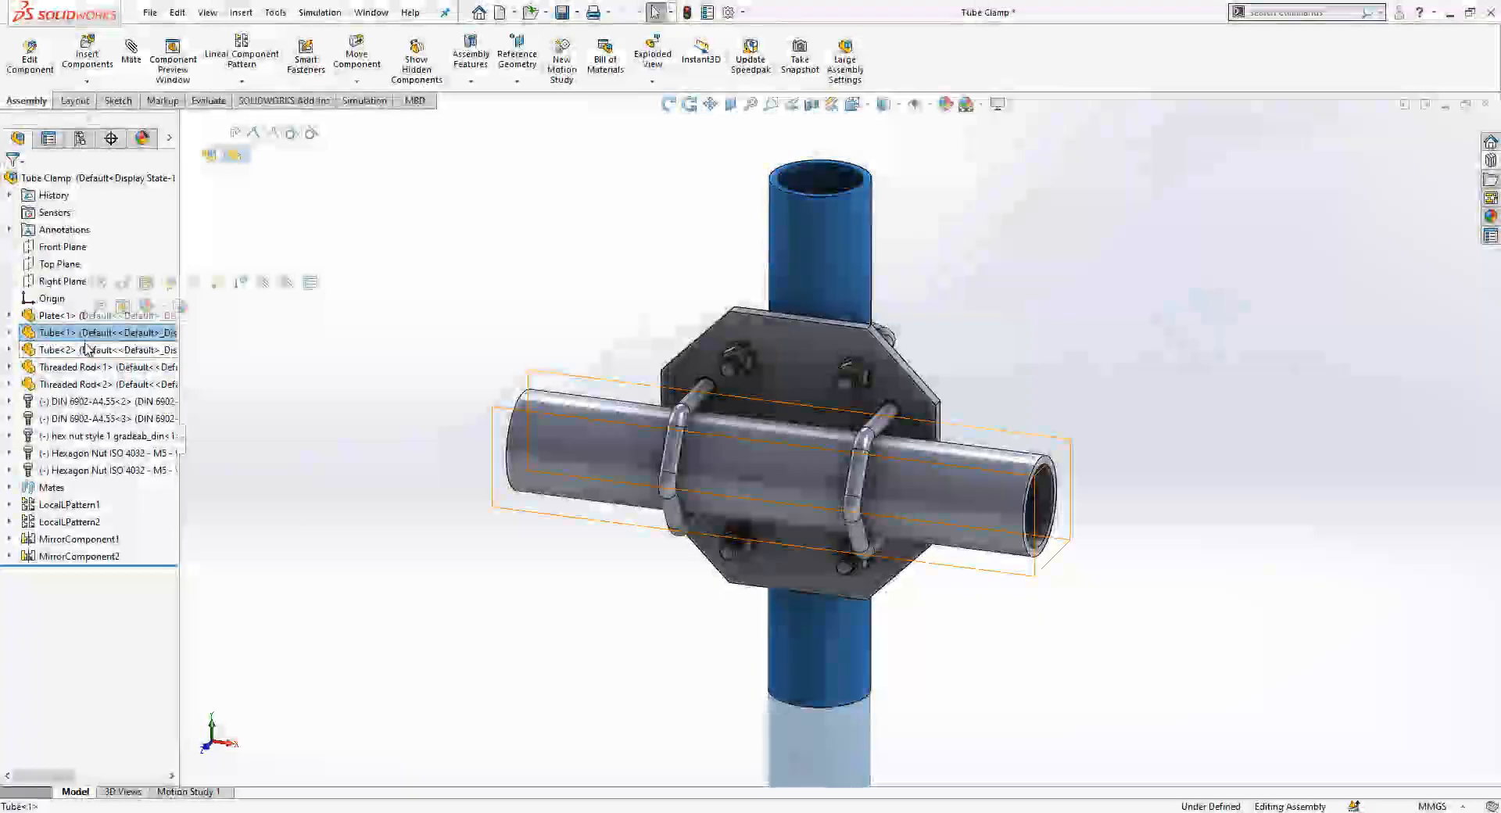
{"action": "left_click", "coordinate": [78, 367]}
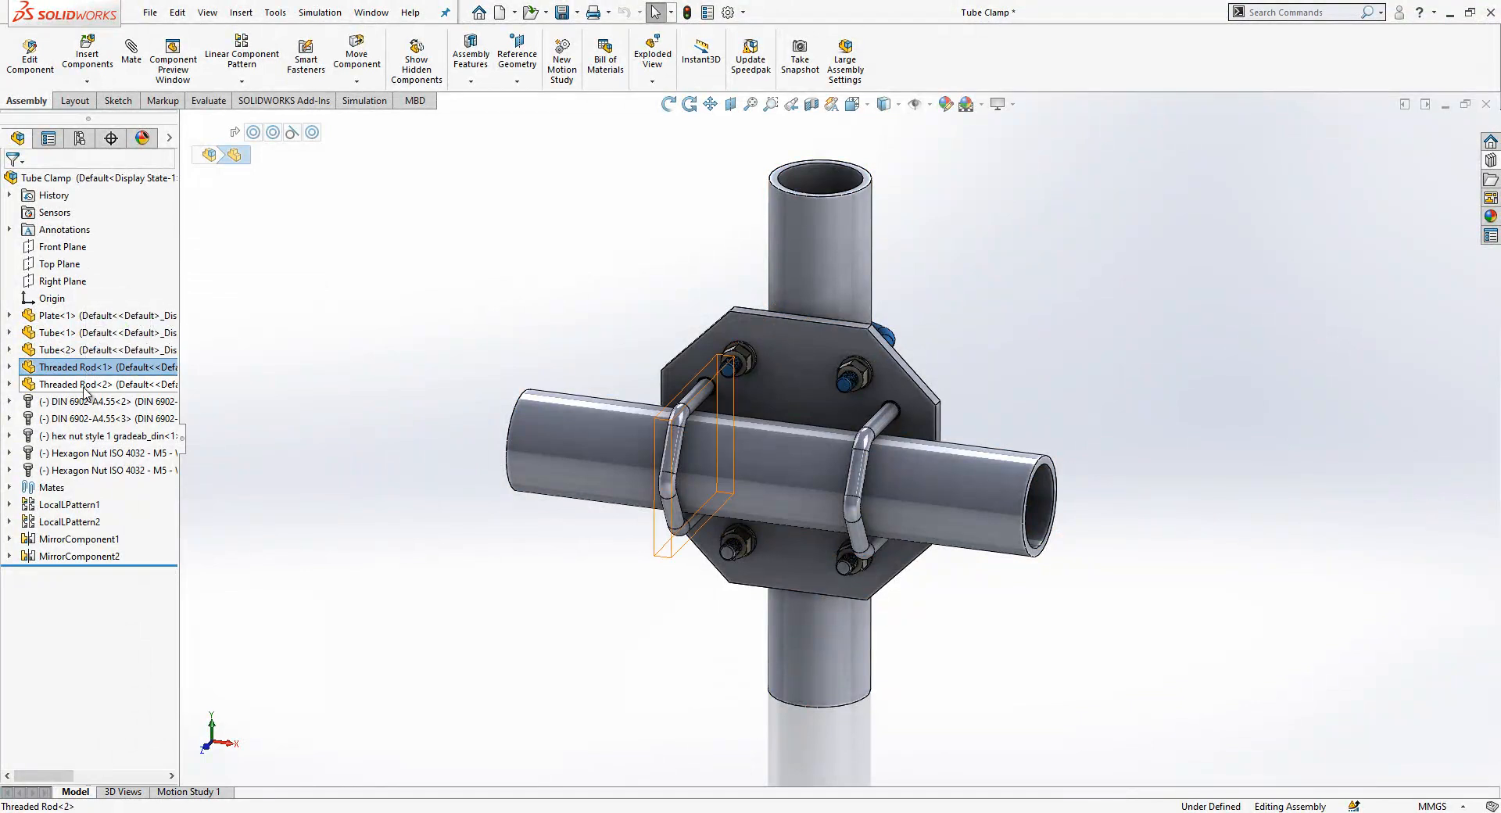
{"action": "left_click", "coordinate": [90, 401]}
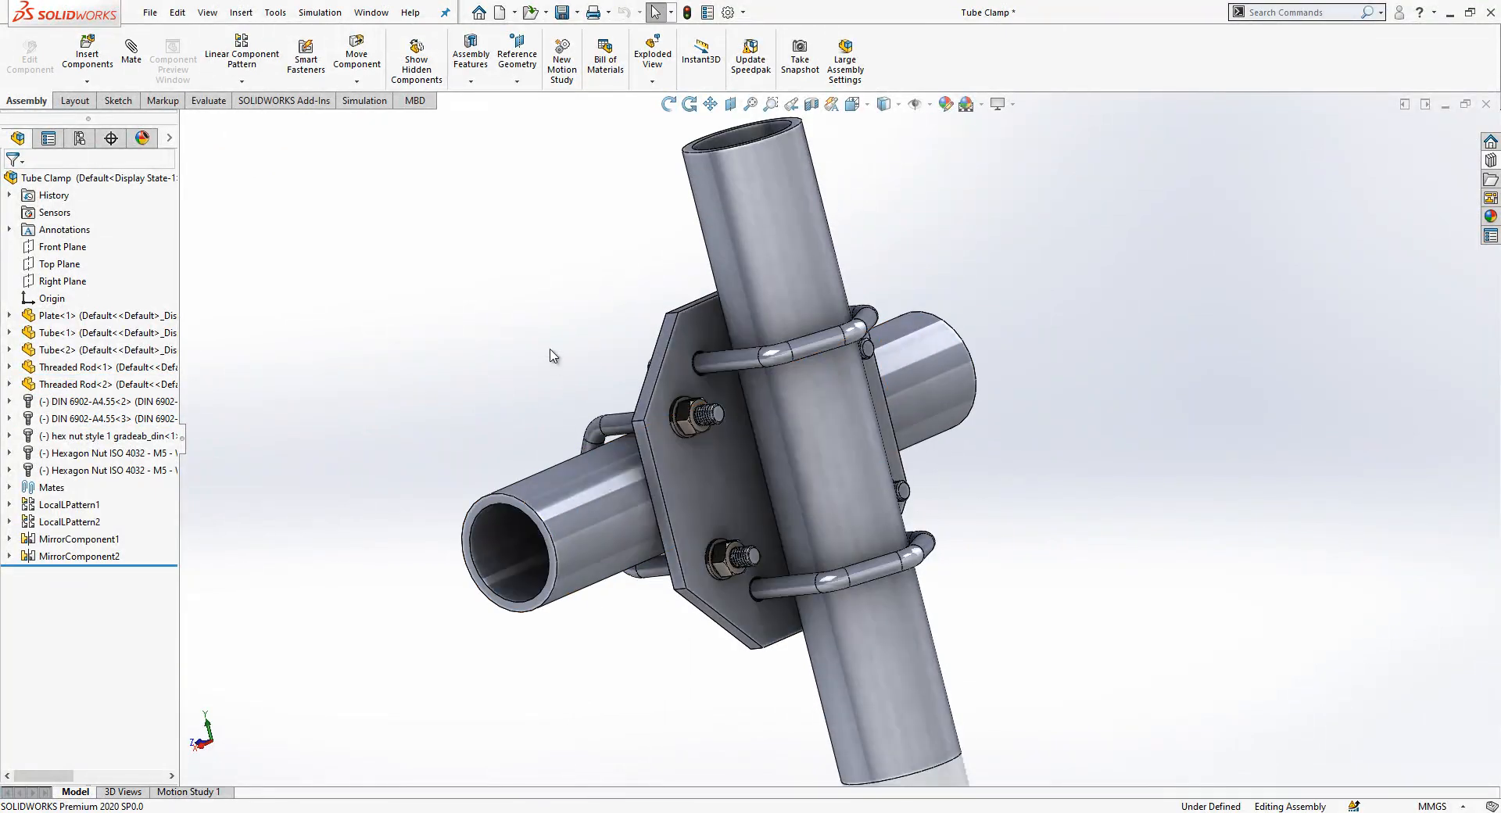
{"action": "left_click_drag", "start_coordinate": [551, 355], "coordinate": [747, 429]}
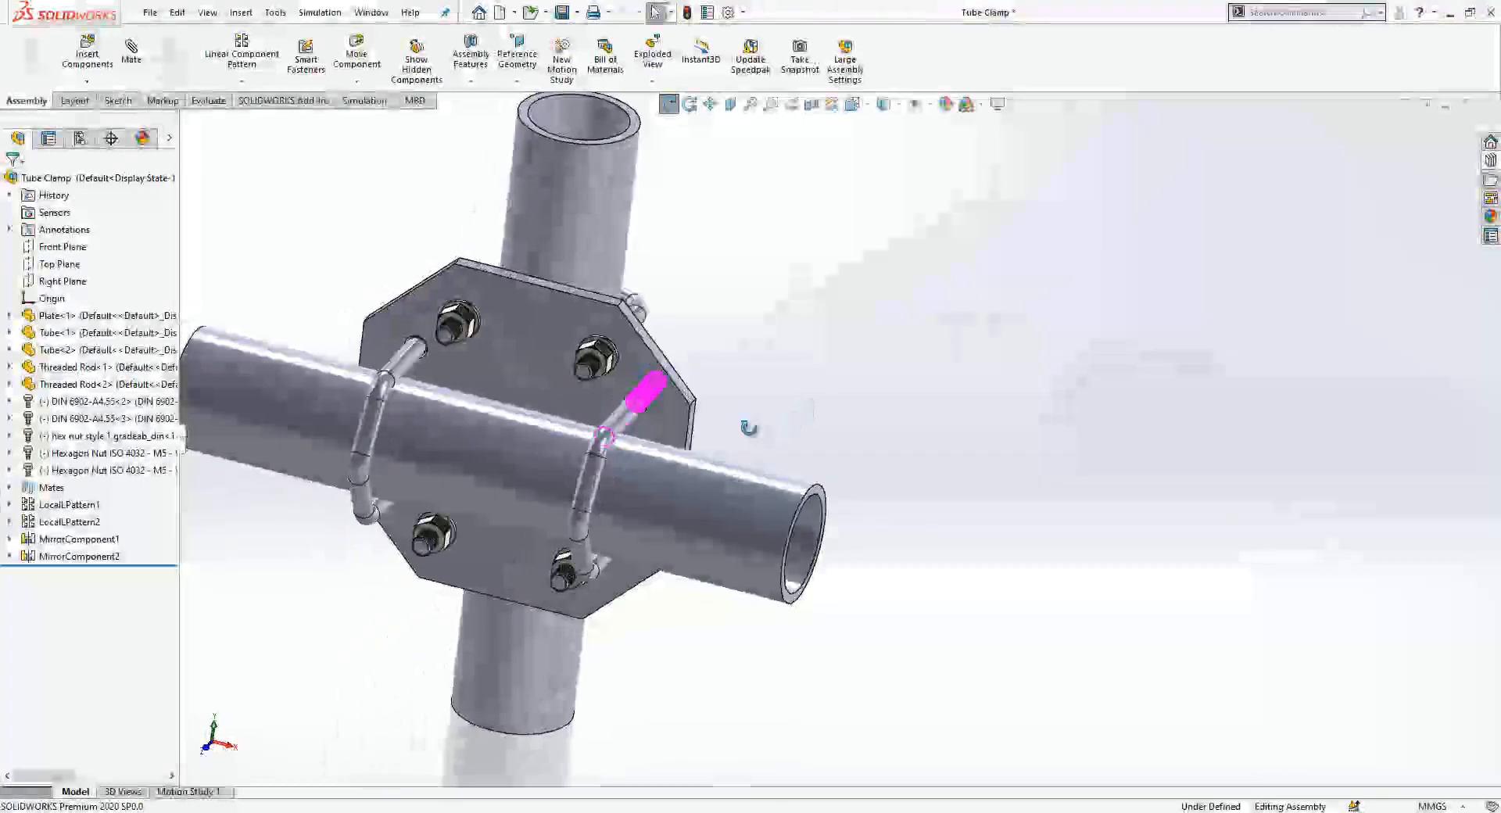